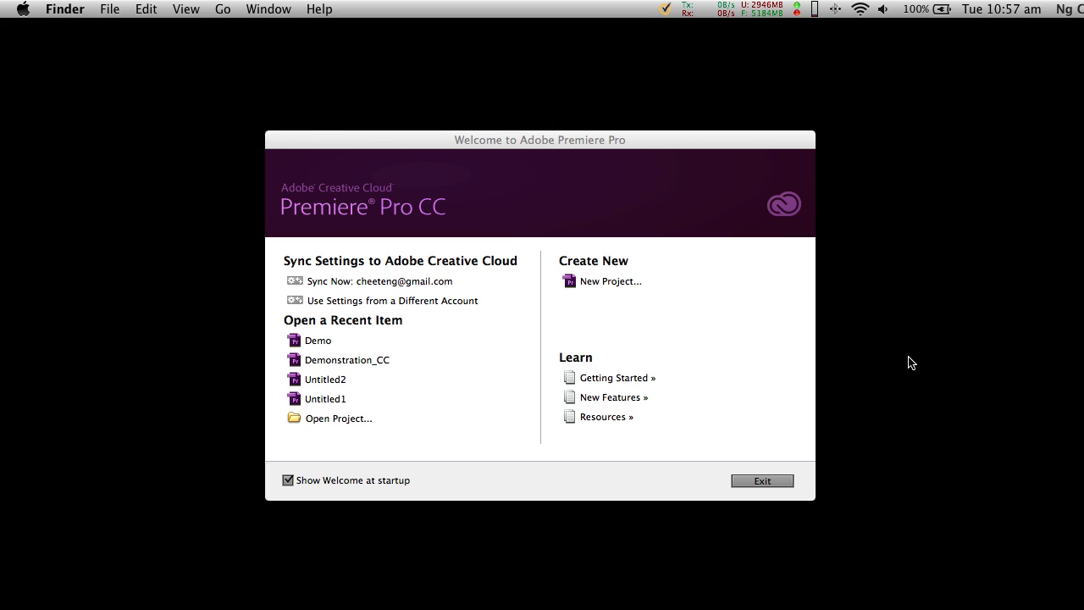
mouse_move(901, 356)
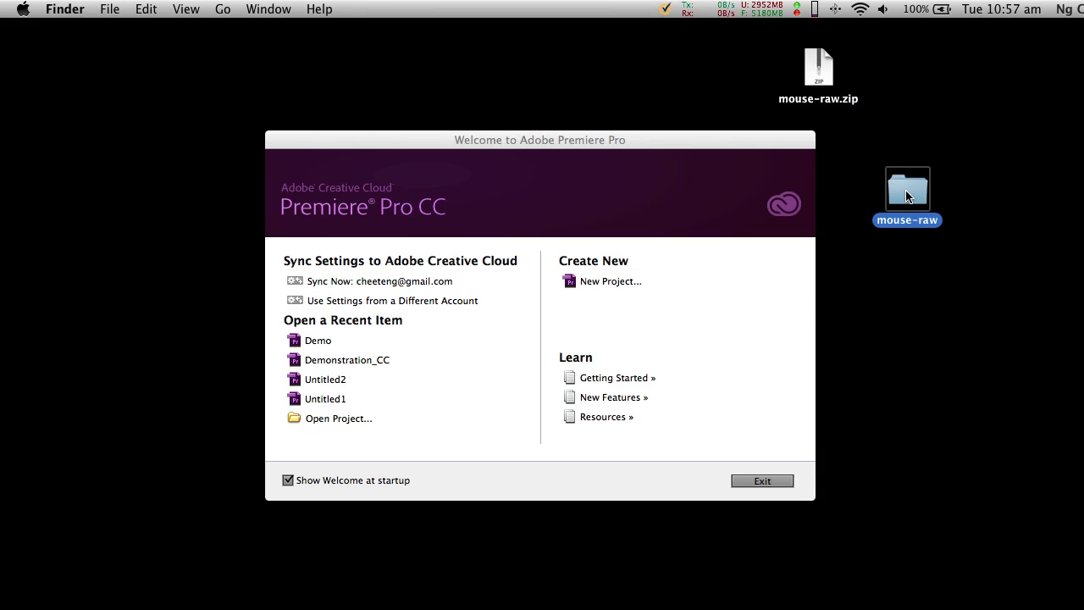
double_click(906, 188)
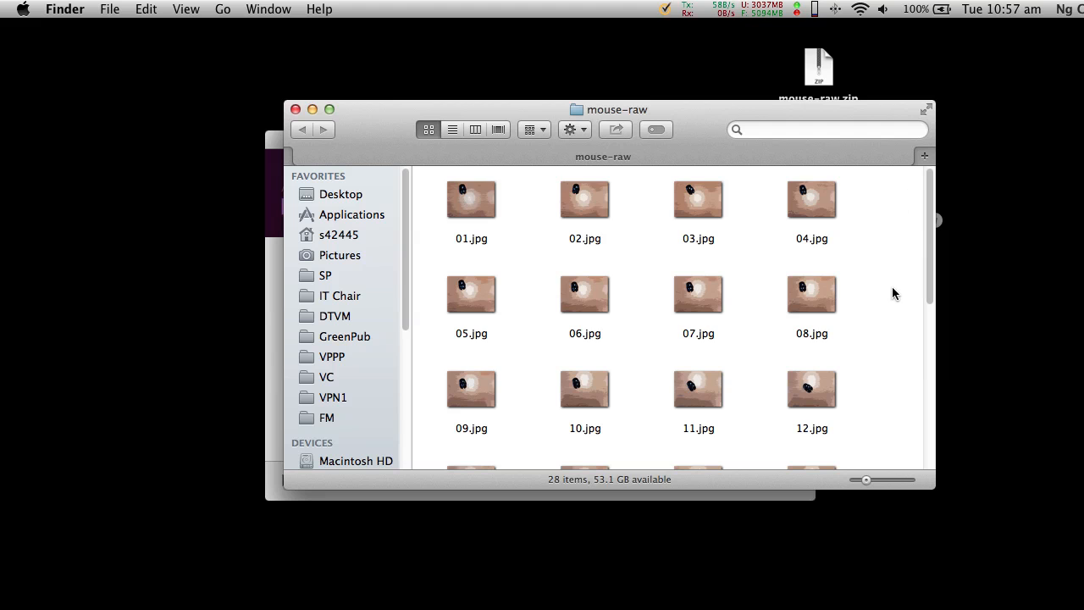
scroll(down, 3)
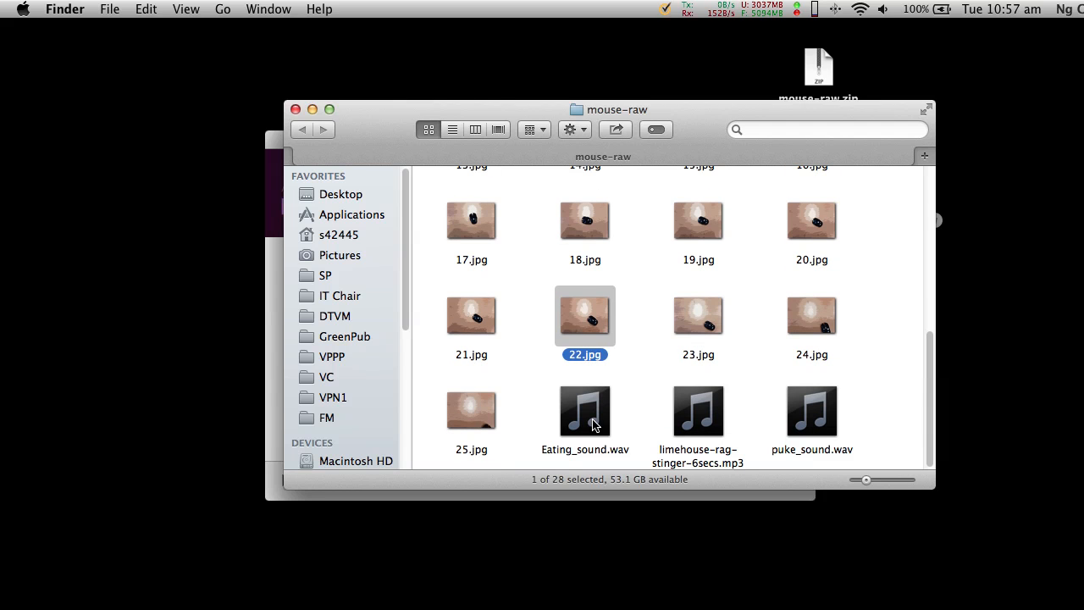
click(811, 411)
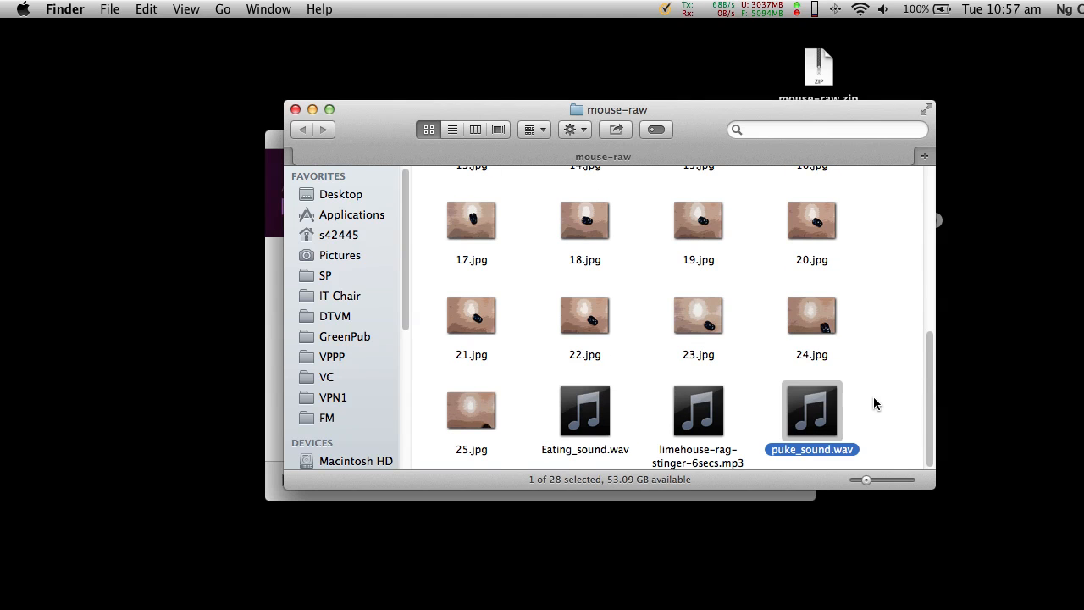
mouse_move(697, 411)
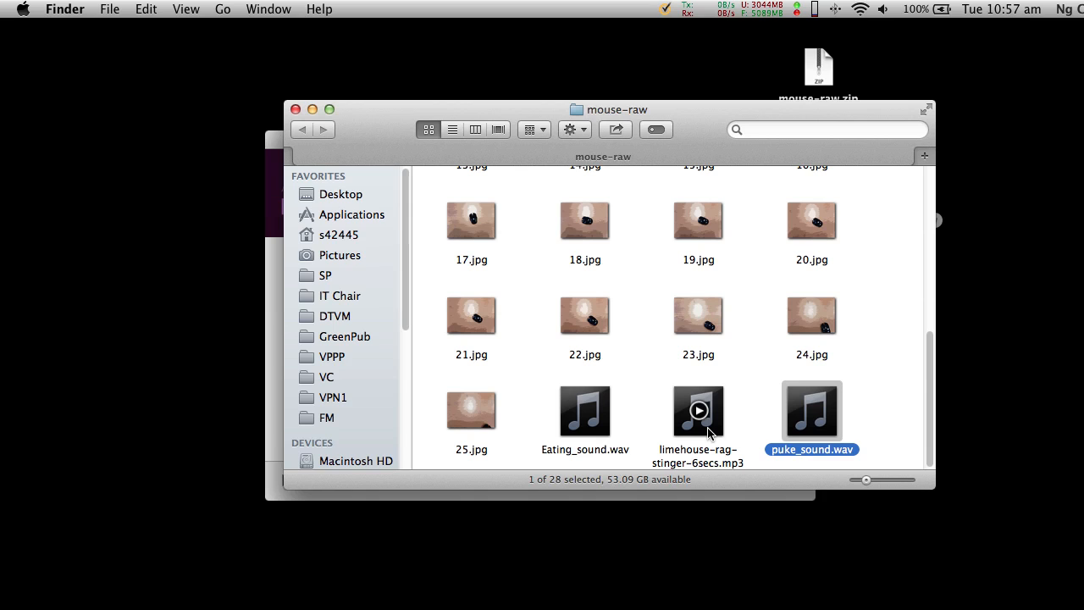
mouse_move(748, 408)
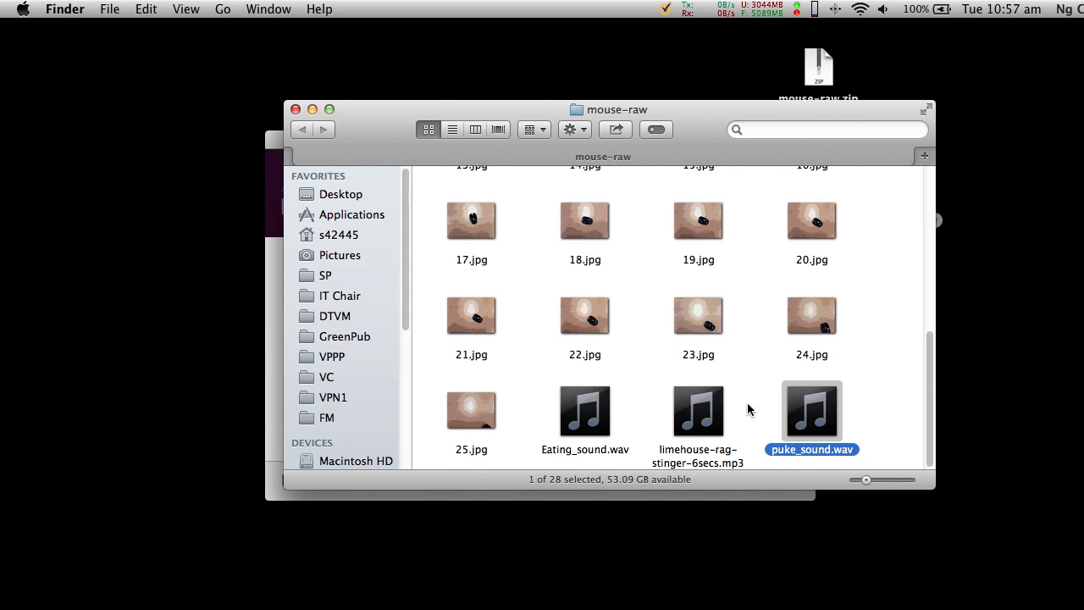
mouse_move(698, 411)
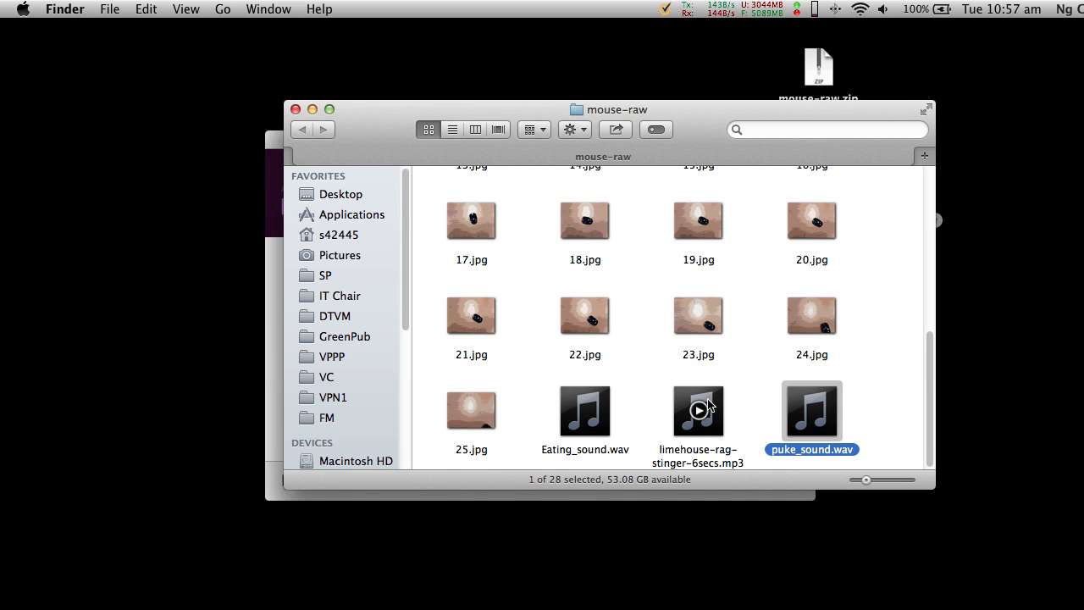
mouse_move(833, 423)
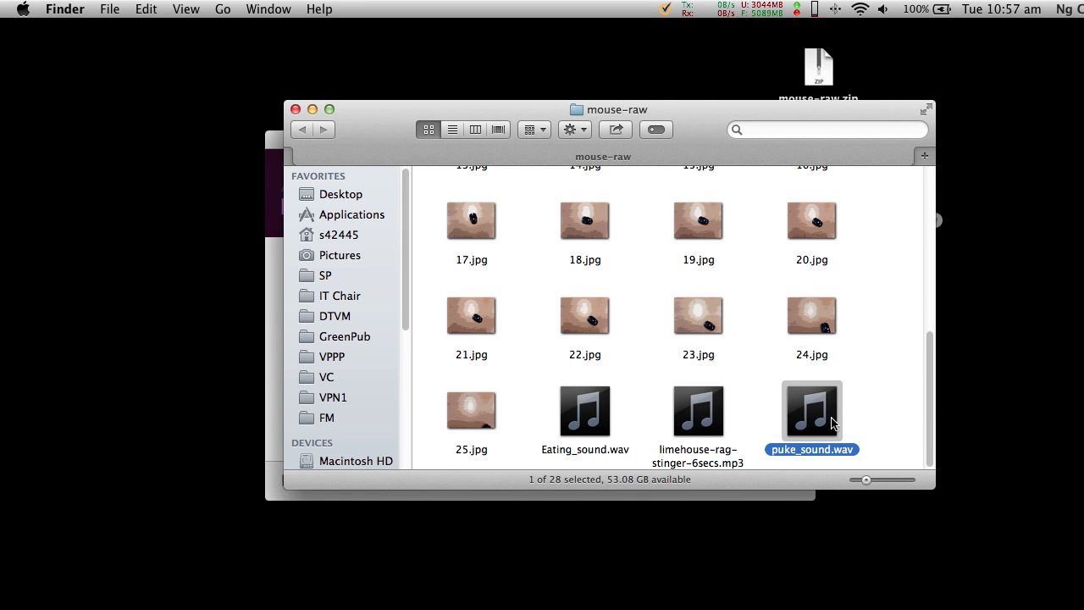
scroll(up, 3)
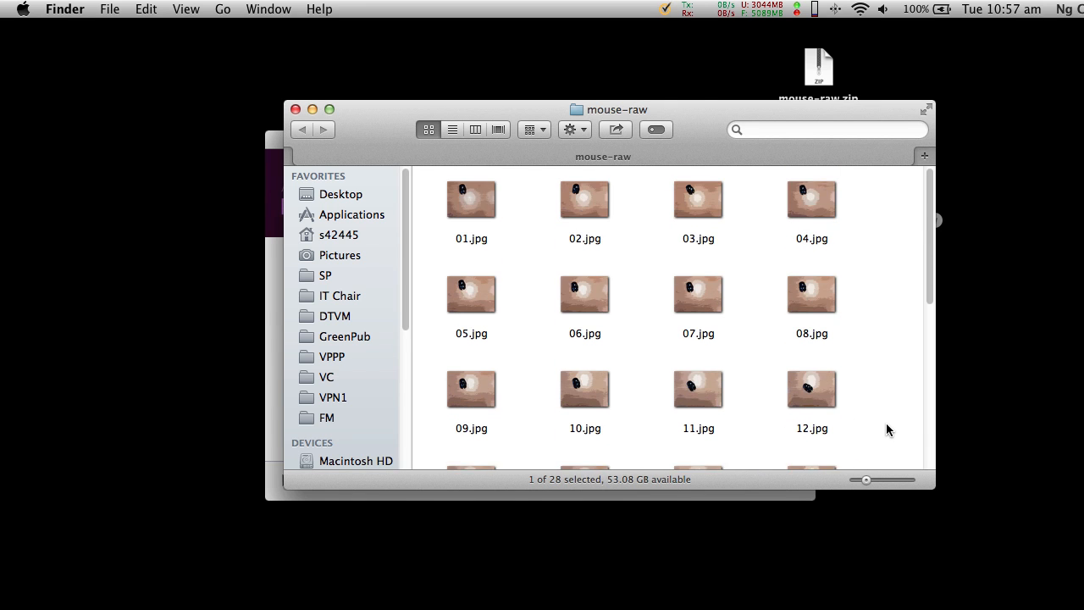
mouse_move(885, 425)
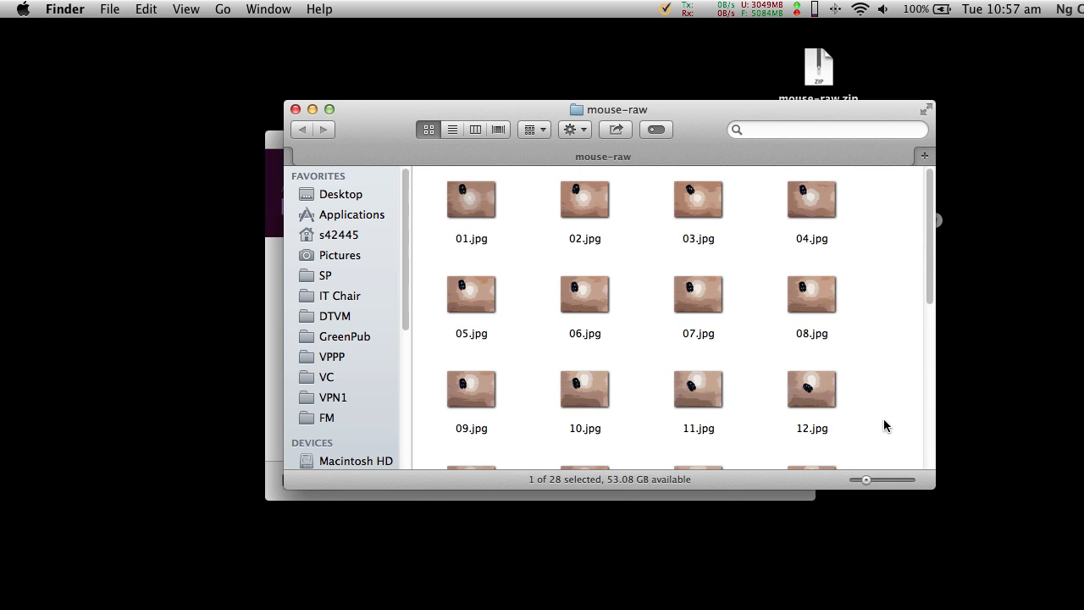
mouse_move(297, 110)
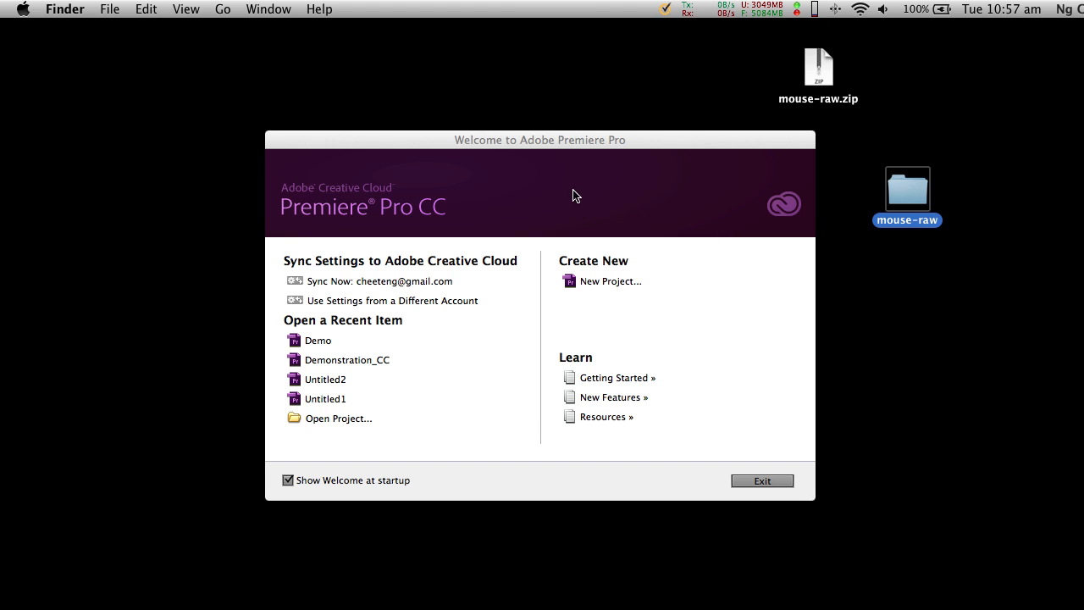
mouse_move(566, 224)
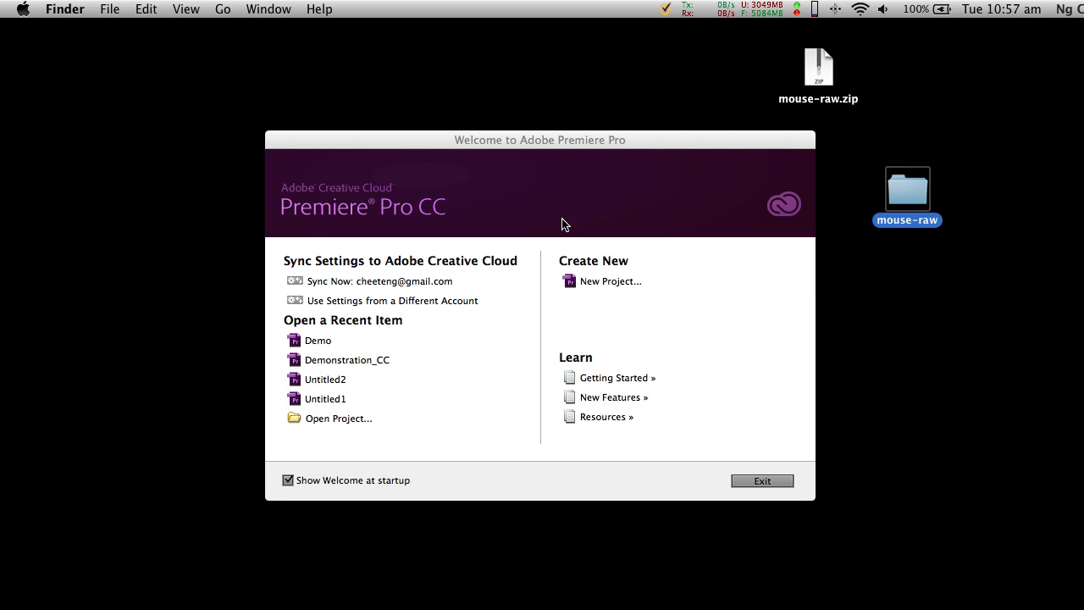
mouse_move(637, 270)
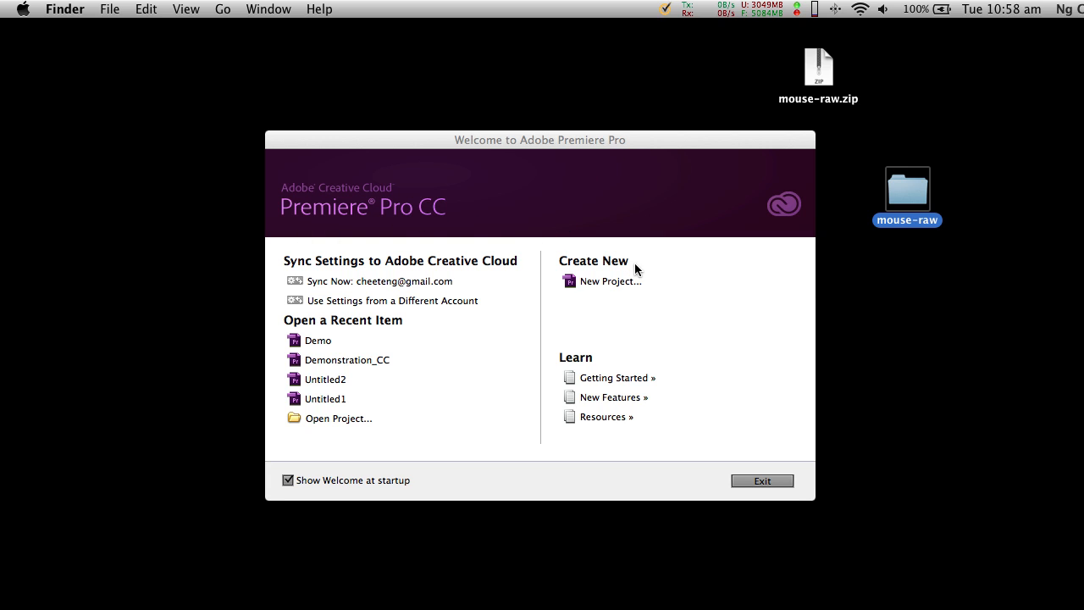
mouse_move(598, 288)
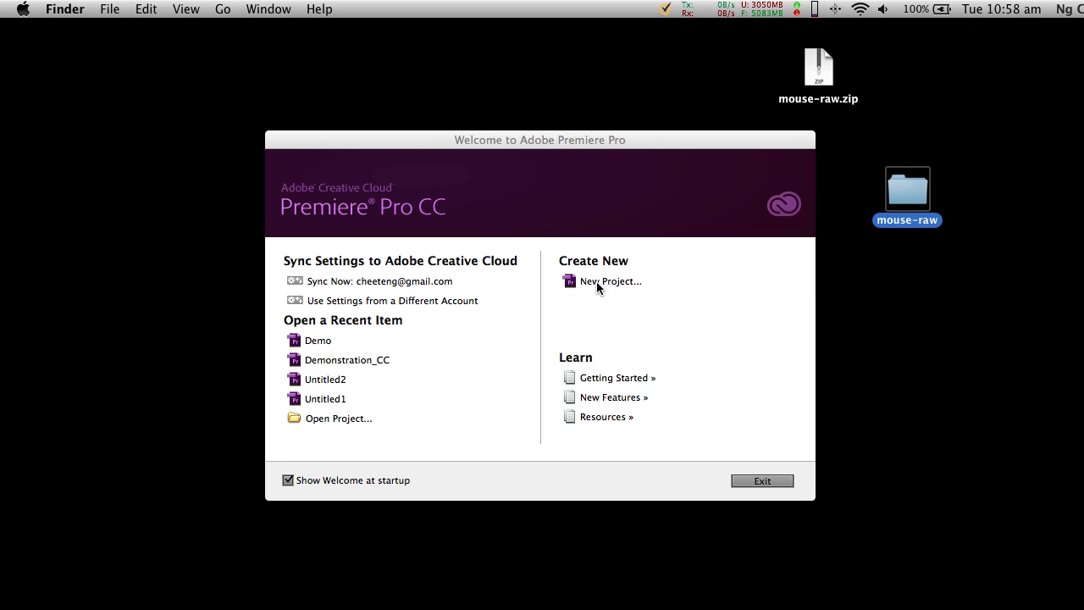
mouse_move(609, 281)
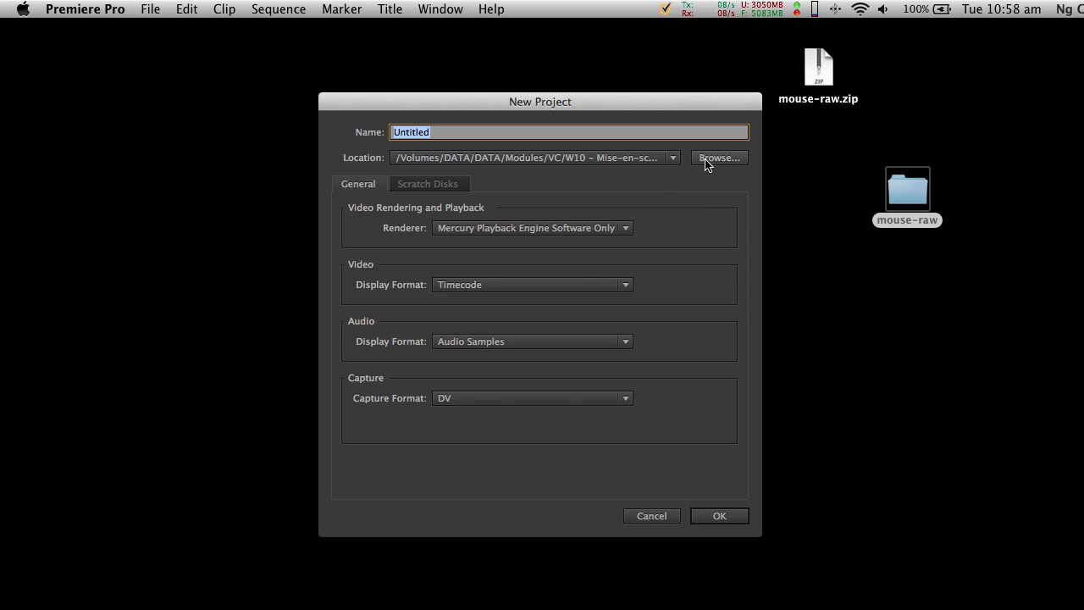
mouse_move(623, 193)
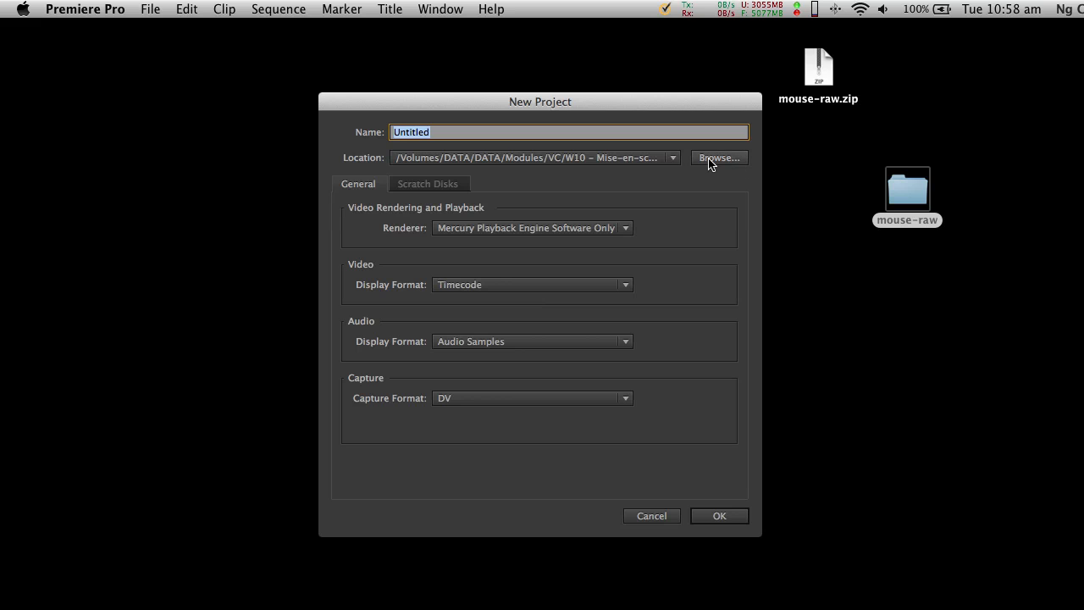
Step: Browse to the Desktop and create a new folder named 'Mouse Demo Project' there
click(718, 157)
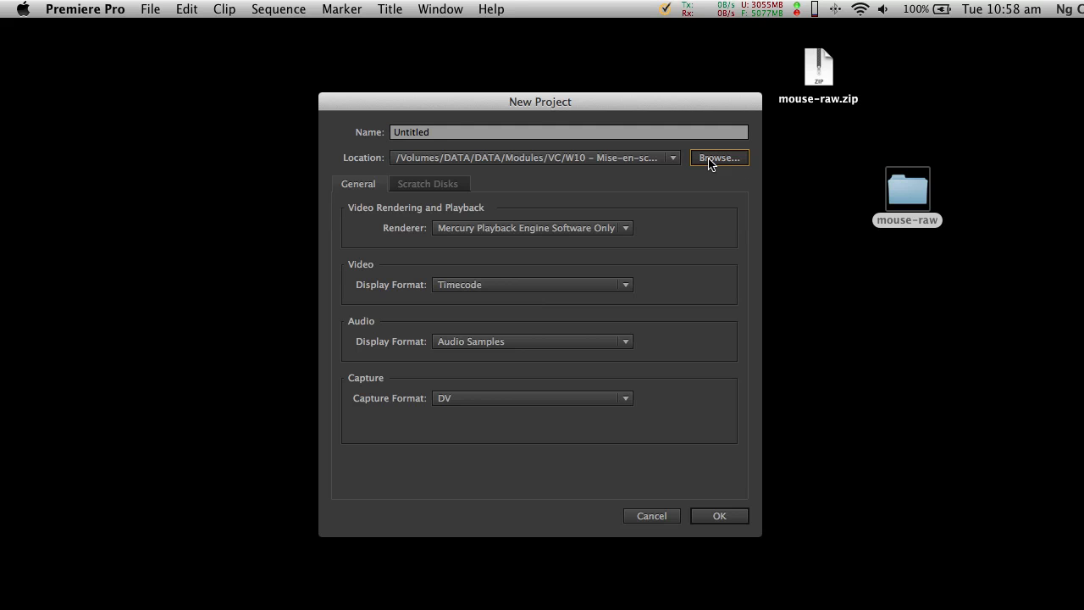
click(717, 157)
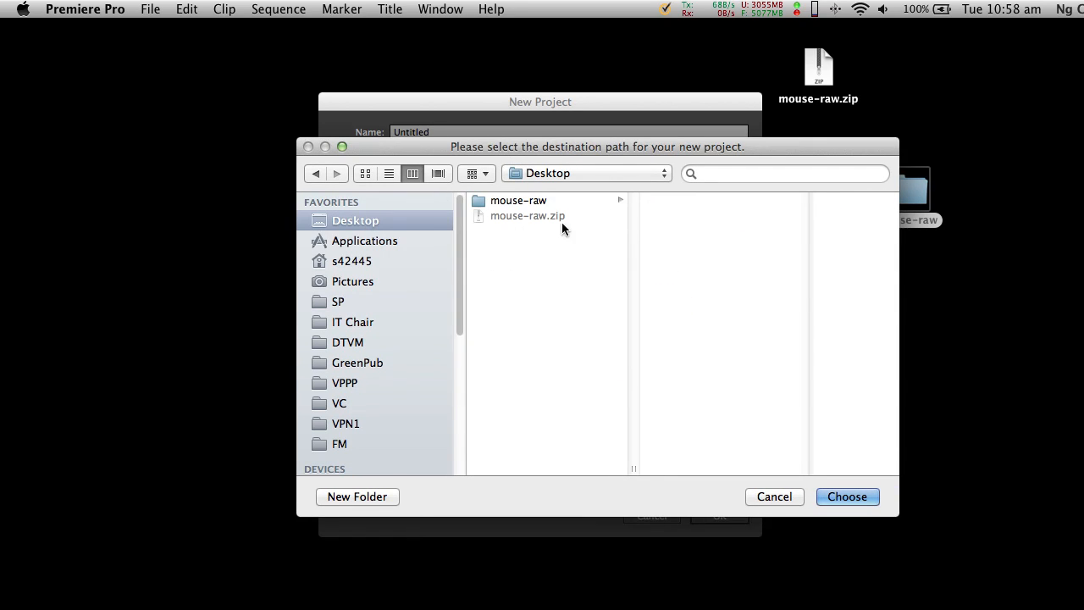
mouse_move(393, 501)
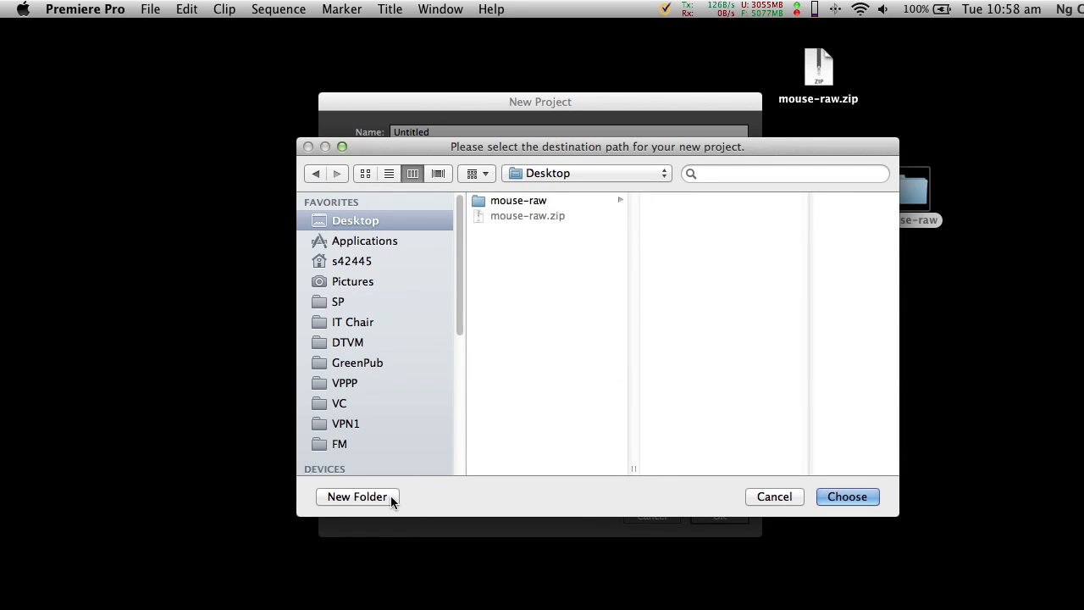
click(355, 496)
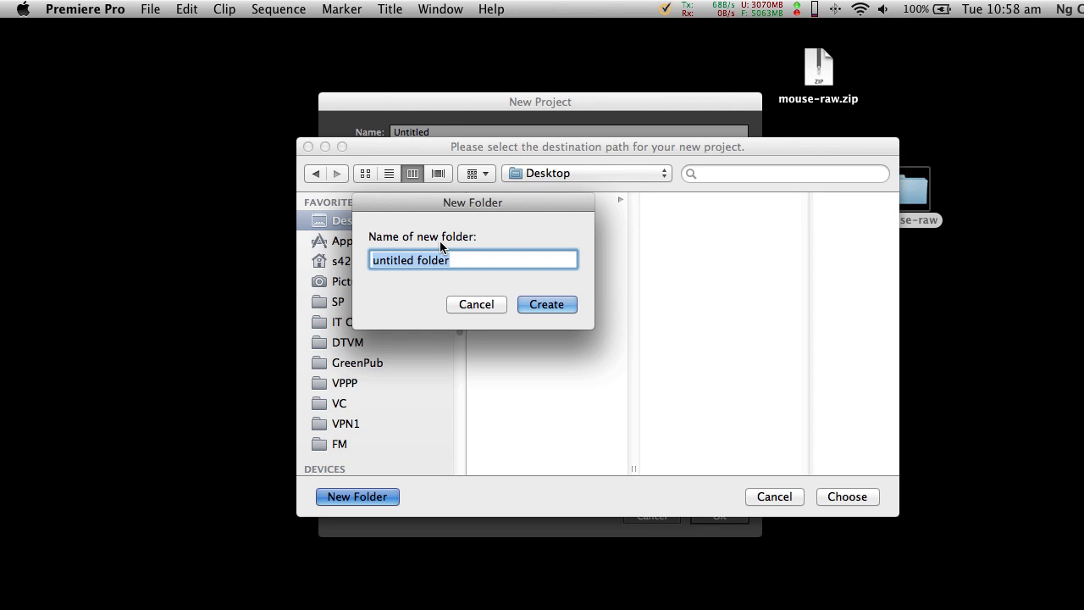
text(Mouse)
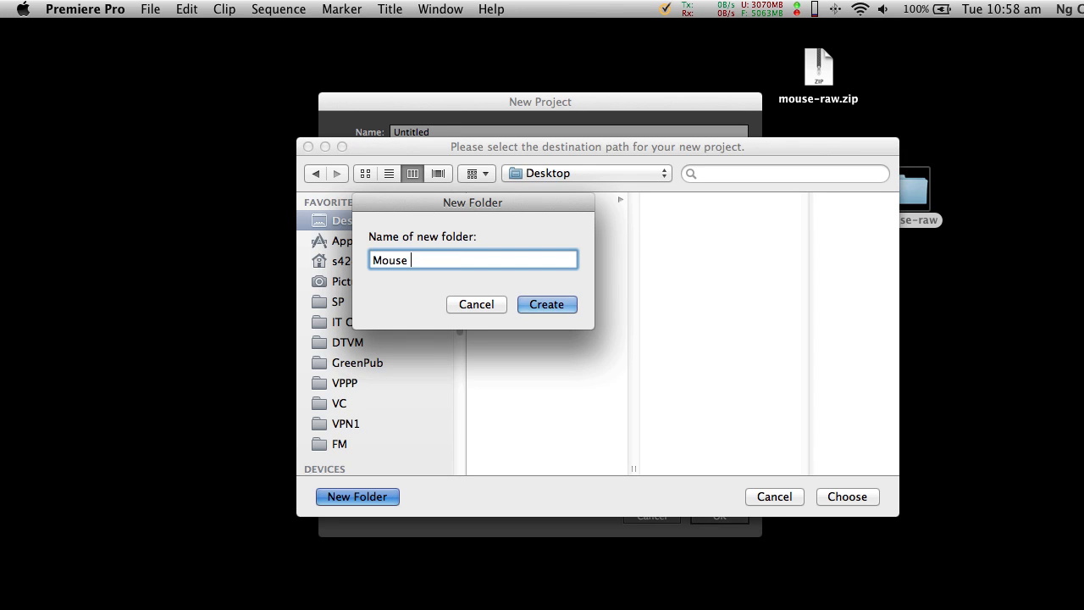
text(Demo Proj)
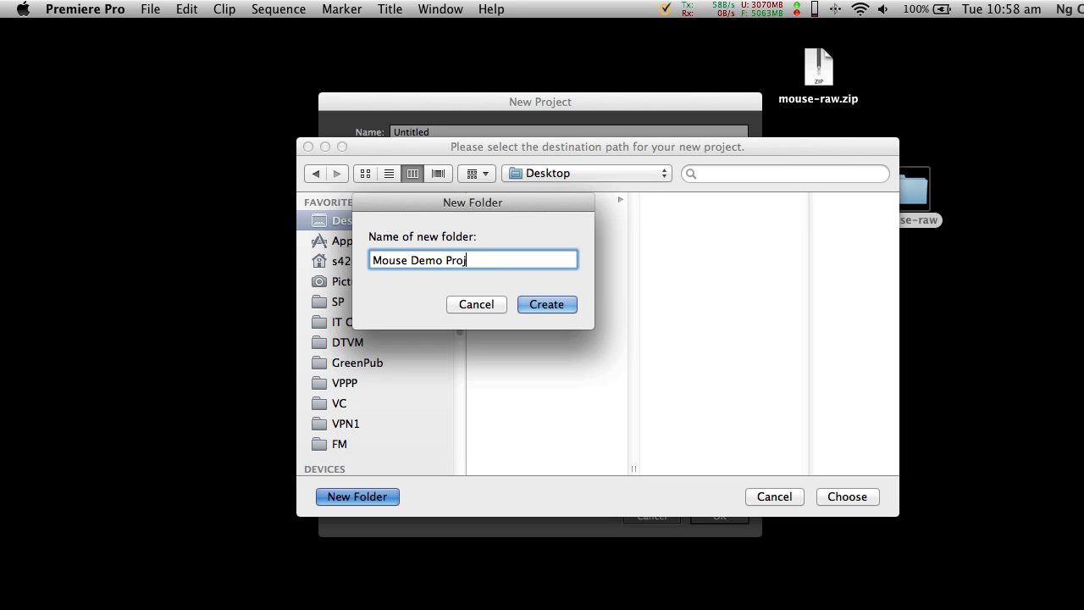
text(ect)
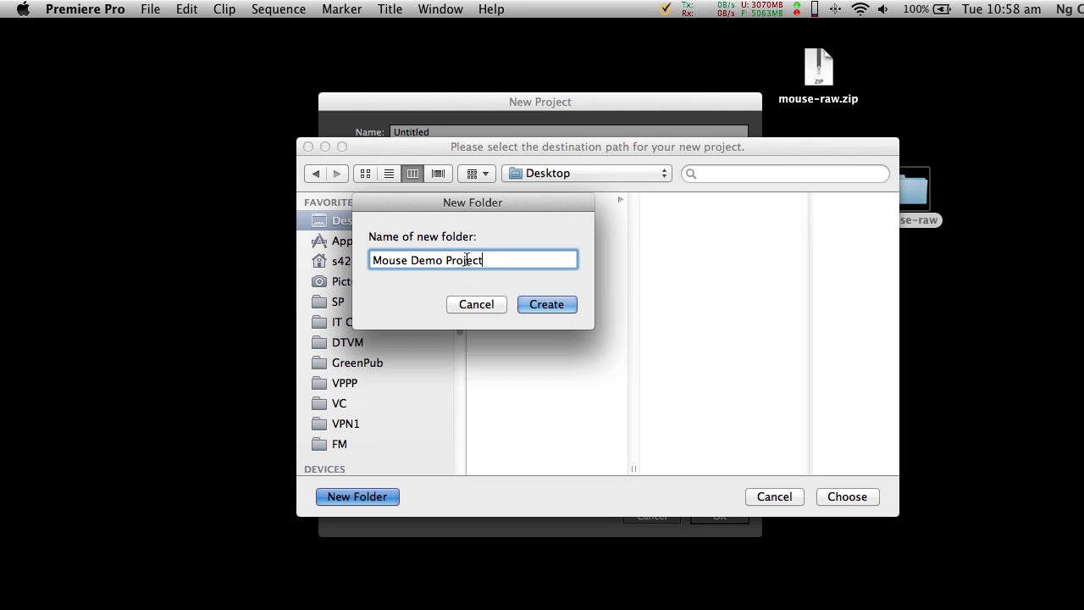
mouse_move(461, 273)
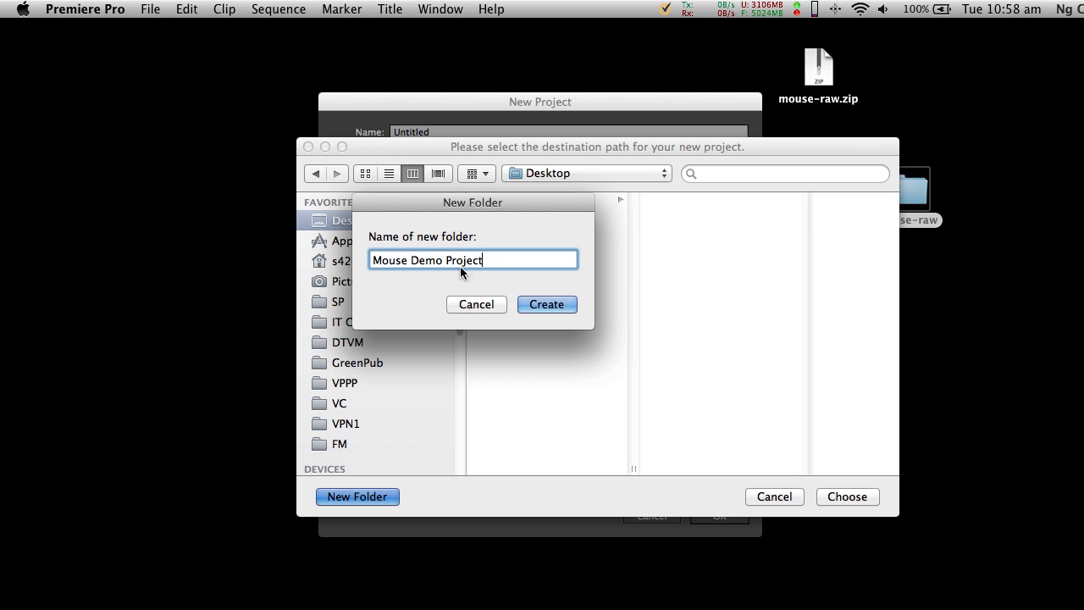
mouse_move(517, 278)
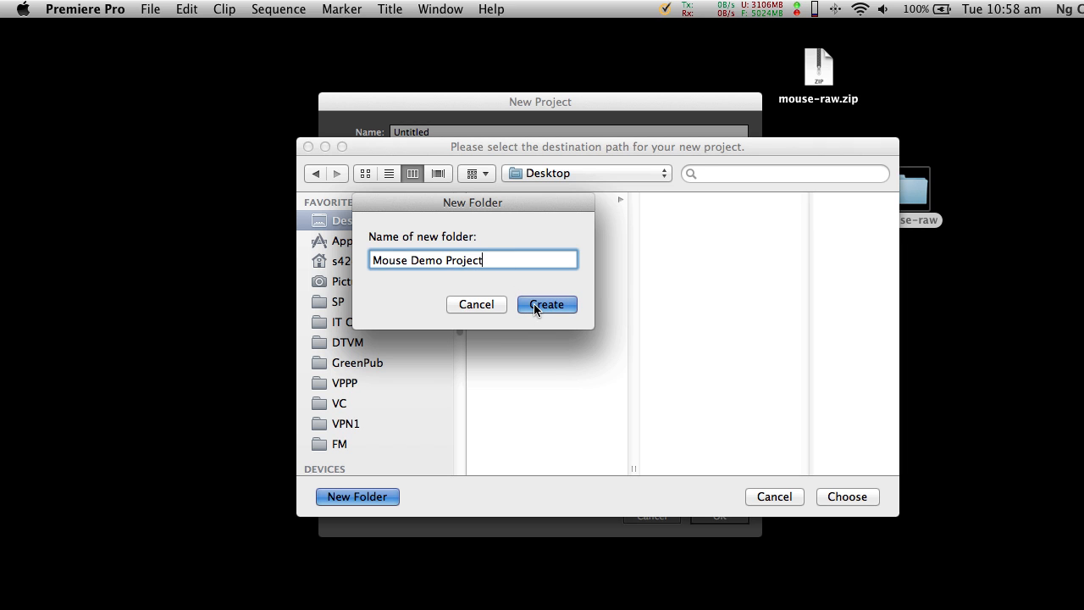
click(545, 305)
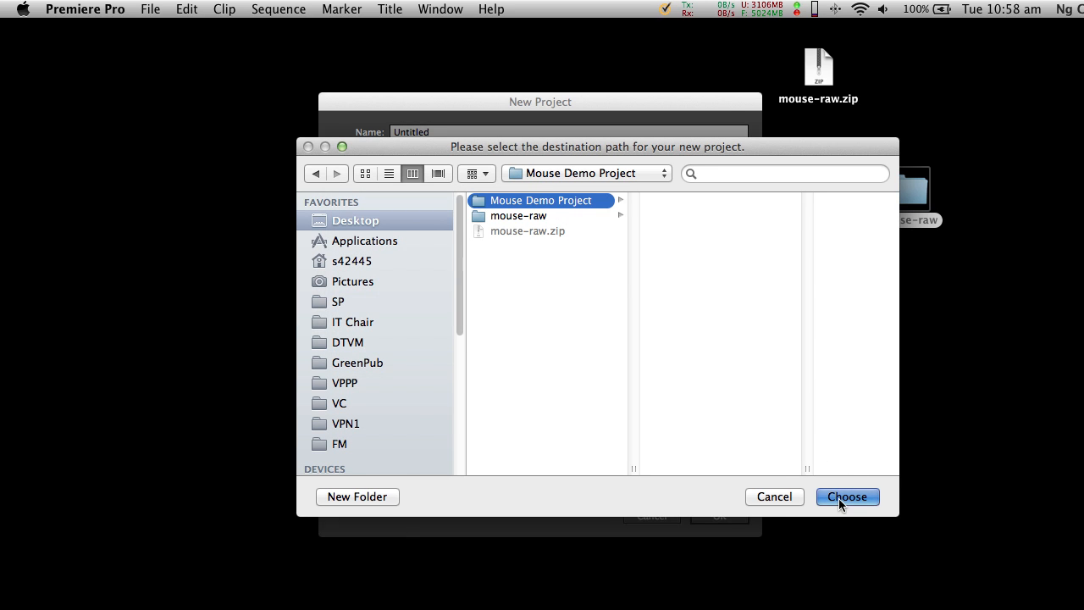
Step: Name the project 'Mouse Demo' in the Mouse Demo Project folder, review scratch disks, and confirm
click(846, 497)
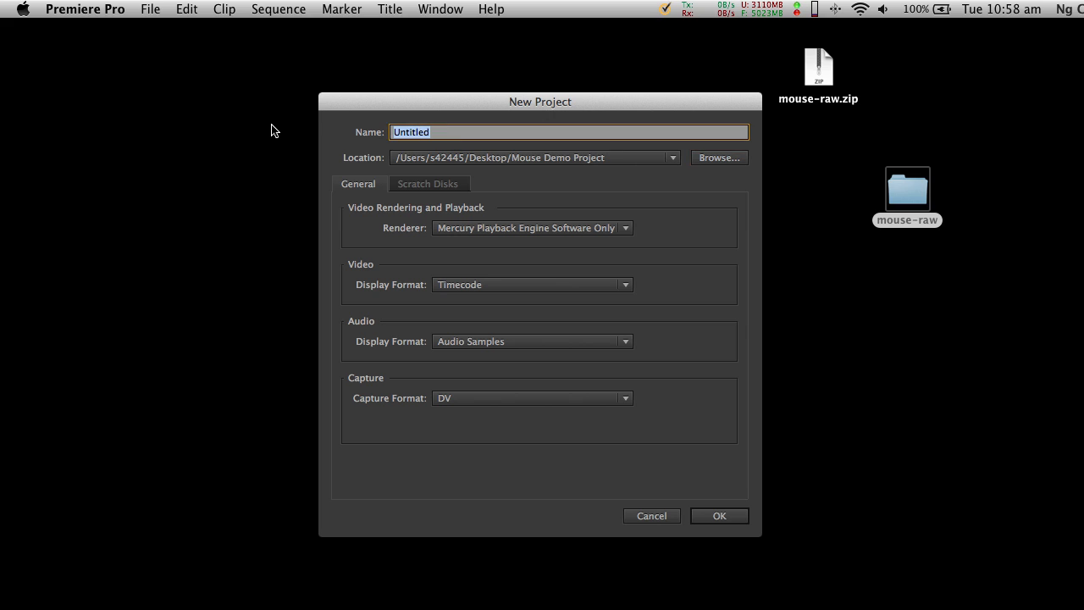
text(Mouse de)
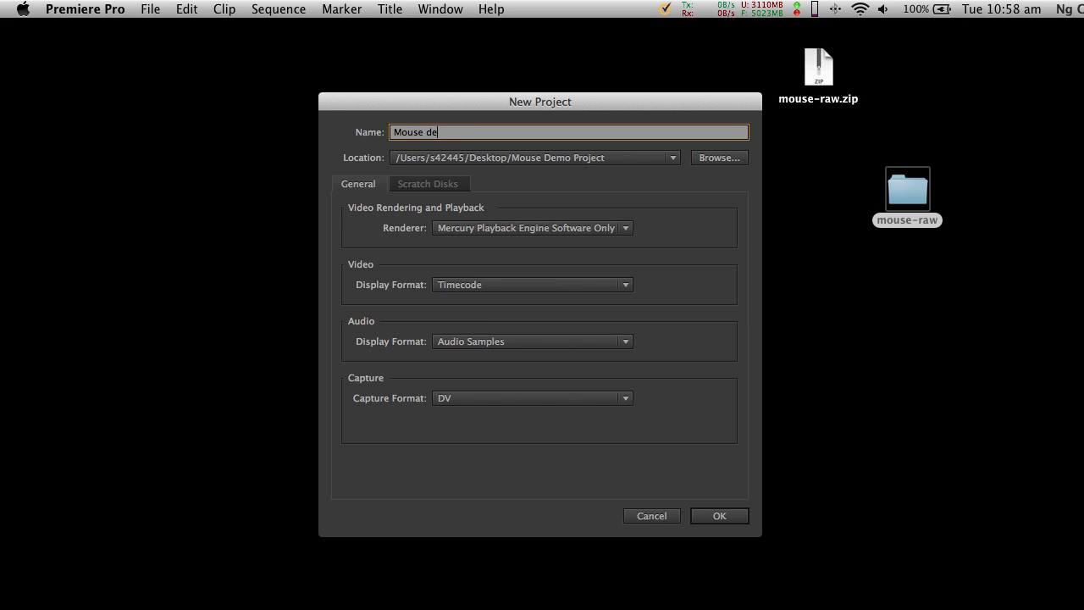
text(mo)
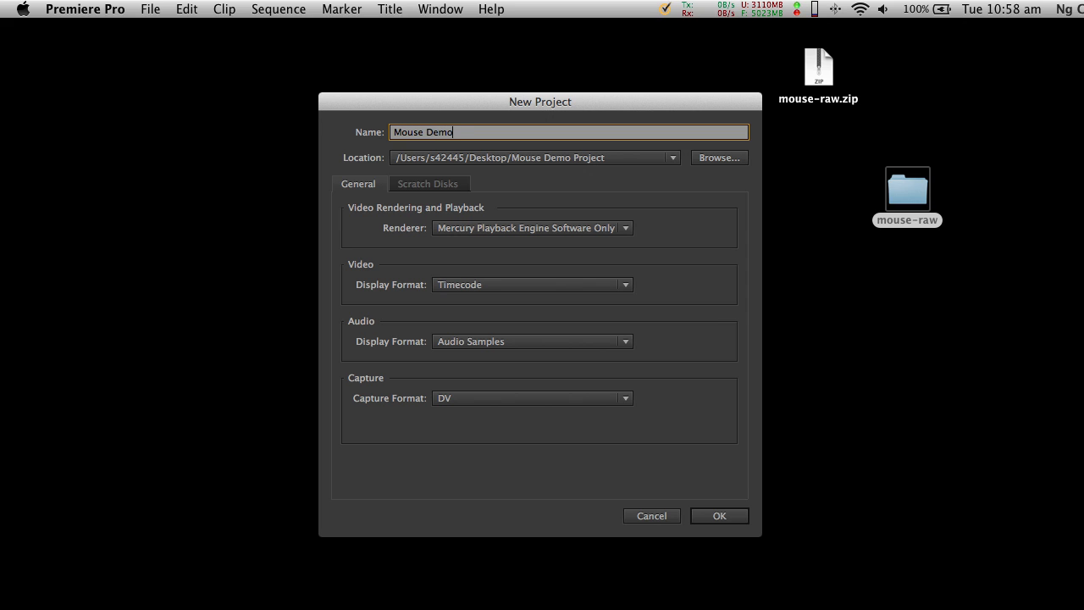
mouse_move(477, 211)
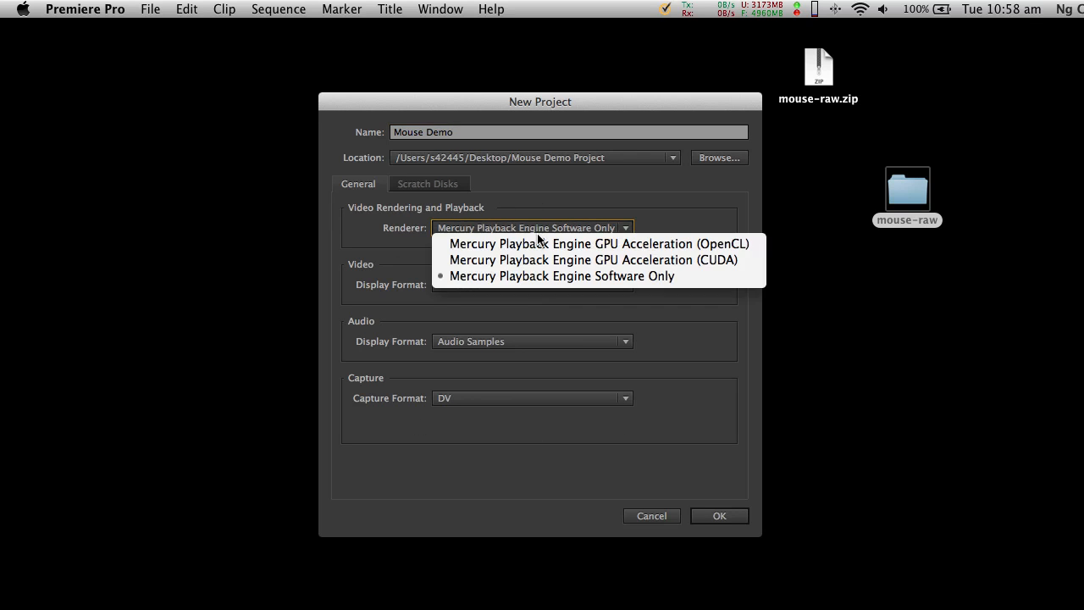
mouse_move(559, 274)
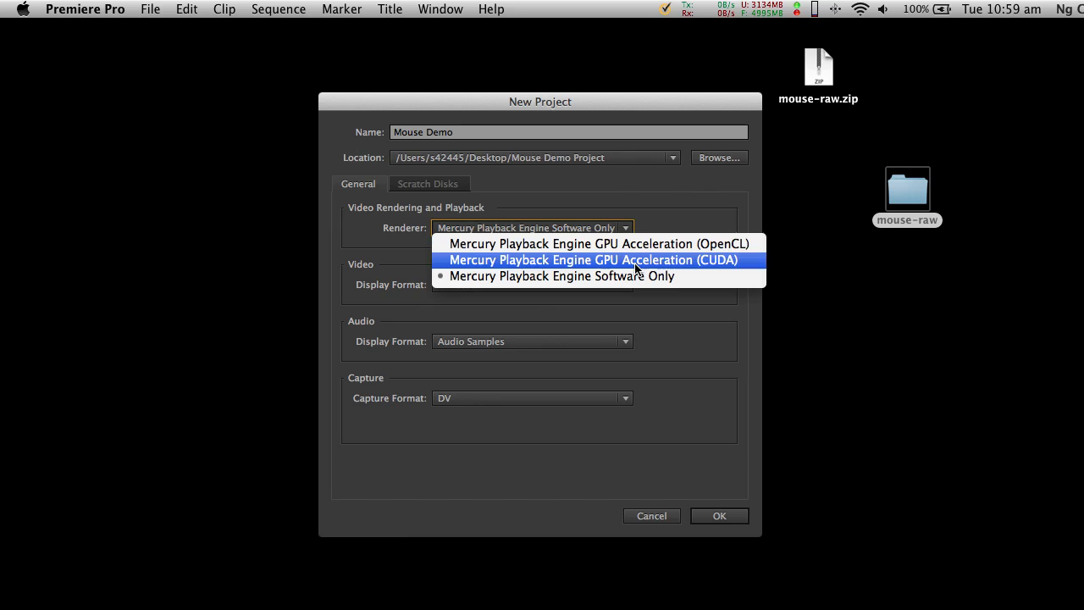
mouse_move(648, 274)
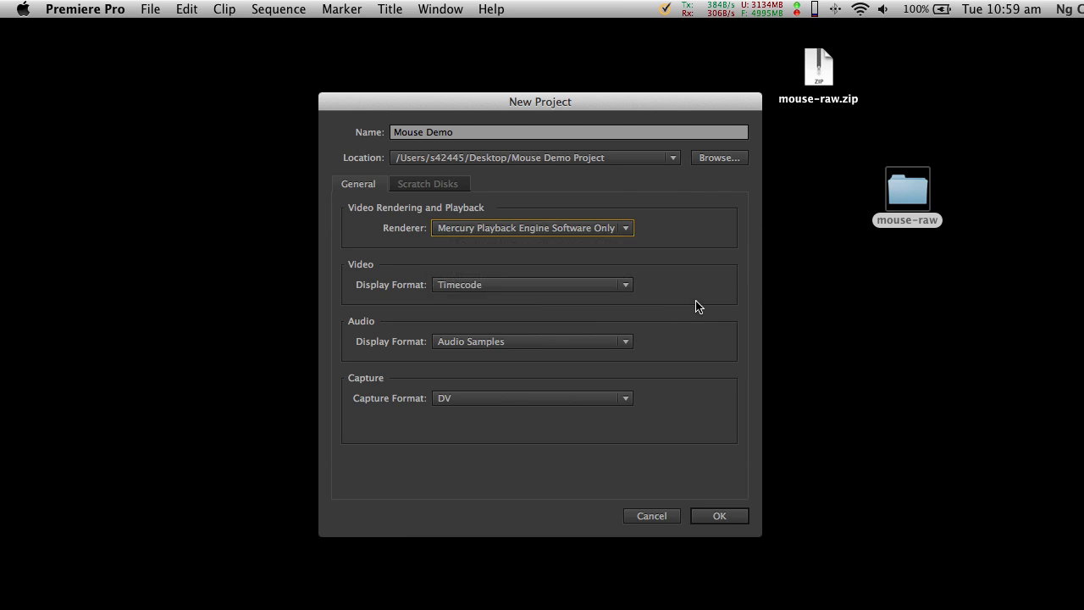
click(427, 183)
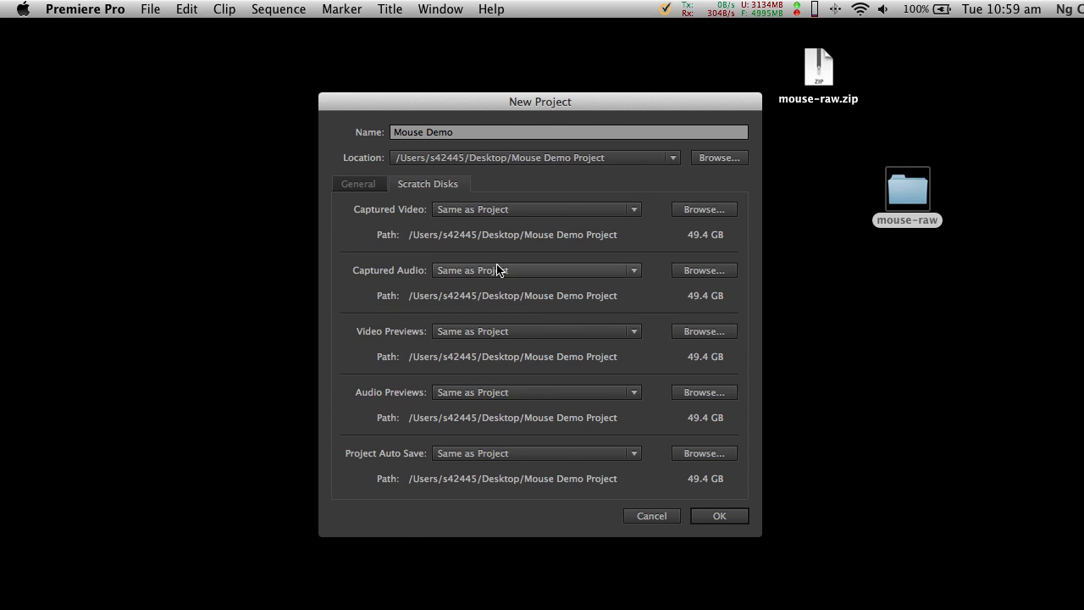
click(359, 183)
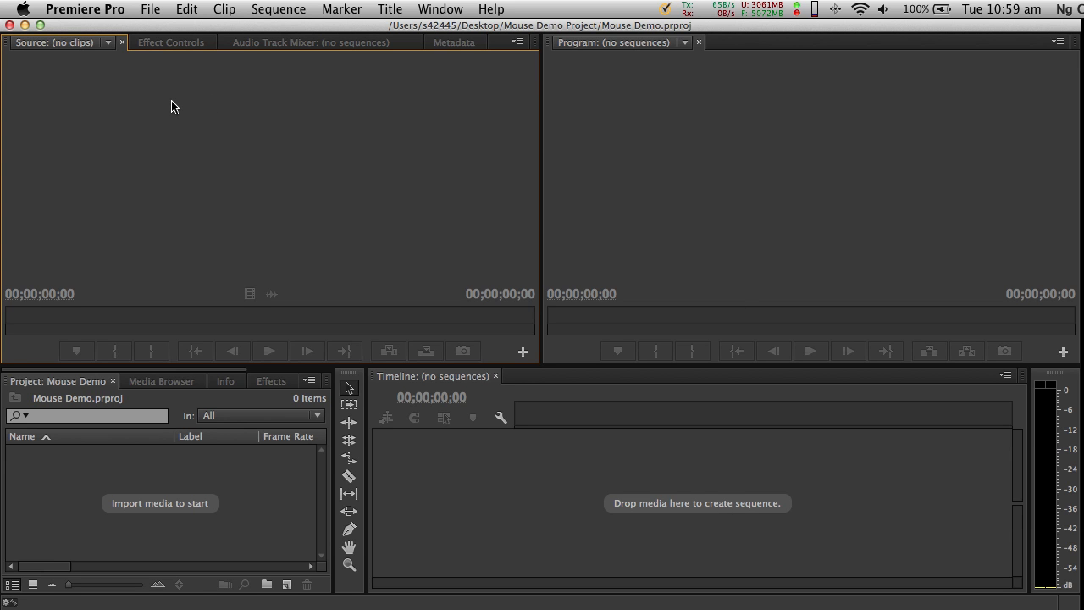
mouse_move(244, 513)
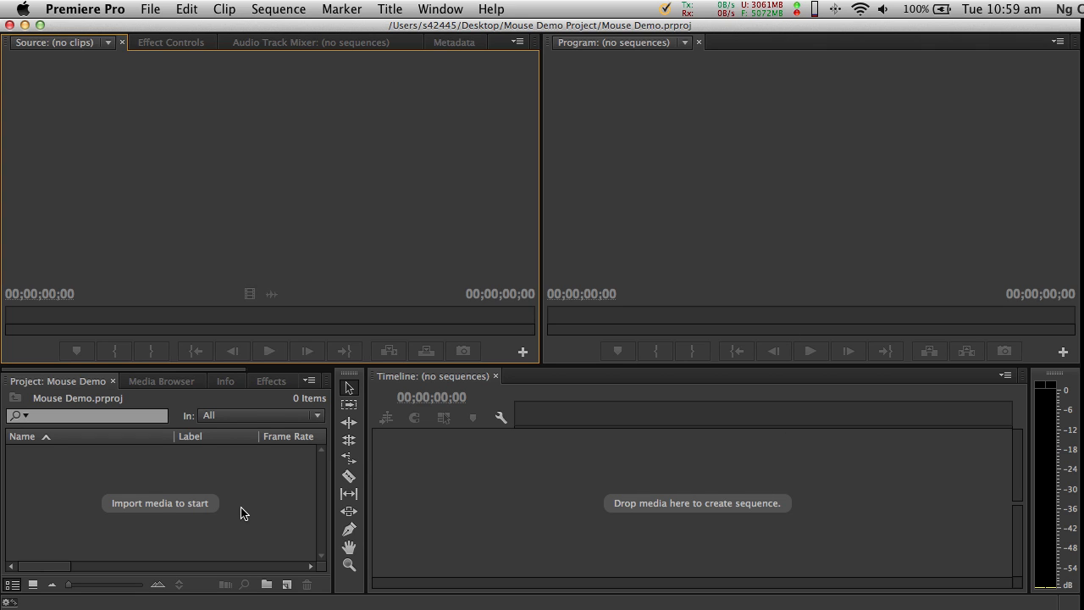
mouse_move(65, 6)
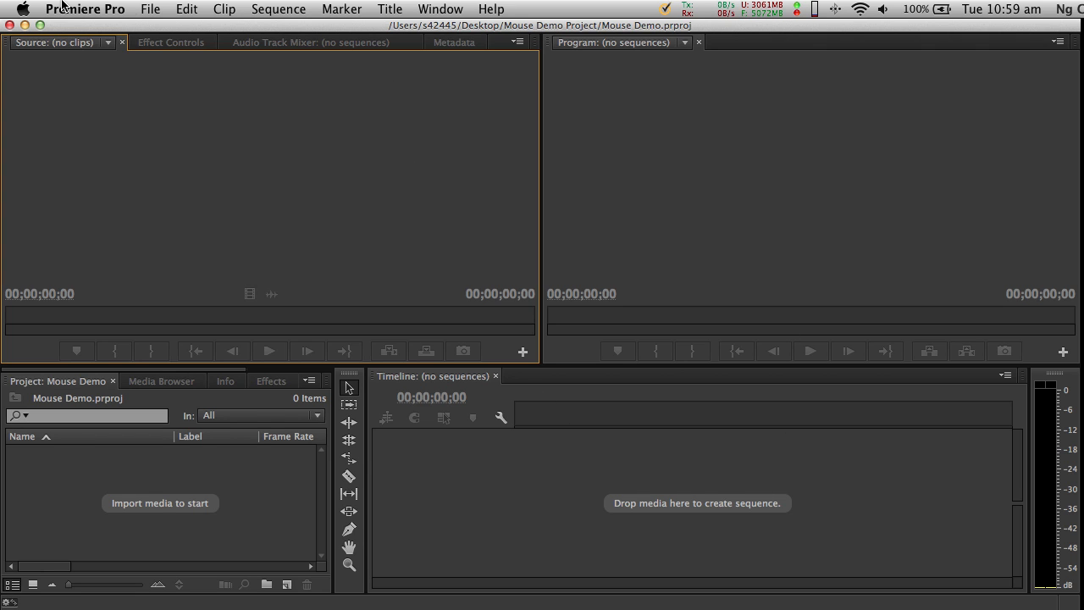
click(84, 9)
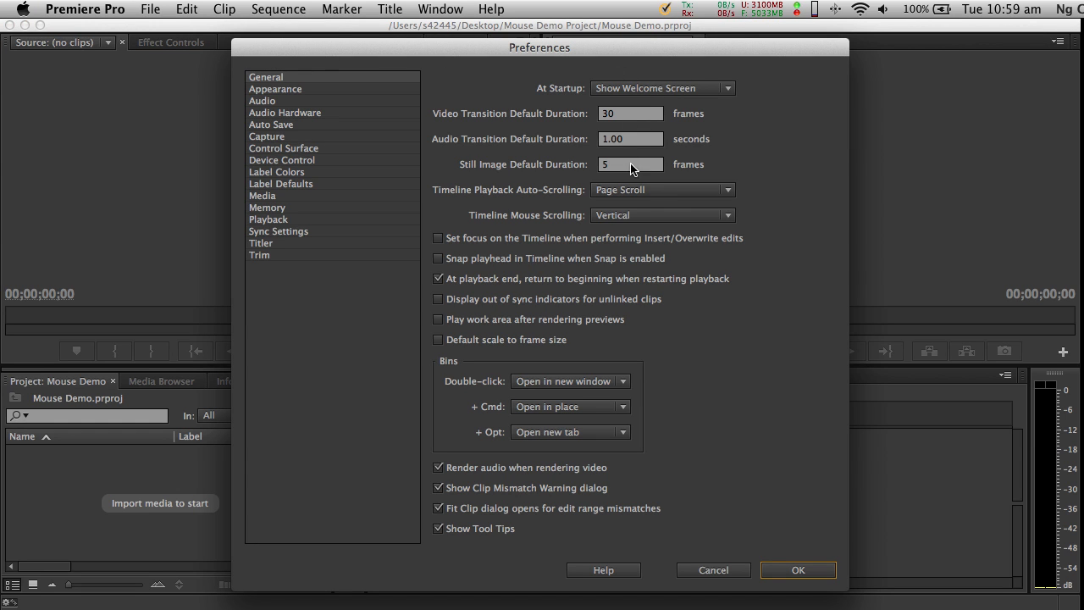
mouse_move(476, 174)
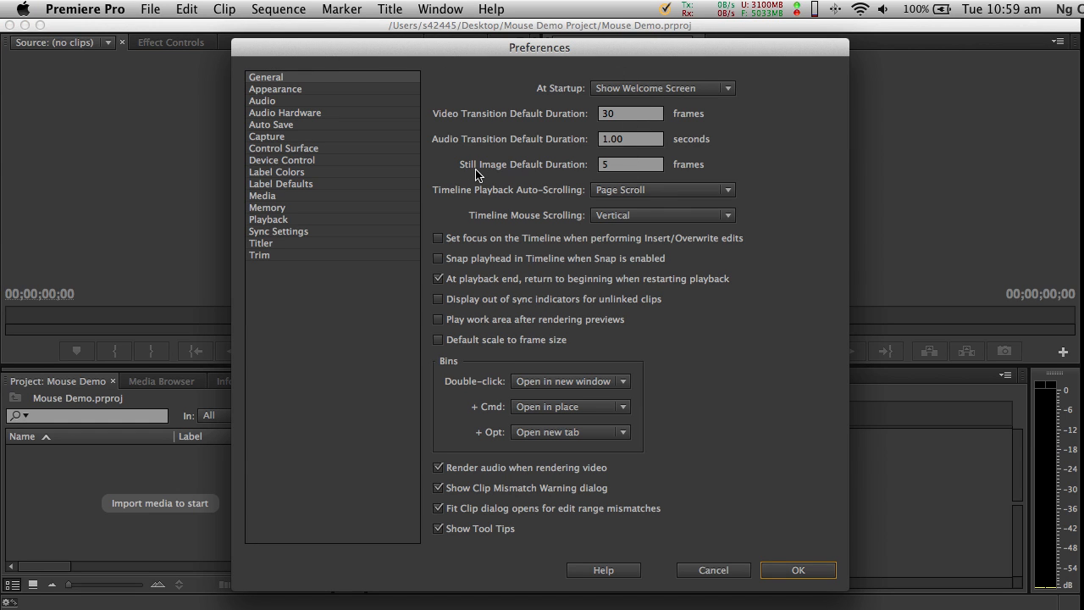
mouse_move(545, 176)
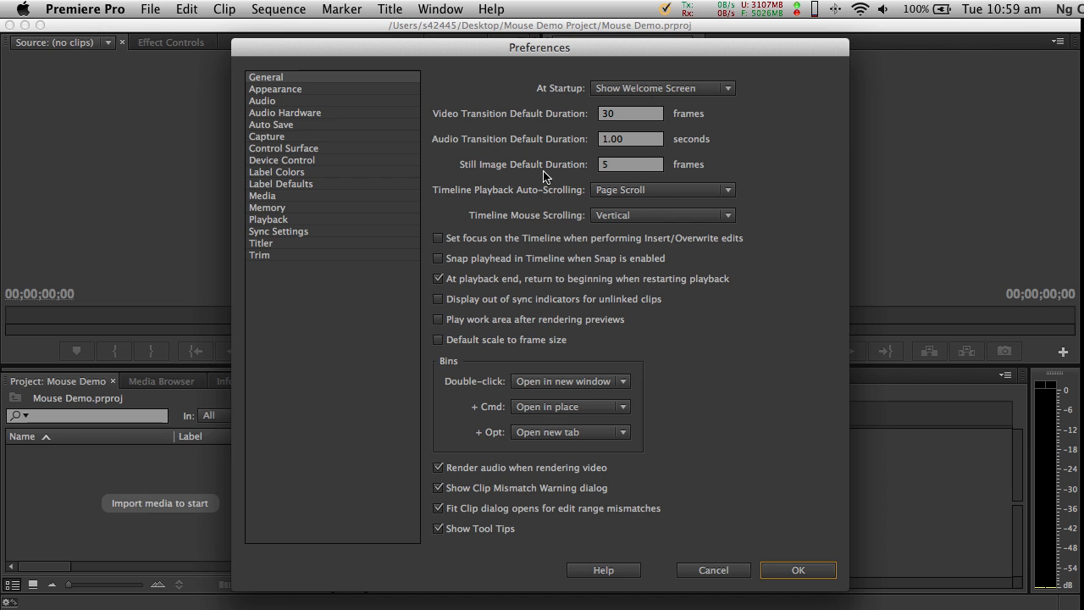
mouse_move(633, 178)
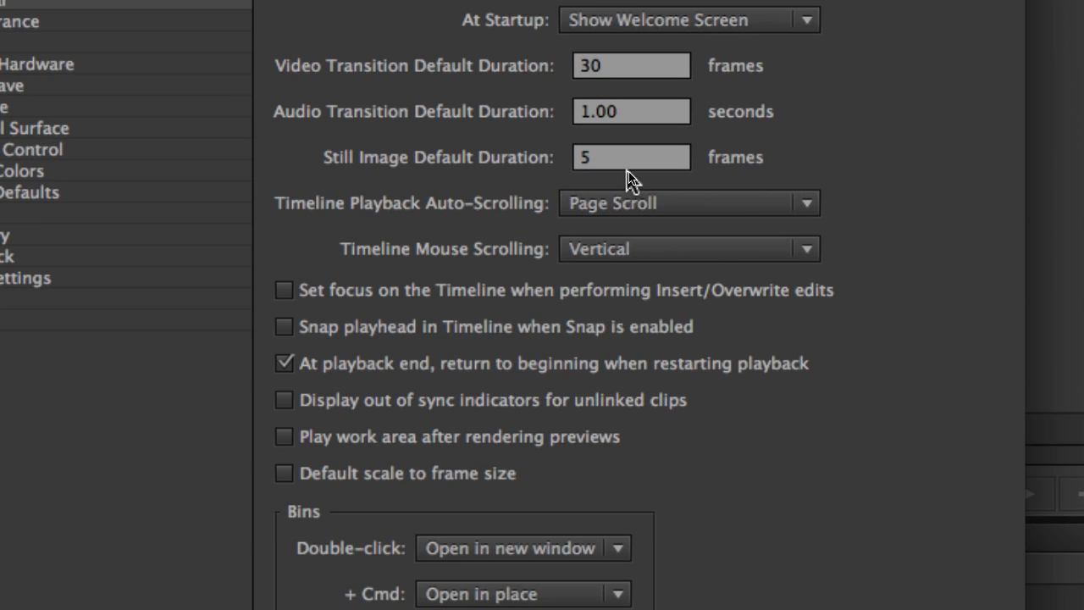
Step: Change Still Image Default Duration from 150 to 5 frames in General preferences
text(150)
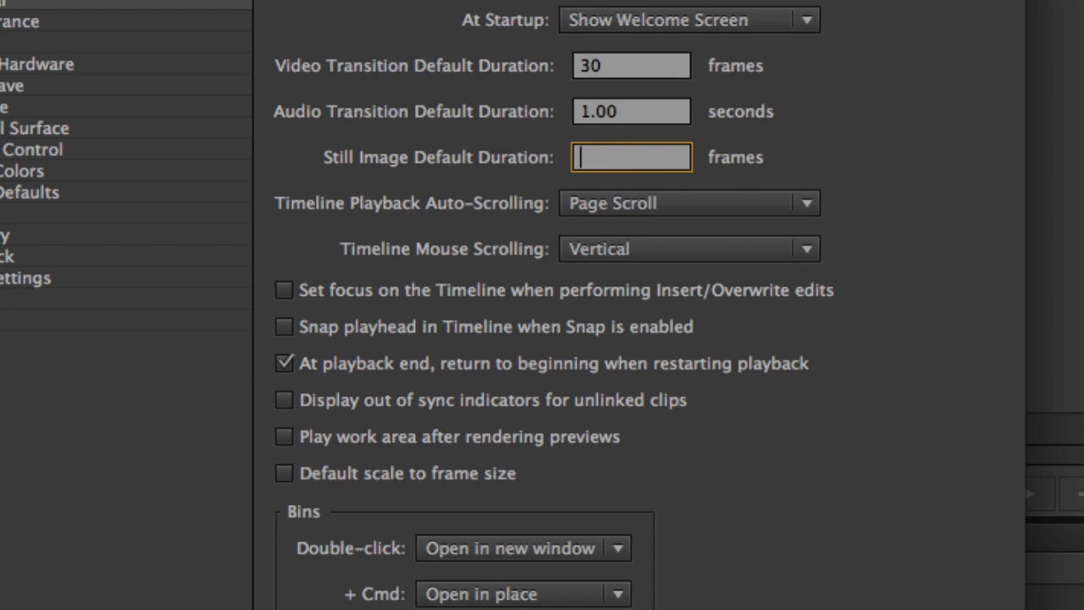
text(5)
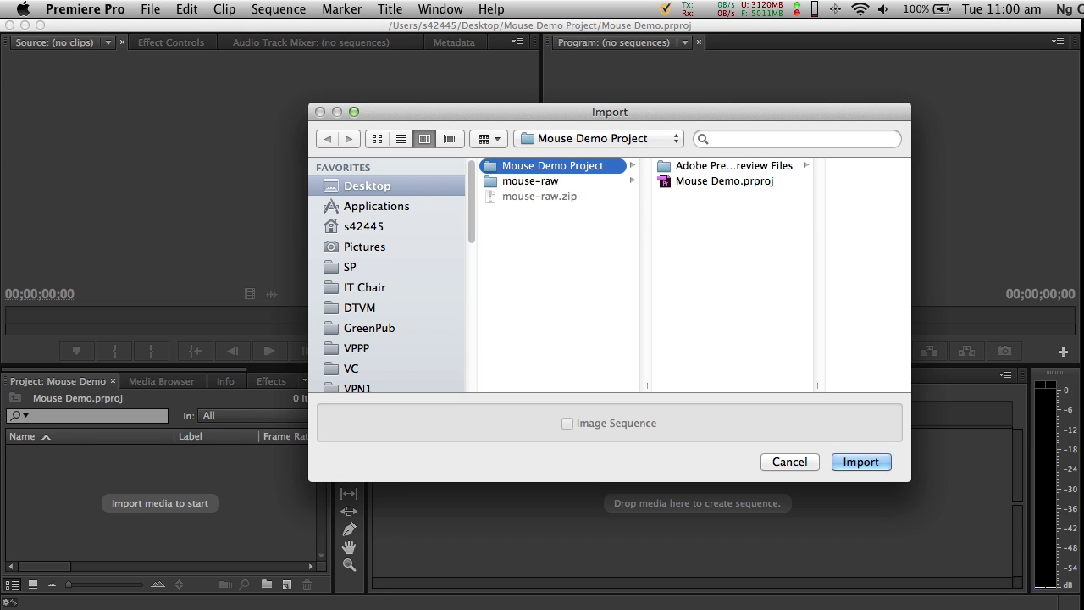
Step: Switch from the Import dialog to Finder on the Desktop
click(789, 461)
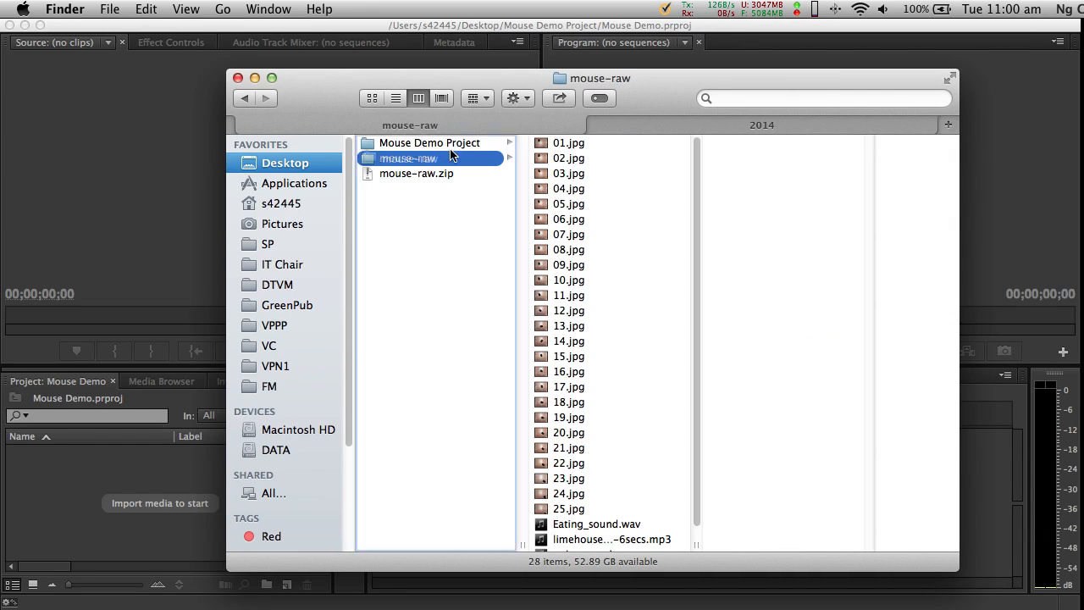
Step: Drag the mouse-raw folder into the Mouse Demo Project folder
click(430, 142)
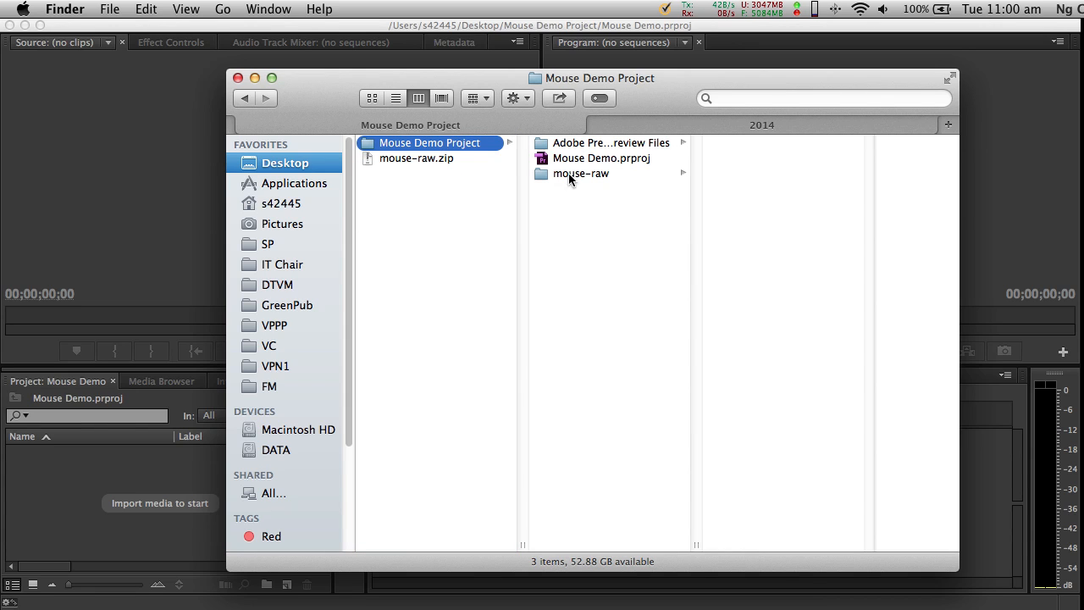
mouse_move(629, 171)
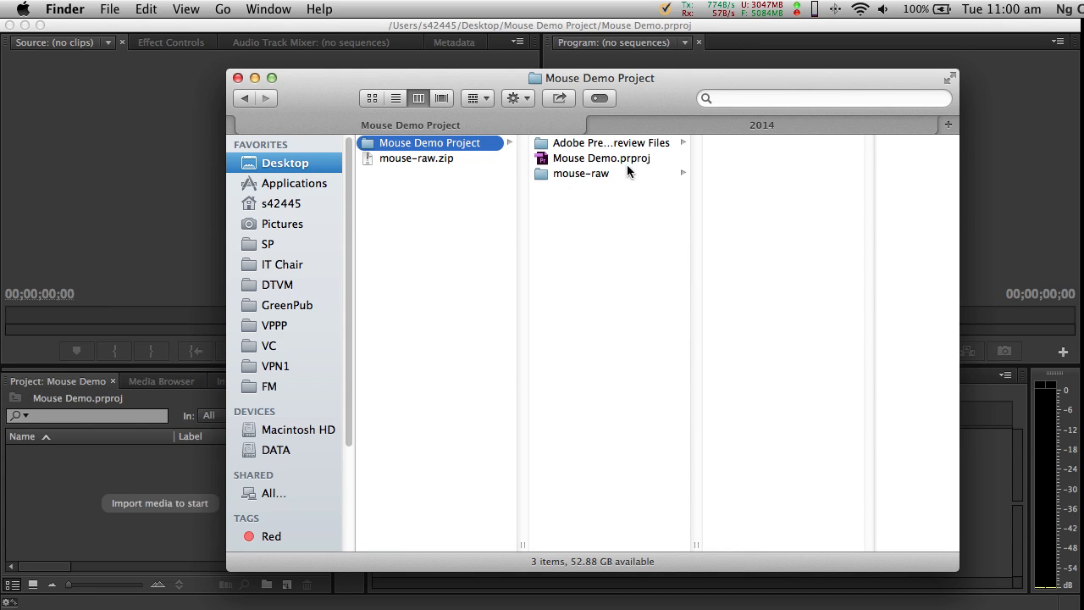
mouse_move(593, 179)
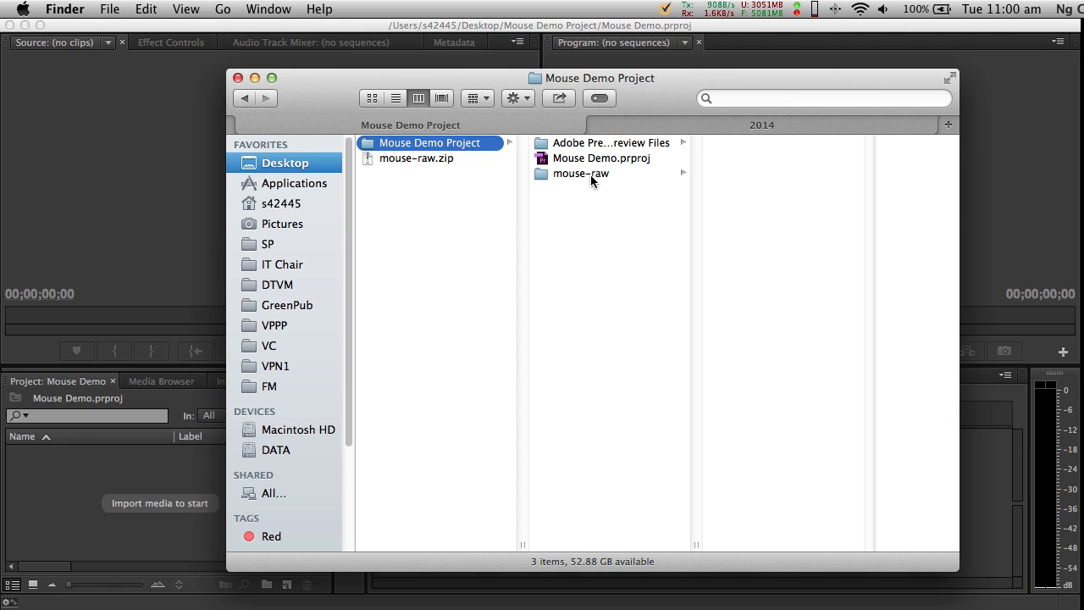
mouse_move(839, 227)
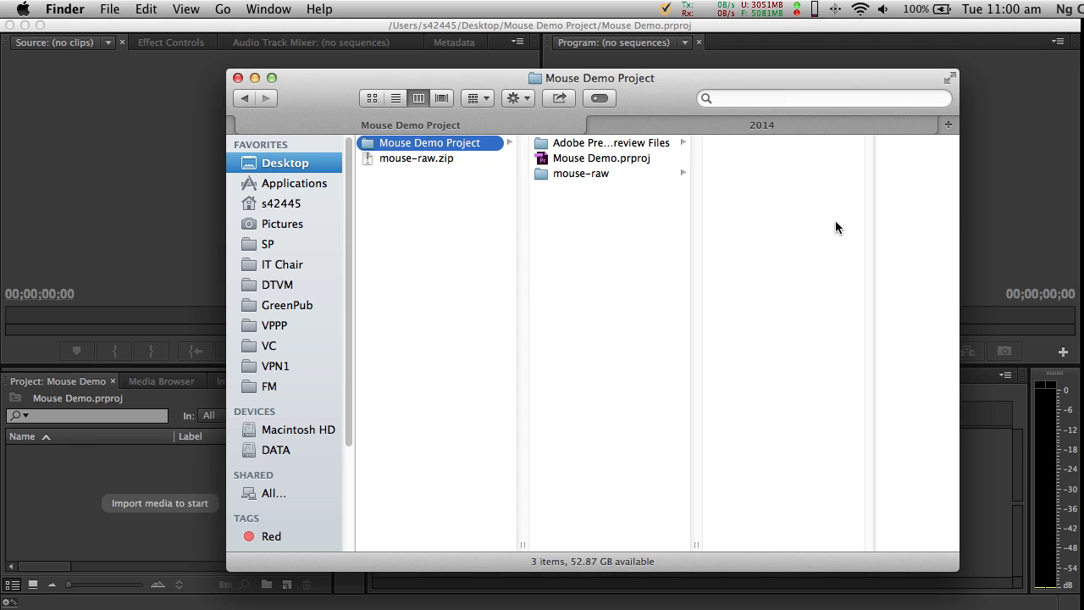
mouse_move(613, 142)
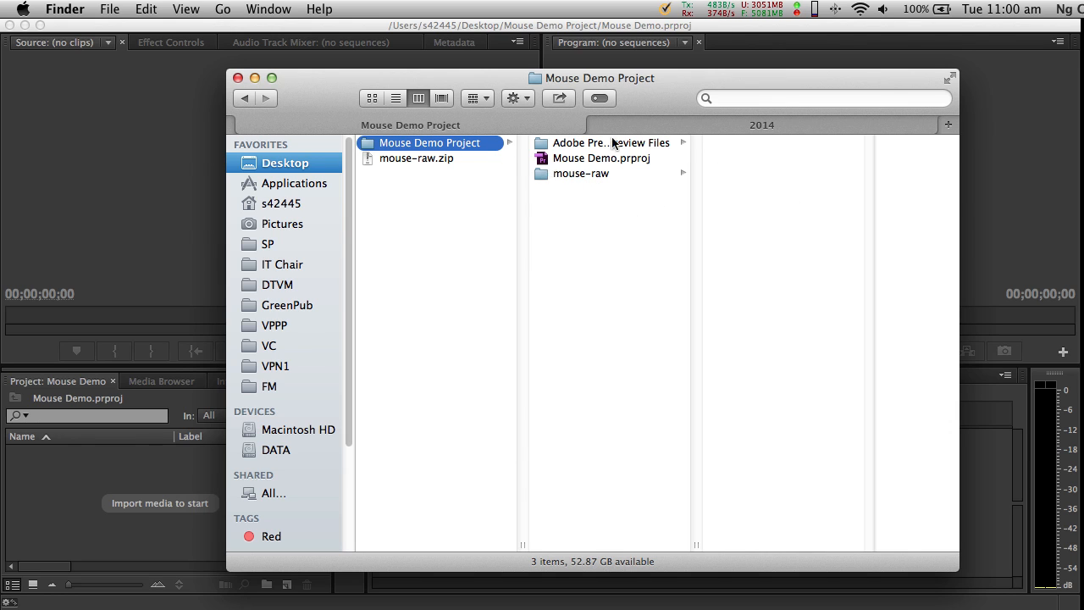
mouse_move(748, 168)
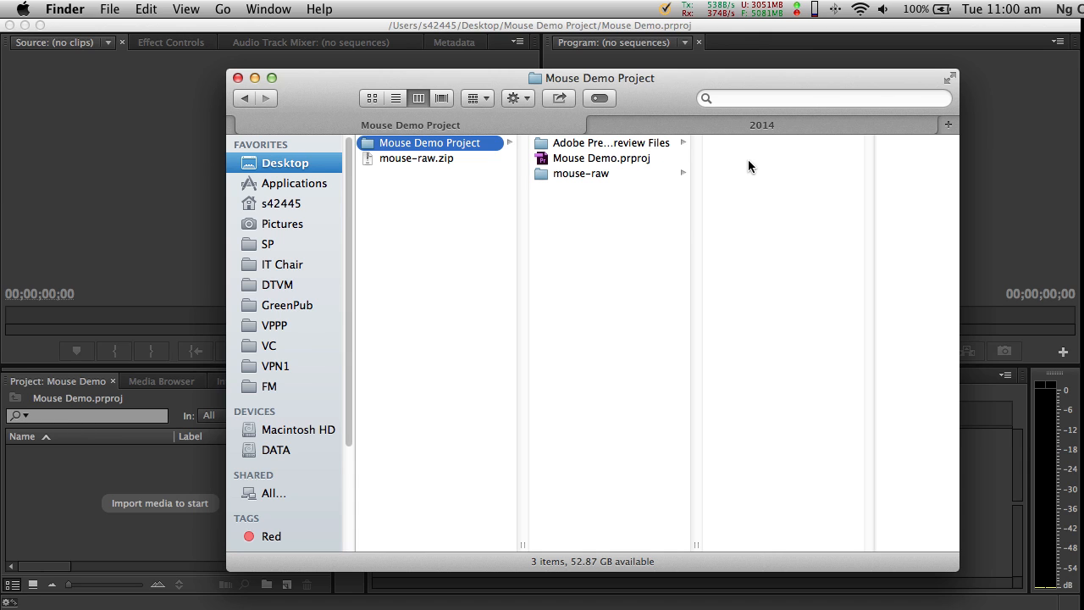
mouse_move(256, 88)
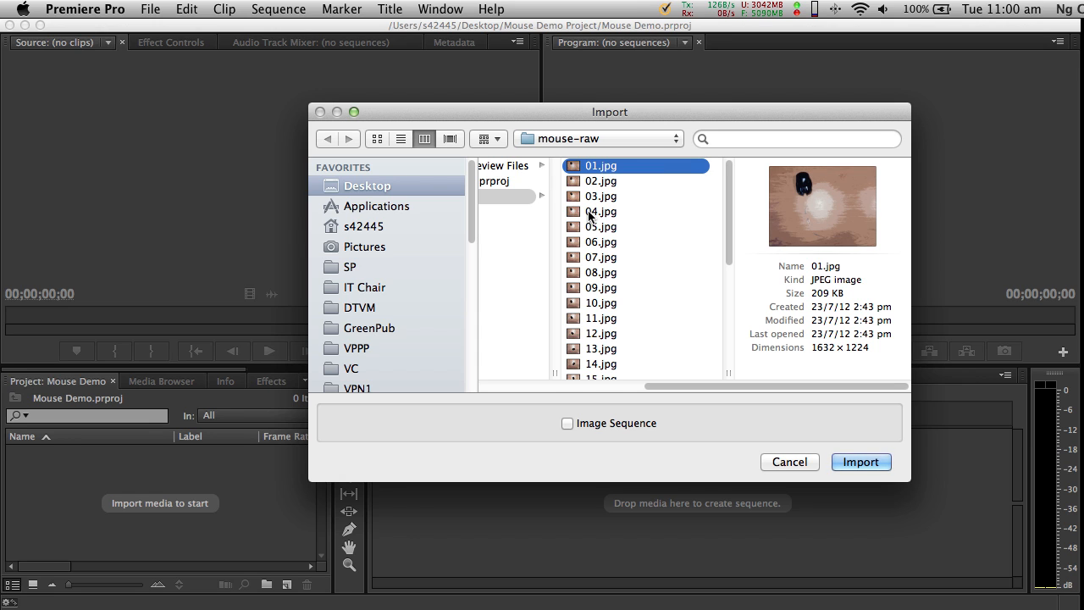
Step: Import all 28 selected mouse-raw photos and sound files into the project
scroll(down, 3)
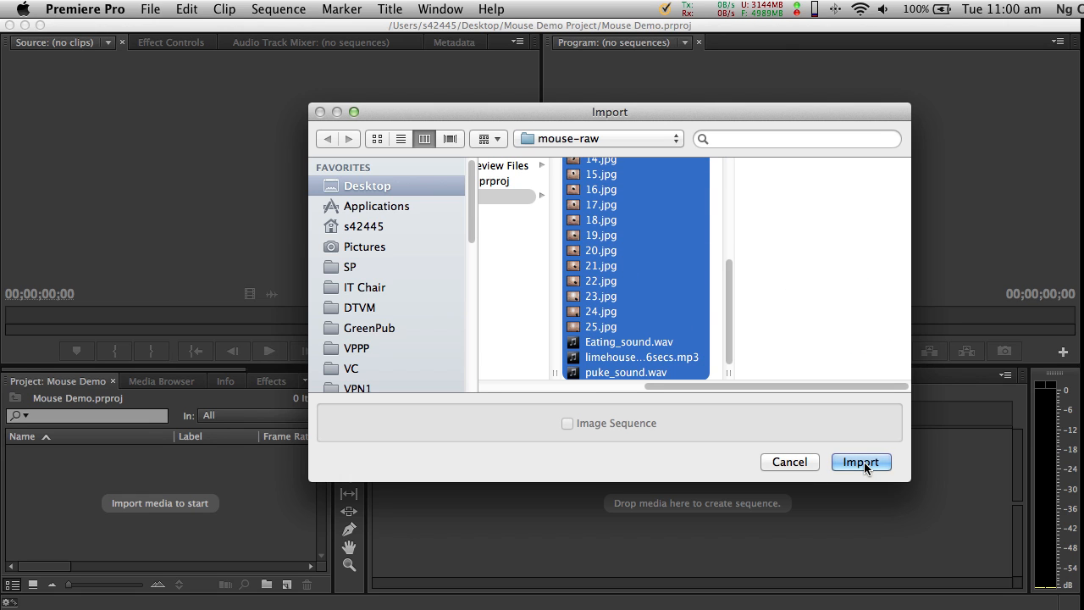
click(860, 460)
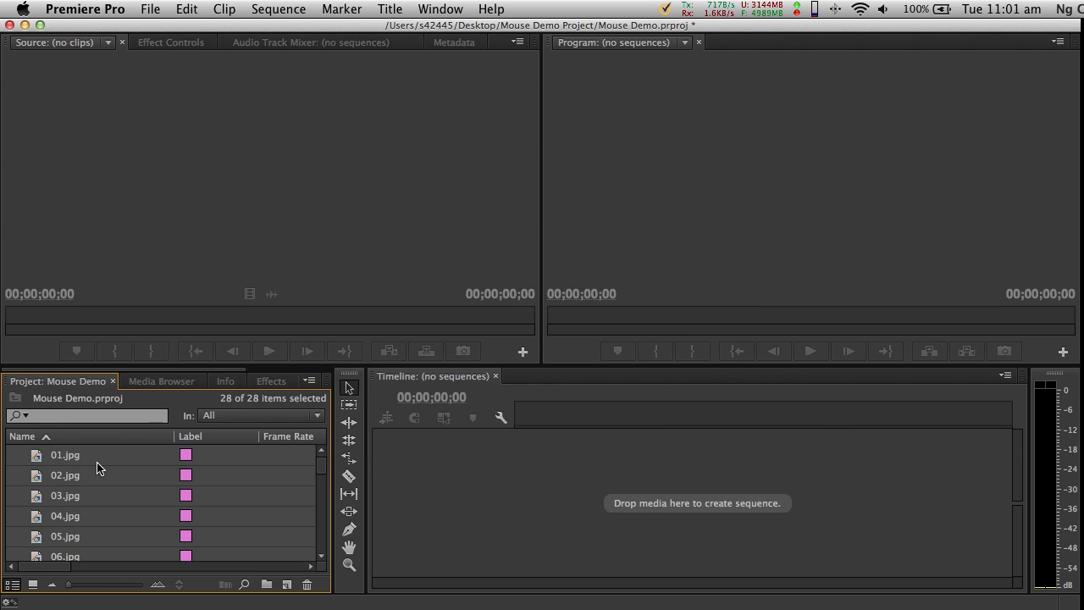
mouse_move(95, 513)
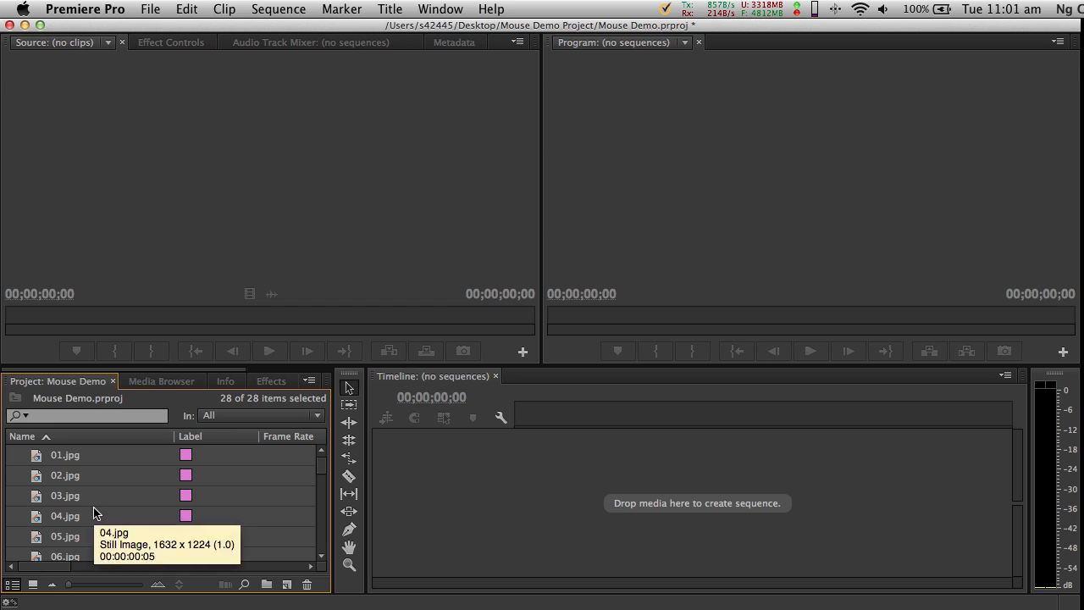
Step: Preview 02.jpg, then load Eating_sound.wav in the Source Monitor and play and stop it
scroll(down, 3)
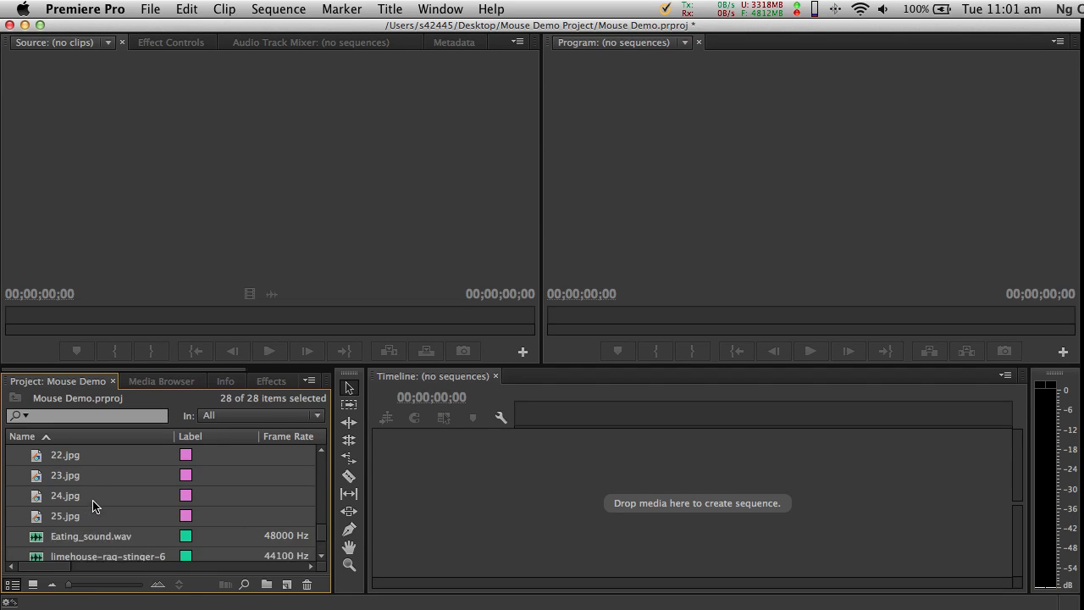
scroll(up, 3)
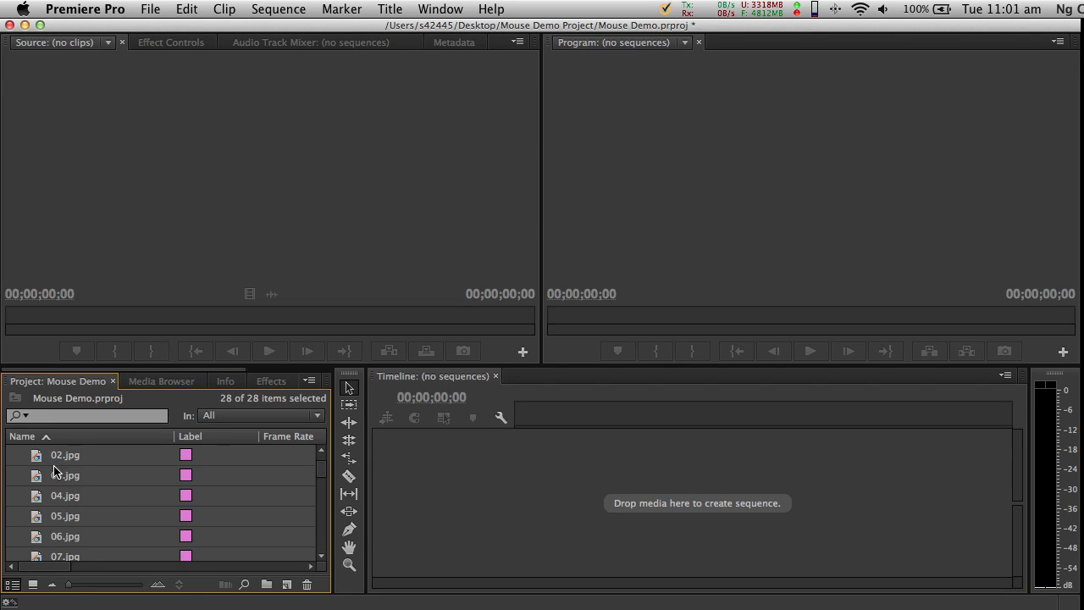
double_click(65, 453)
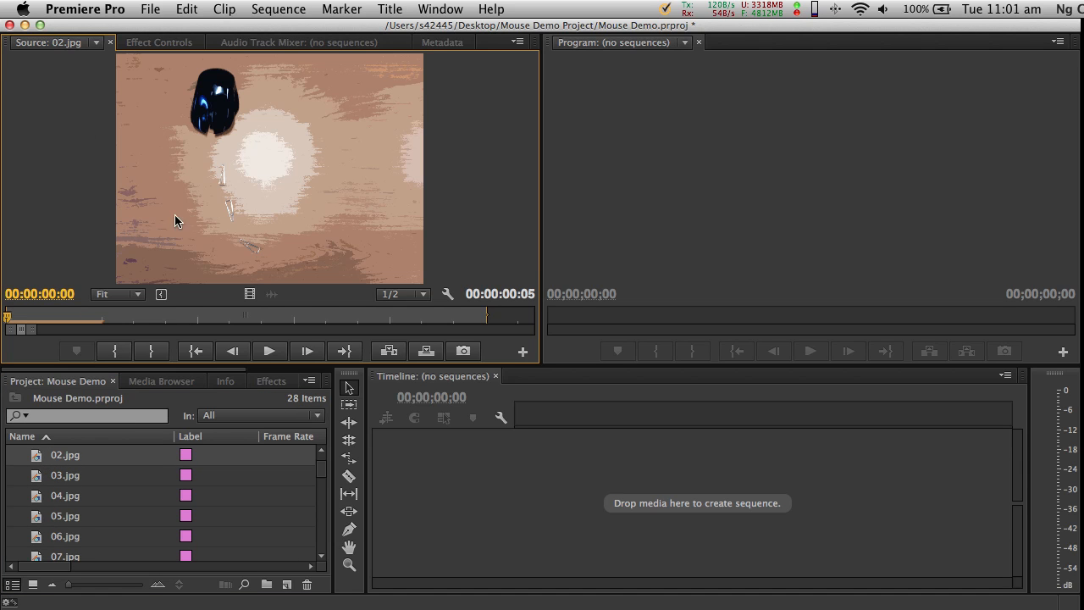
mouse_move(132, 434)
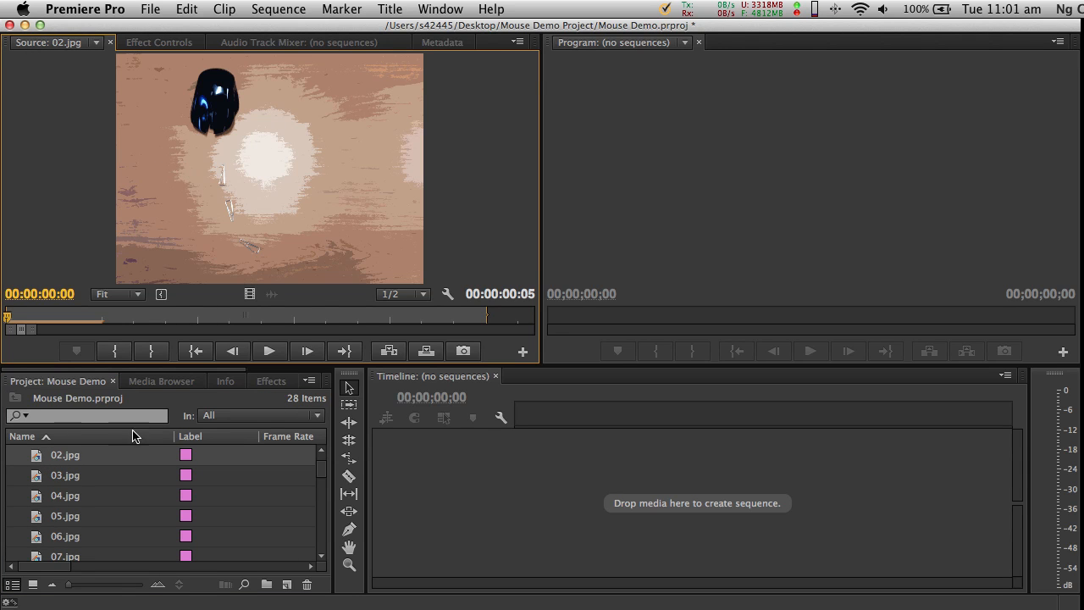
double_click(91, 495)
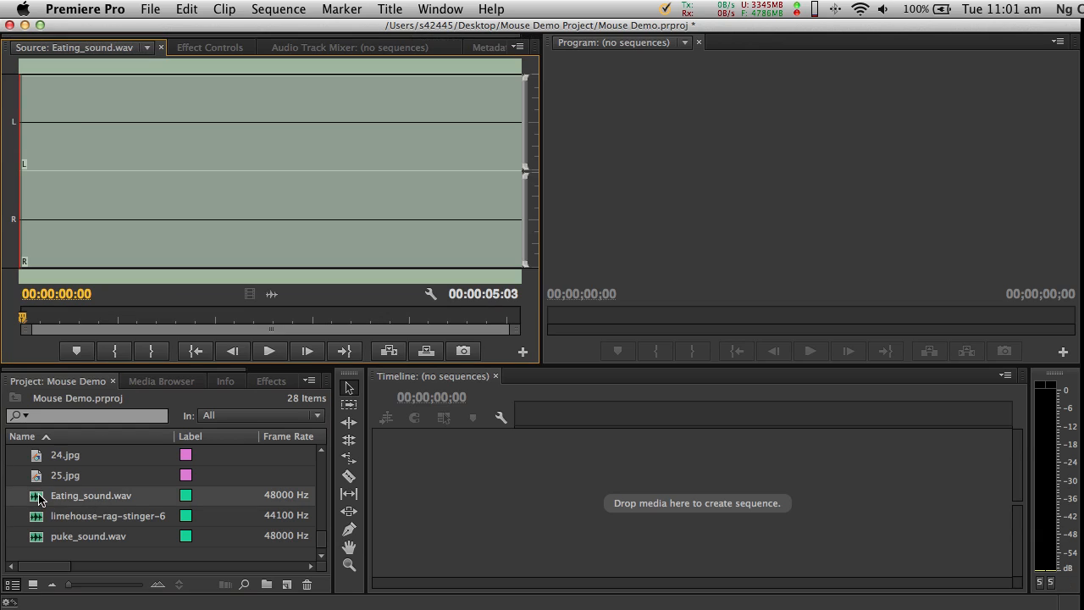
click(269, 350)
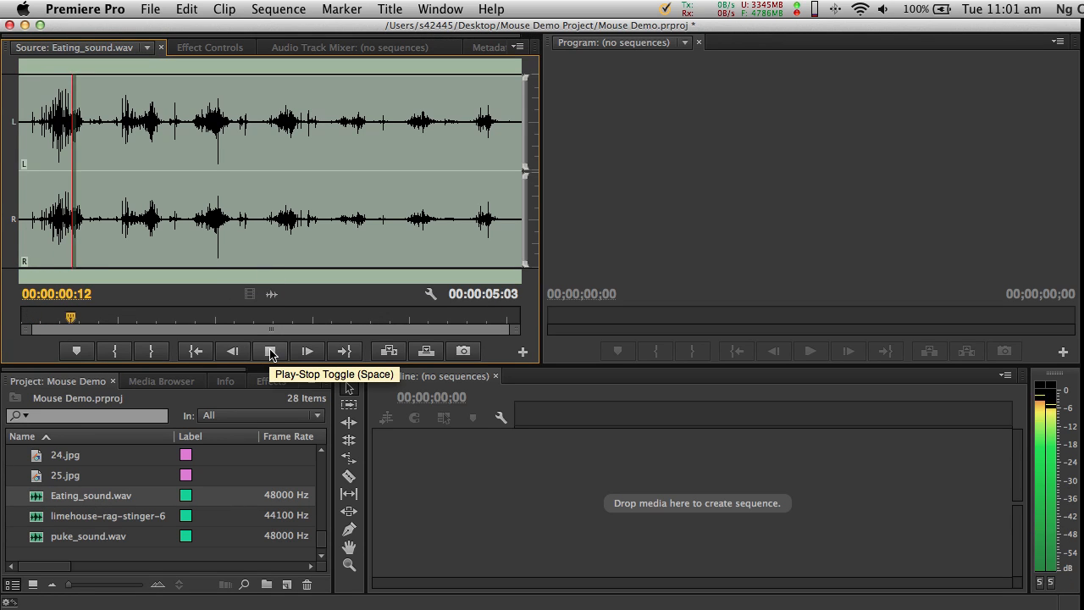
click(270, 351)
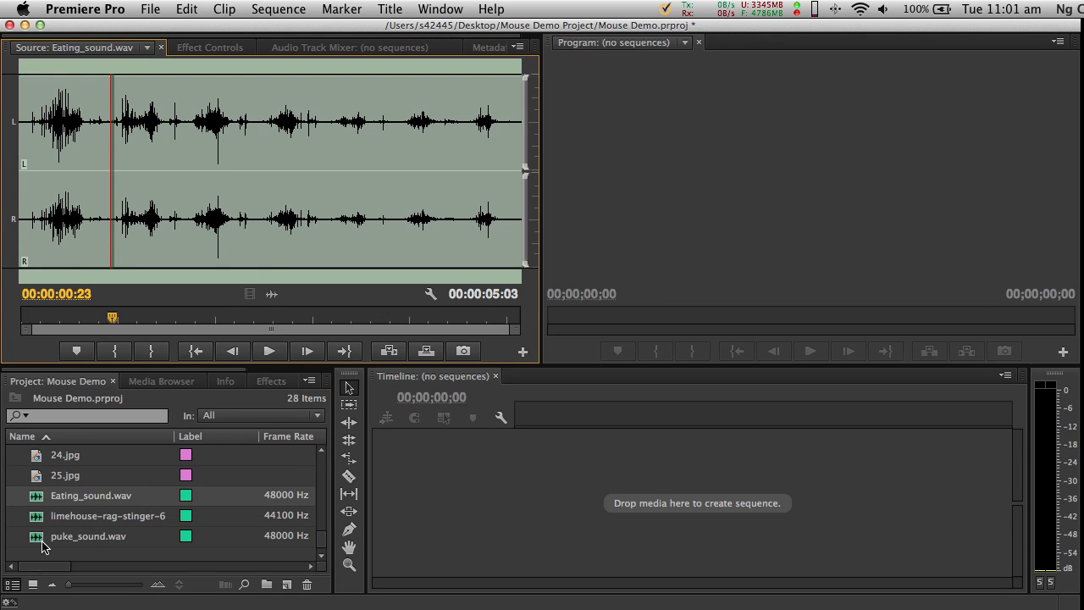
Step: Browse the imported media as thumbnails, then return the Project panel to list view
scroll(up, 3)
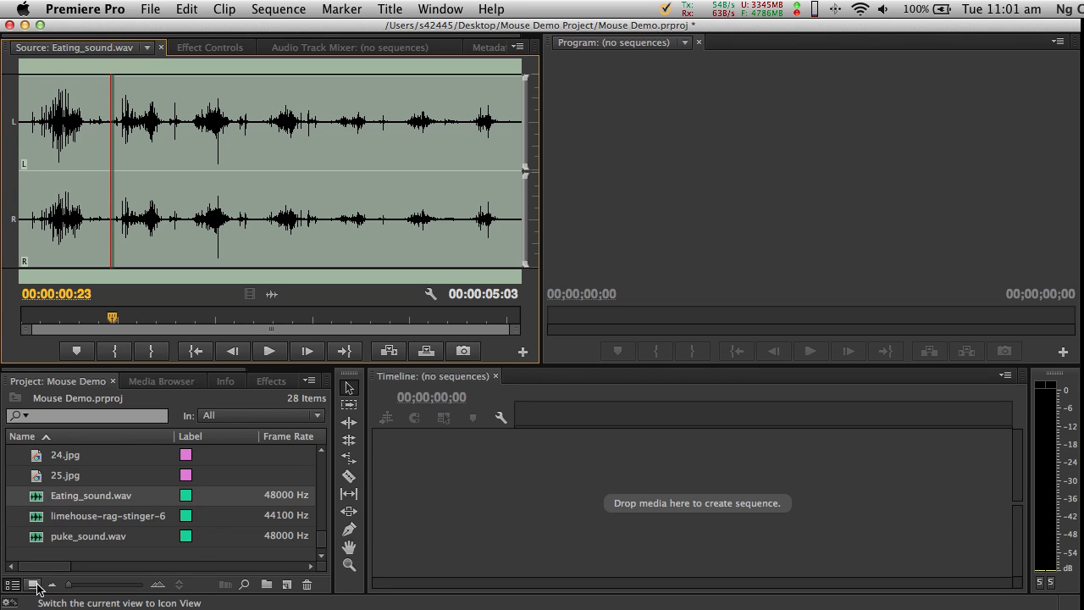
mouse_move(33, 584)
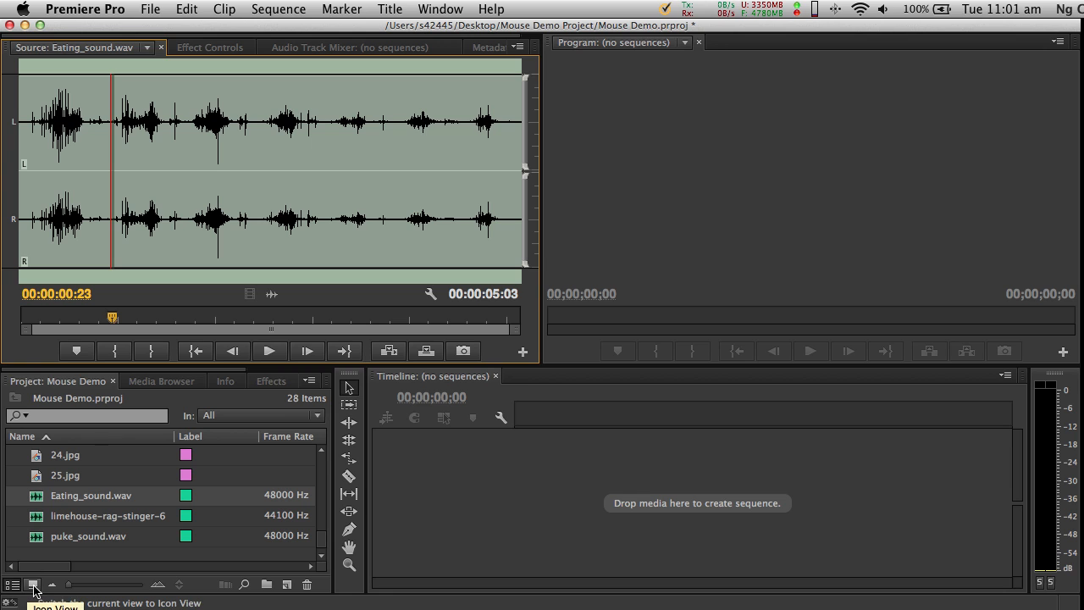
click(34, 585)
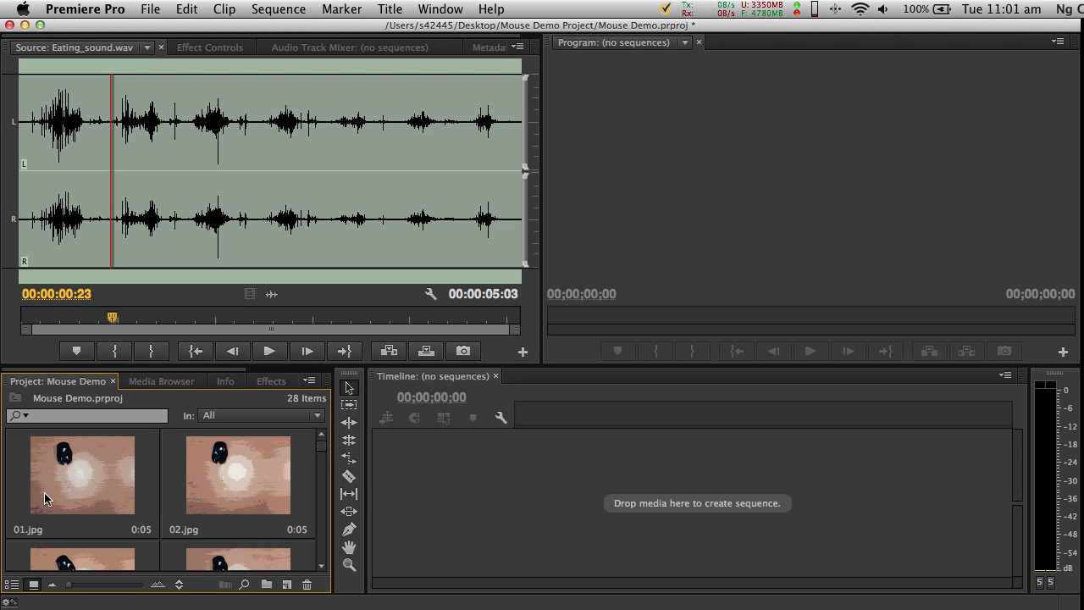
scroll(down, 3)
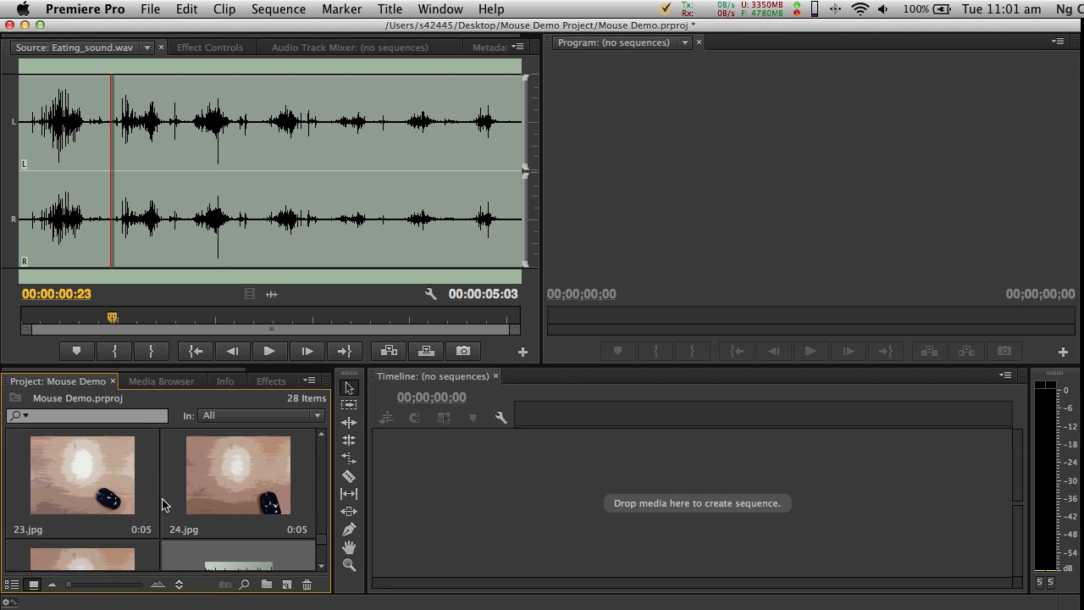
scroll(up, 3)
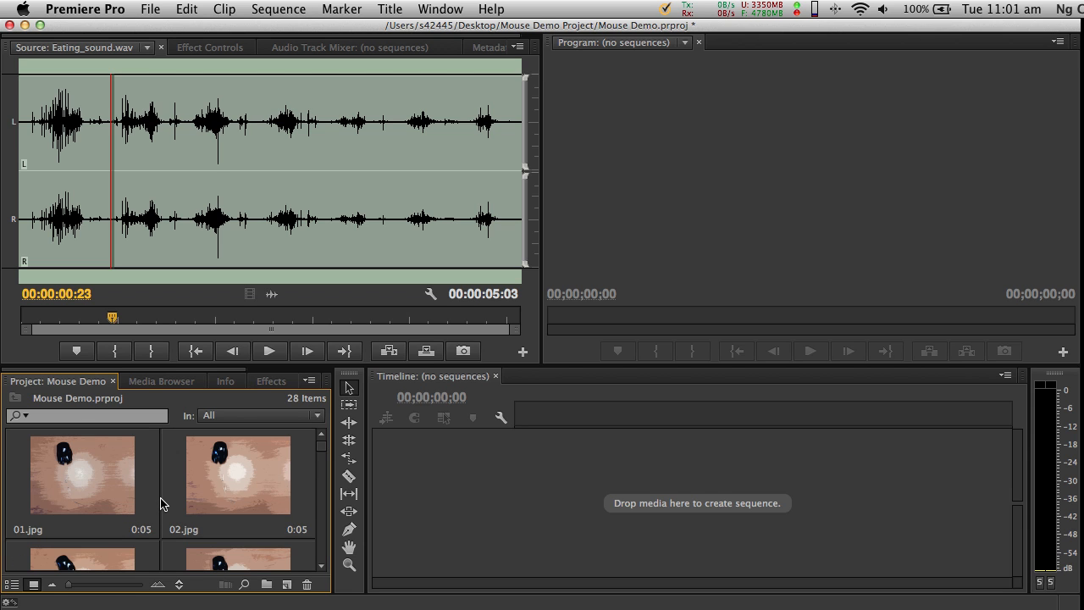
click(13, 585)
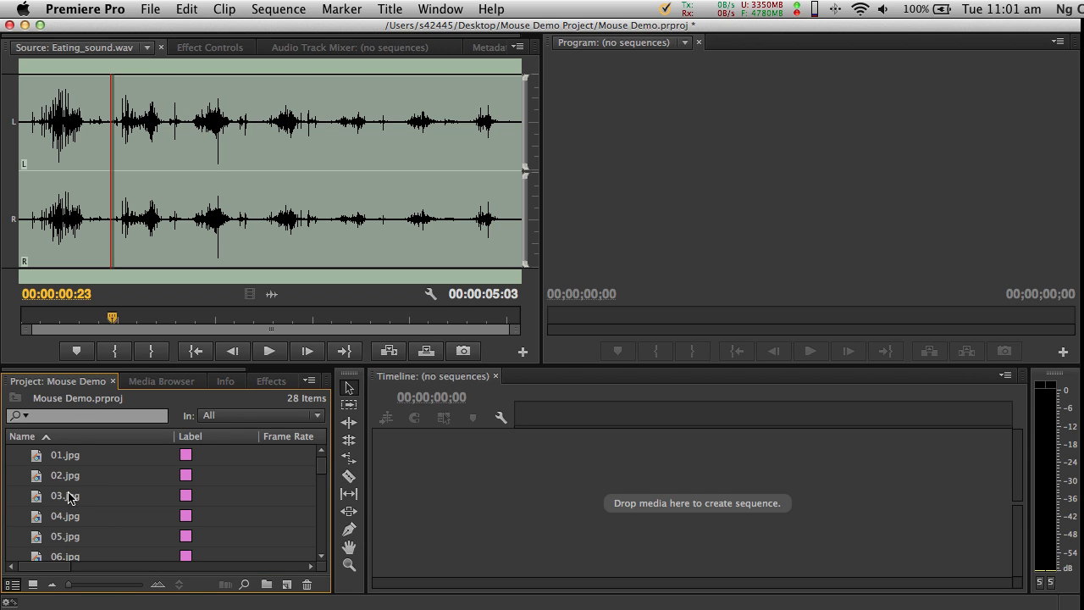
mouse_move(81, 454)
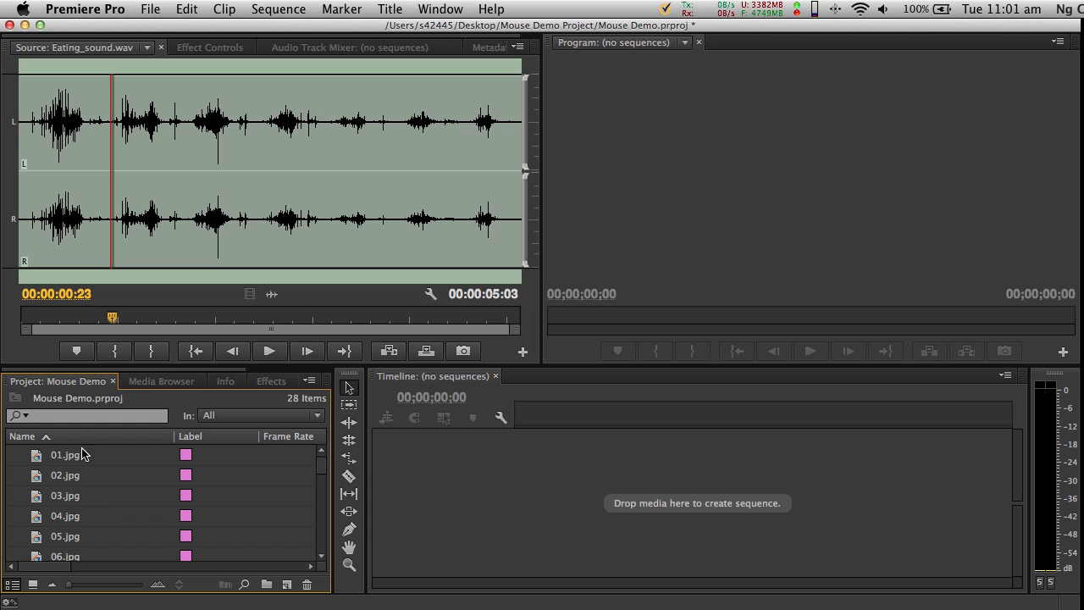
mouse_move(308, 339)
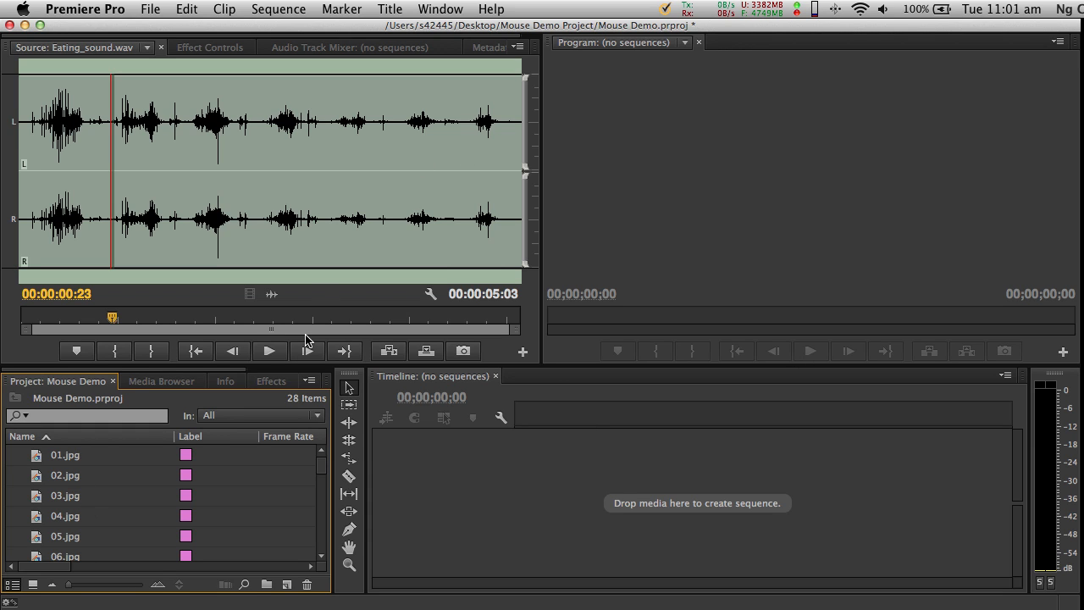
mouse_move(85, 494)
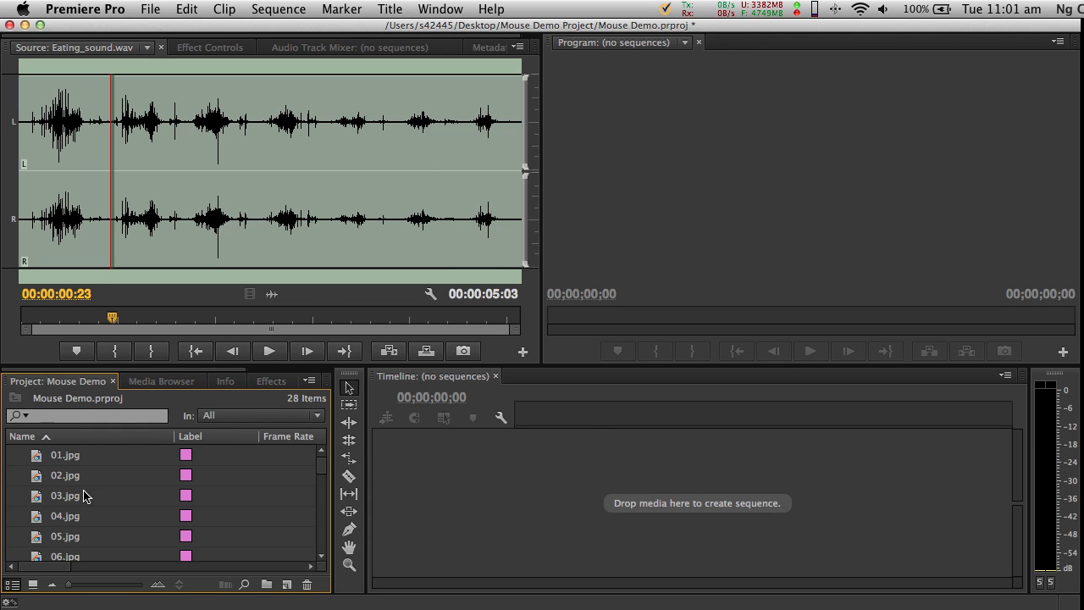
mouse_move(432, 450)
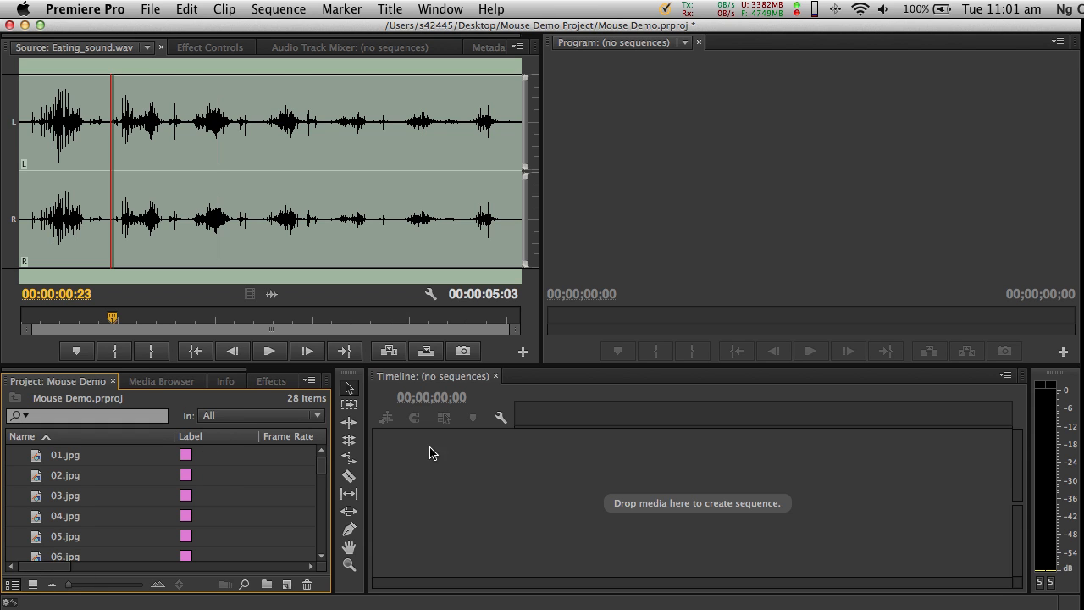
click(149, 9)
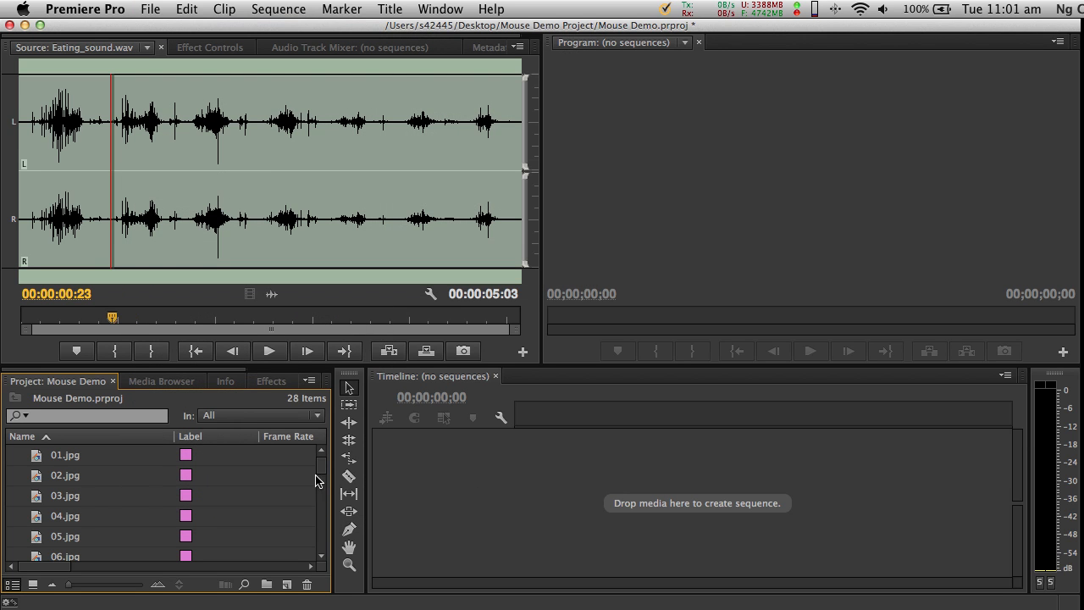
mouse_move(71, 464)
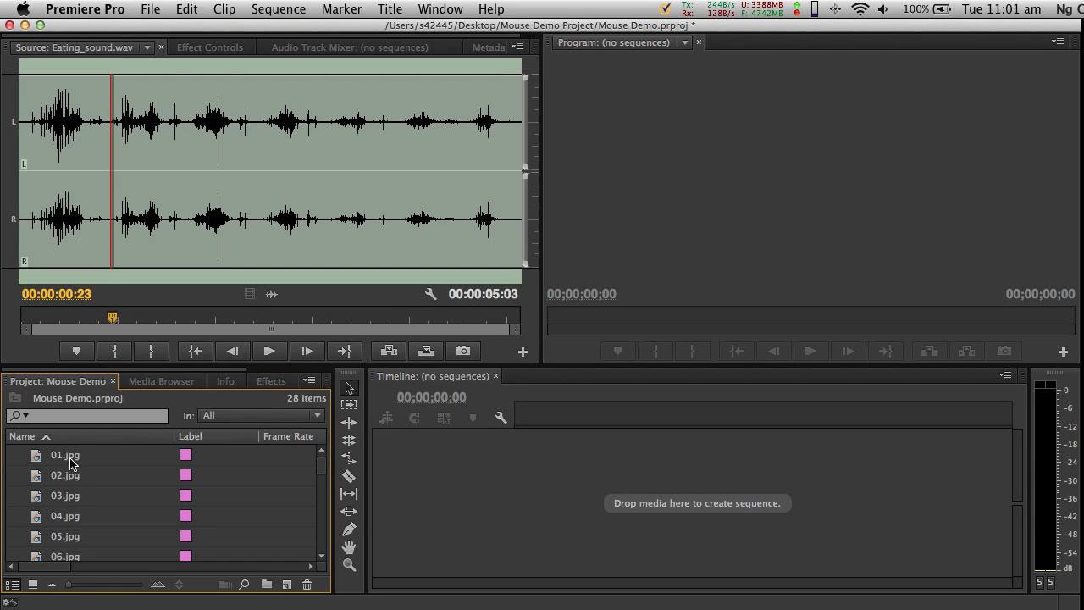
mouse_move(697, 518)
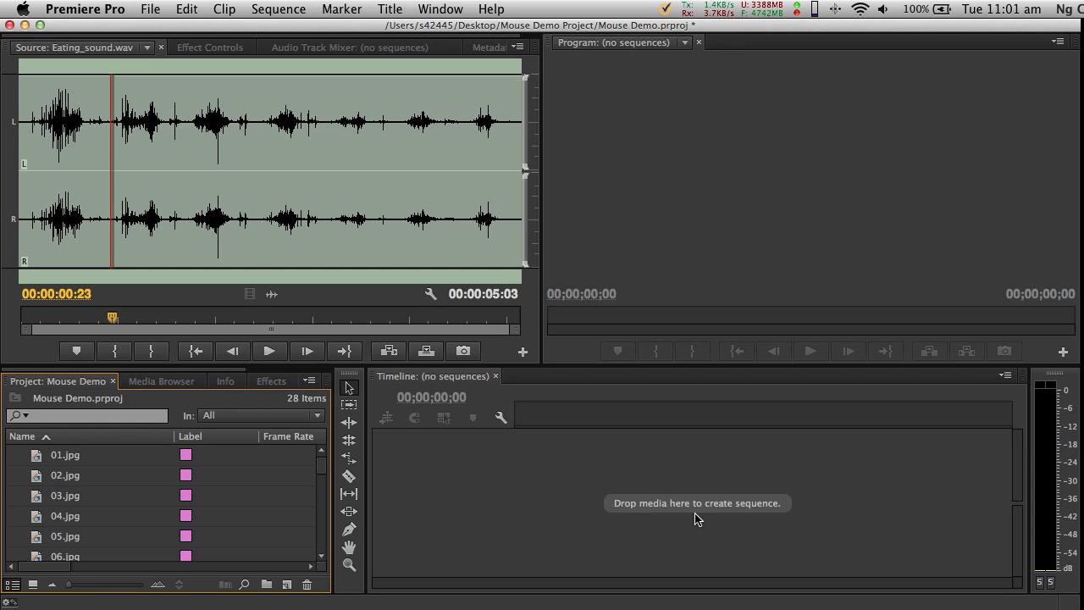
mouse_move(657, 535)
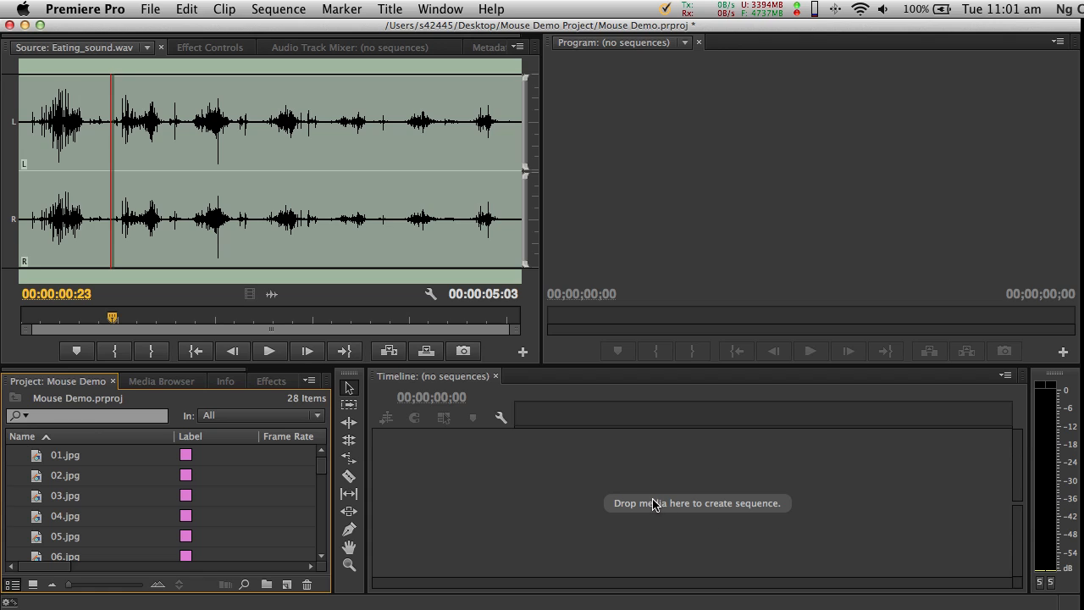
mouse_move(715, 481)
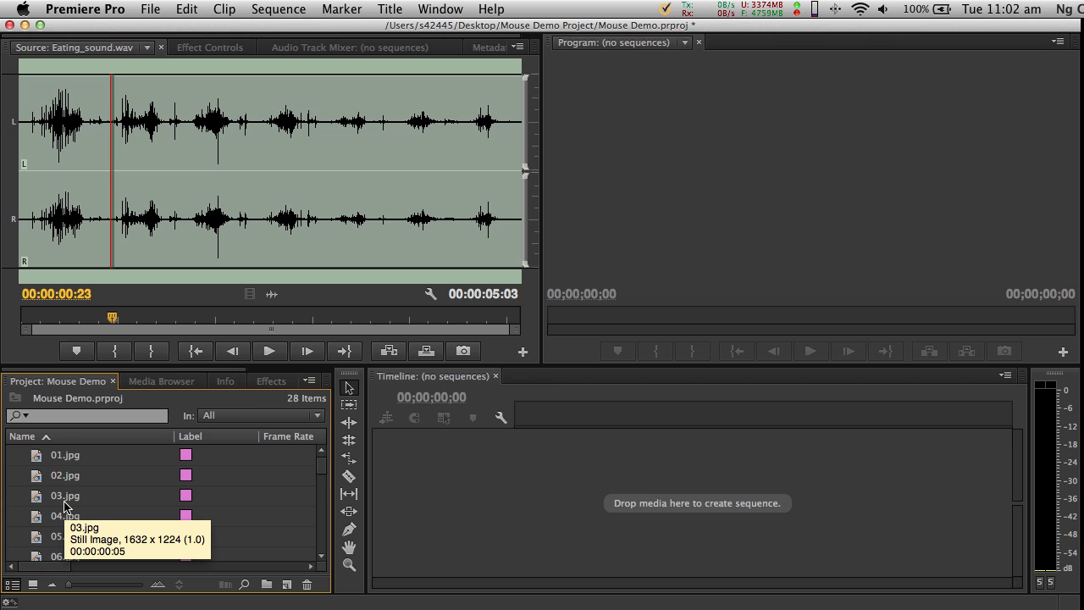
mouse_move(664, 508)
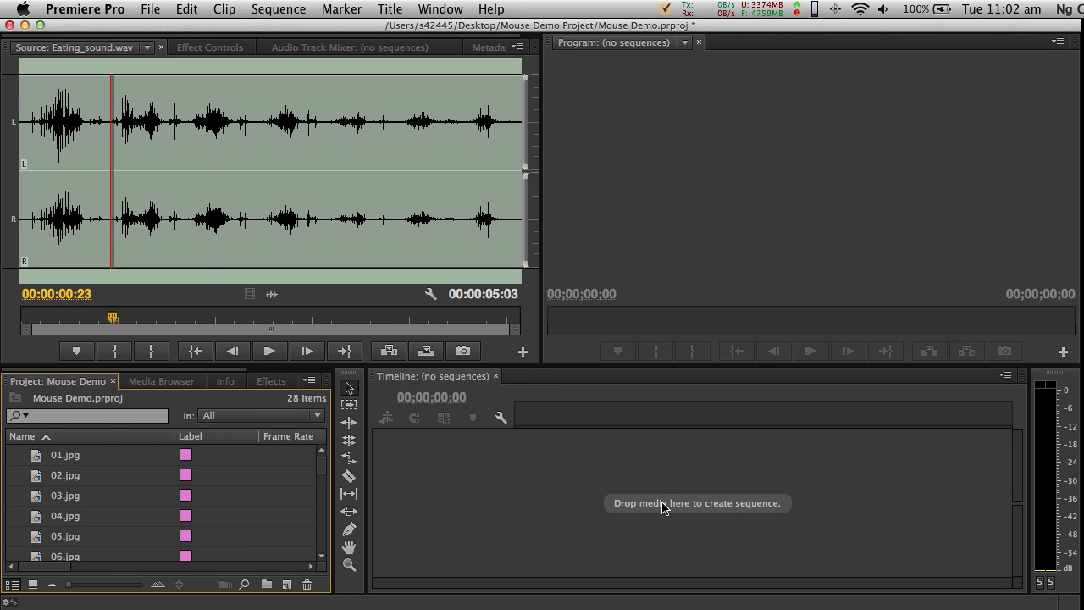
mouse_move(691, 474)
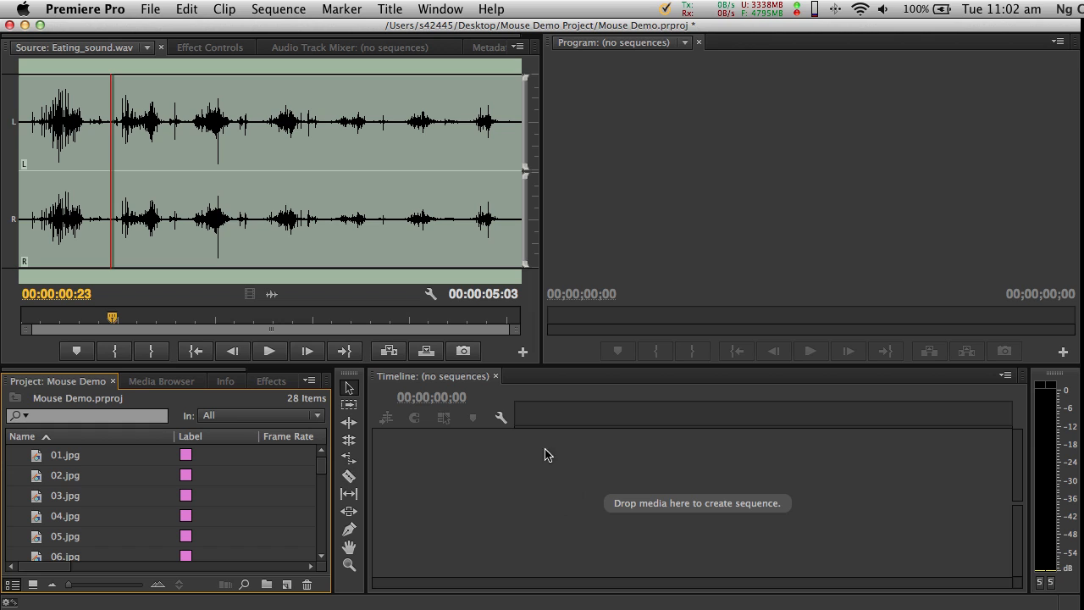
mouse_move(647, 515)
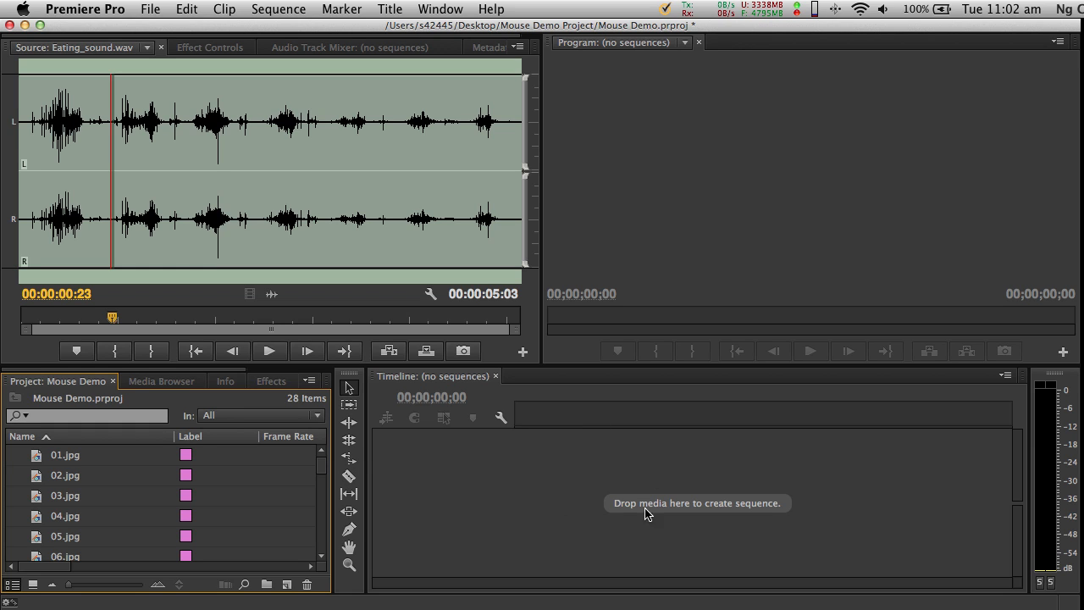
mouse_move(188, 13)
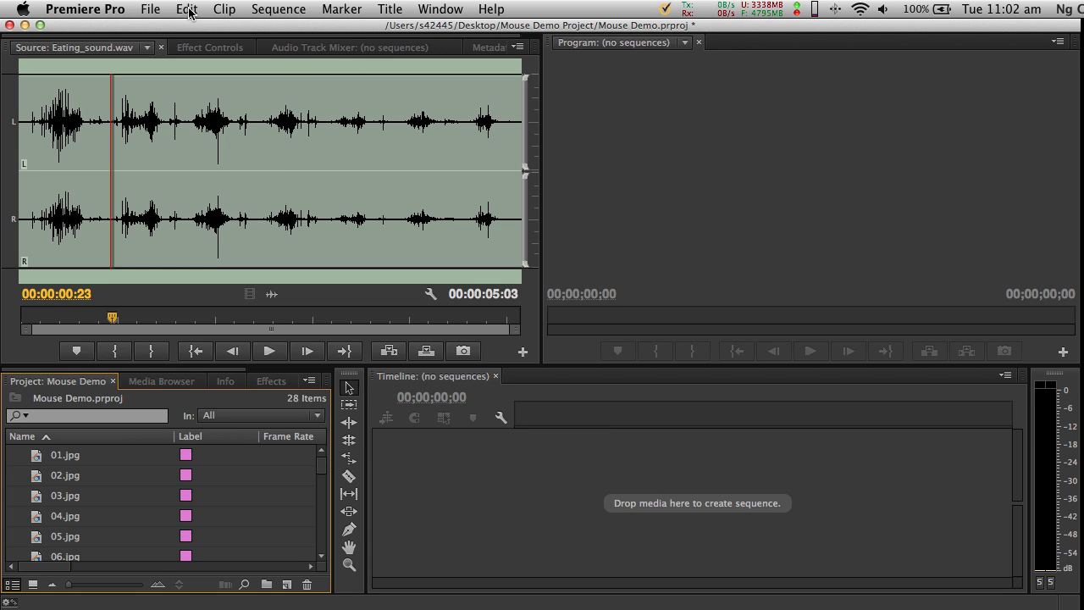
Step: Create Sequence 01 from the AVCHD 720p25 preset via File > New > Sequence
click(149, 10)
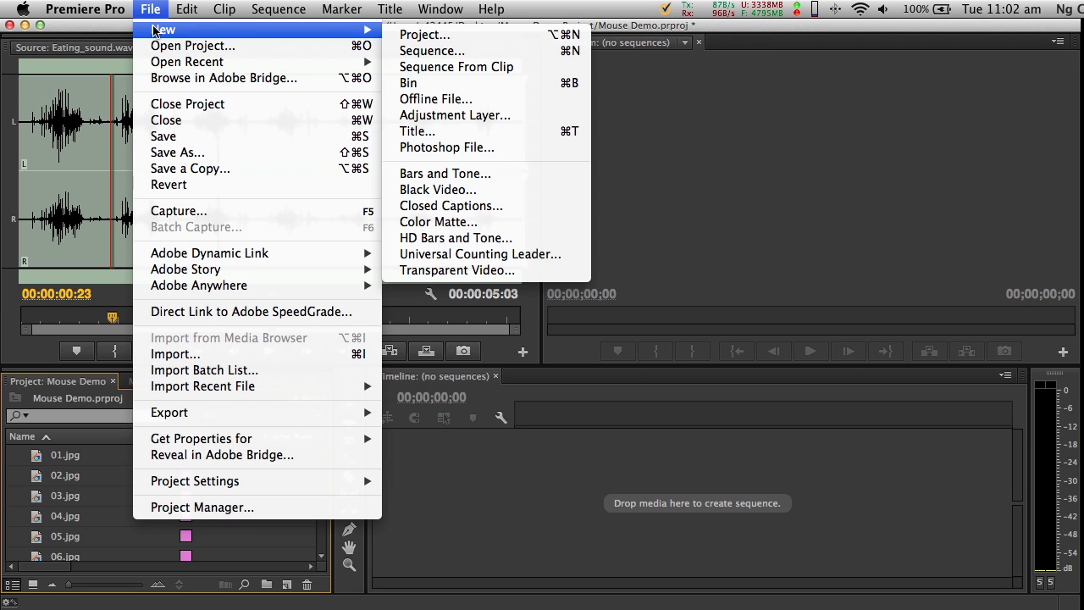
mouse_move(432, 51)
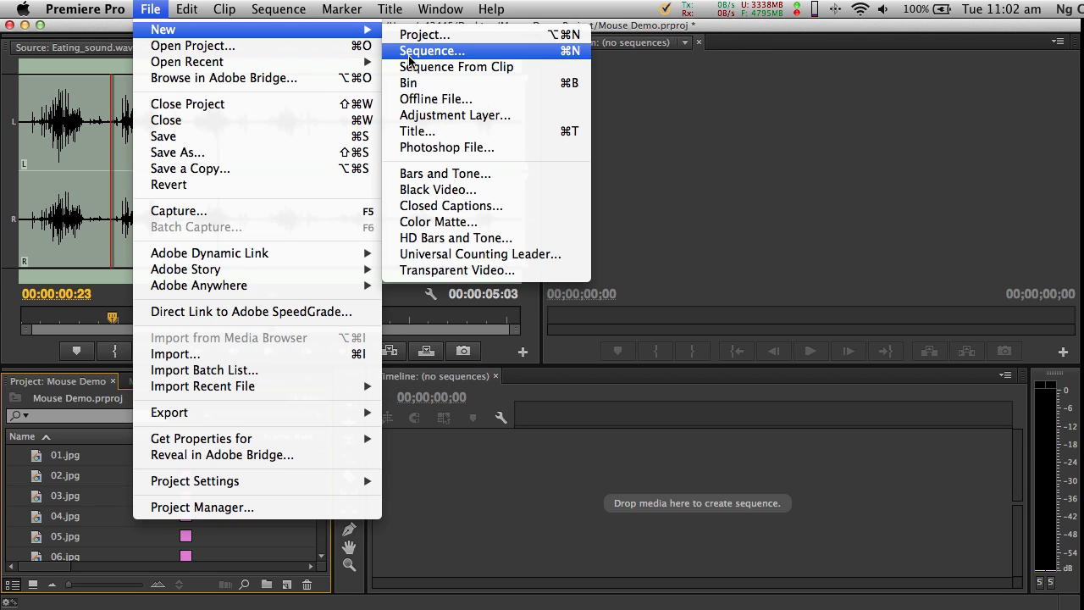
click(430, 51)
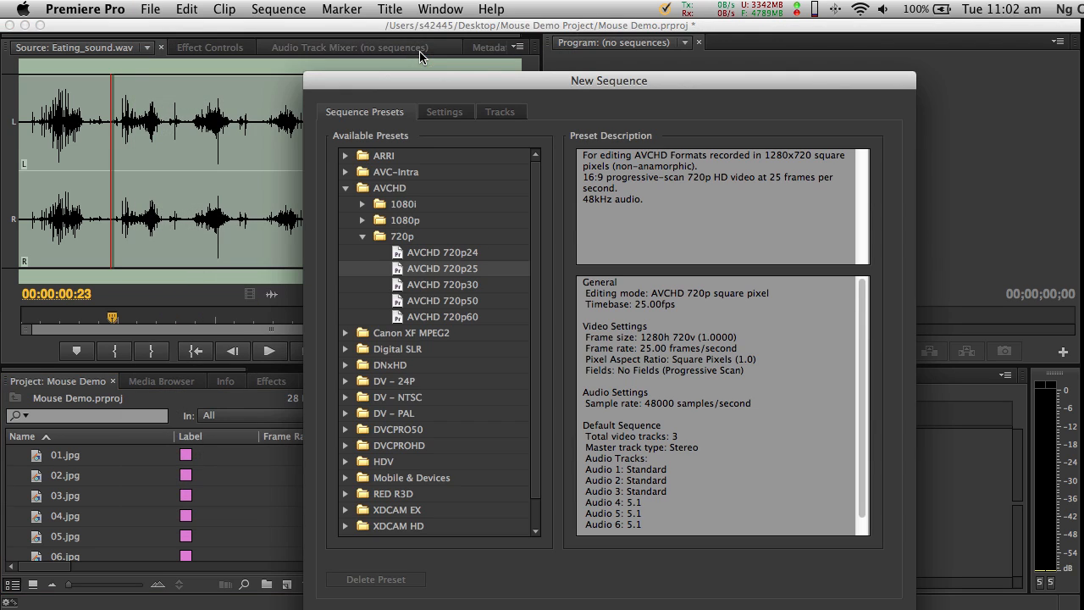
mouse_move(393, 193)
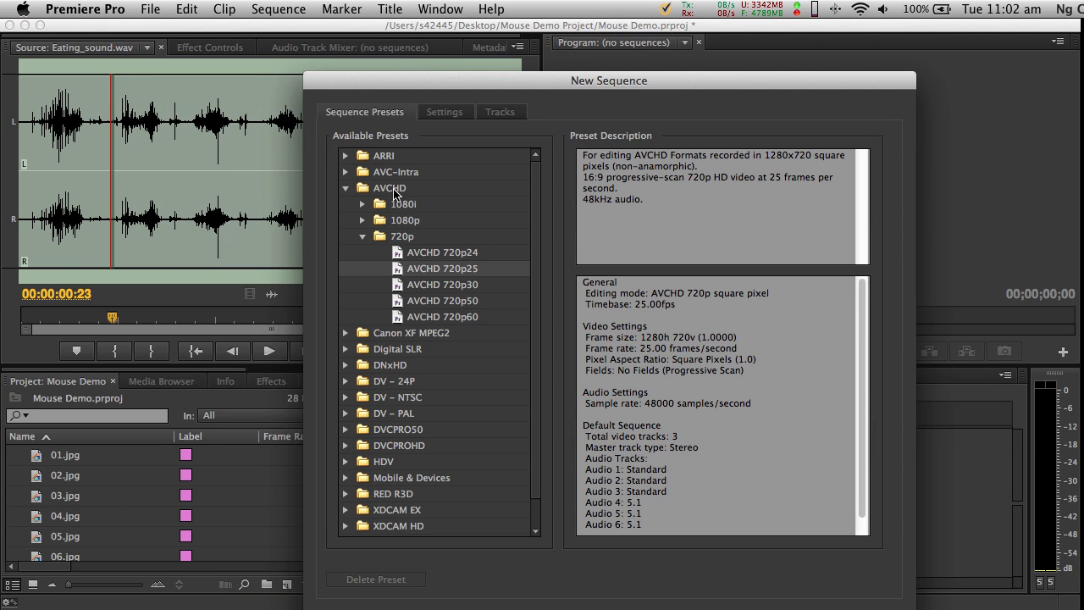
click(402, 237)
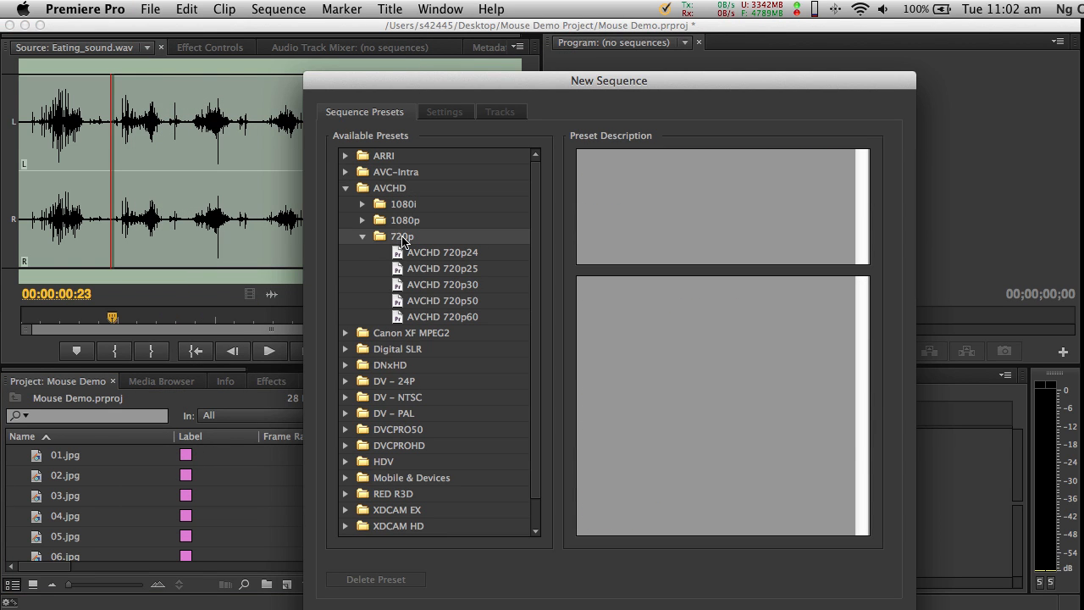
click(440, 267)
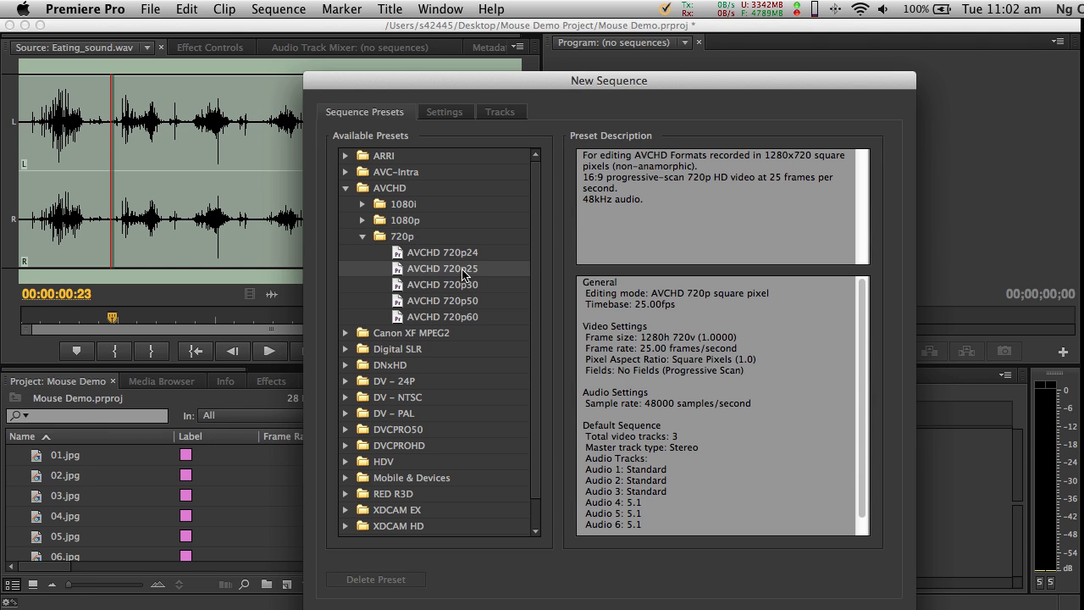
mouse_move(433, 270)
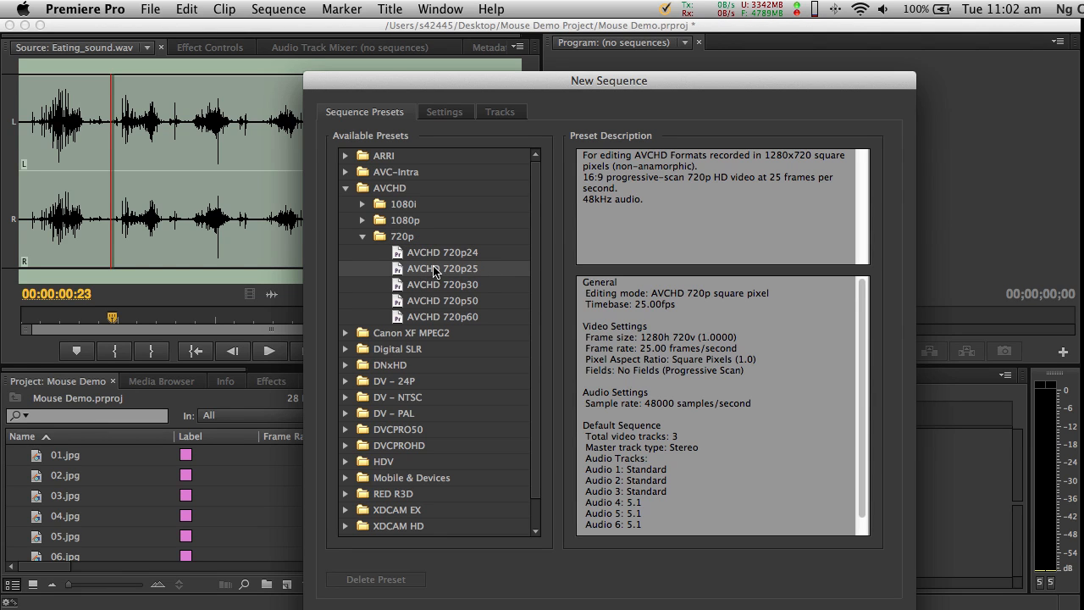
mouse_move(453, 271)
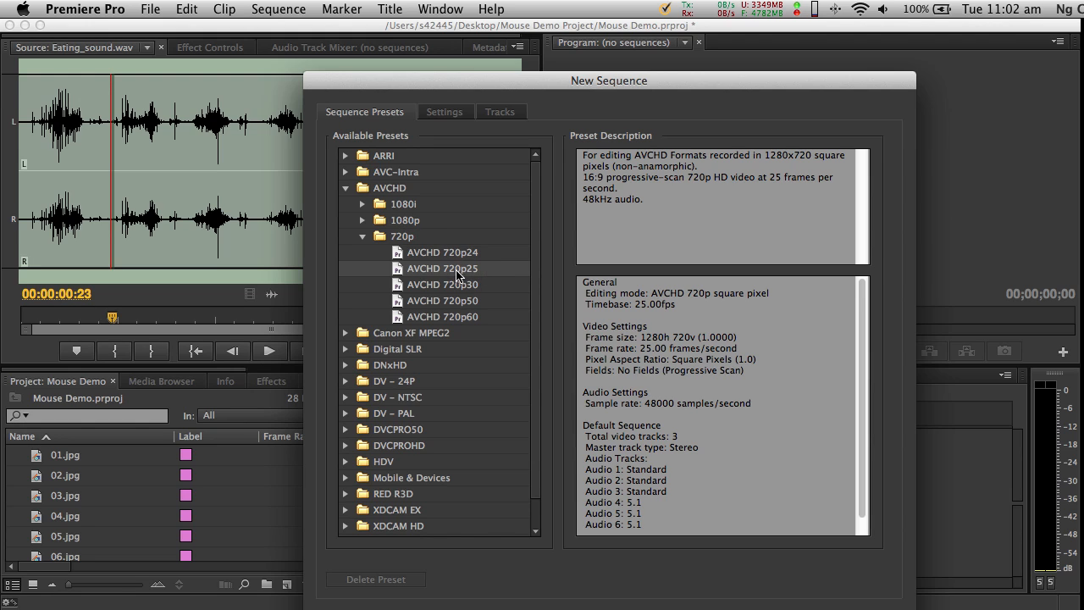
mouse_move(474, 274)
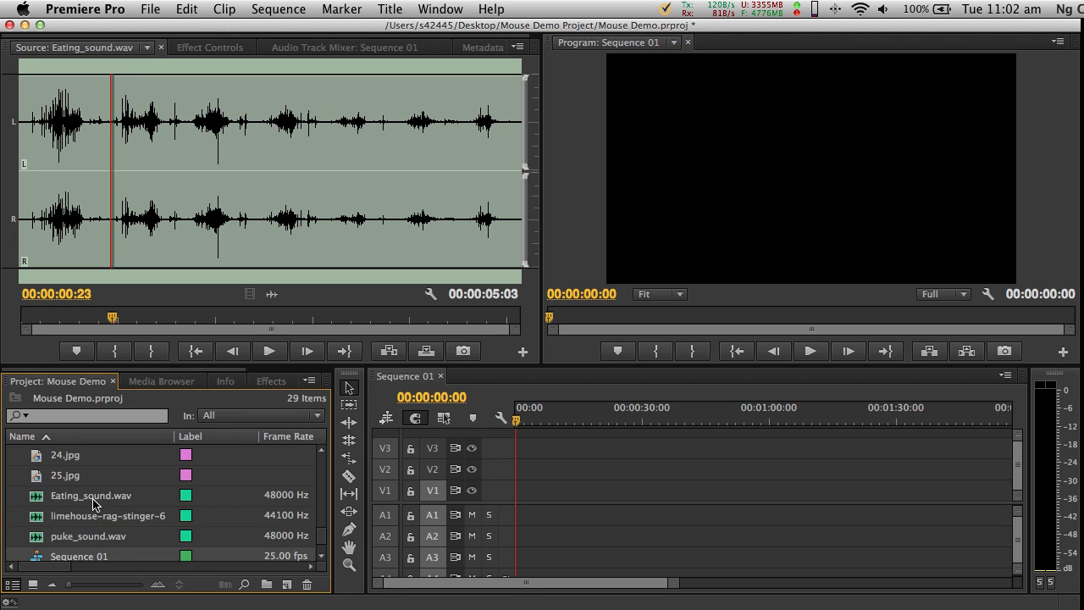
scroll(up, 3)
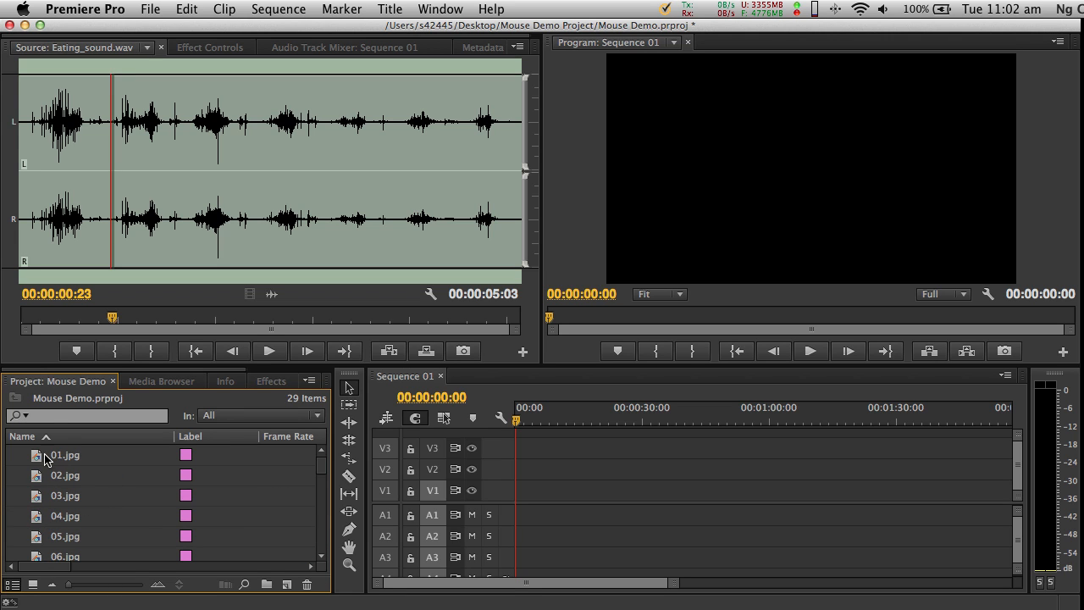
Step: Extend the selection from 01.jpg through 25.jpg to select all 25 mouse photos
scroll(down, 3)
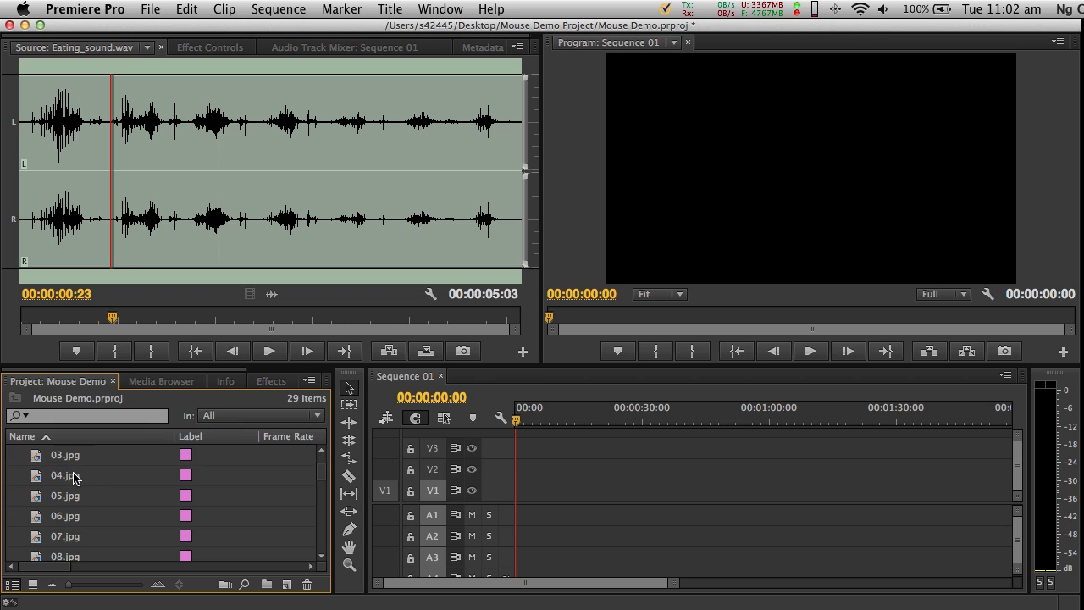
scroll(down, 3)
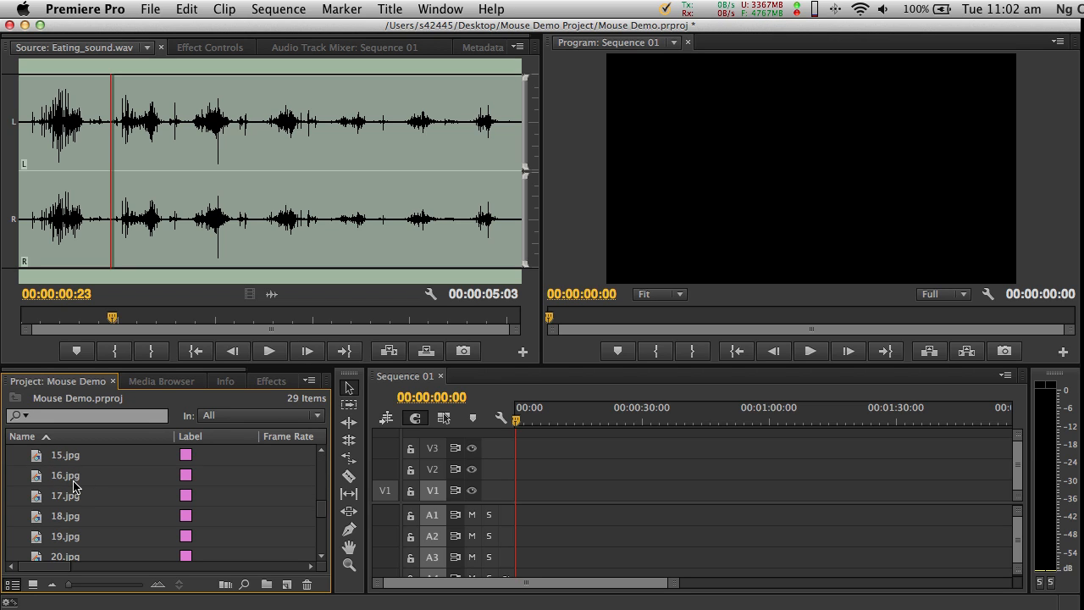
scroll(down, 3)
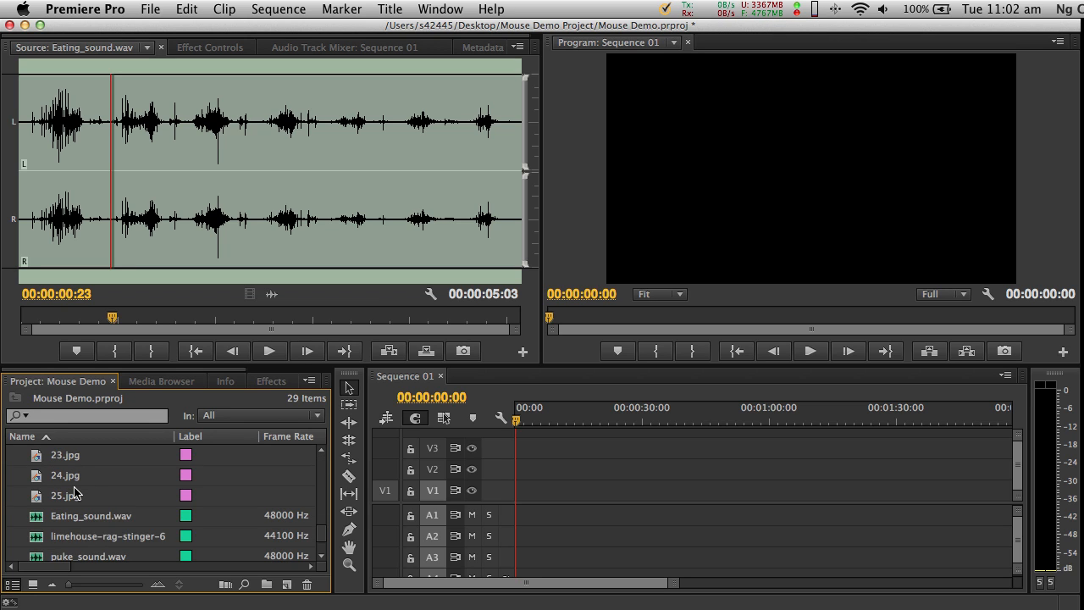
click(64, 494)
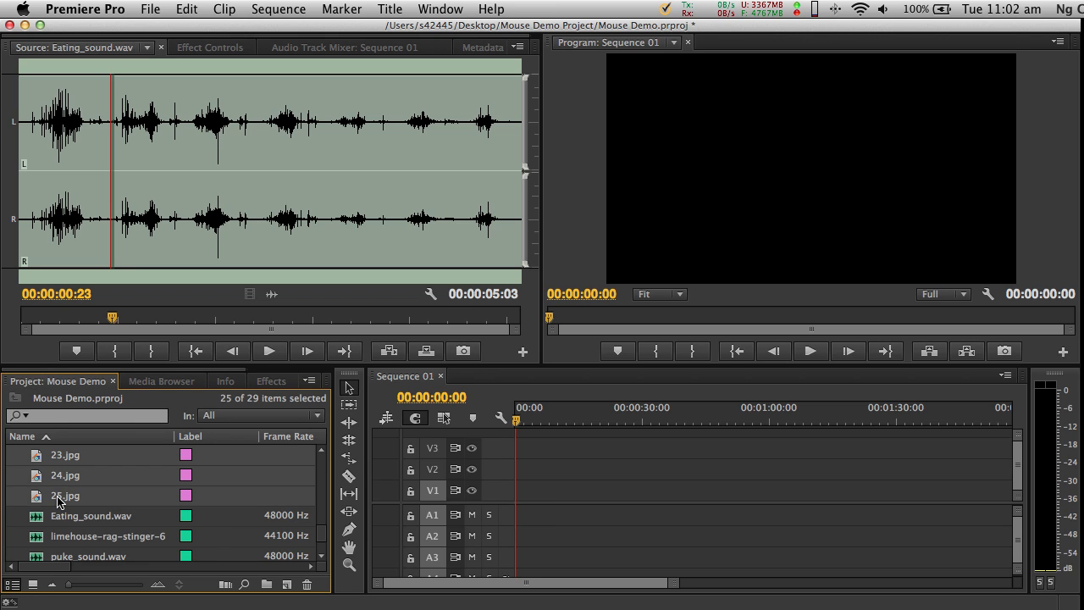
scroll(up, 3)
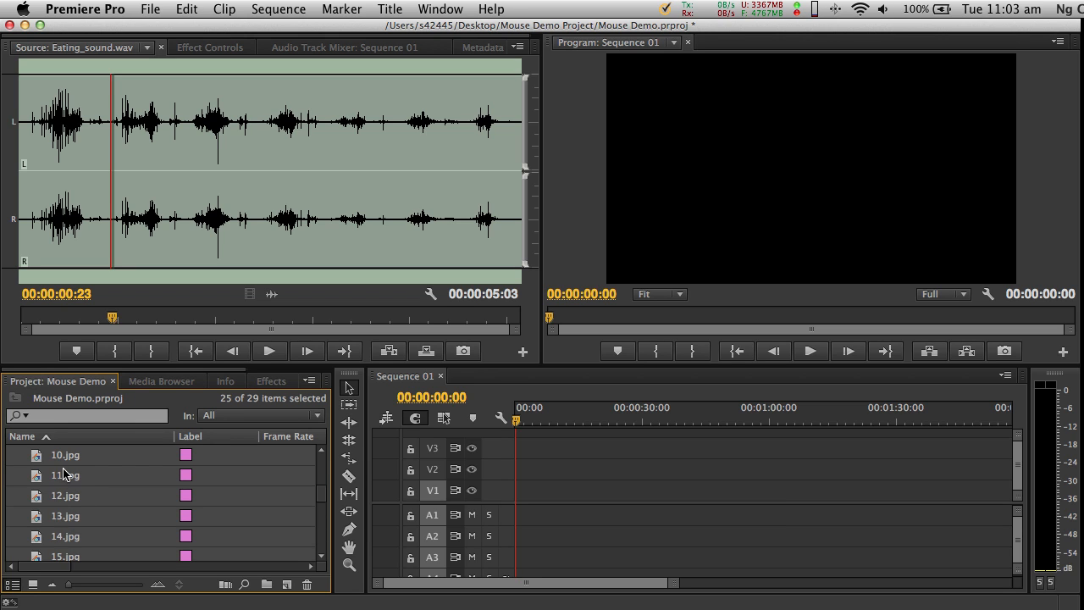
scroll(down, 3)
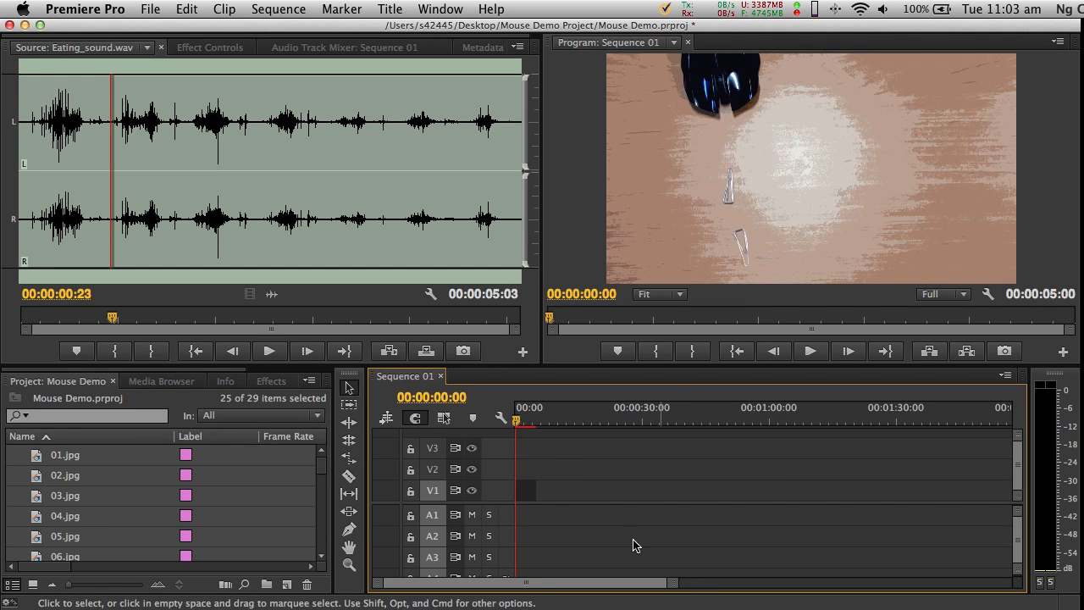
mouse_move(714, 415)
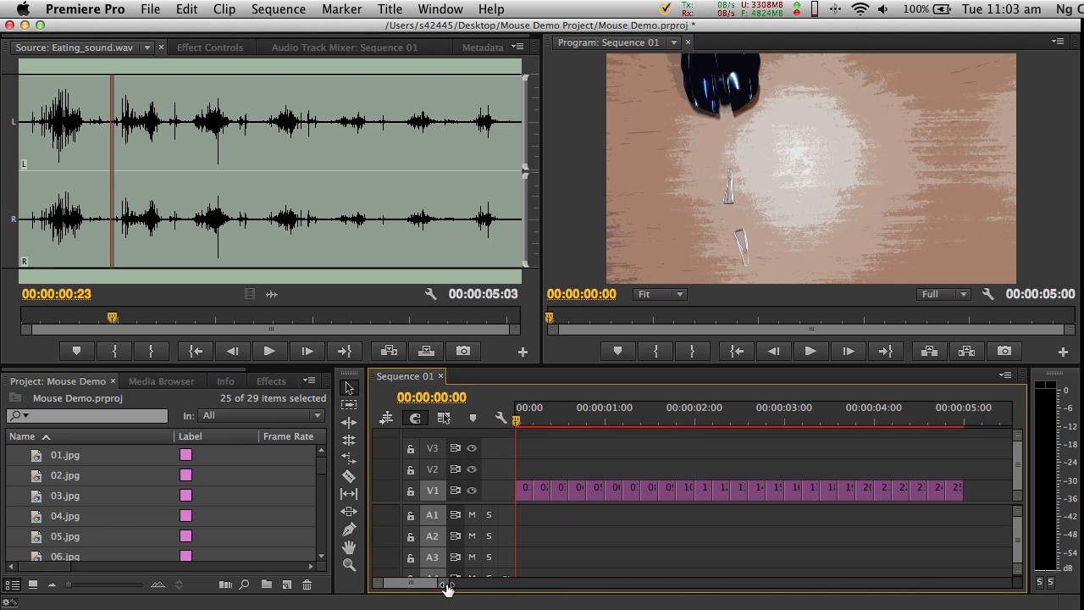
mouse_move(525, 420)
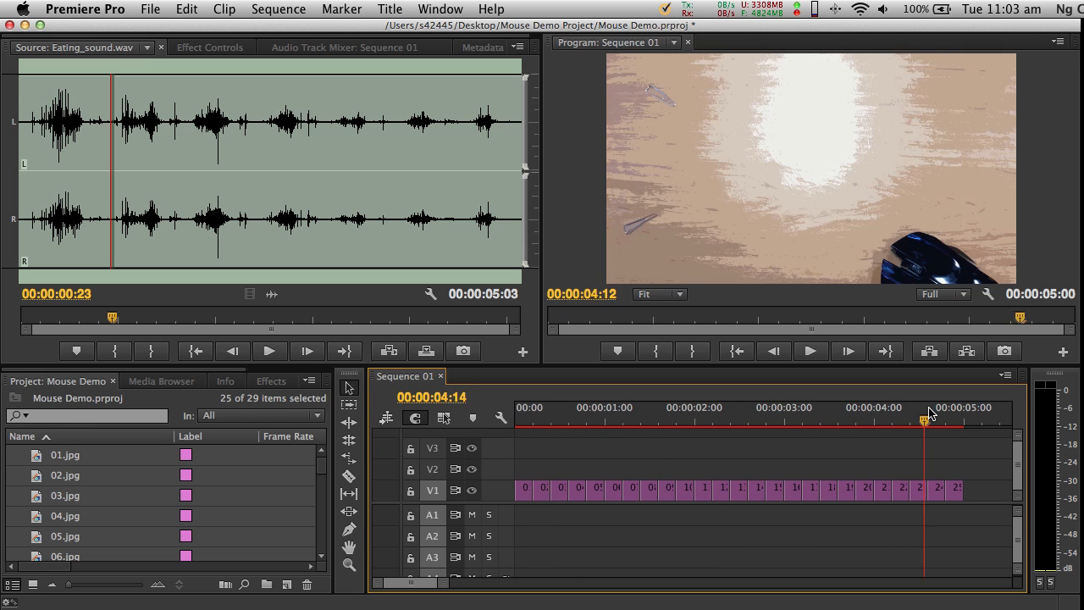
click(682, 407)
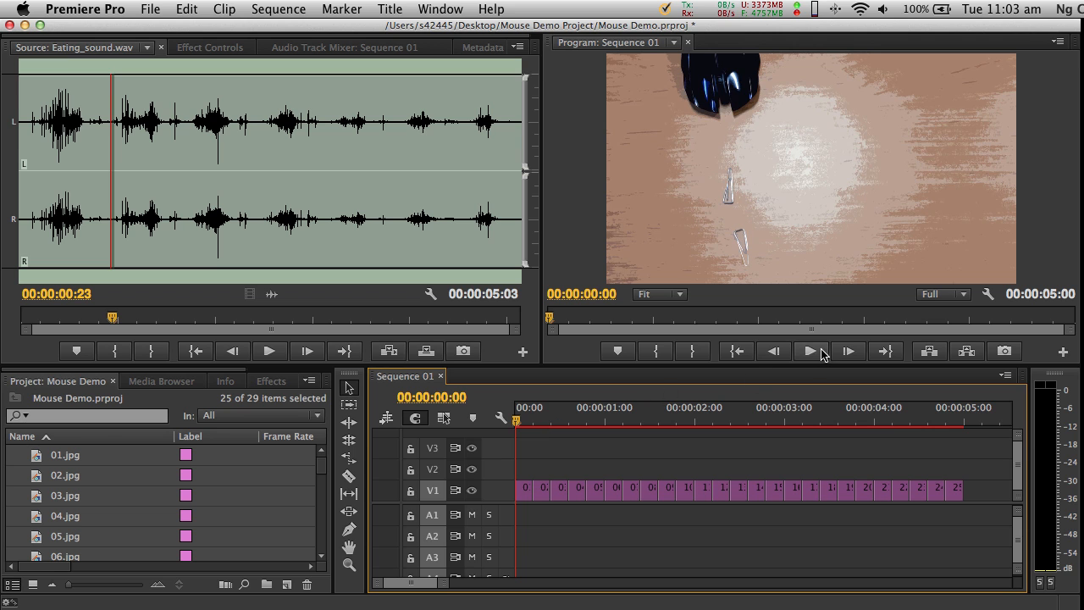
click(810, 350)
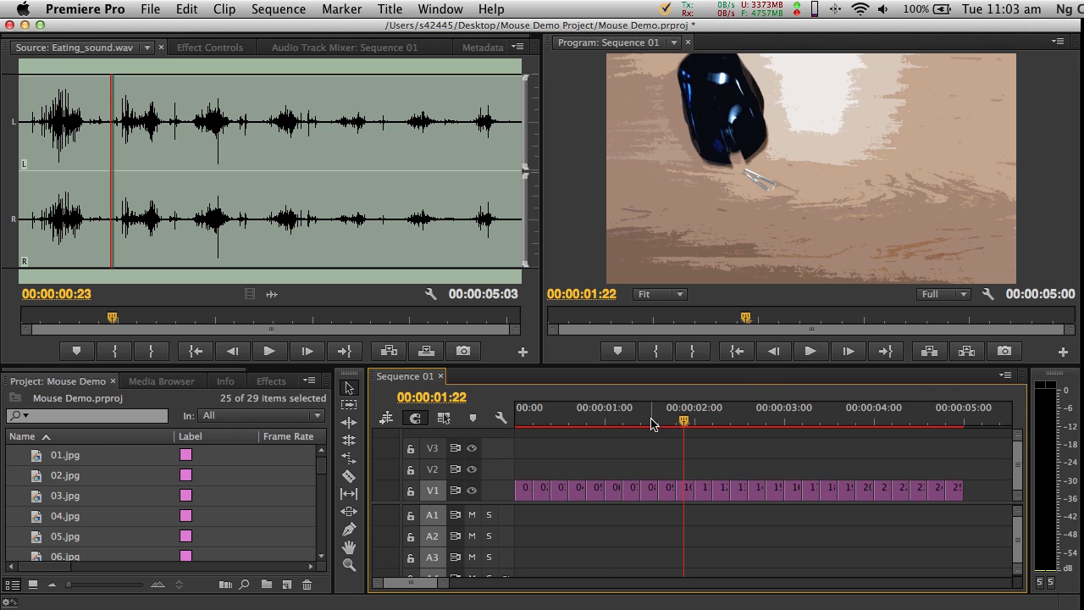
click(916, 406)
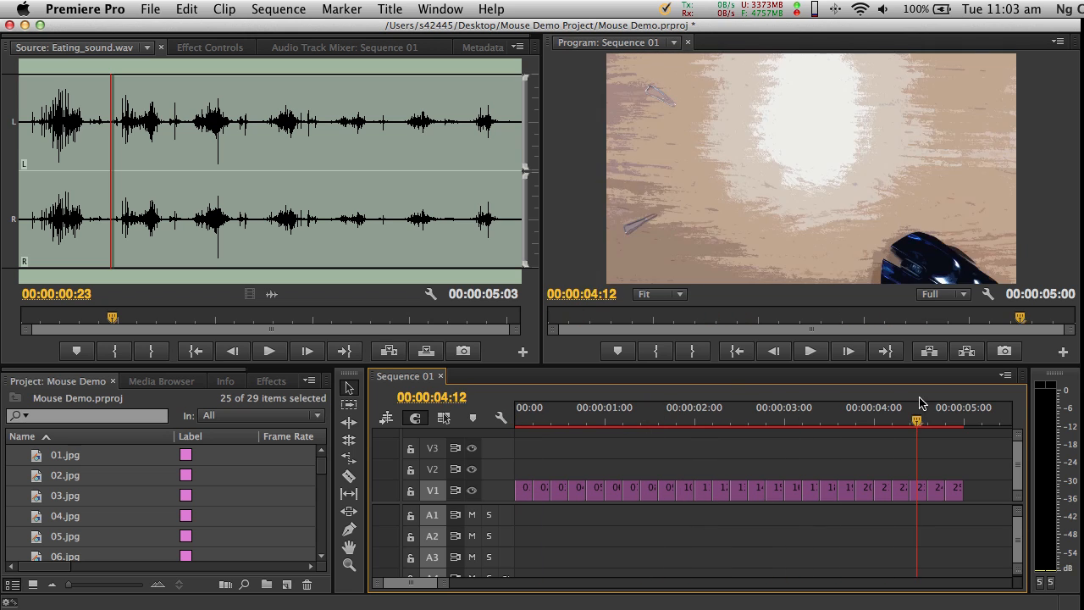
click(688, 420)
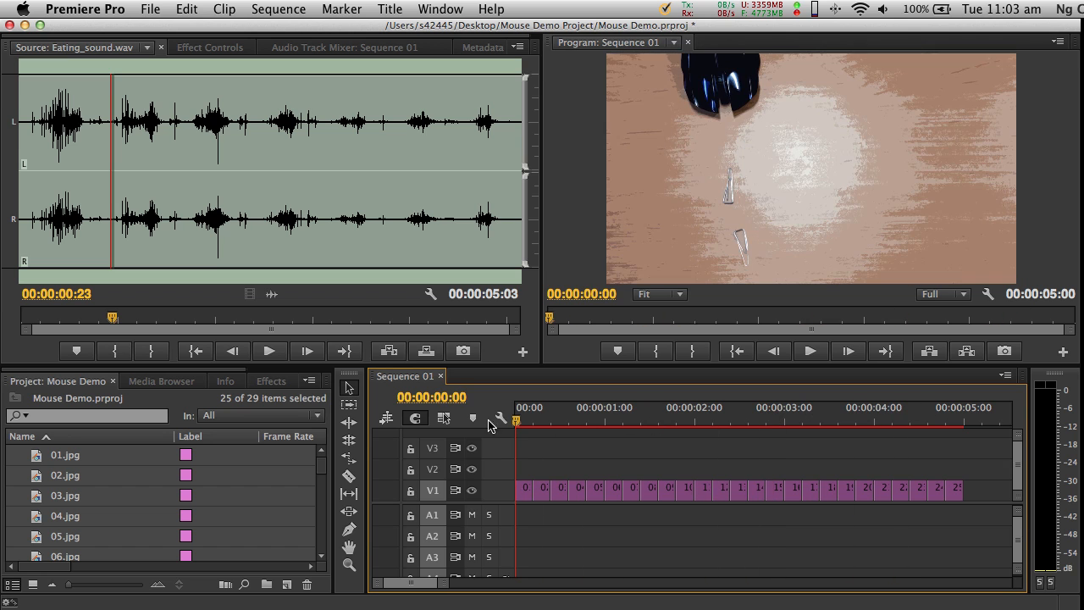
mouse_move(550, 420)
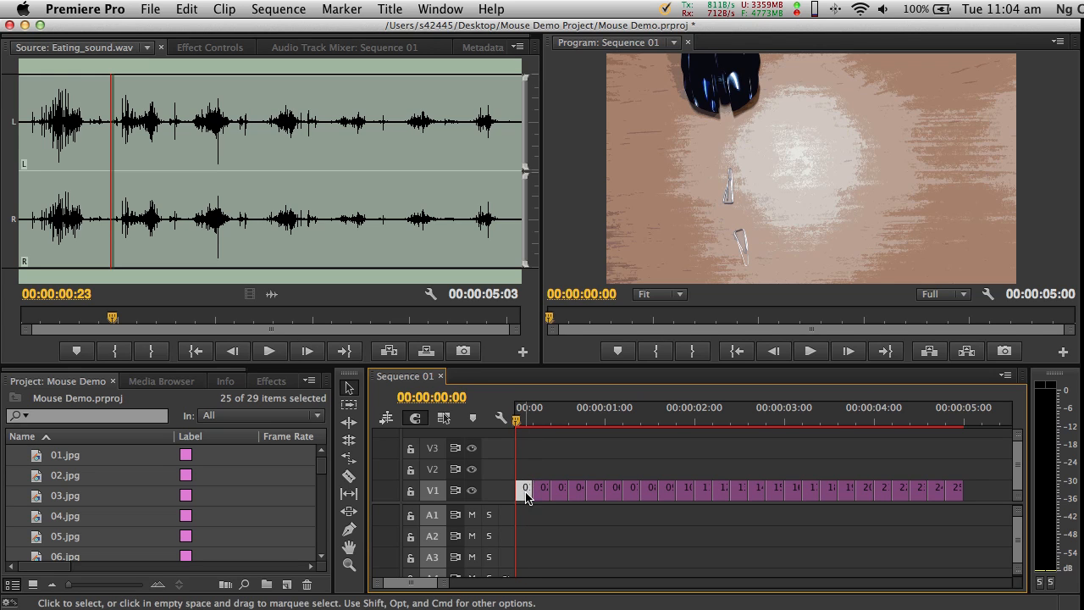
Step: Select the first still 01.jpg and show its Effect Controls
click(440, 10)
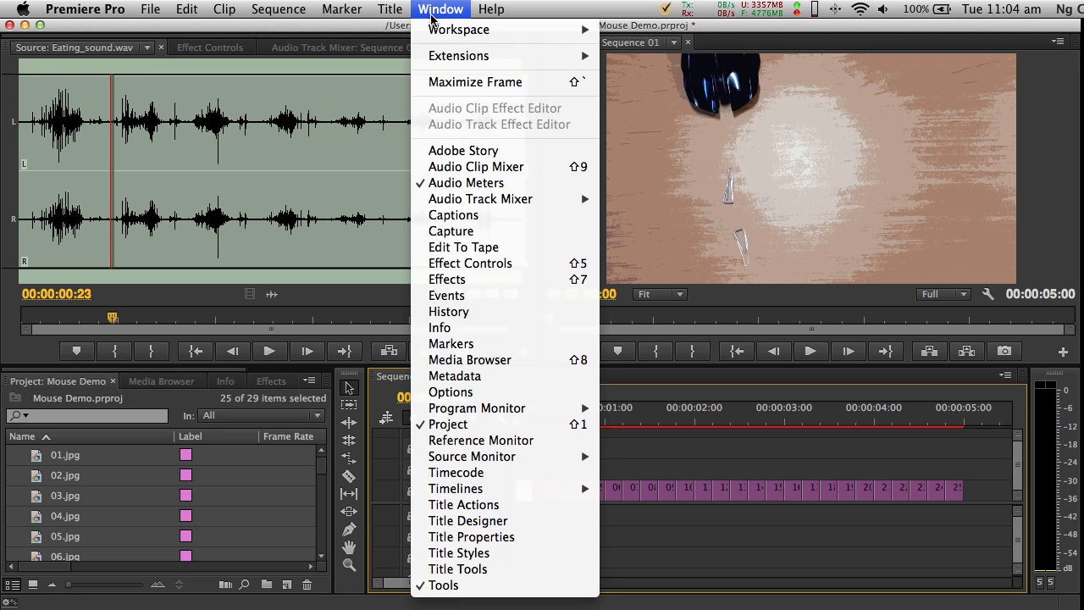
mouse_move(471, 264)
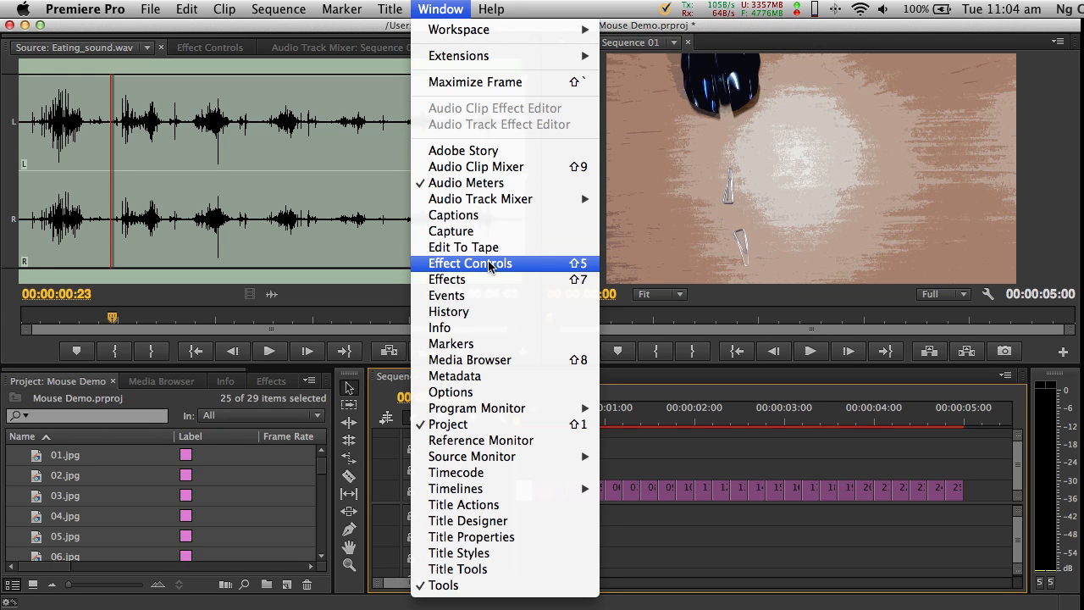
mouse_move(579, 271)
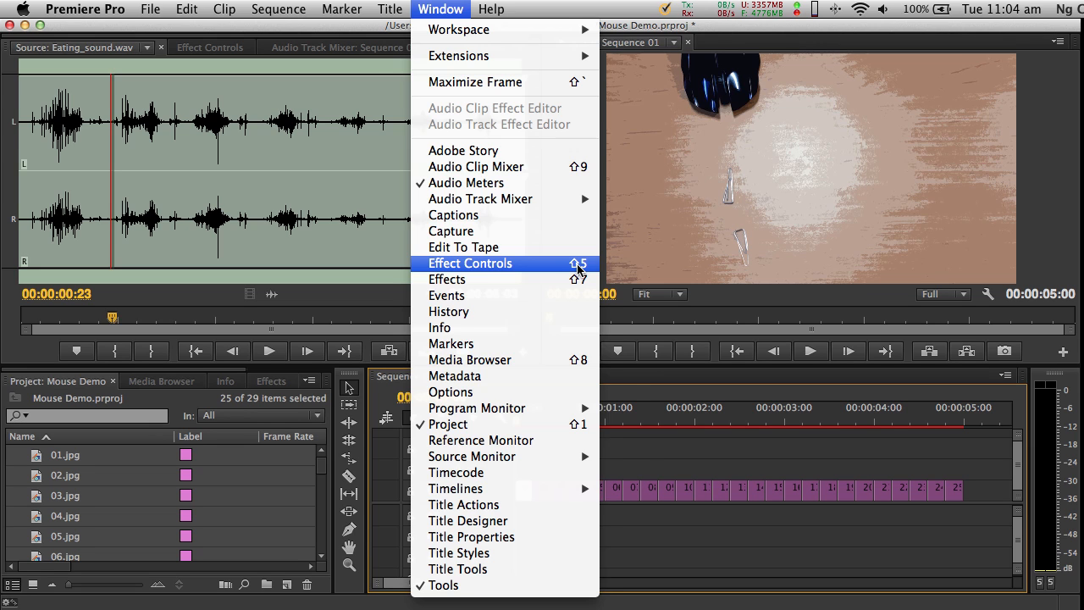
click(471, 264)
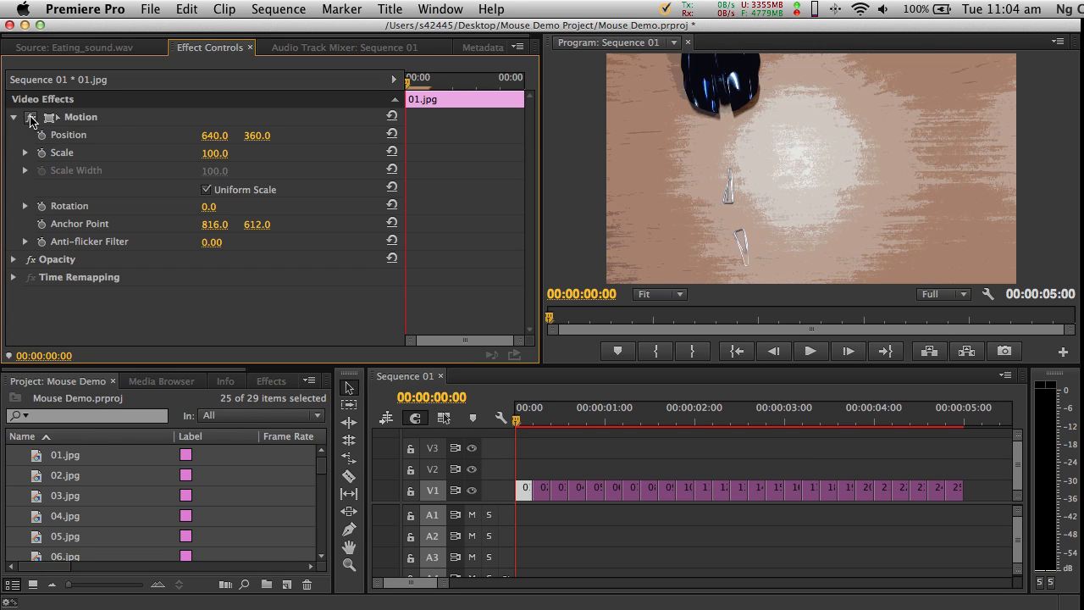
Step: Expand Motion and set the first still's Scale to 80
click(13, 117)
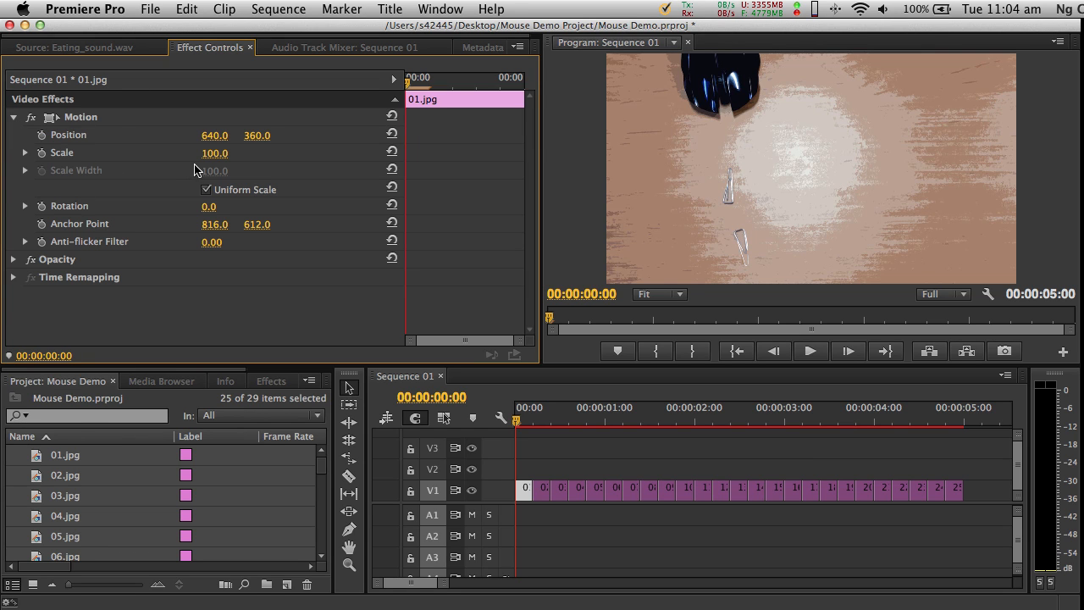
mouse_move(1033, 127)
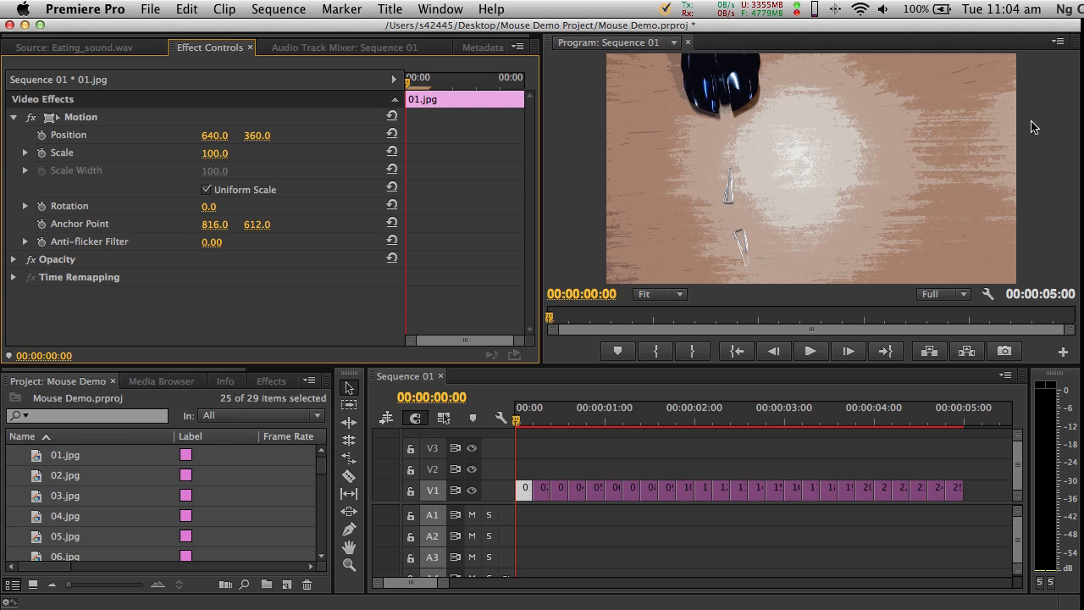
mouse_move(982, 71)
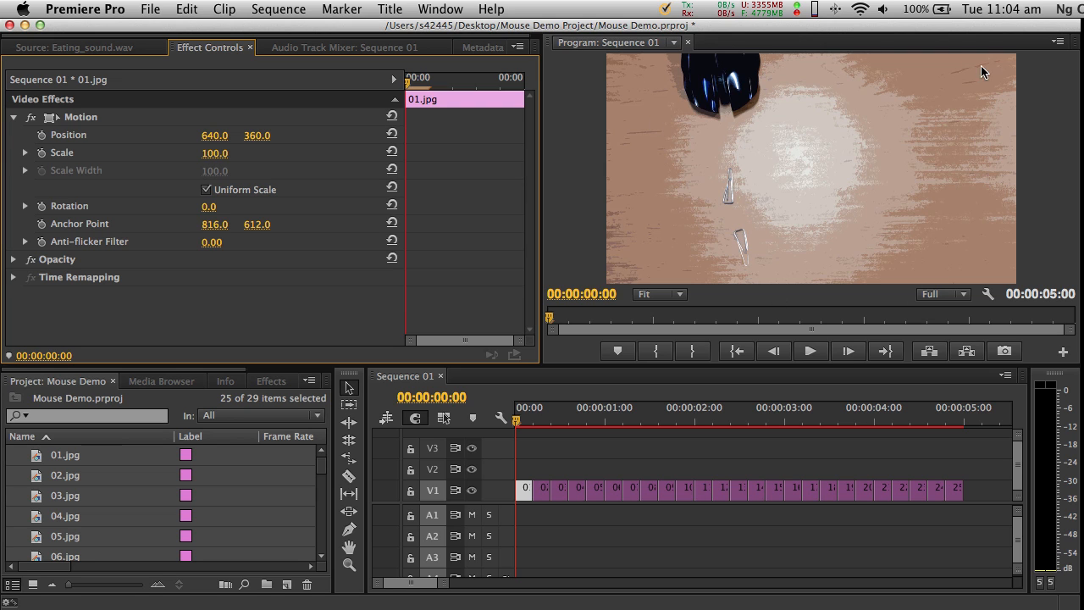
mouse_move(624, 274)
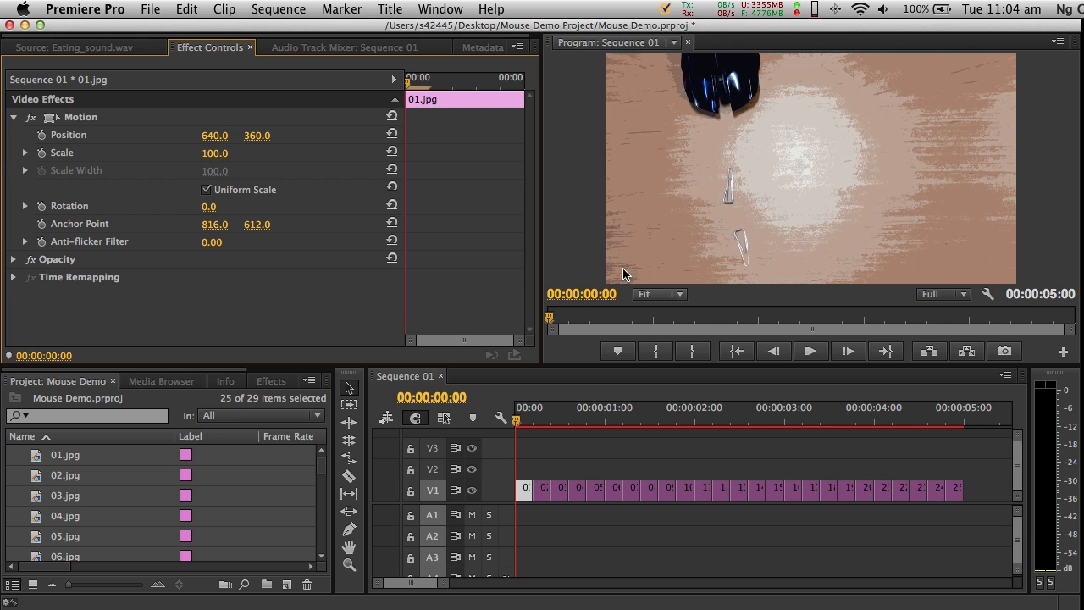
mouse_move(589, 59)
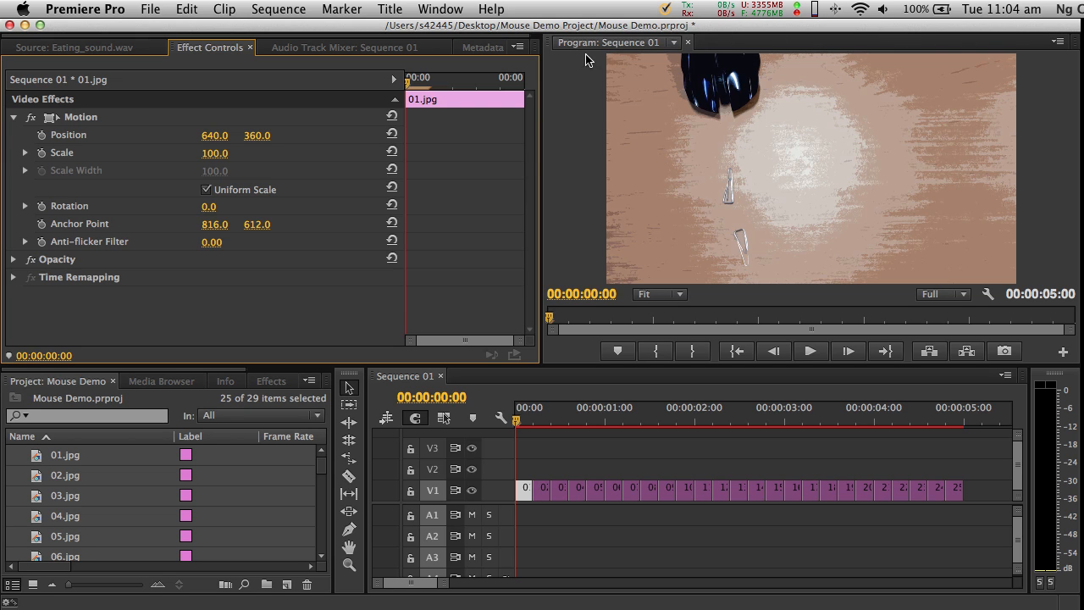
mouse_move(600, 278)
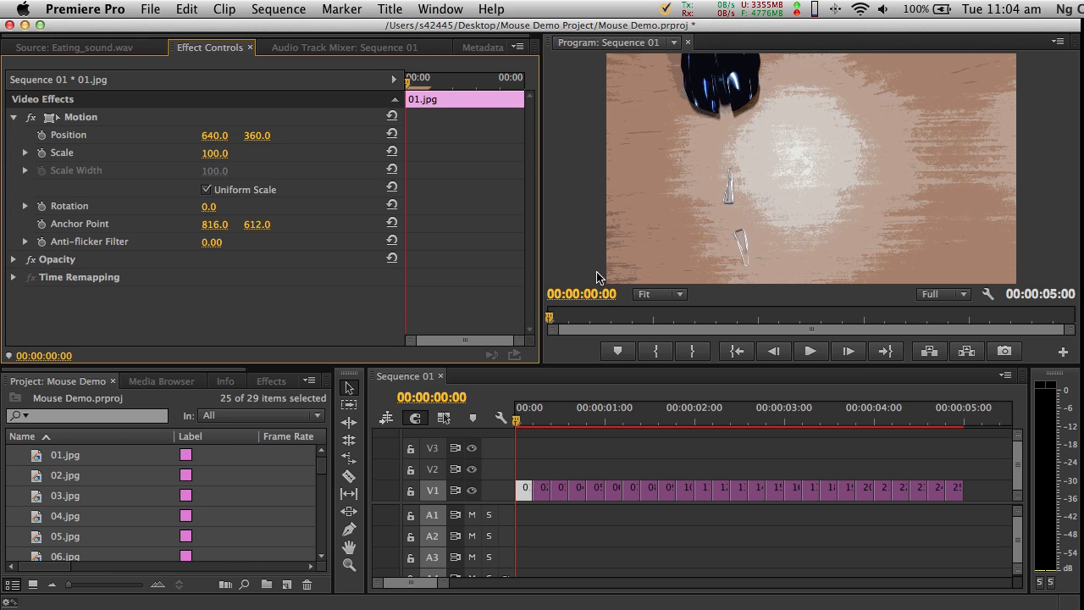
mouse_move(624, 81)
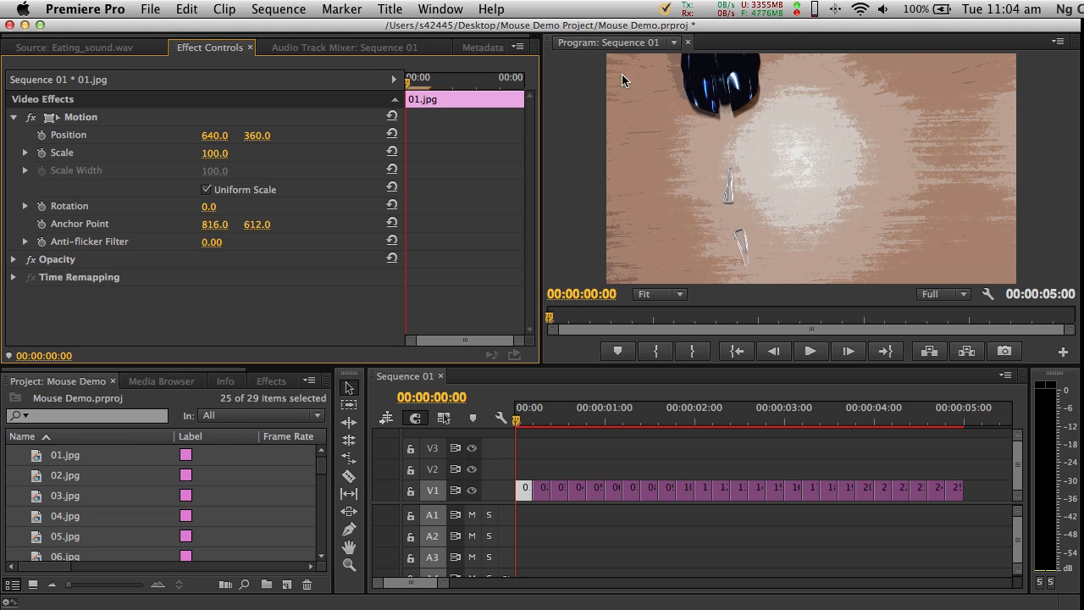
mouse_move(197, 162)
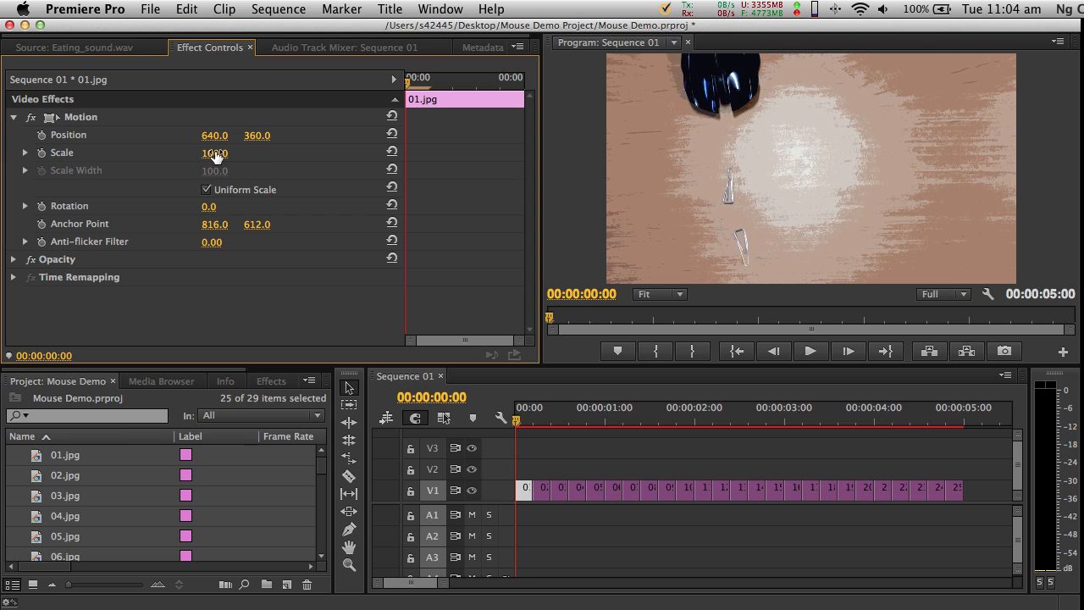
drag(214, 152, 208, 152)
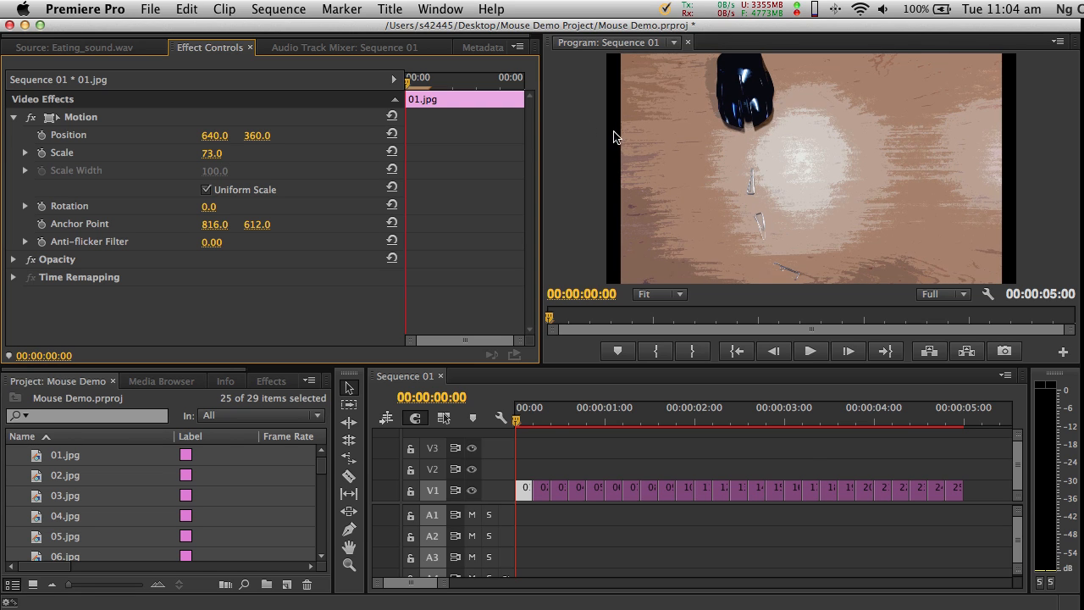
mouse_move(882, 161)
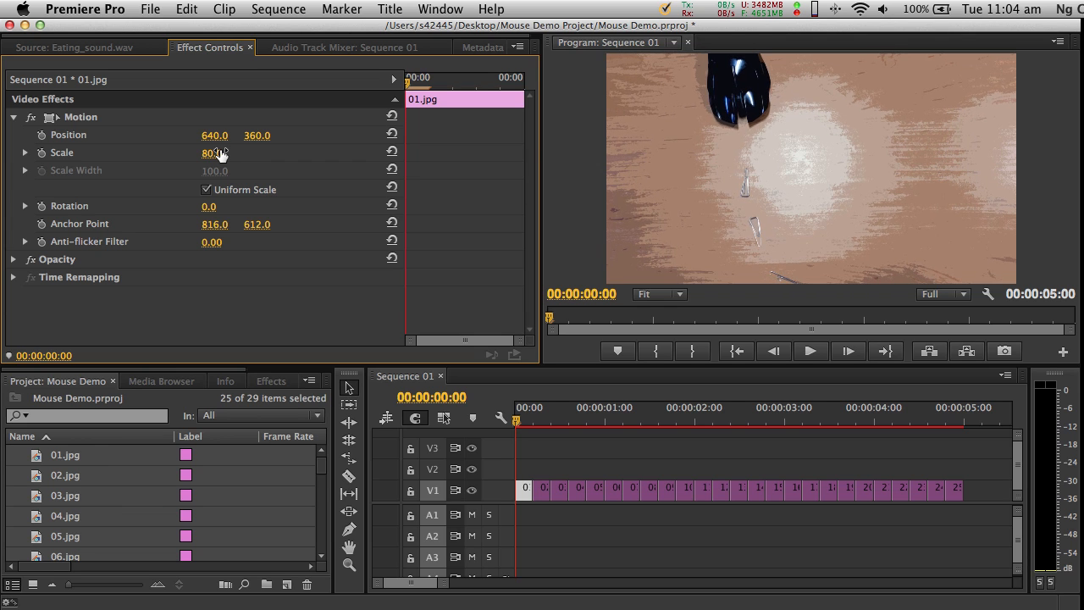
double_click(213, 152)
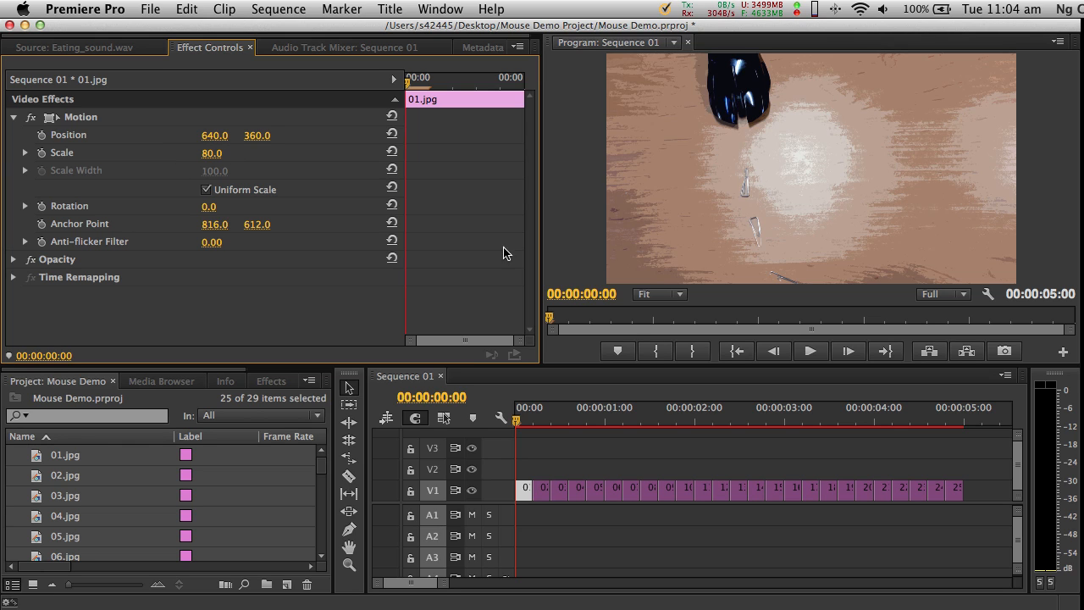
mouse_move(535, 481)
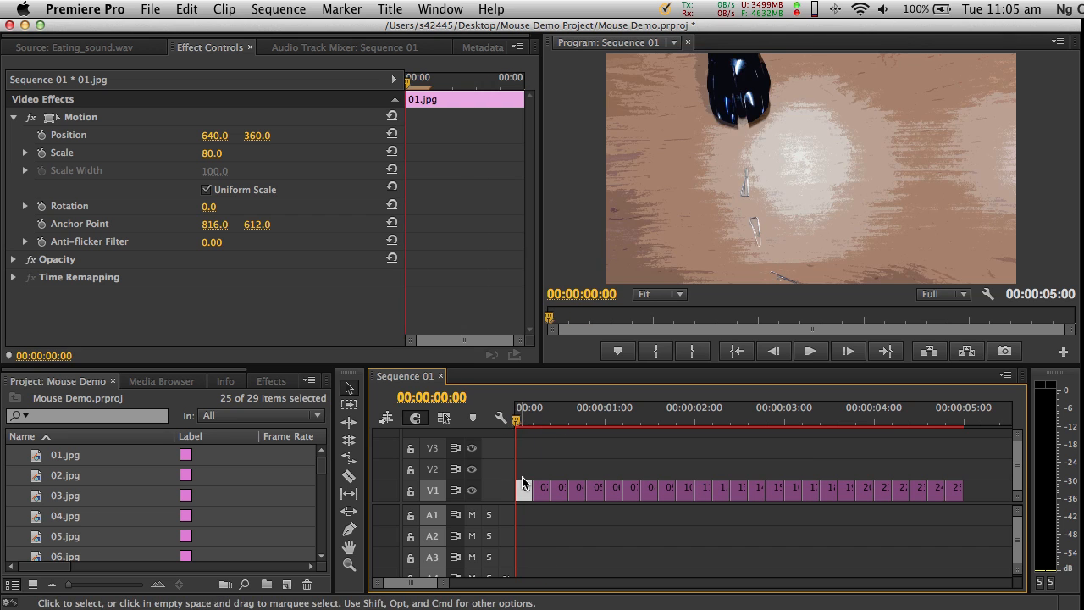
Step: Copy the scaled 01.jpg, then marquee-select all the remaining stills on V1
right_click(523, 487)
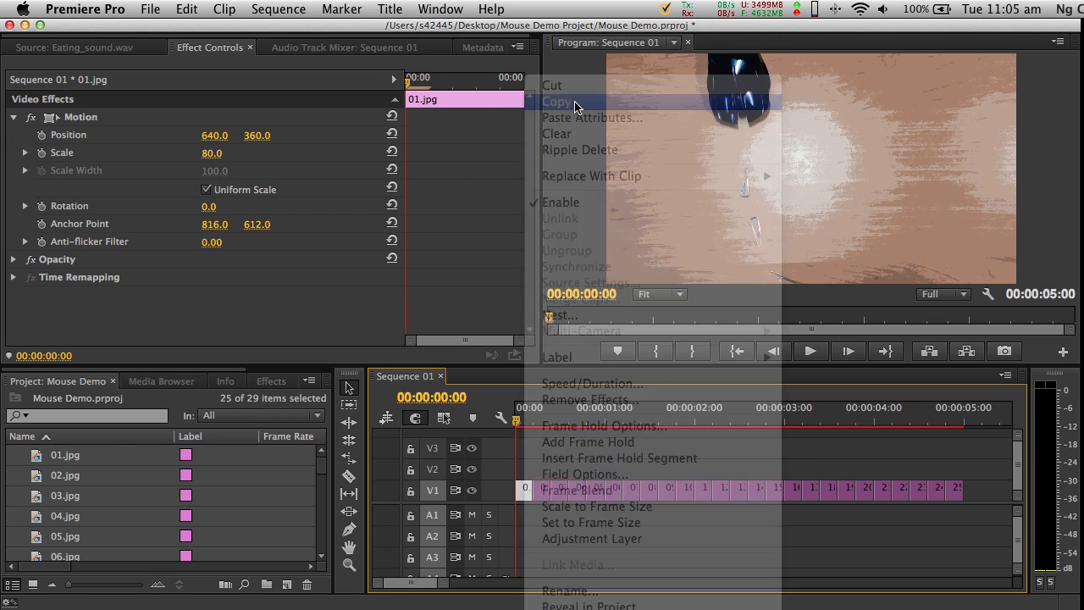
click(546, 463)
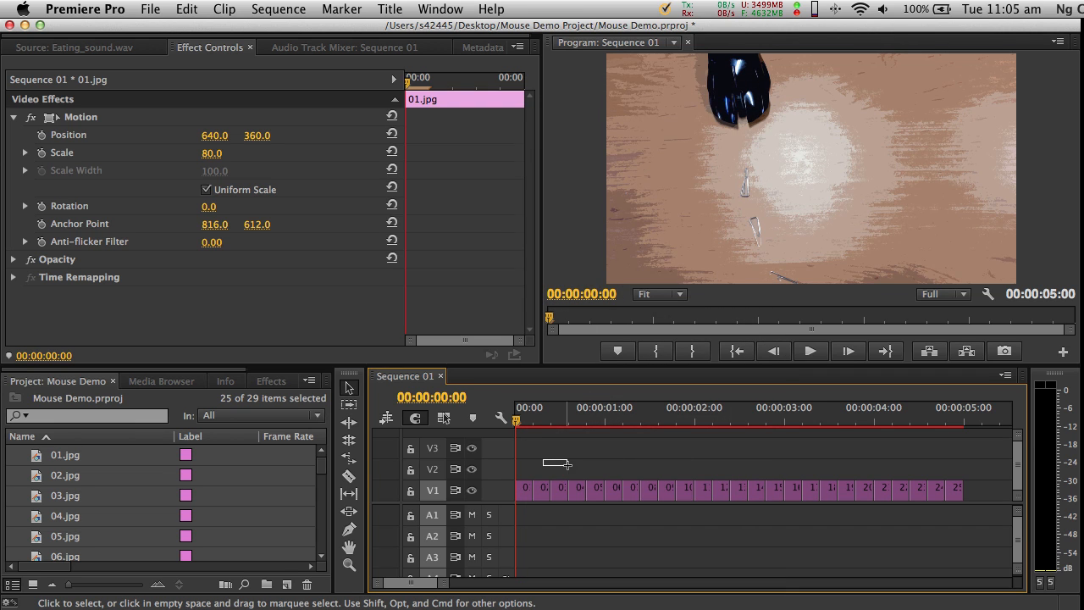
click(538, 464)
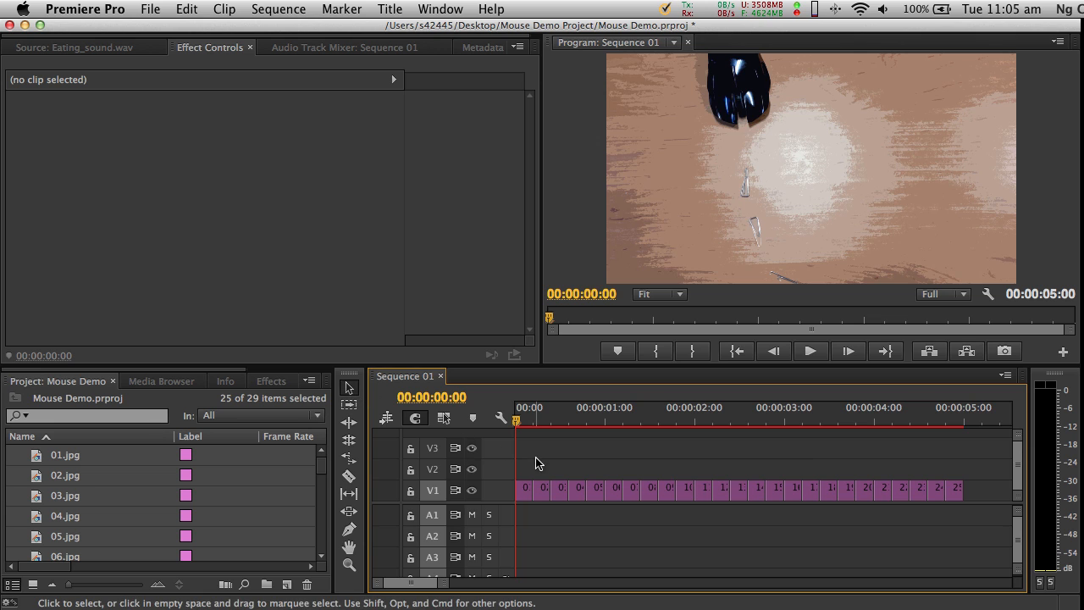
drag(539, 461, 728, 491)
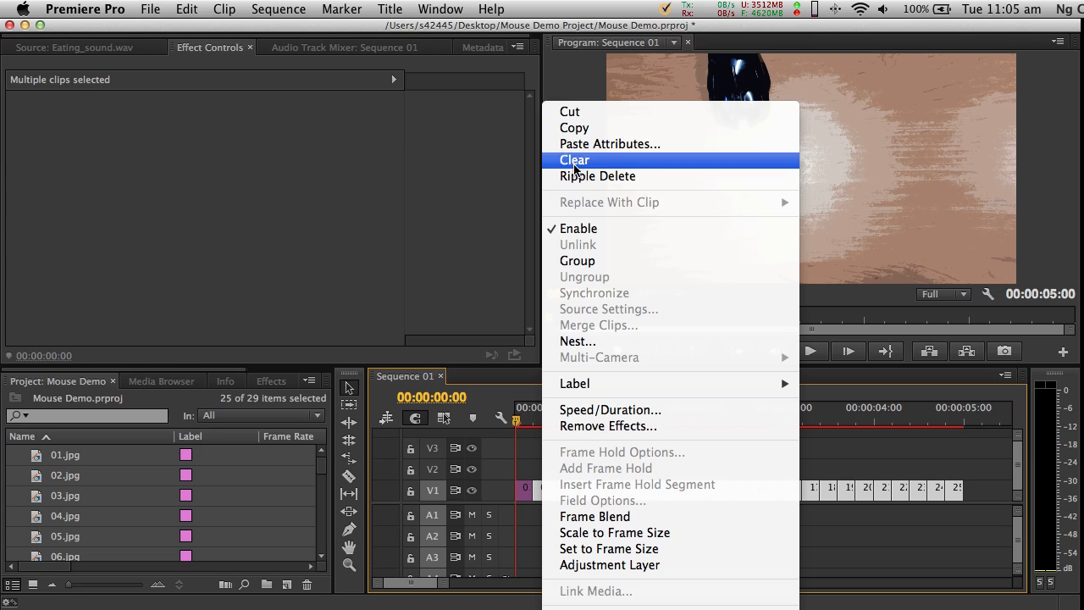
click(610, 142)
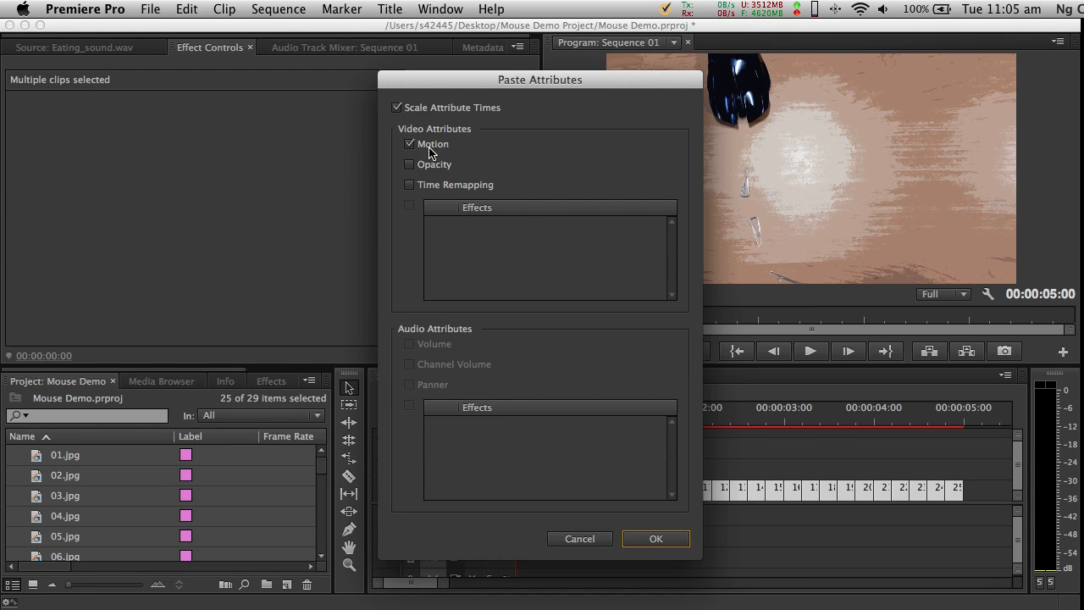
mouse_move(439, 149)
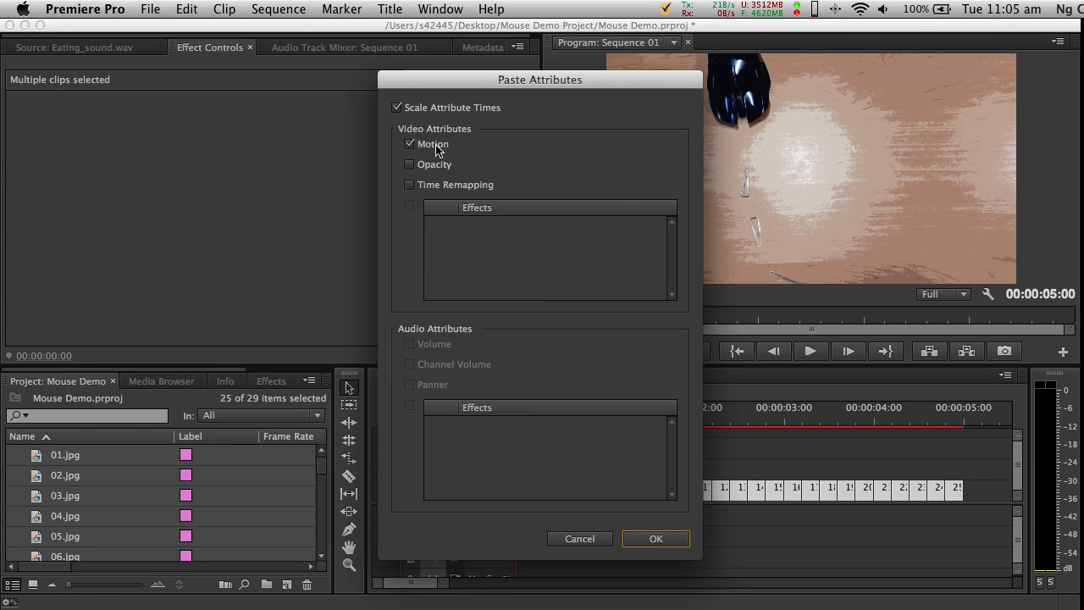
mouse_move(432, 144)
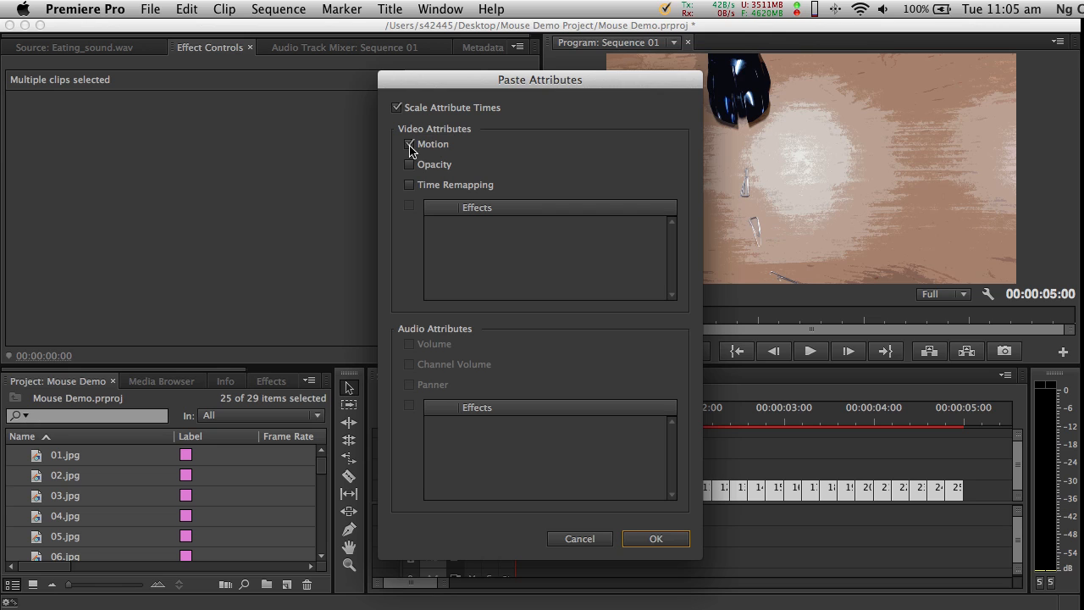
click(409, 144)
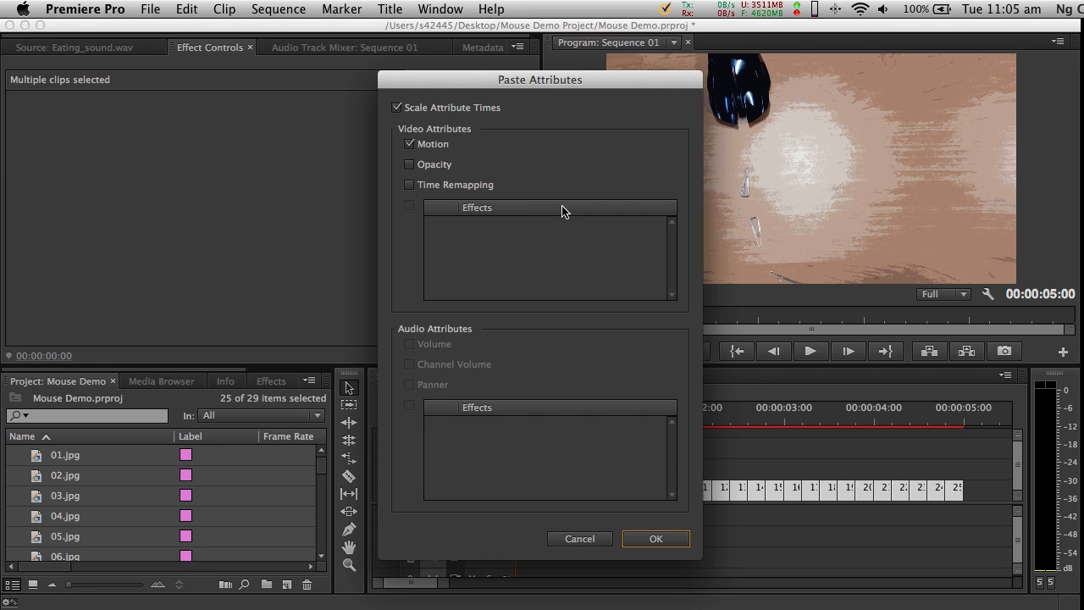
mouse_move(654, 539)
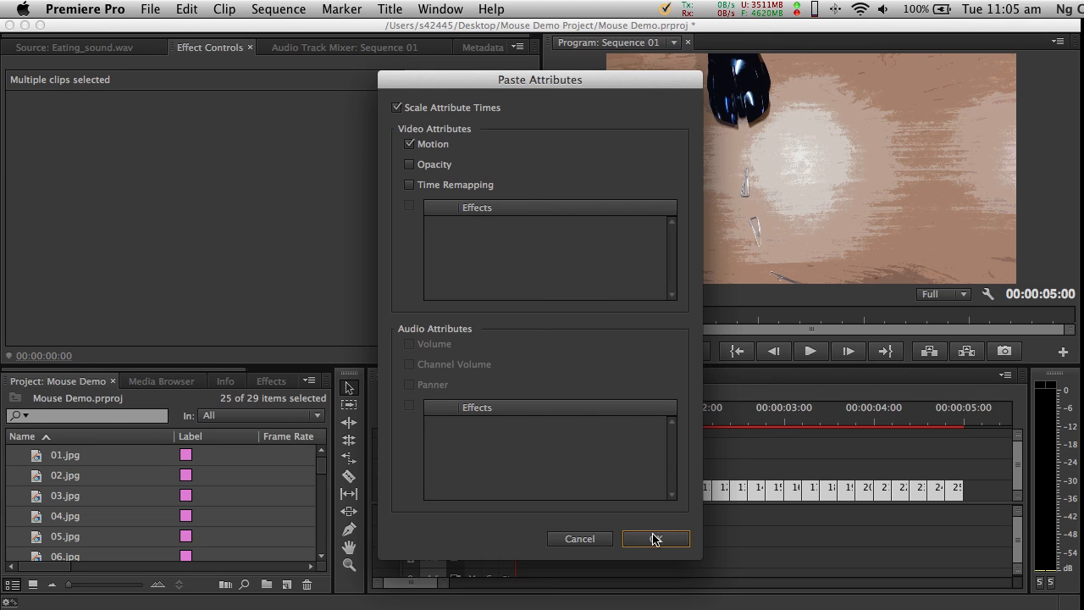
click(654, 539)
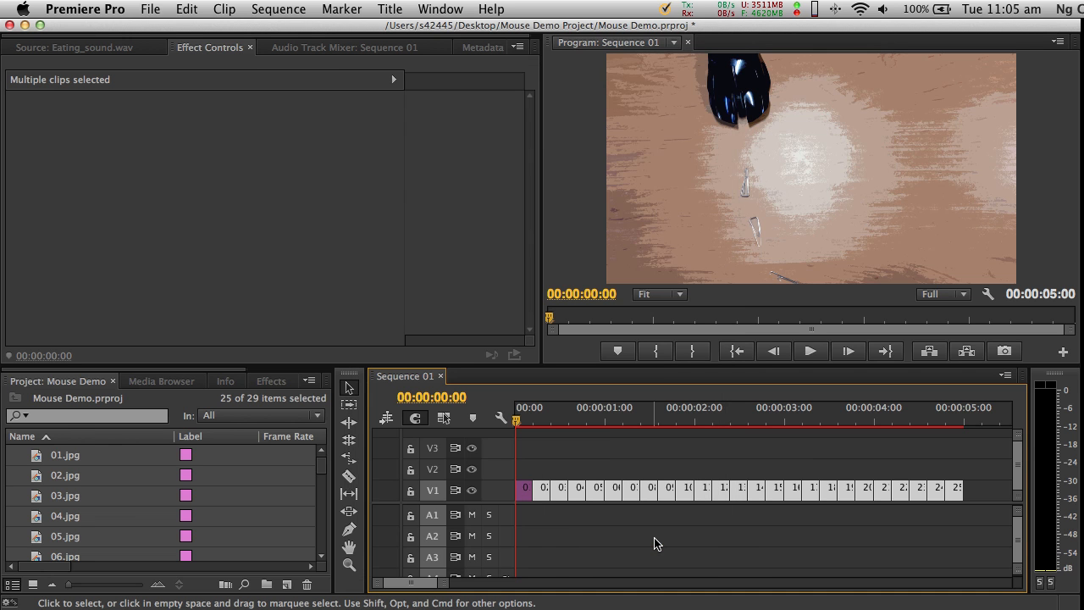
Step: Scrub the playhead through the sequence and back to its start
click(634, 420)
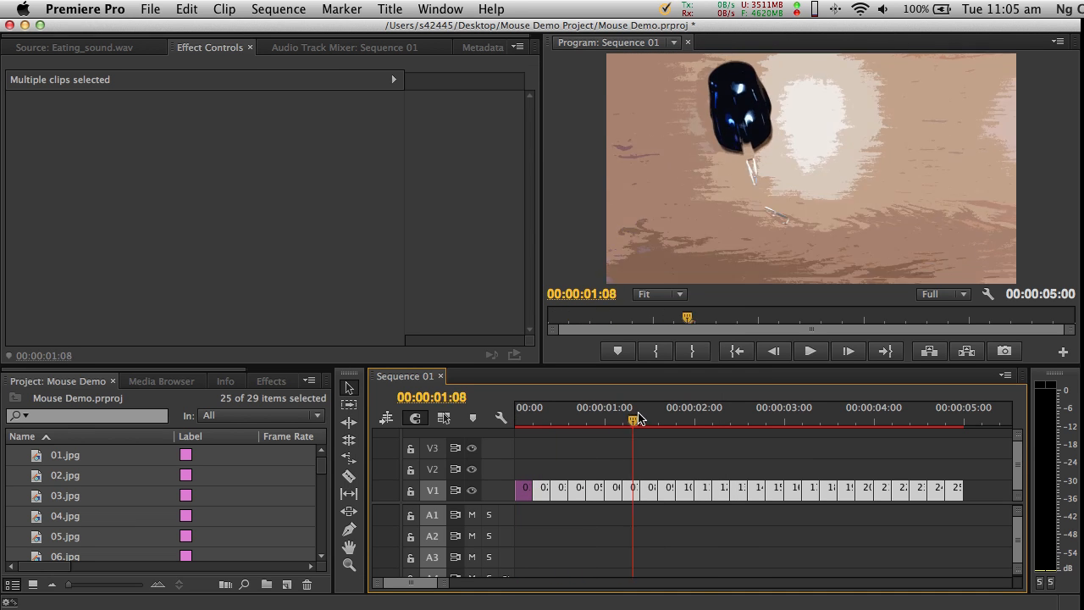
click(545, 420)
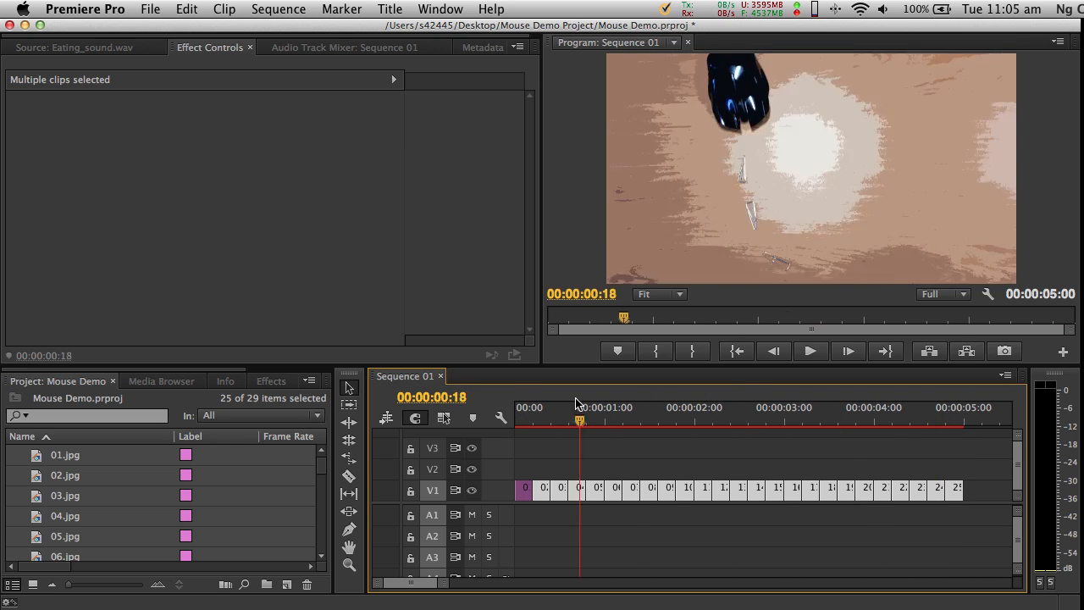
click(586, 420)
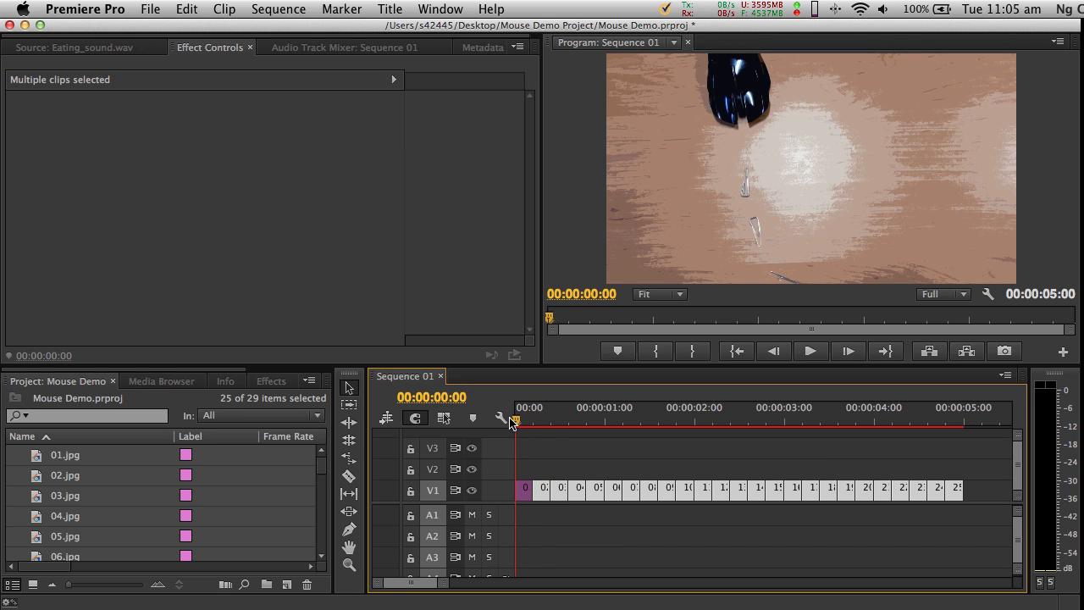
mouse_move(948, 430)
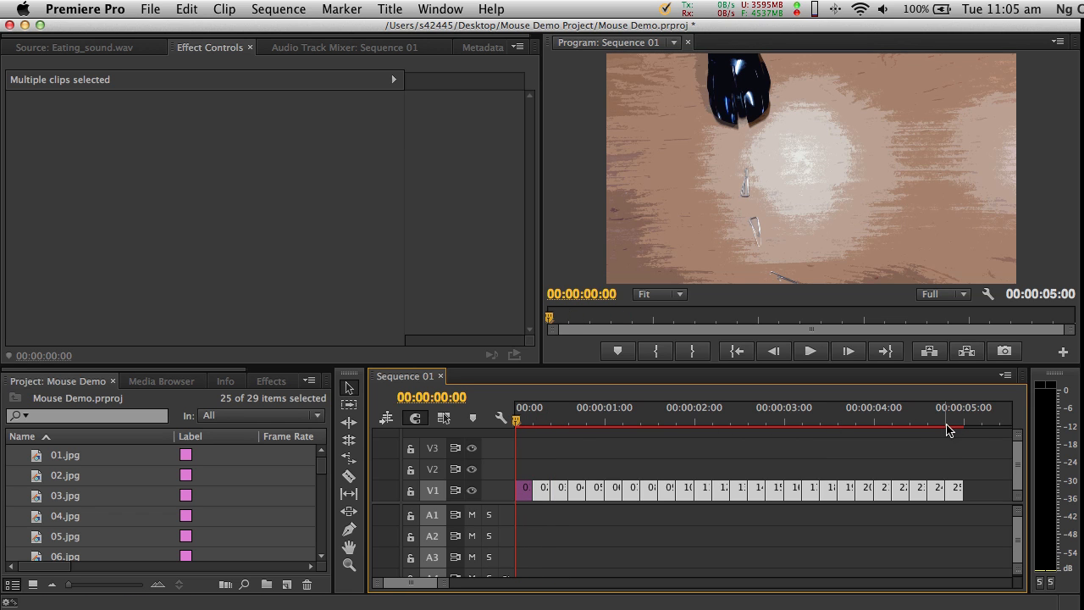
mouse_move(813, 442)
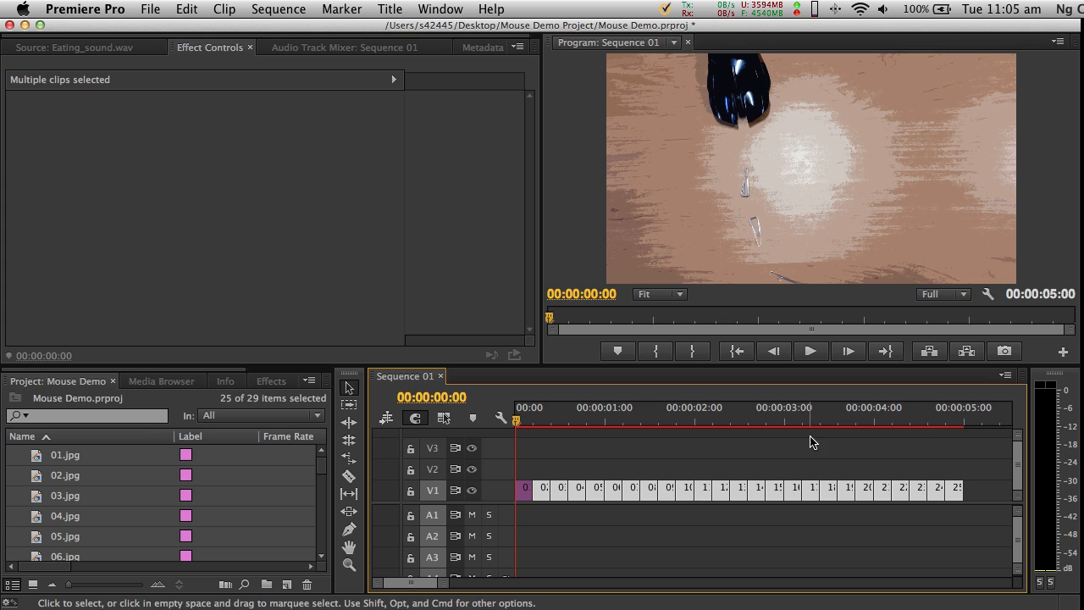
click(927, 420)
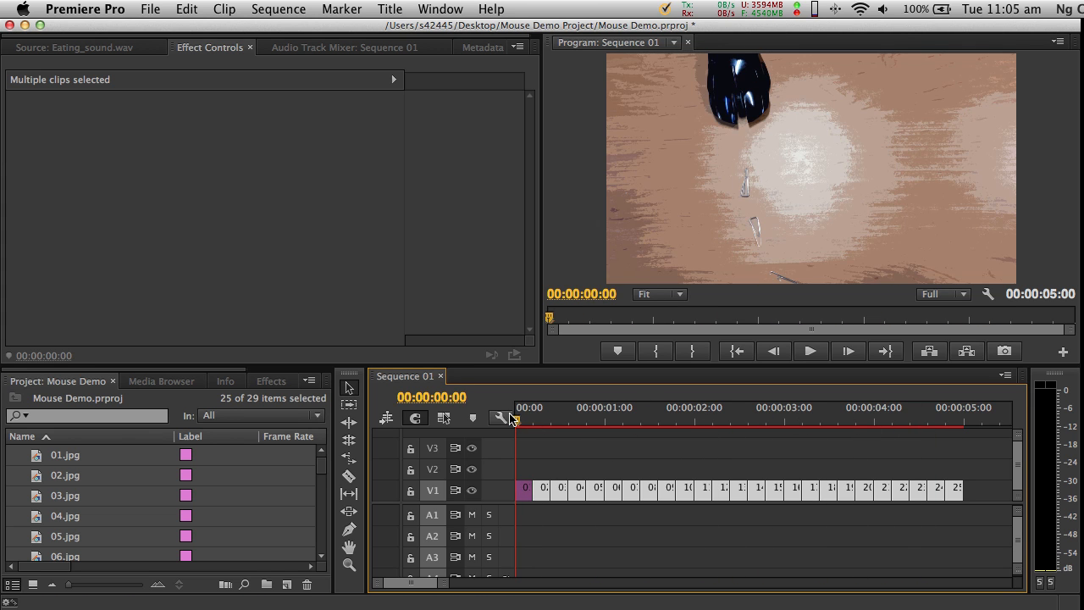
Step: Render Sequence 01 in to out and play it through to its final frame
click(278, 10)
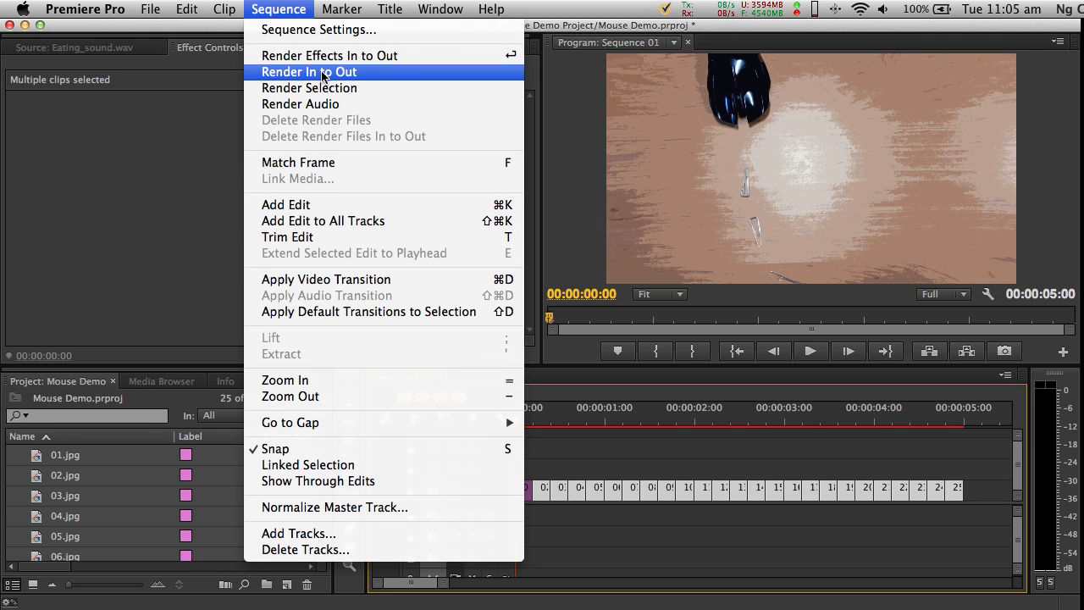
mouse_move(392, 74)
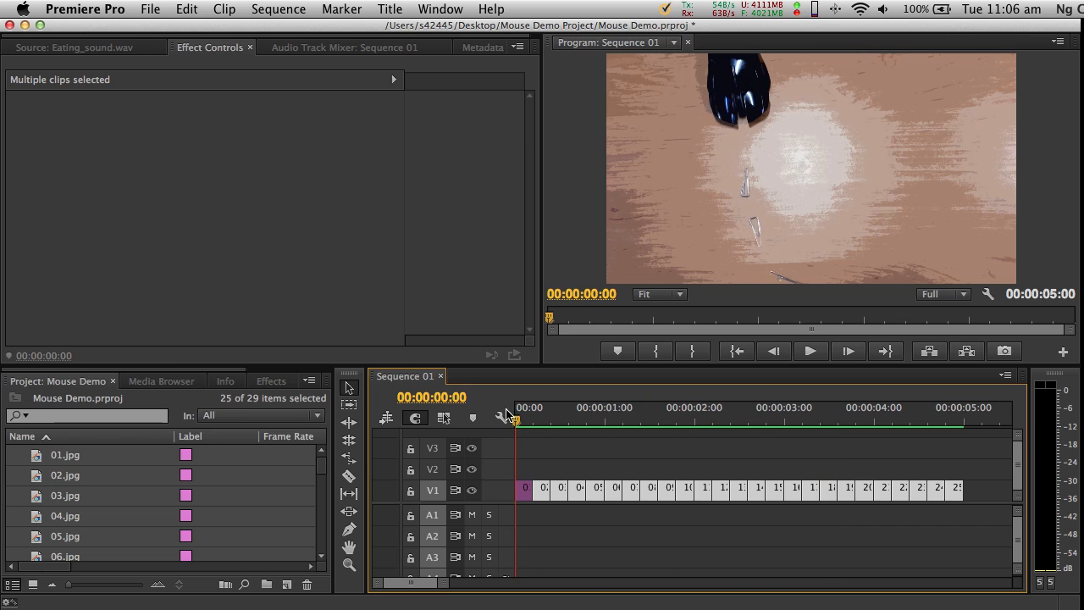
click(637, 419)
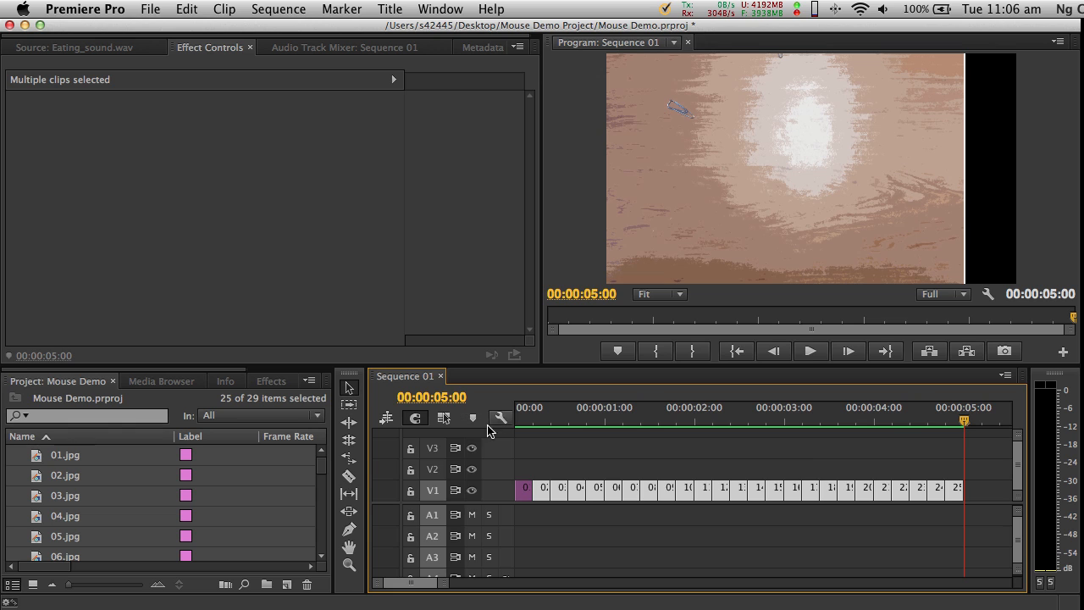
Step: Preview limehouse-rag-stinger-6secs.mp3, place it on A1 and play the sequence with music
scroll(down, 3)
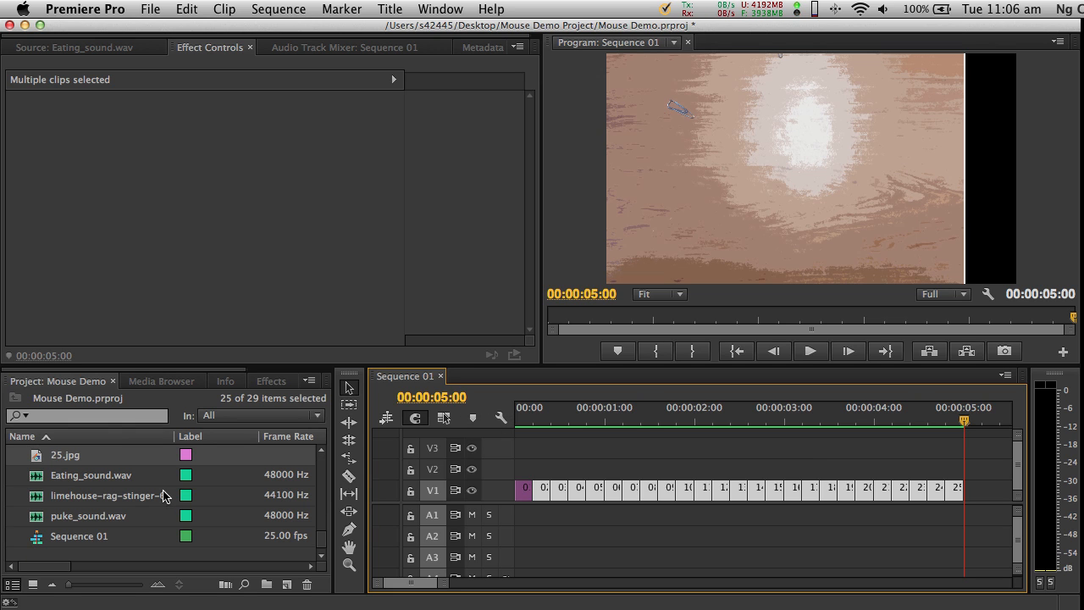
mouse_move(40, 499)
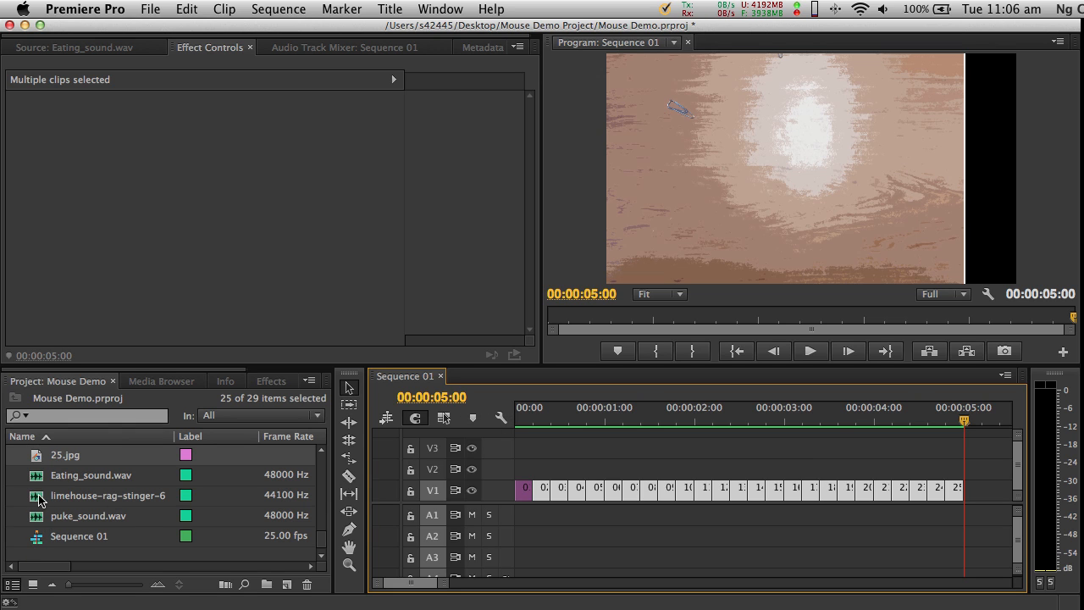
double_click(108, 494)
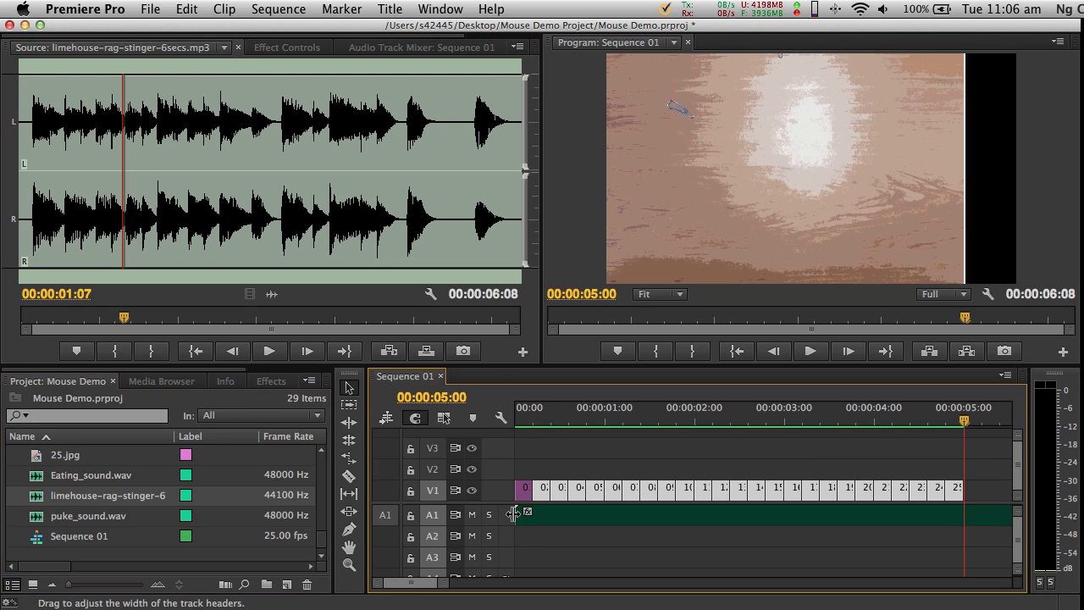
mouse_move(81, 500)
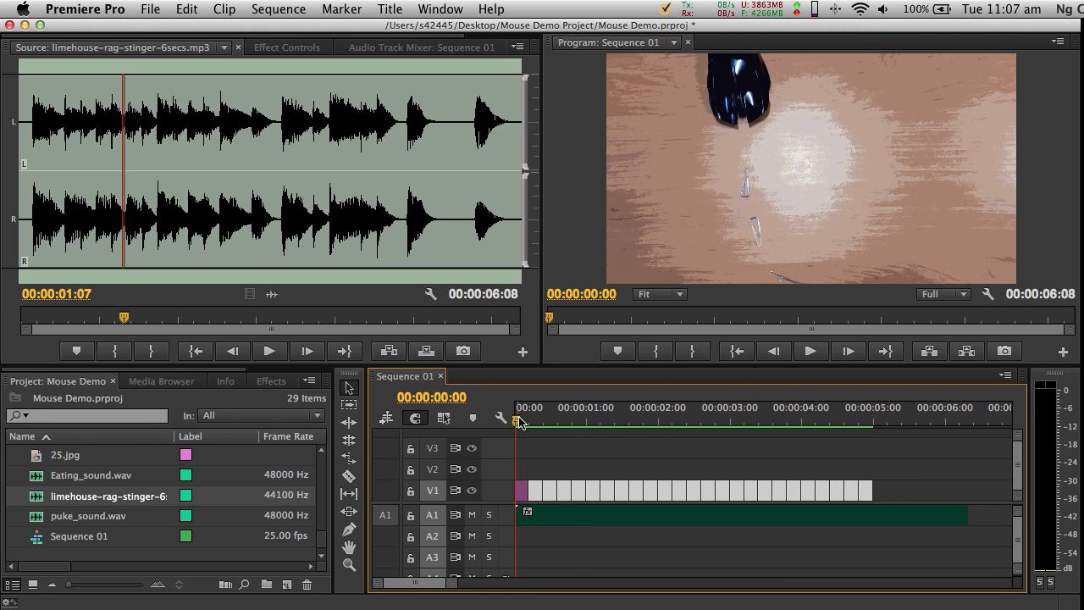
click(808, 351)
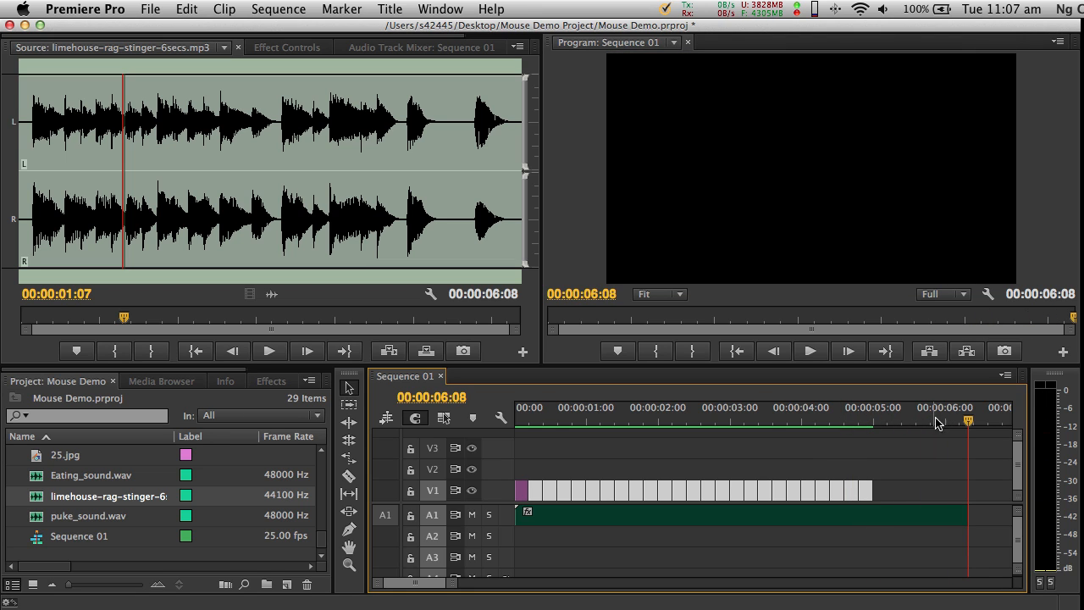
Step: Move the playhead to about 5:16, the music-only stretch after the stills
click(918, 422)
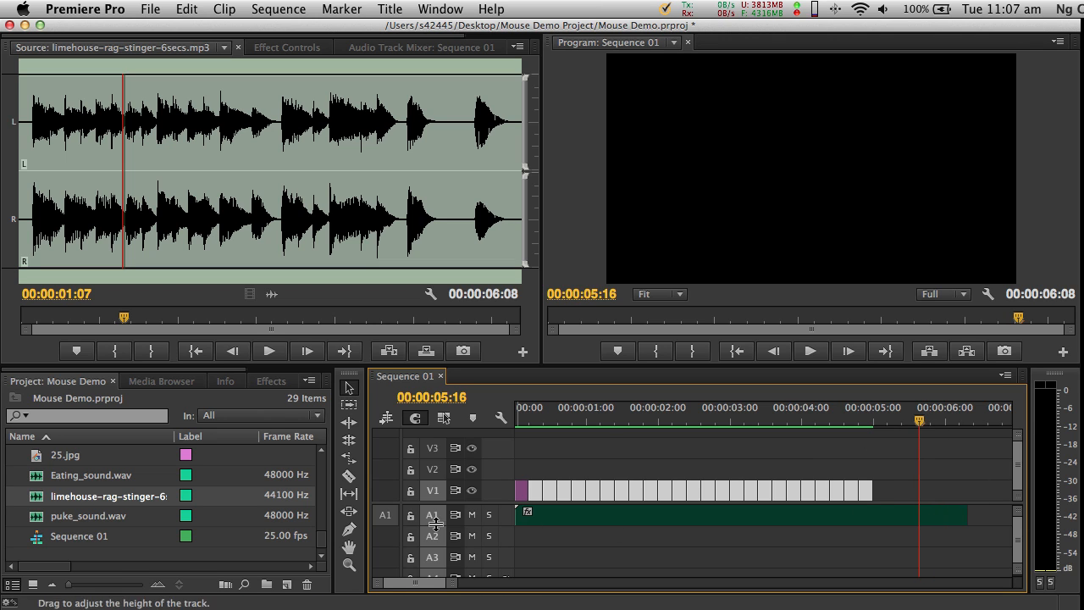
mouse_move(488, 515)
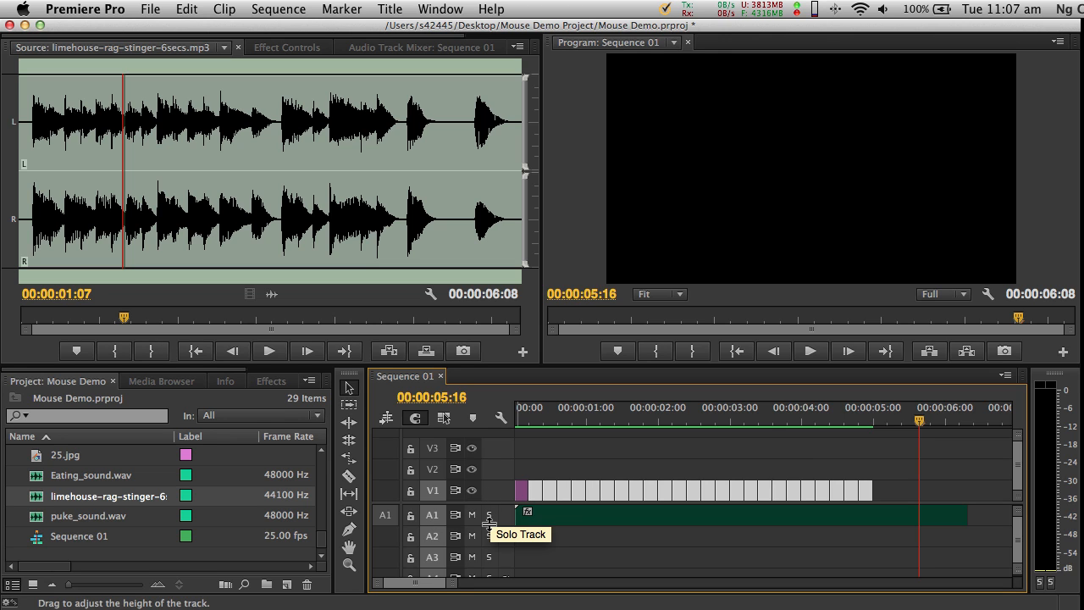
mouse_move(470, 535)
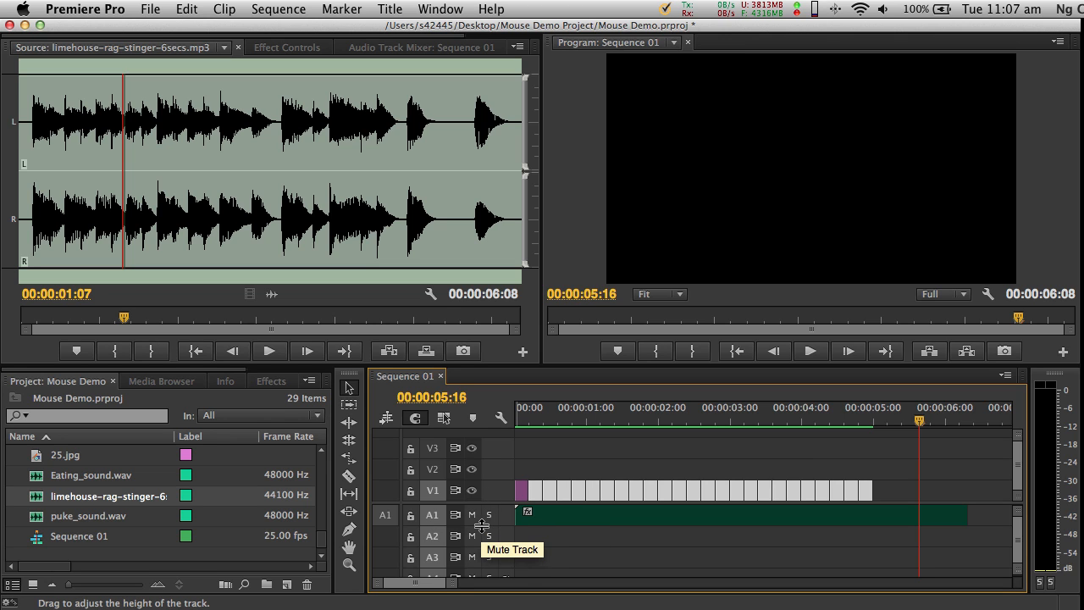
mouse_move(481, 525)
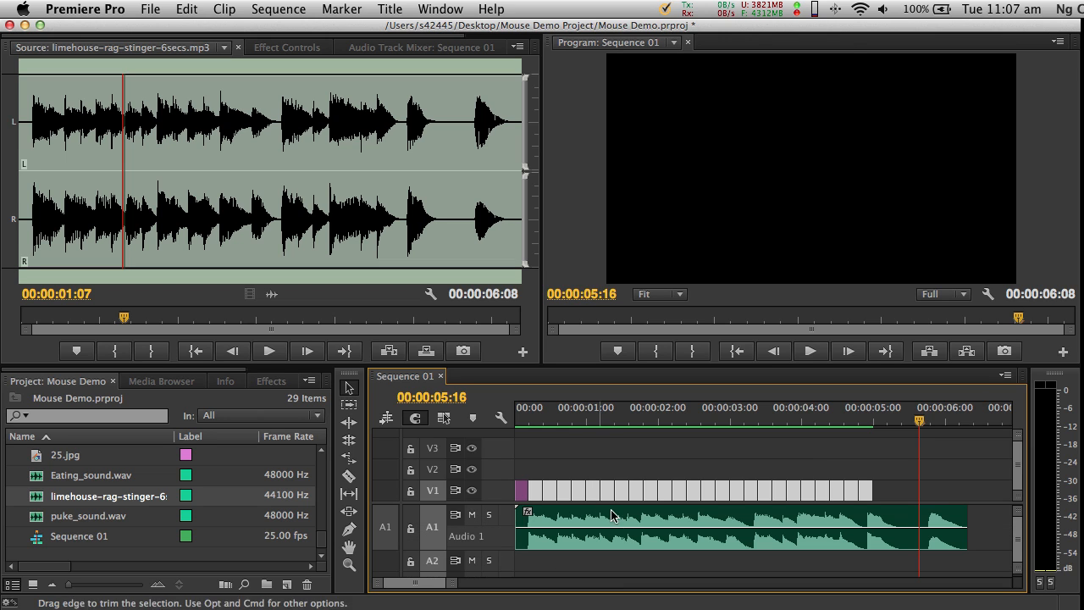
mouse_move(926, 519)
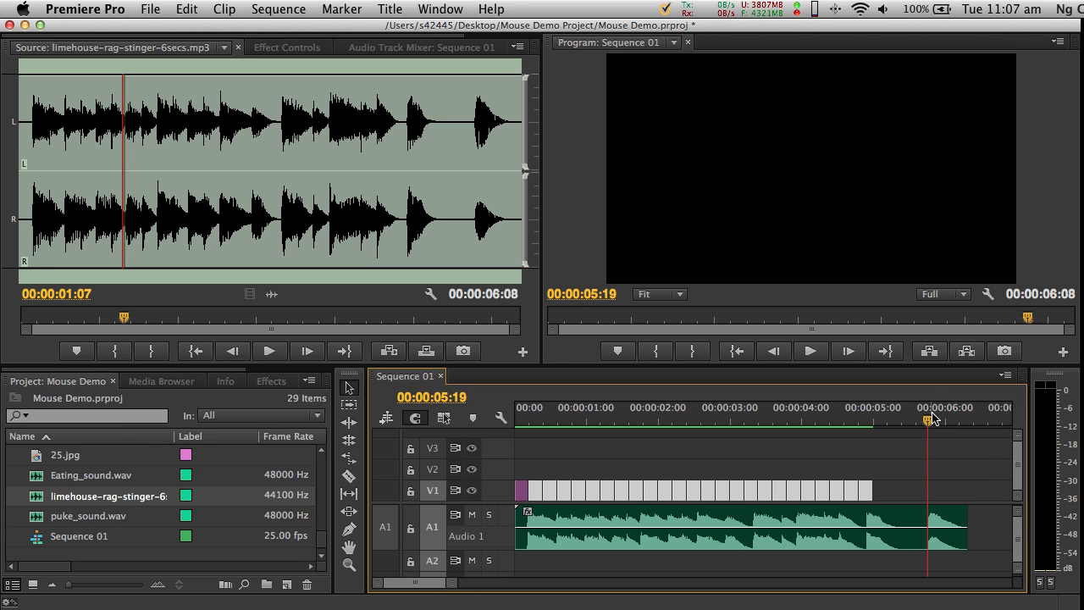
mouse_move(932, 471)
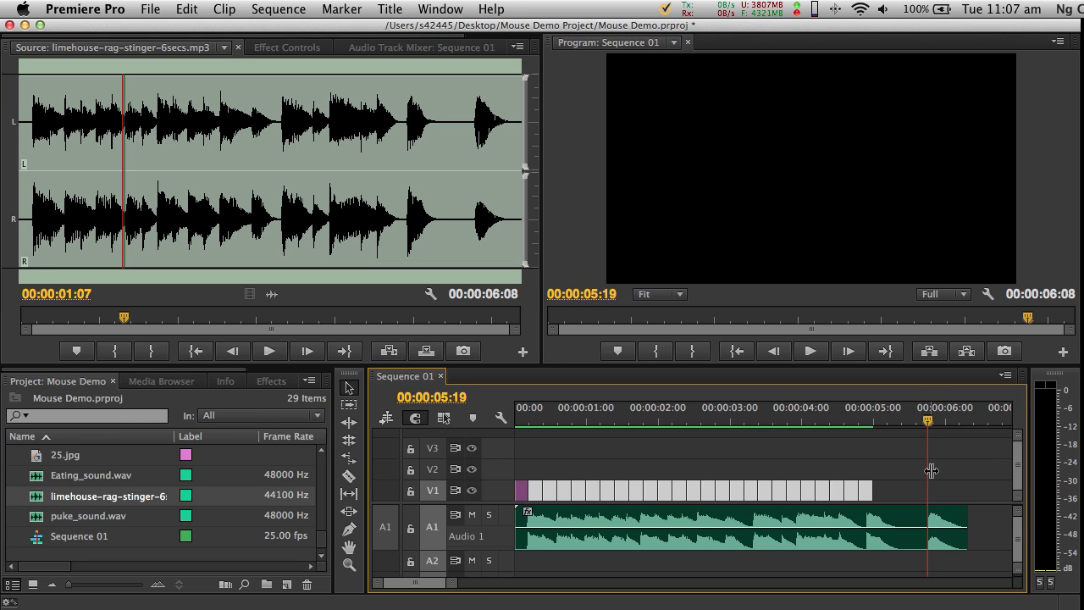
Step: Create a new Default Still title named Title 01 with default settings
click(390, 11)
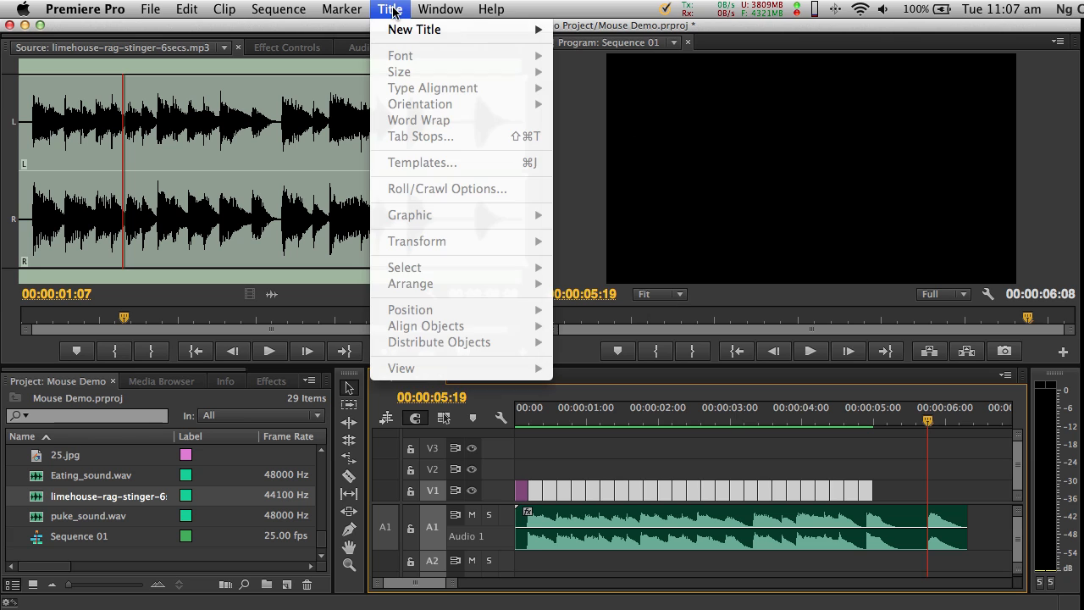
mouse_move(413, 31)
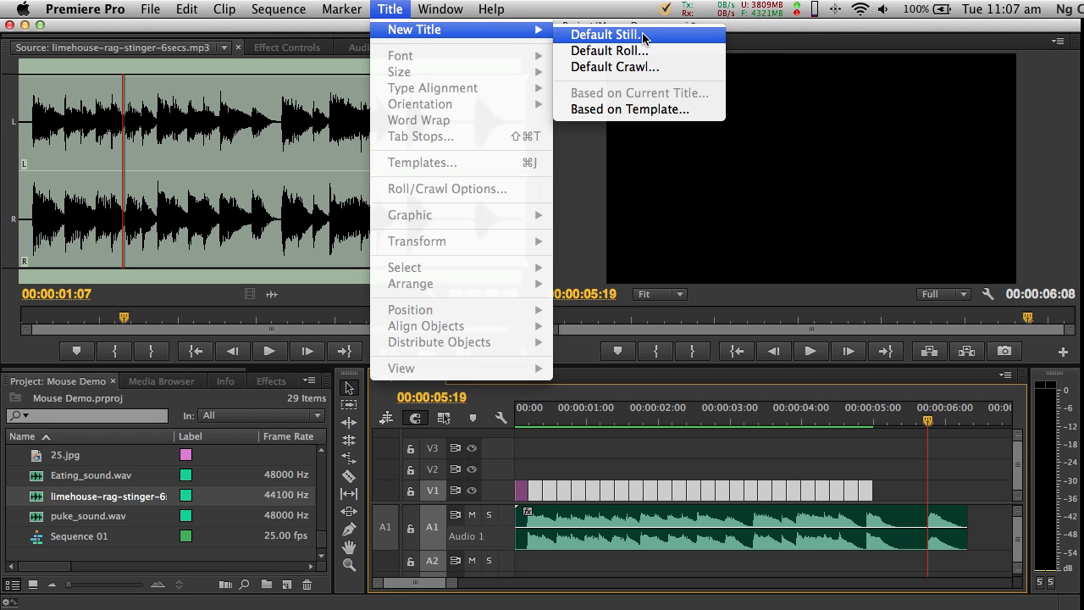
click(604, 34)
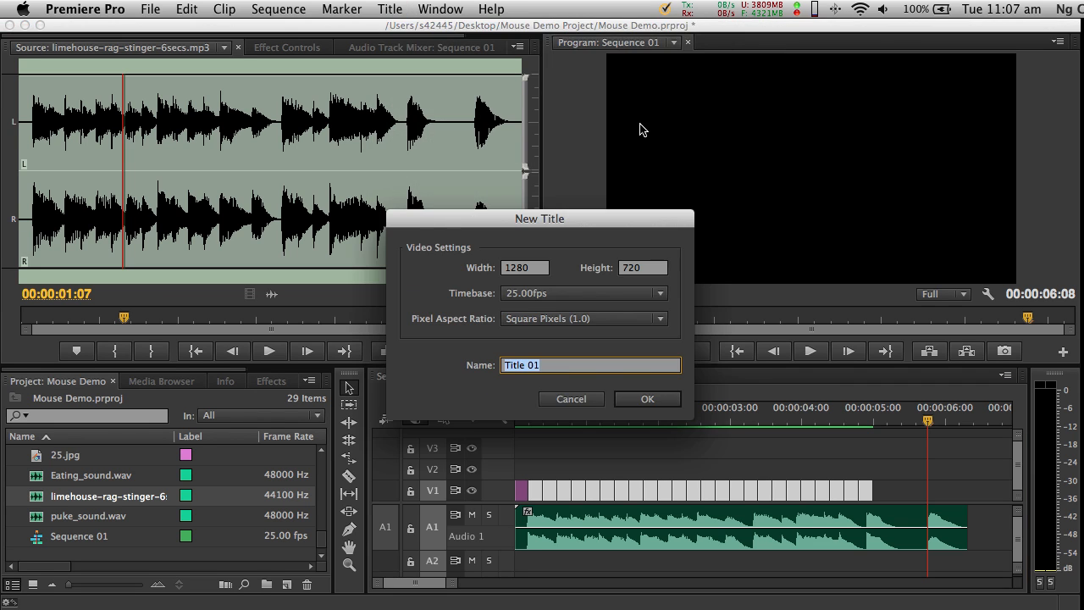
mouse_move(637, 354)
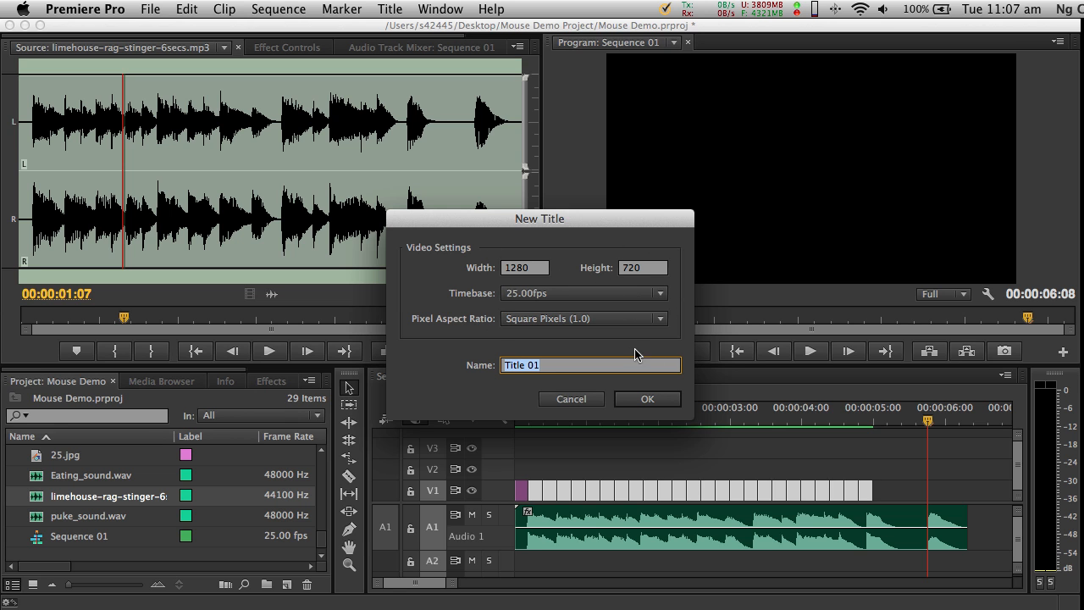
click(647, 398)
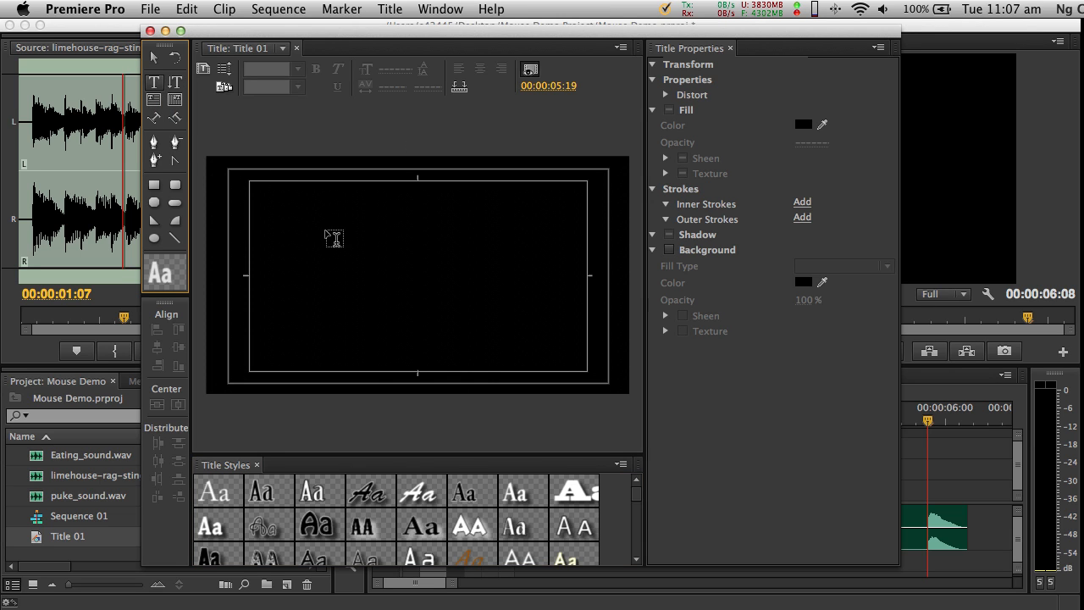
Step: Start a text box on the title canvas and choose Futura Condensed Medium as its font
click(305, 217)
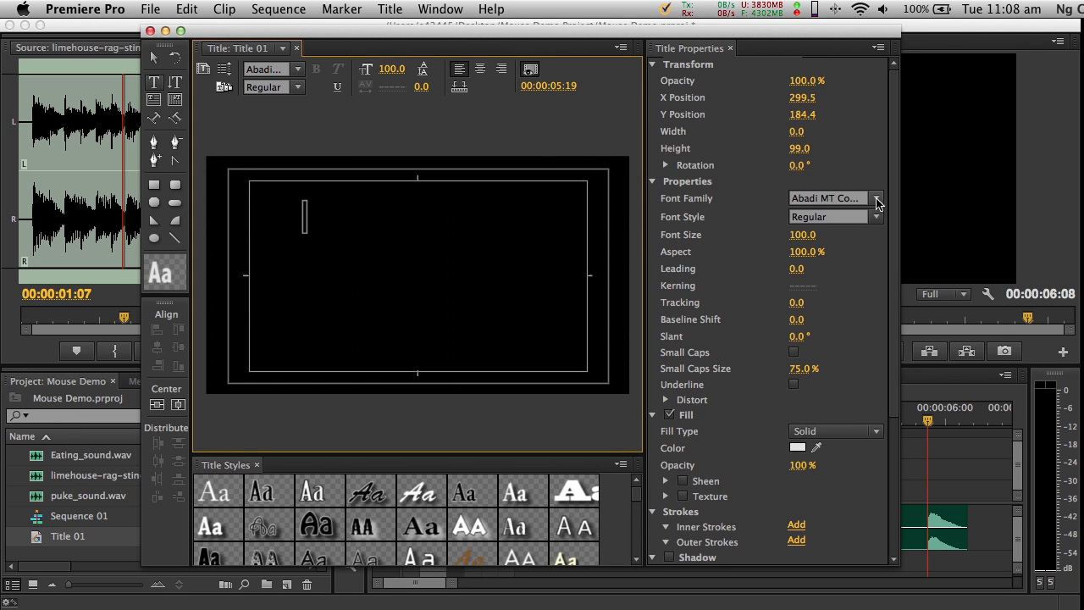
click(877, 196)
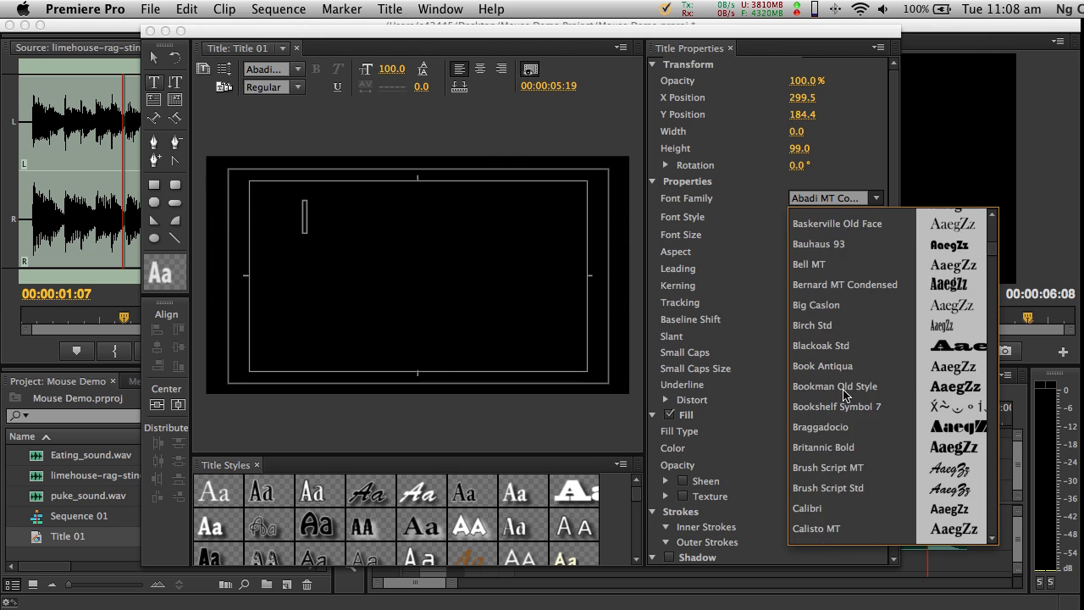
scroll(down, 3)
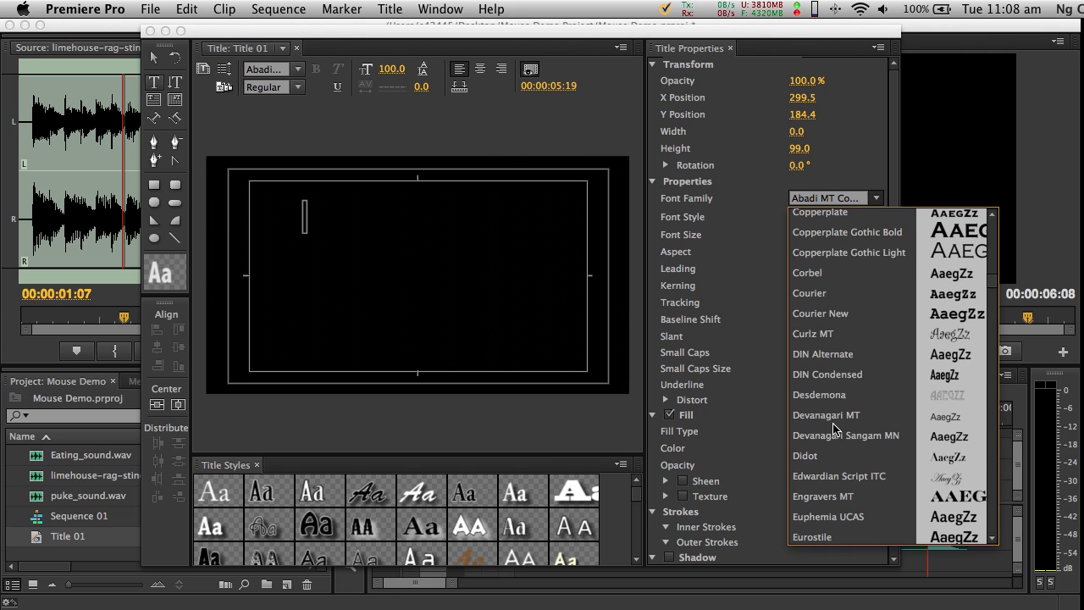
scroll(down, 3)
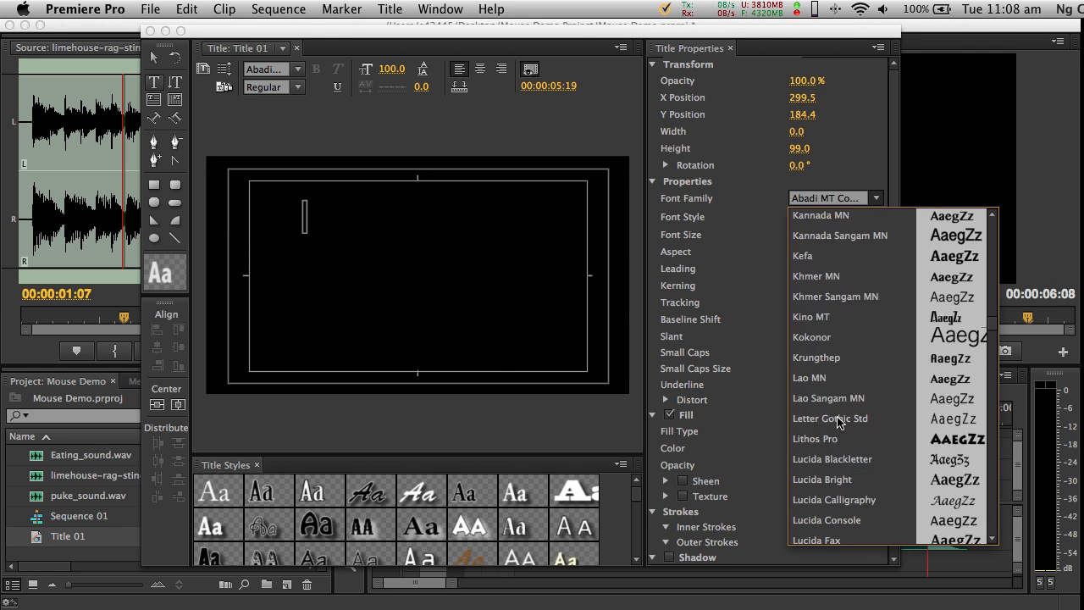
scroll(up, 3)
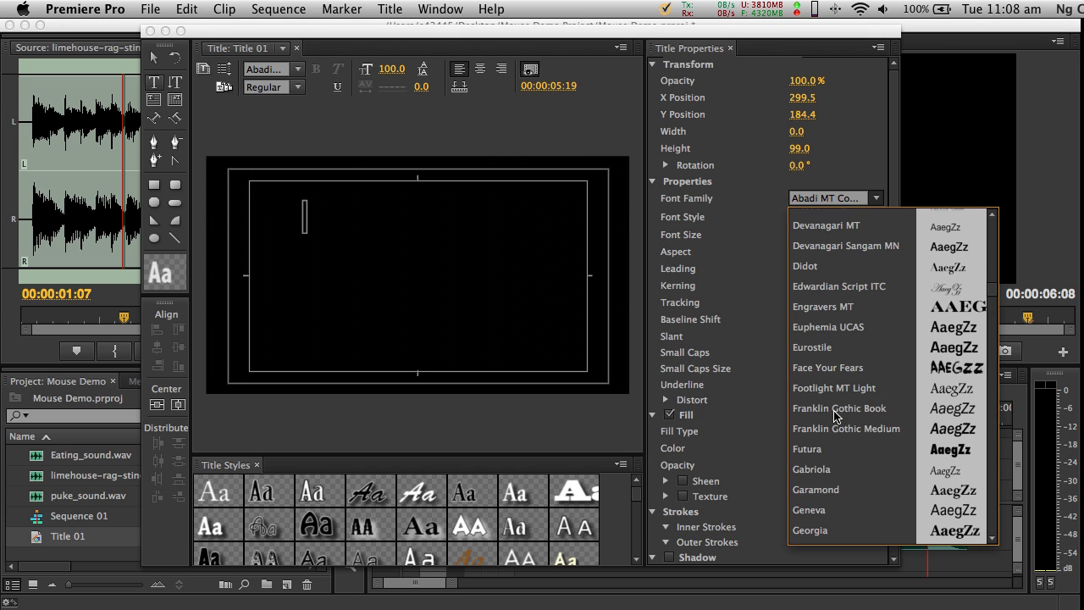
click(806, 449)
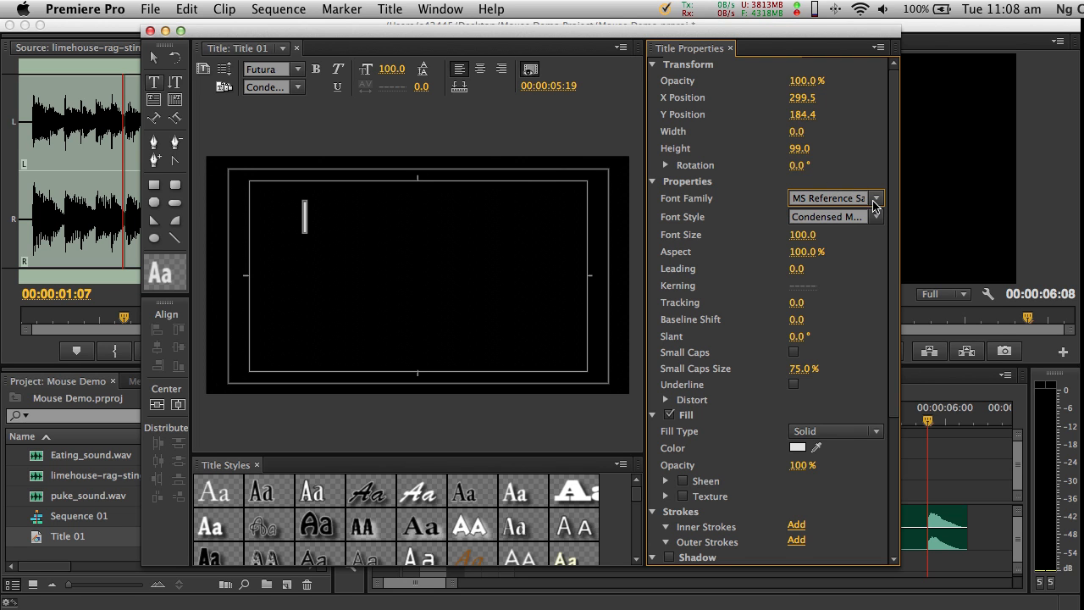
click(877, 198)
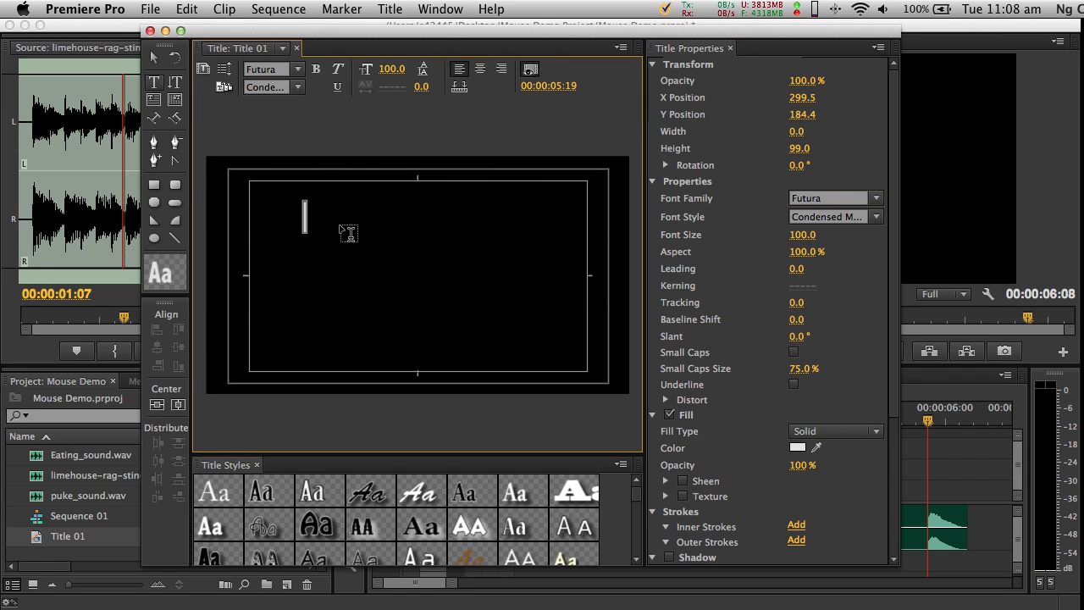
Step: Enter the two-line title 'MOUSE' and 'A Simple Stop Motion Video'
text(MOUSE)
text(A Simple S)
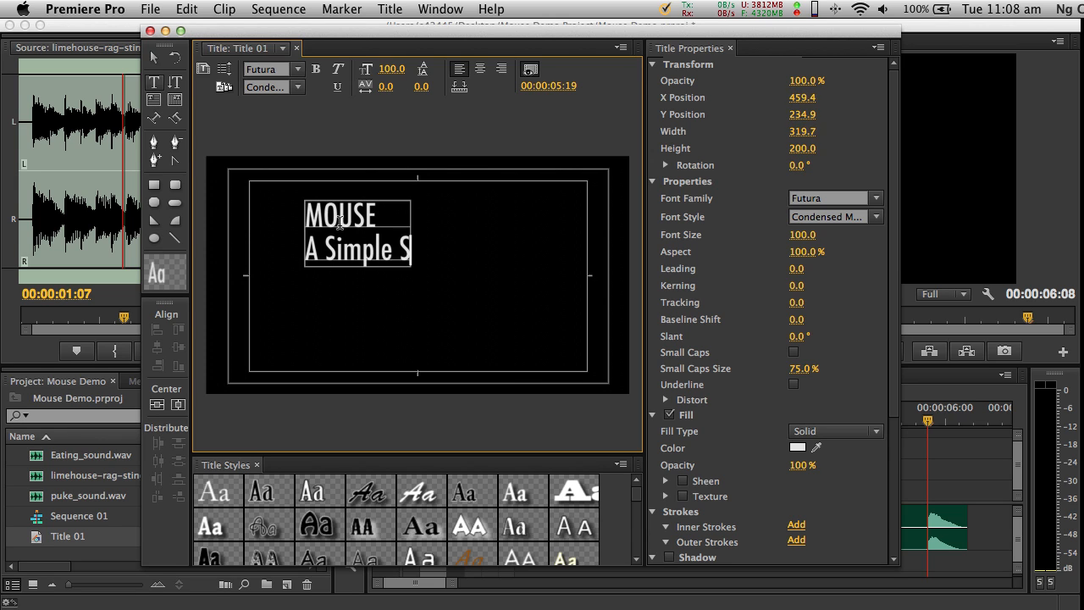
text(top Motion V)
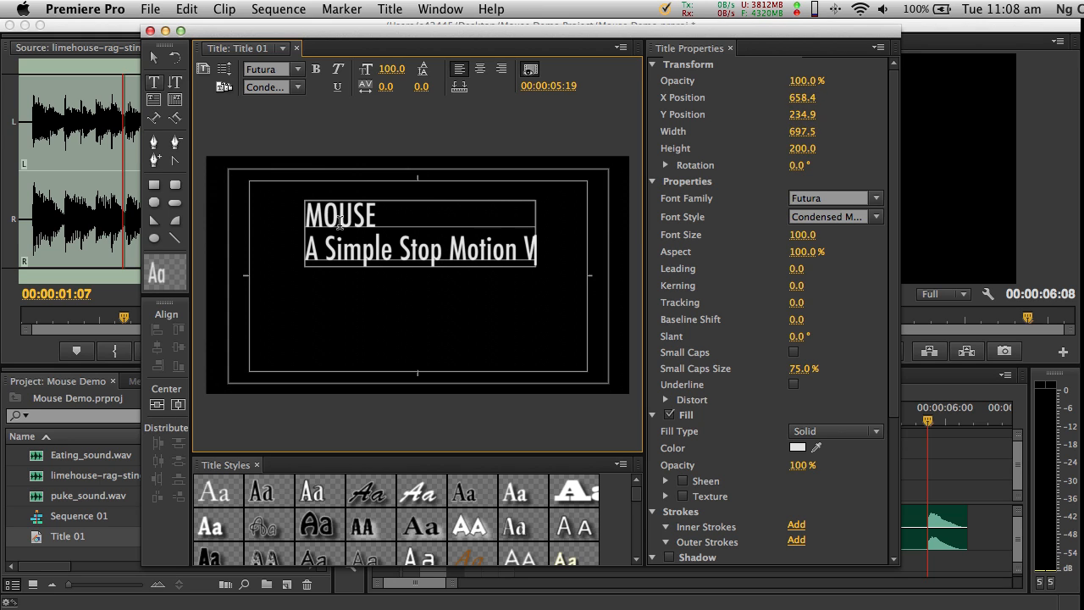
text(ideo)
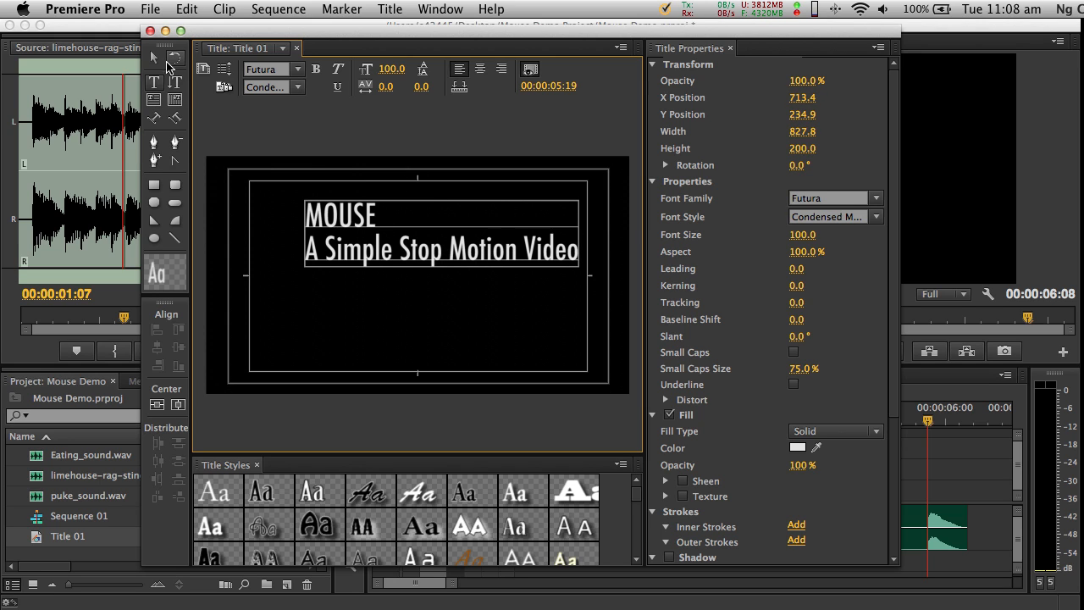
mouse_move(481, 69)
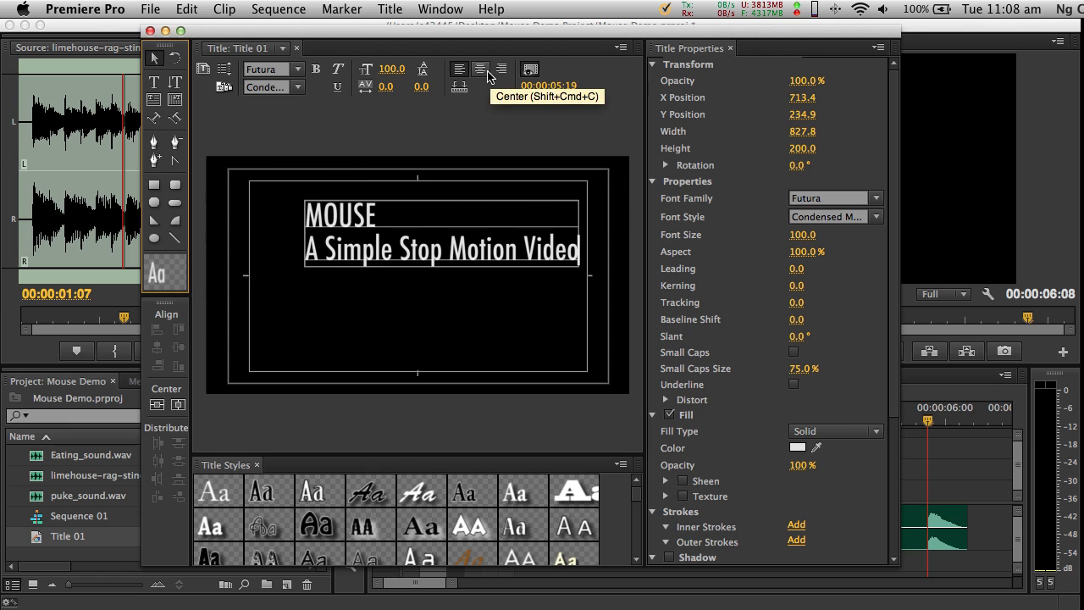
Step: Centre-align both lines of the title text
click(481, 69)
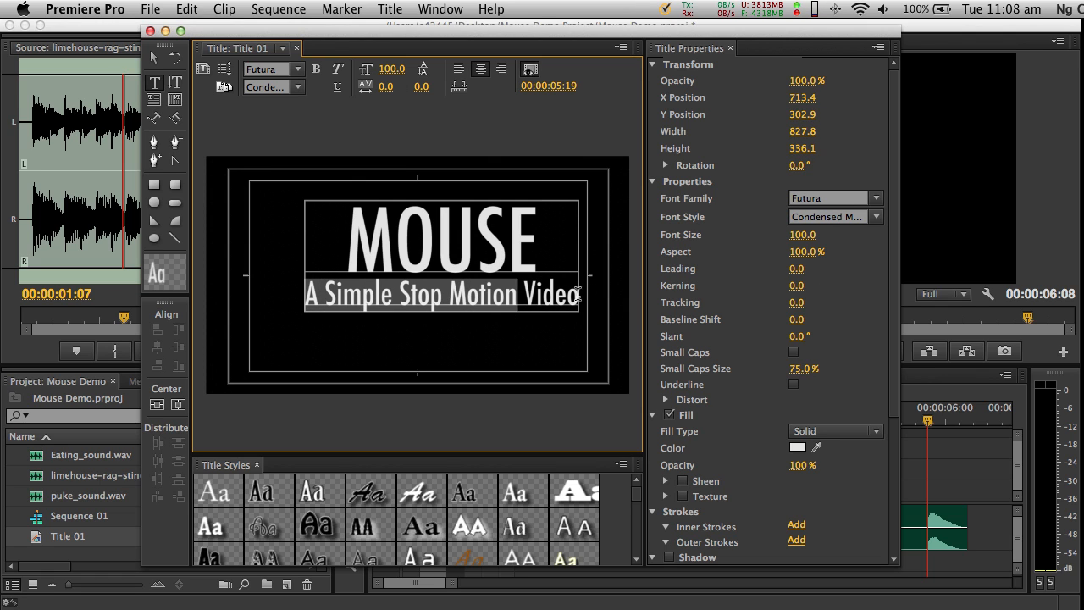
mouse_move(396, 71)
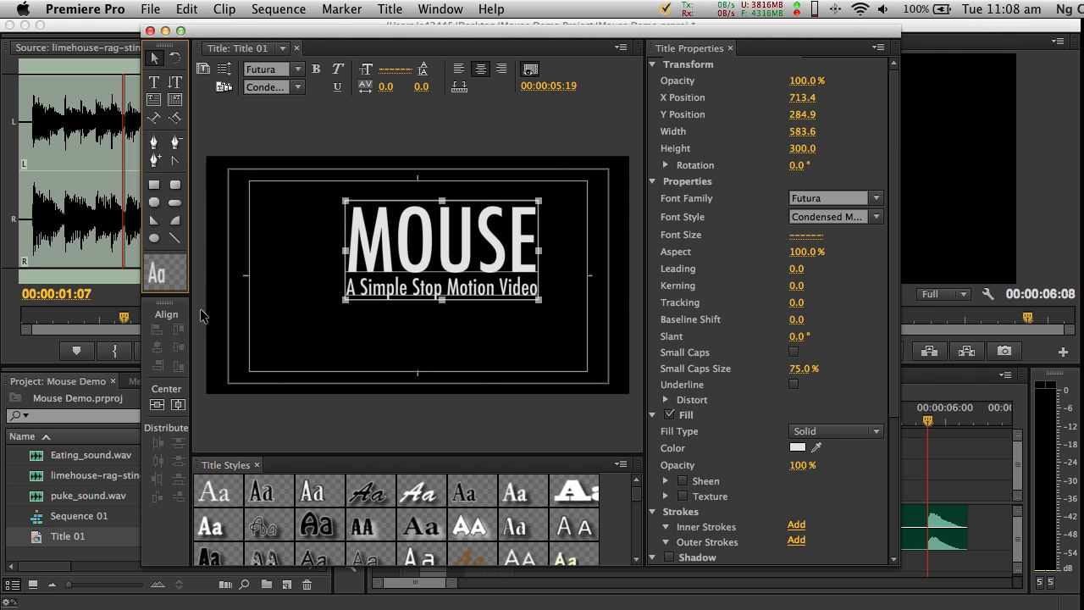
Step: Drag the title block toward the centre of the frame
drag(440, 245, 418, 280)
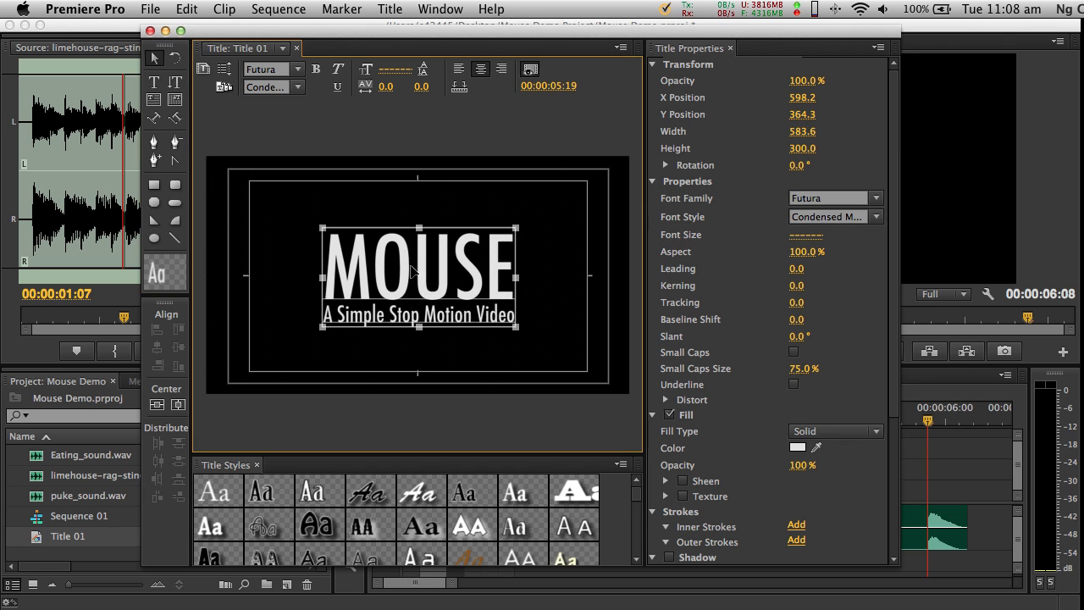
drag(420, 279, 405, 254)
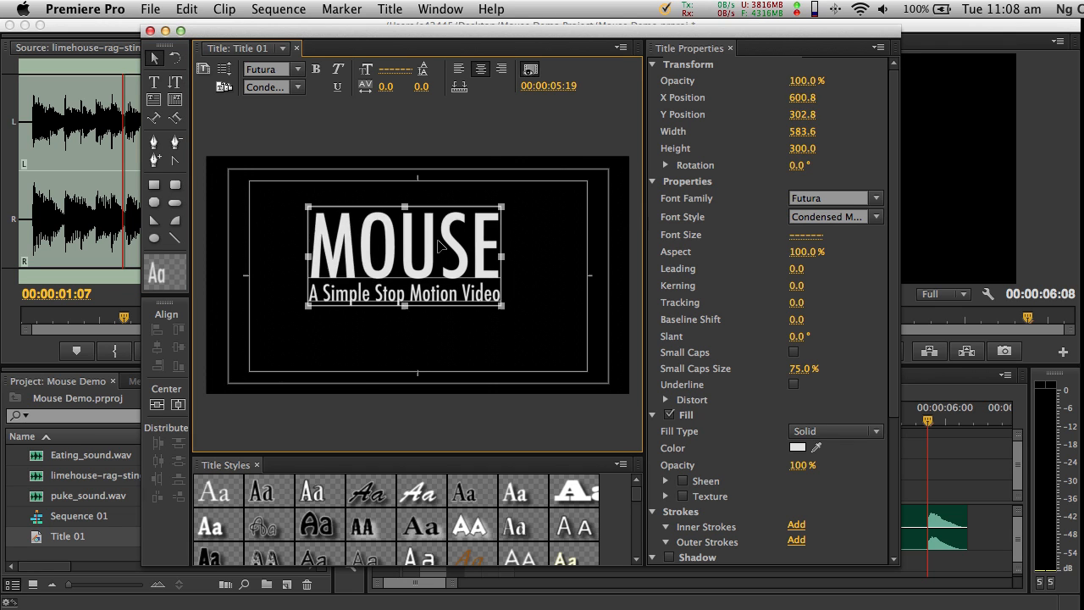
drag(403, 256, 437, 265)
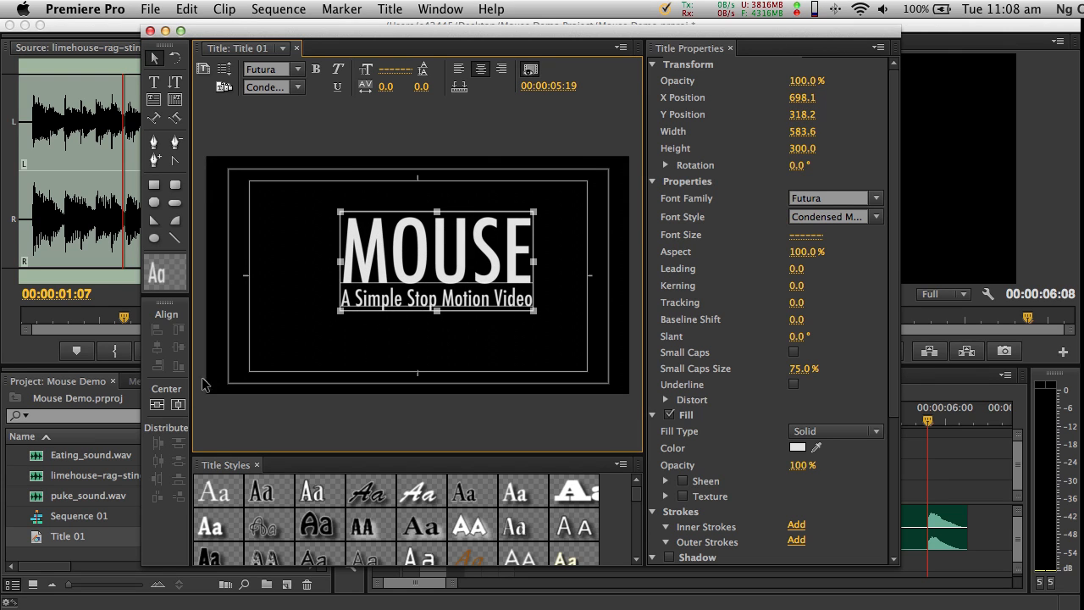
mouse_move(156, 404)
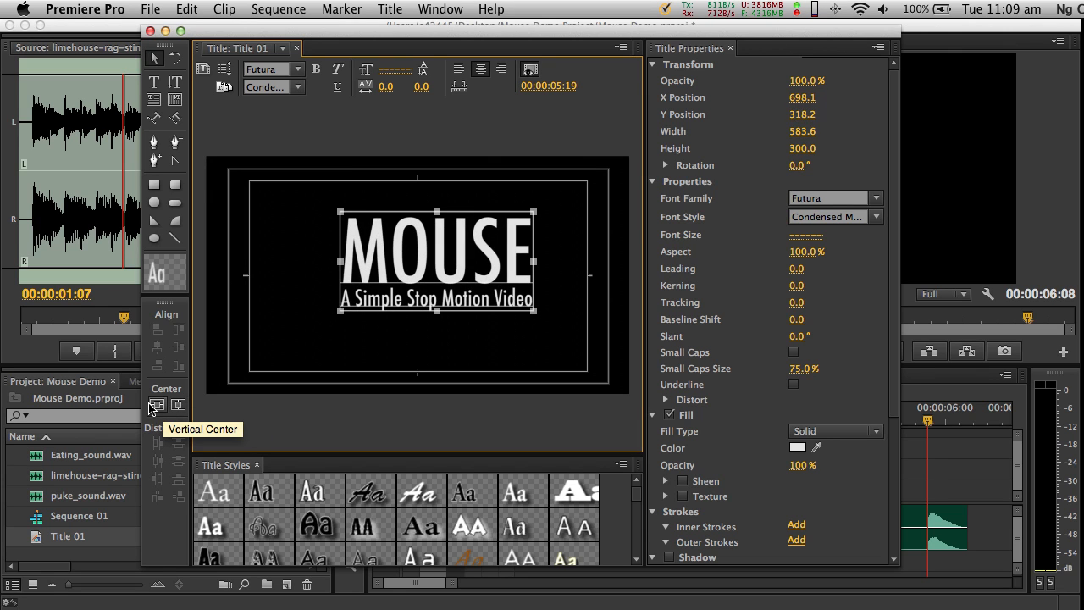
mouse_move(178, 405)
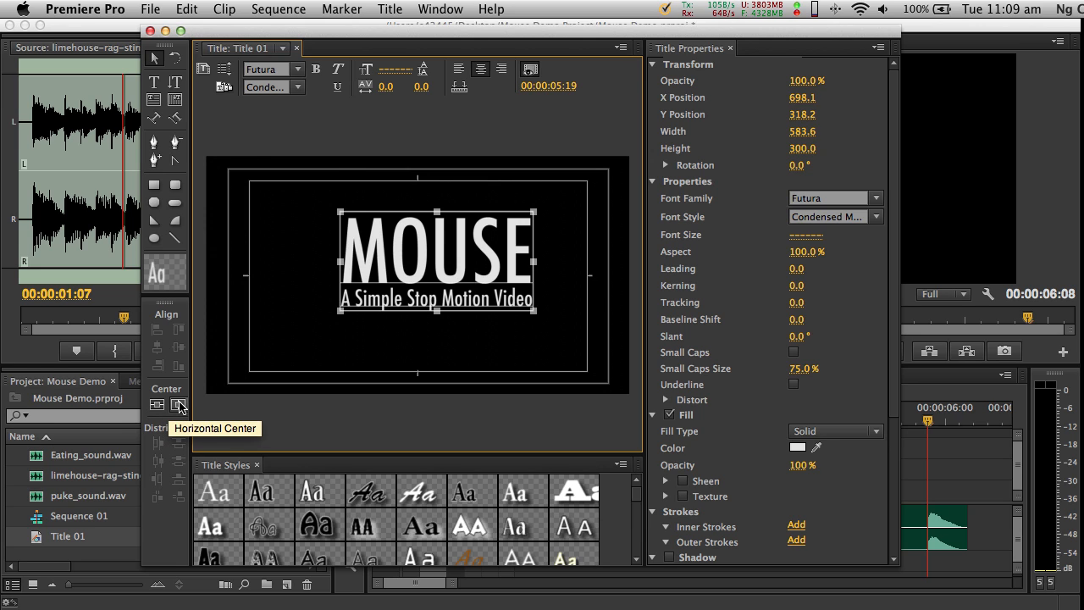
Step: Apply Vertical Center and Horizontal Center, then close the title
click(179, 405)
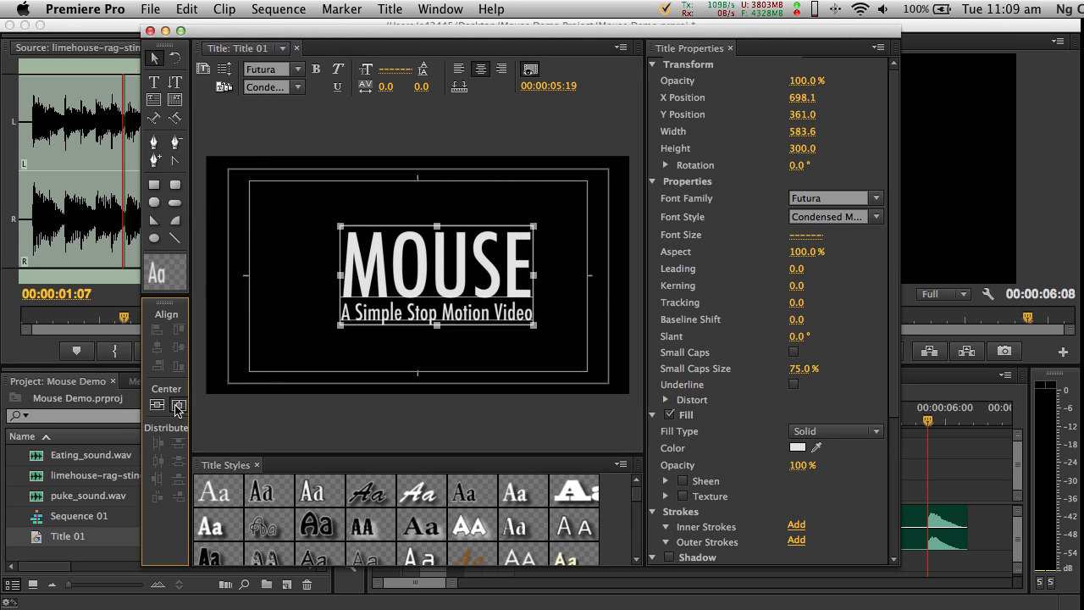
click(180, 405)
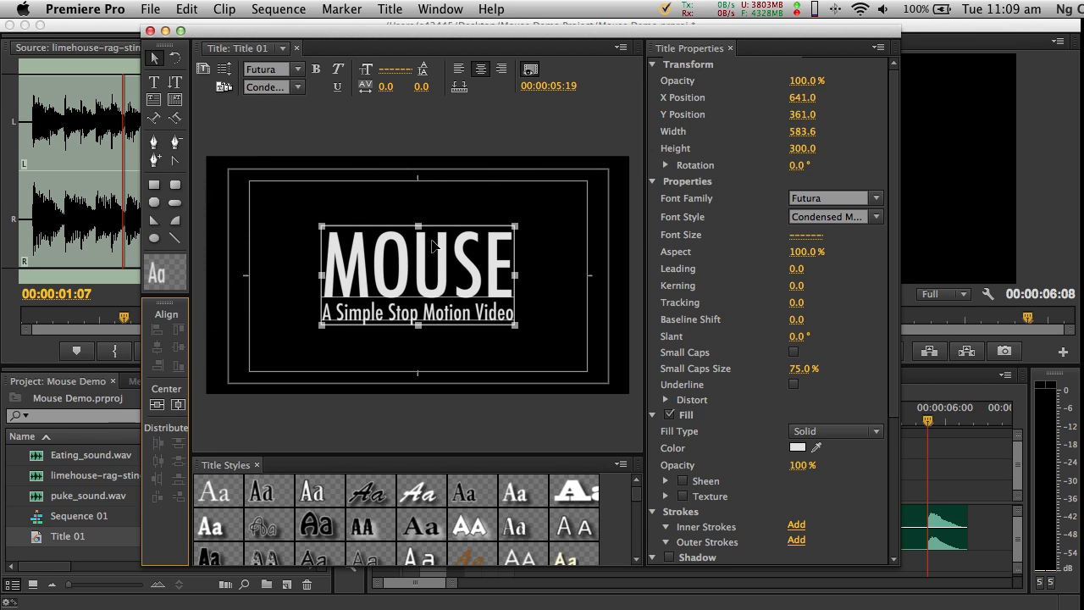
mouse_move(477, 269)
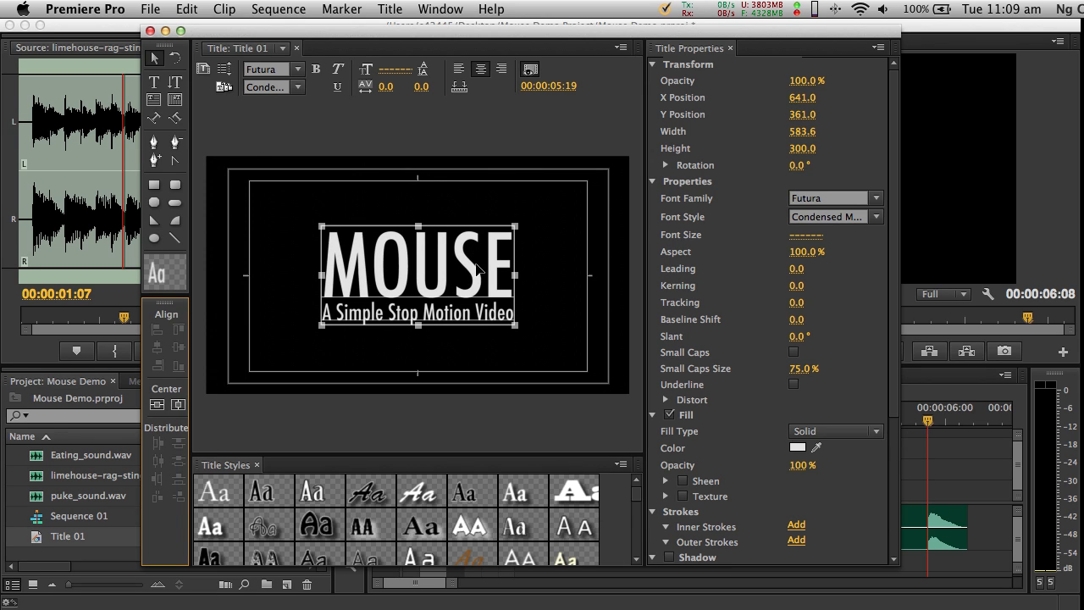
mouse_move(504, 283)
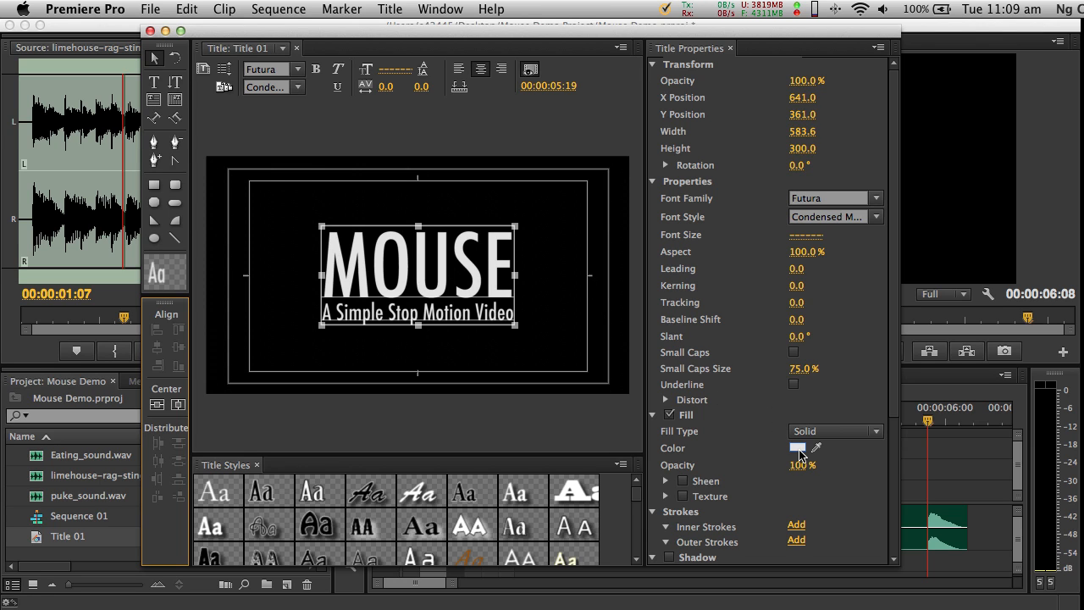
click(796, 447)
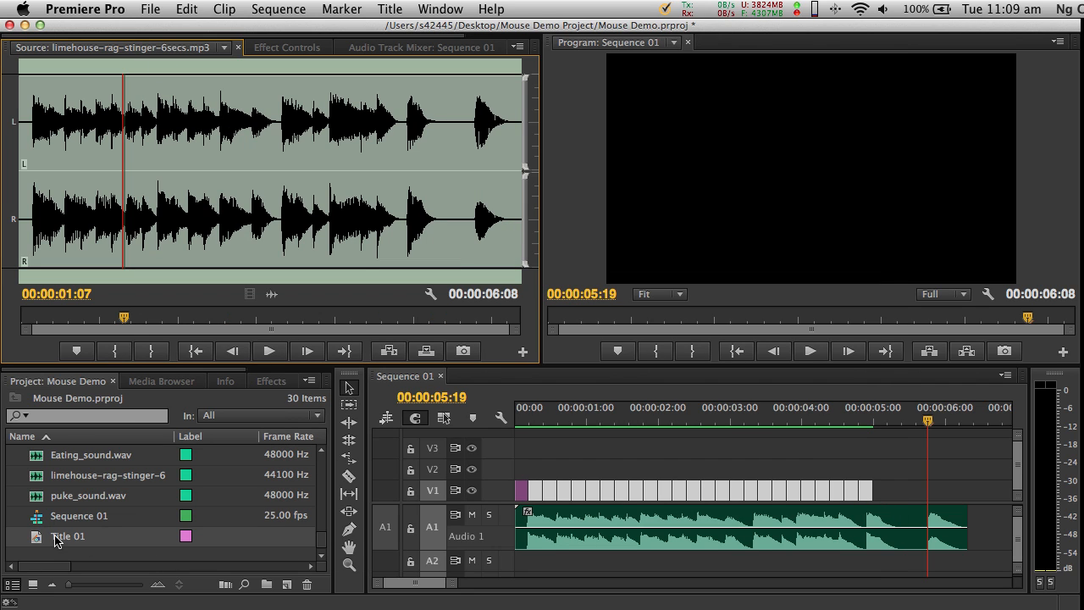
mouse_move(254, 500)
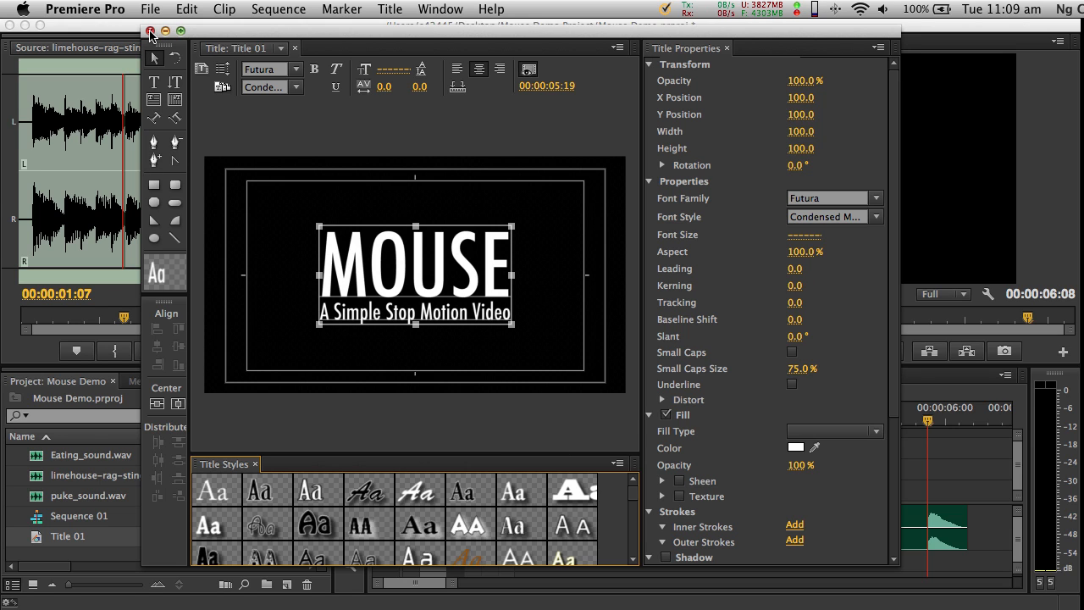
mouse_move(167, 51)
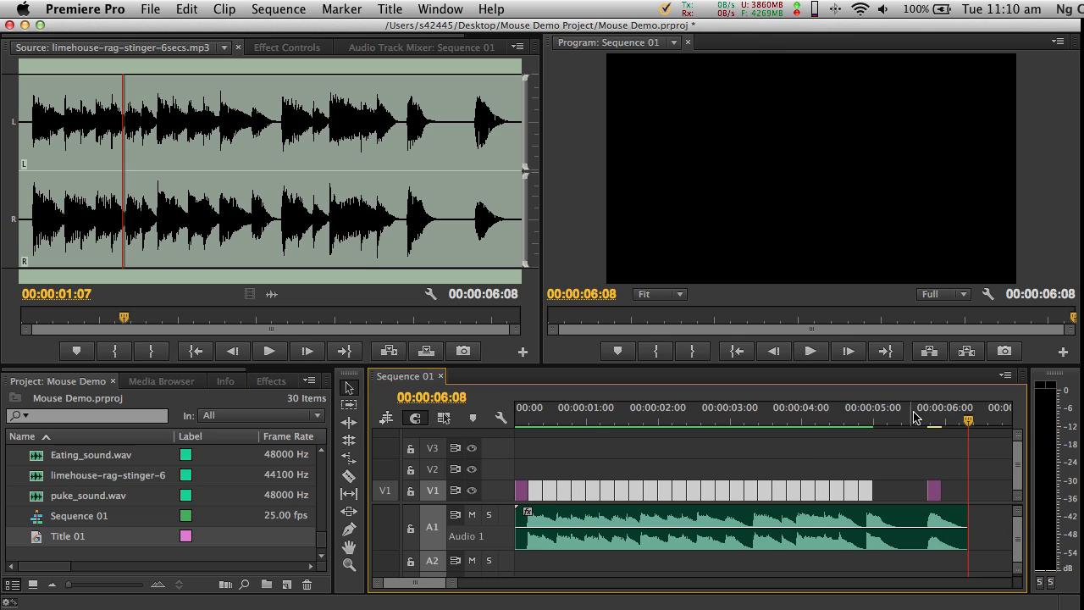
mouse_move(955, 430)
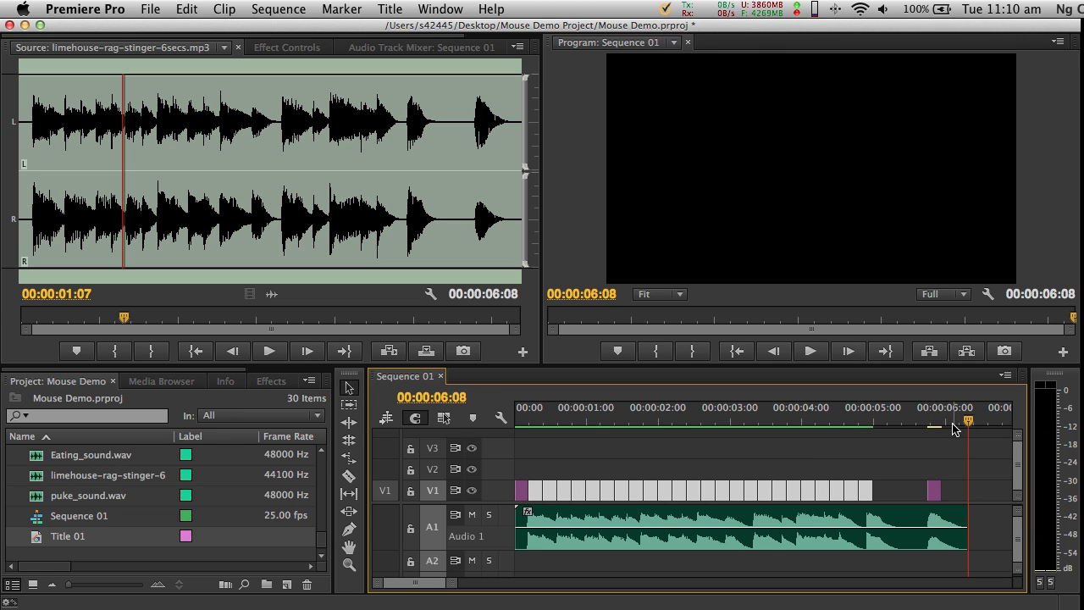
mouse_move(957, 481)
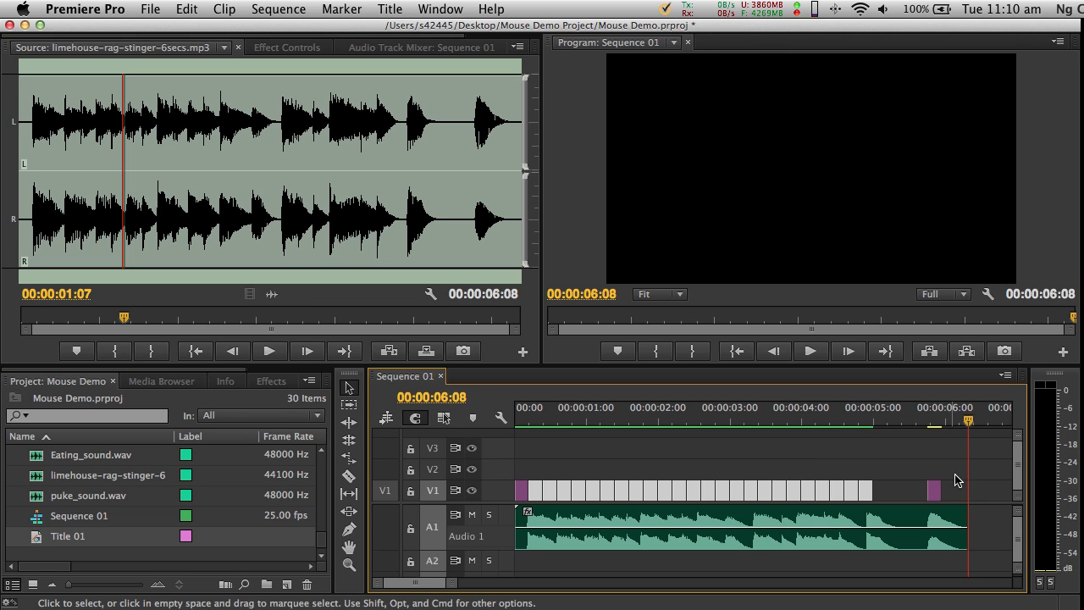
mouse_move(958, 489)
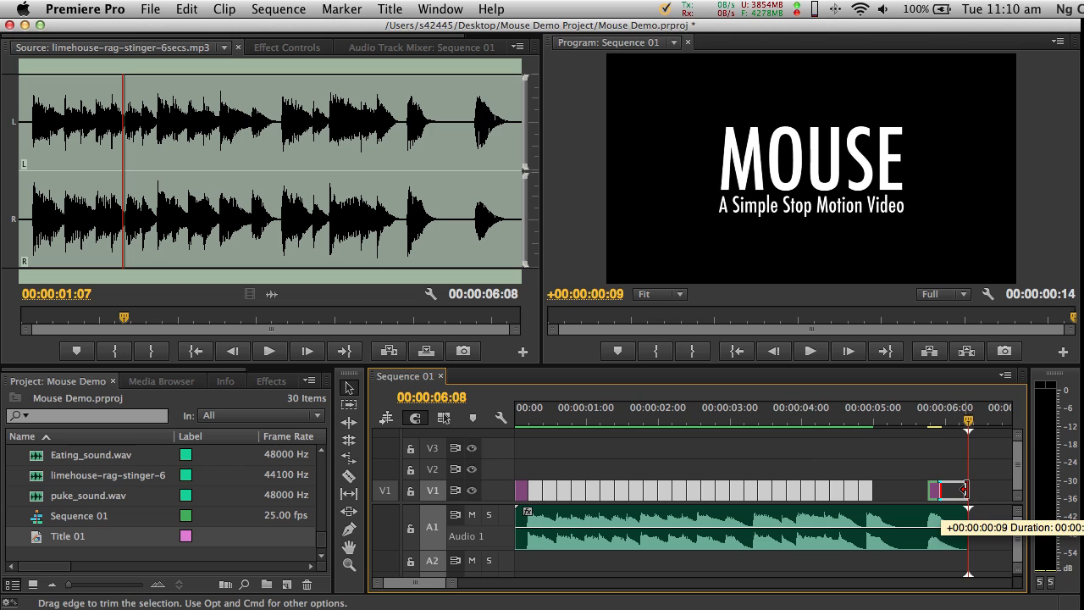
Step: Extend Title 01's end so MOUSE holds past the stop-motion frames, parking the playhead on it
drag(969, 489, 946, 489)
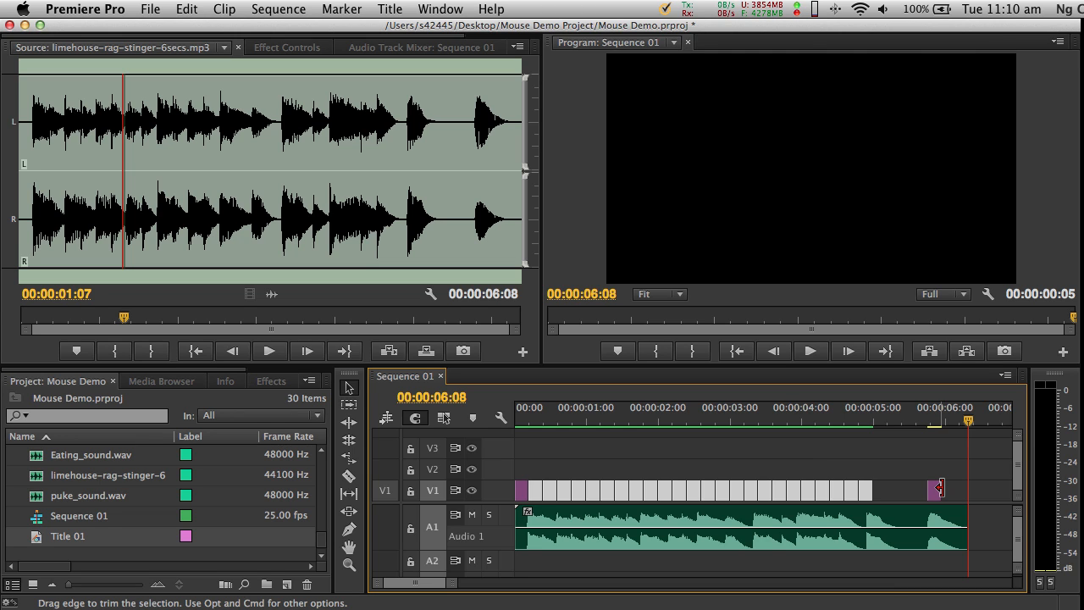
drag(939, 487, 938, 488)
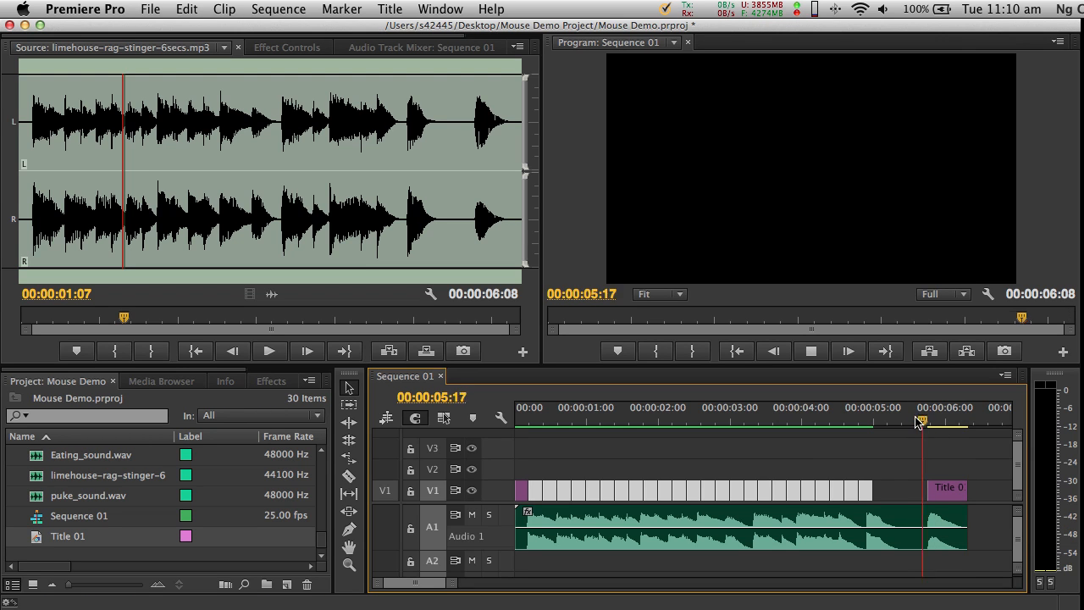
click(967, 420)
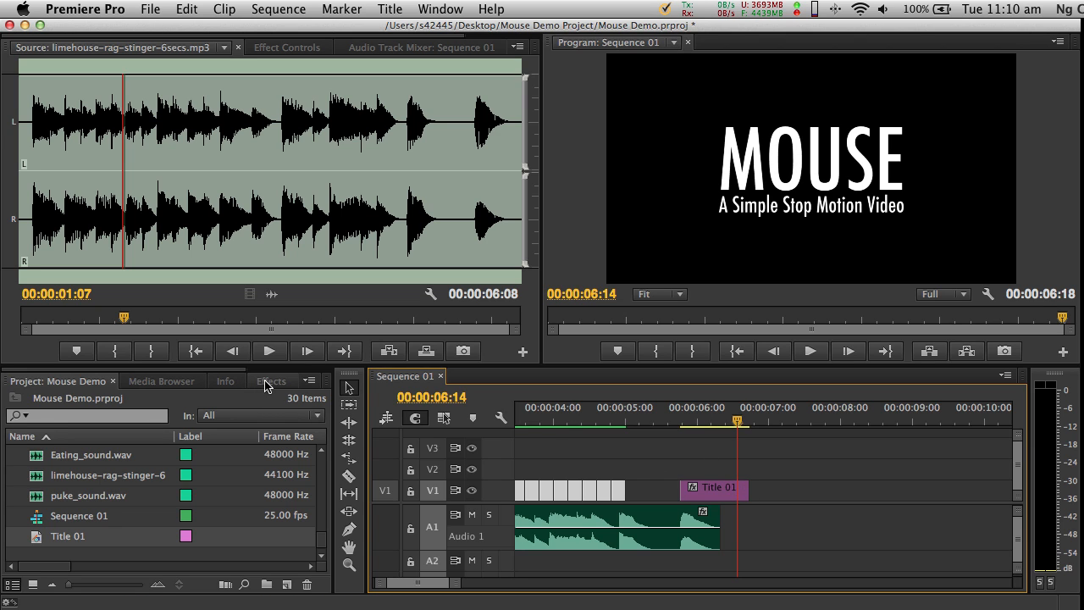
Step: Apply a Dip to Black dissolve from the Effects panel to the end of Title 01
click(271, 381)
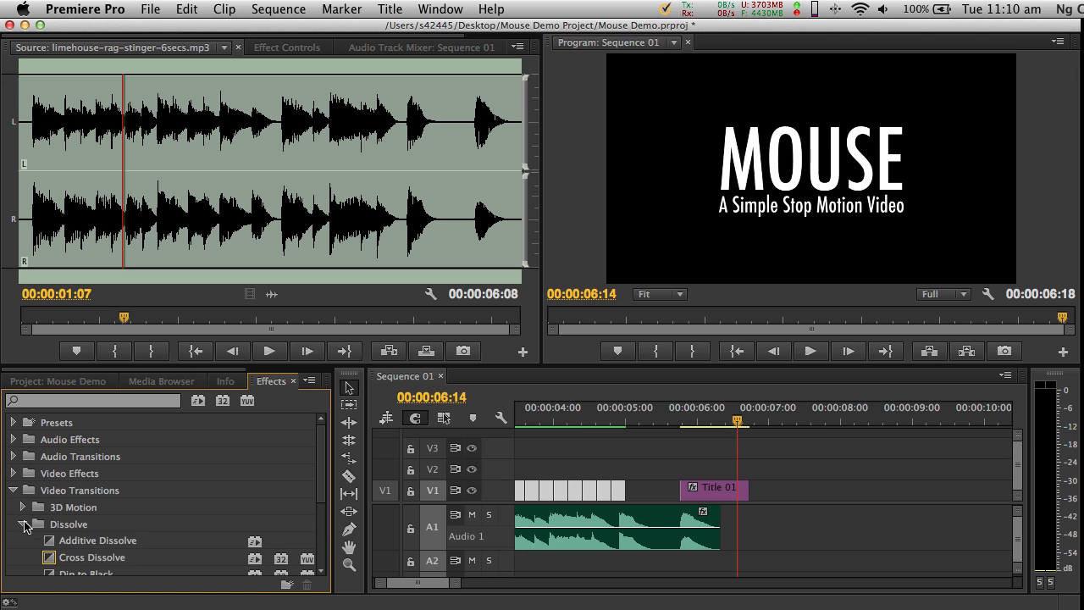
scroll(down, 3)
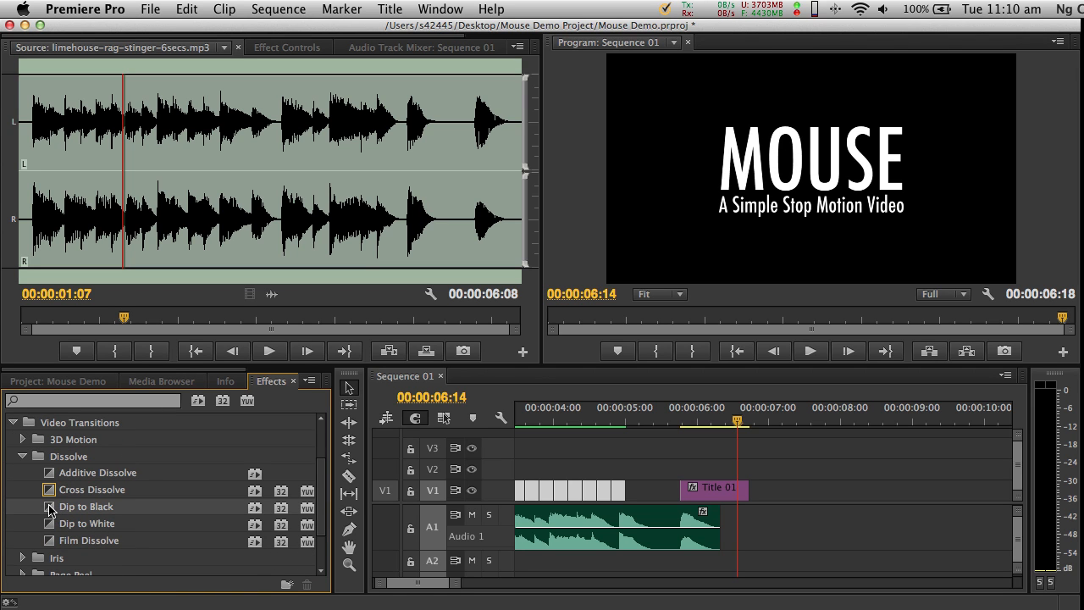
drag(91, 489, 720, 487)
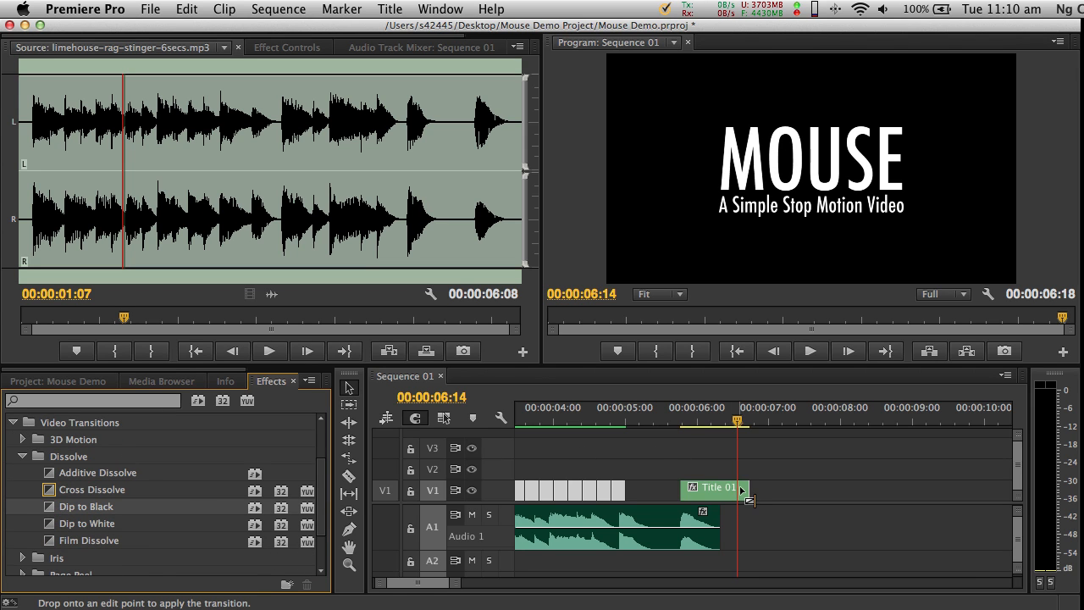
drag(85, 504, 714, 489)
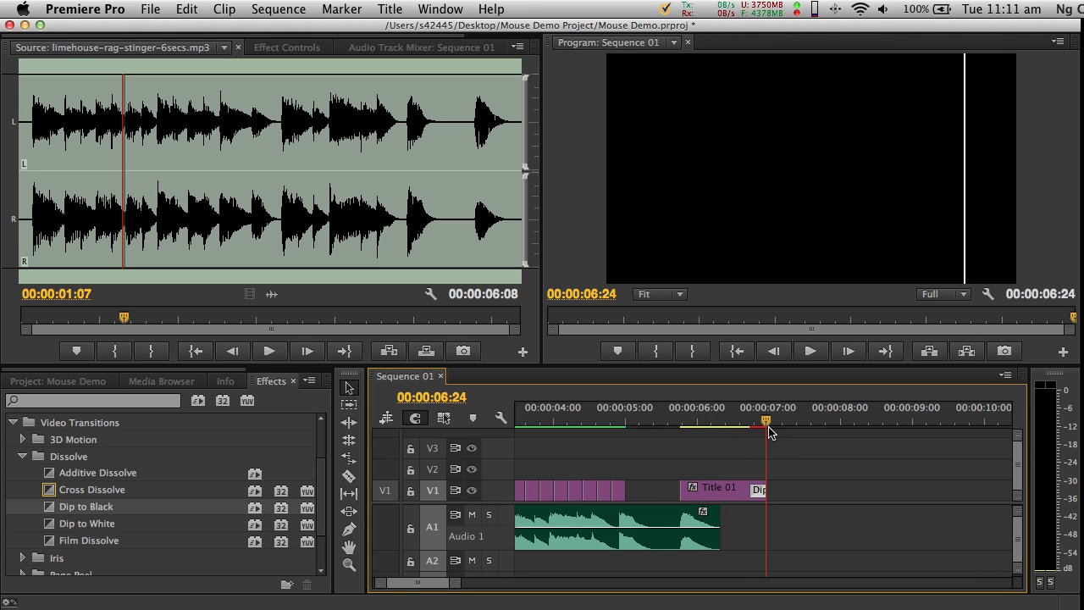
mouse_move(669, 464)
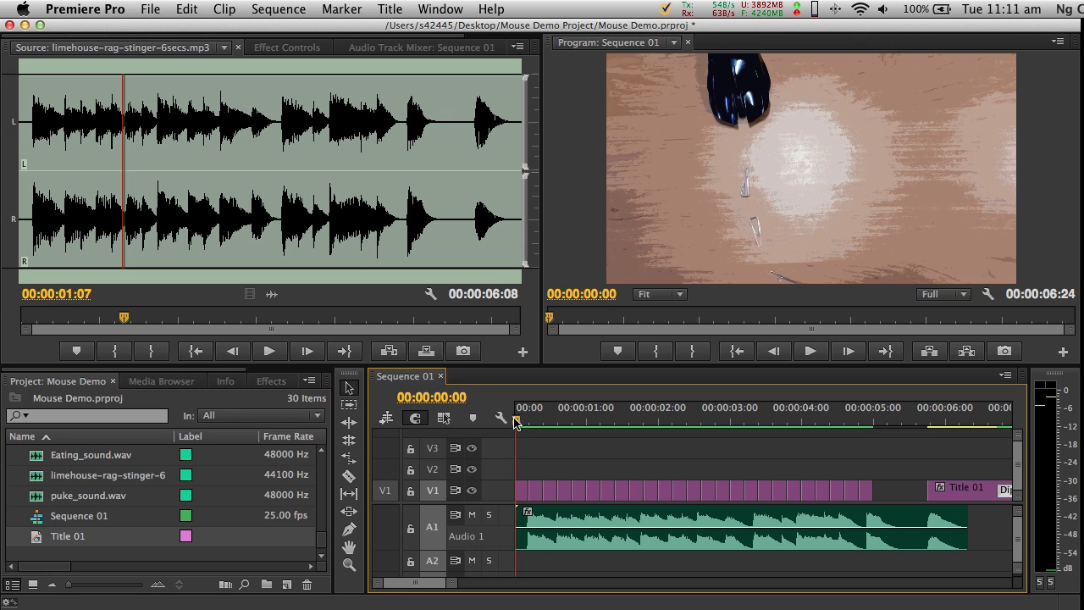
Step: Place a sound effect clip on track A2 starting around 00:00:01:05
click(572, 420)
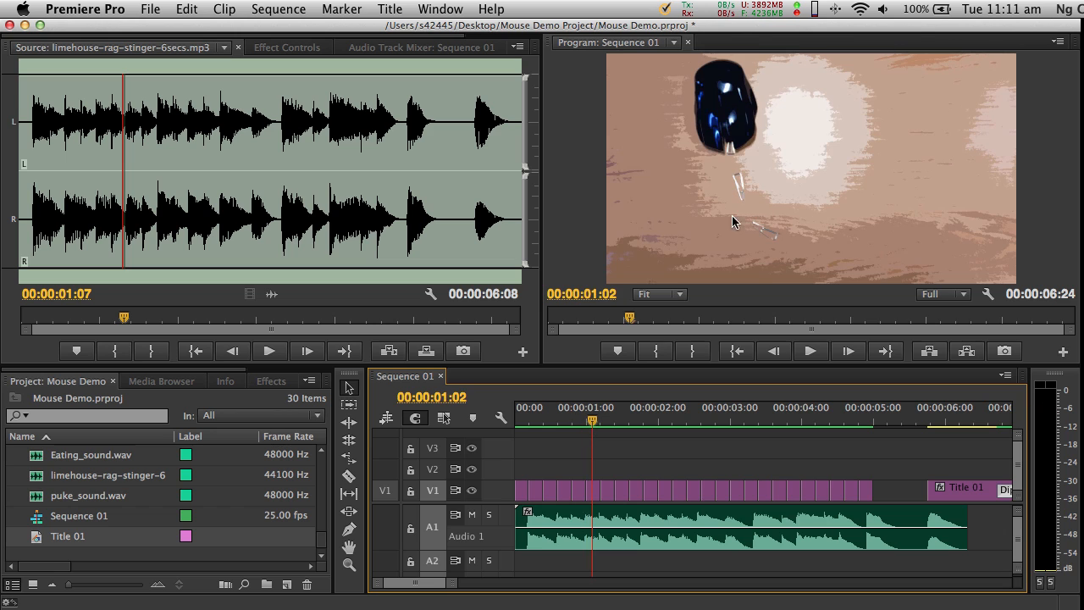
mouse_move(585, 423)
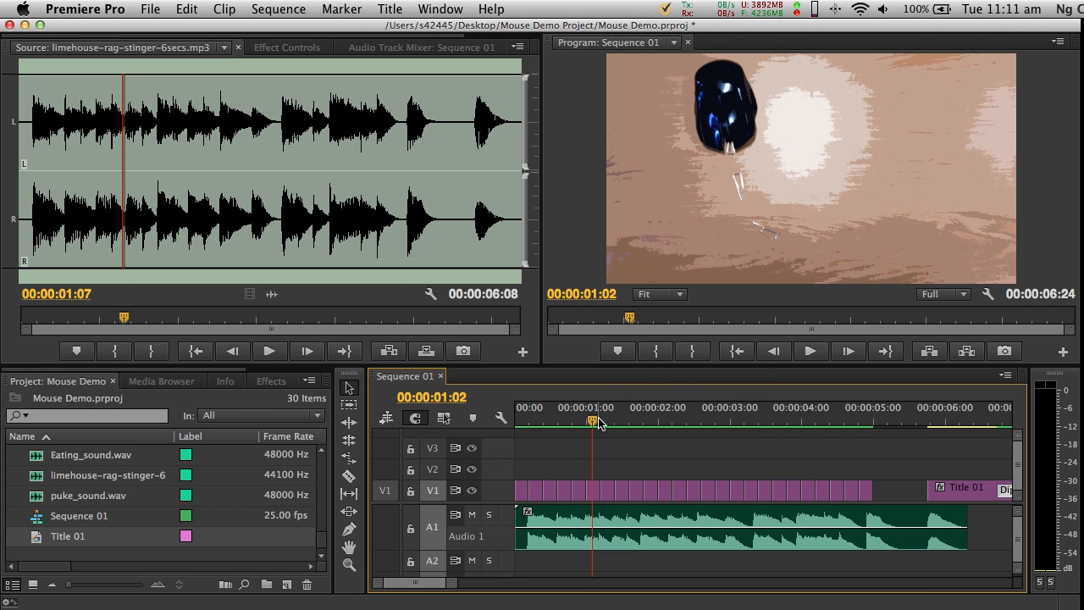
mouse_move(719, 220)
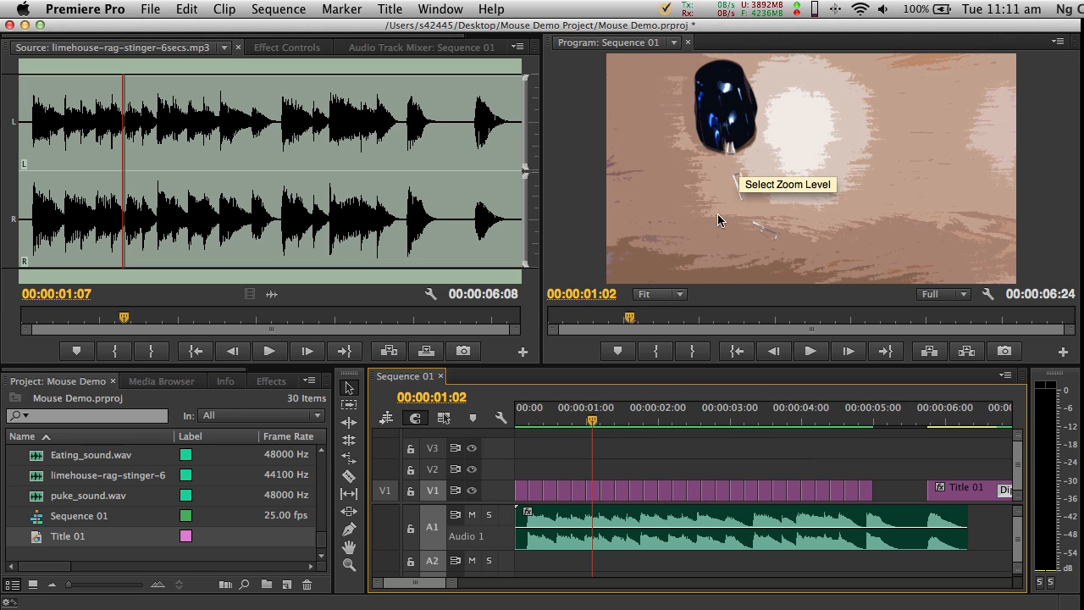
mouse_move(596, 427)
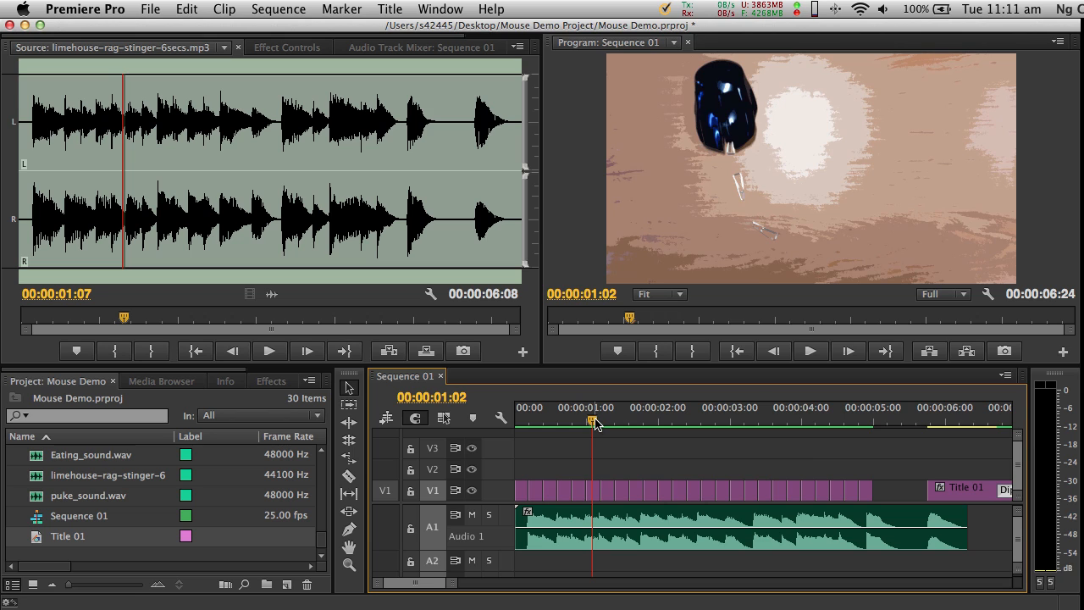
mouse_move(745, 139)
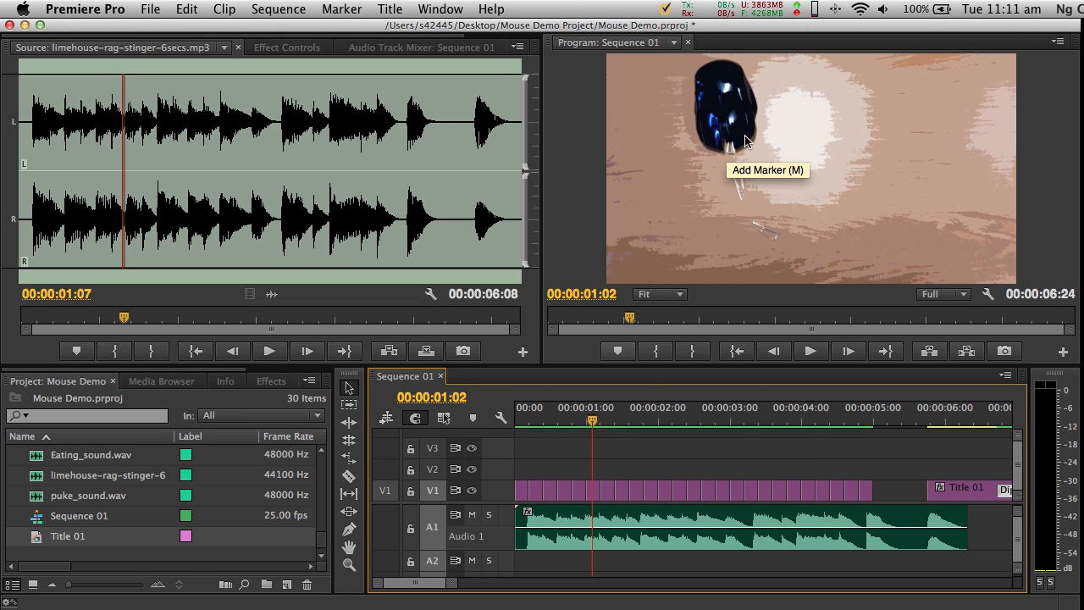
mouse_move(246, 464)
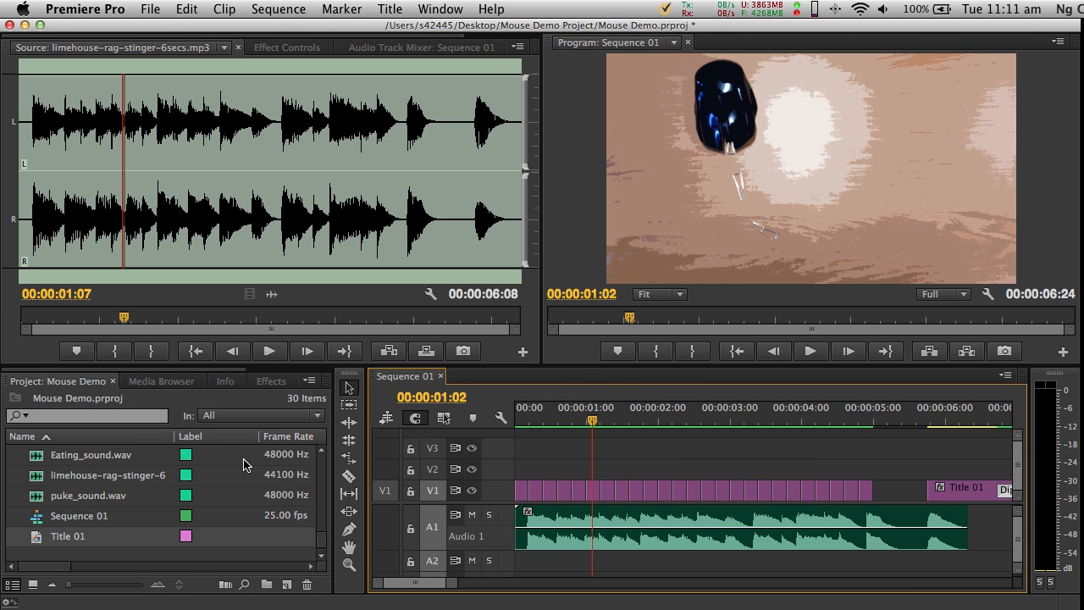
click(596, 420)
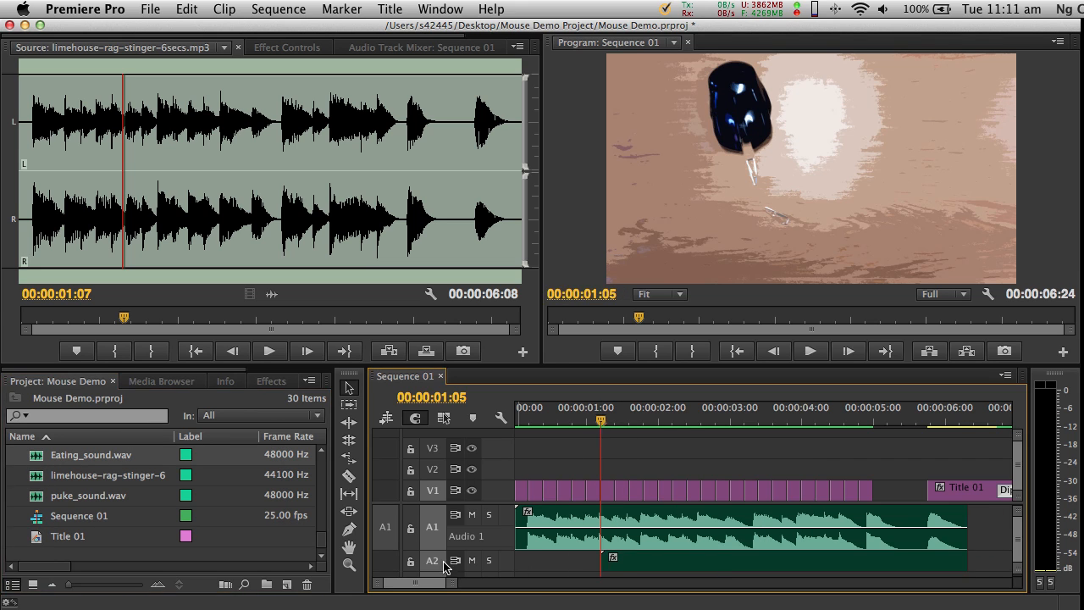
click(810, 350)
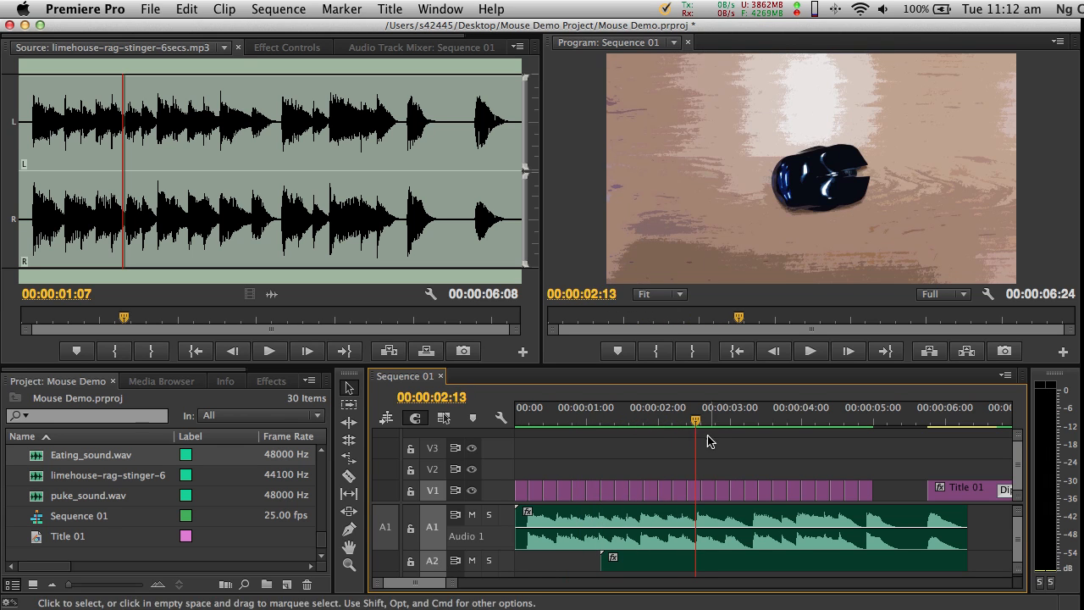
Step: Move the playhead to the sequence's end at 00:00:06:24
click(674, 422)
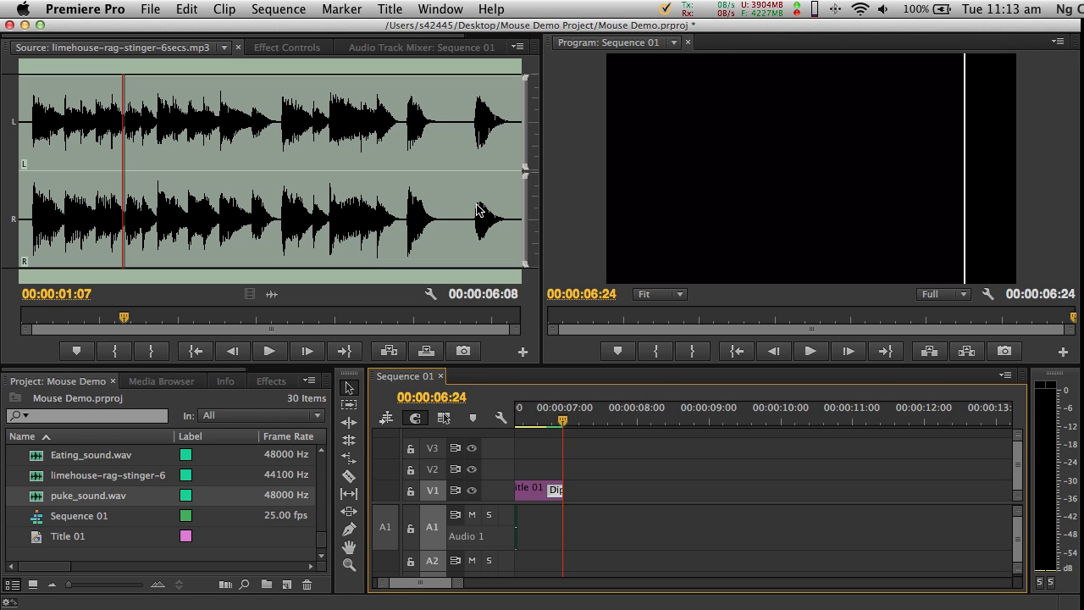
mouse_move(415, 122)
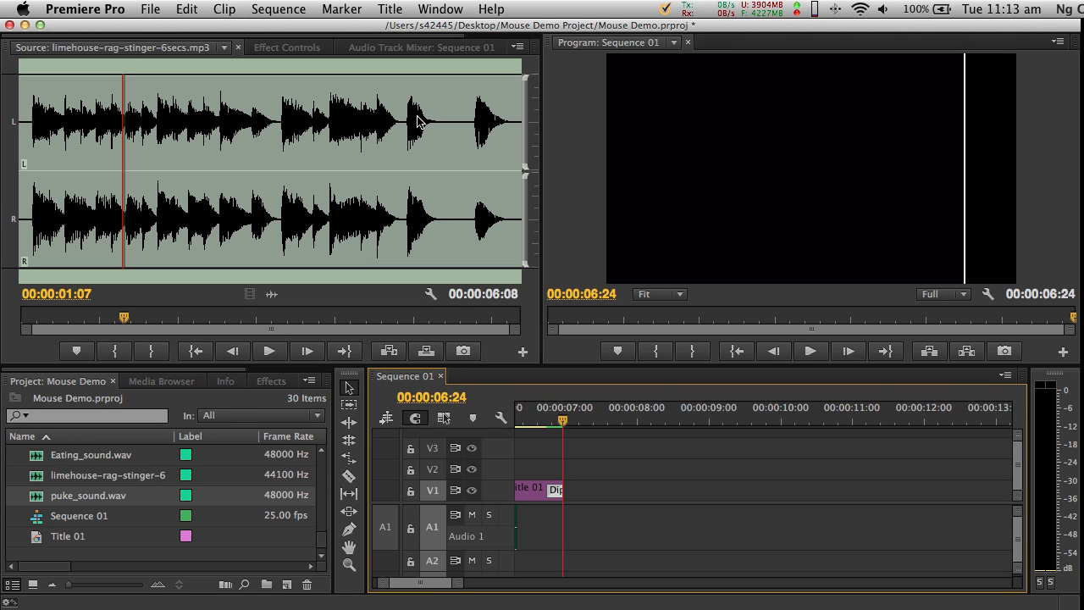
mouse_move(144, 9)
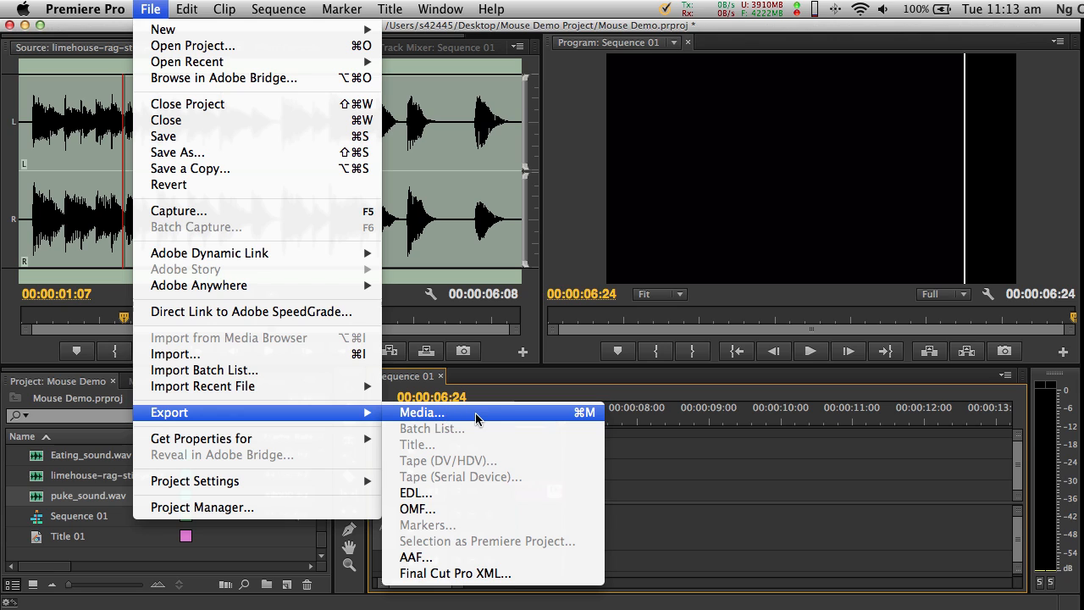
mouse_move(489, 416)
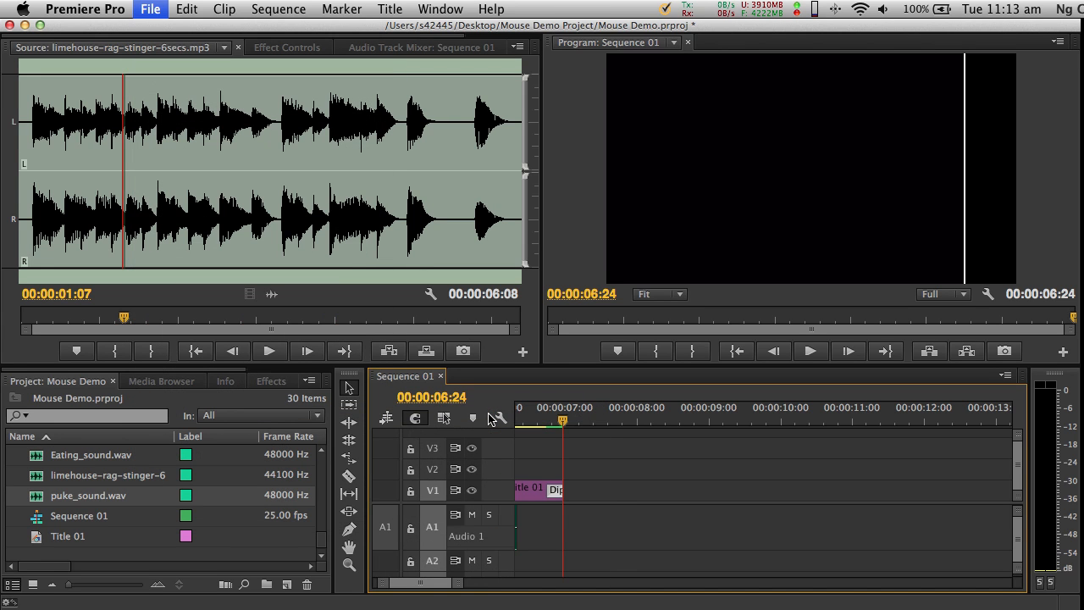
Step: Configure Export Settings for Sequence 01 as H.264 with the HD 720p 25 preset
click(149, 10)
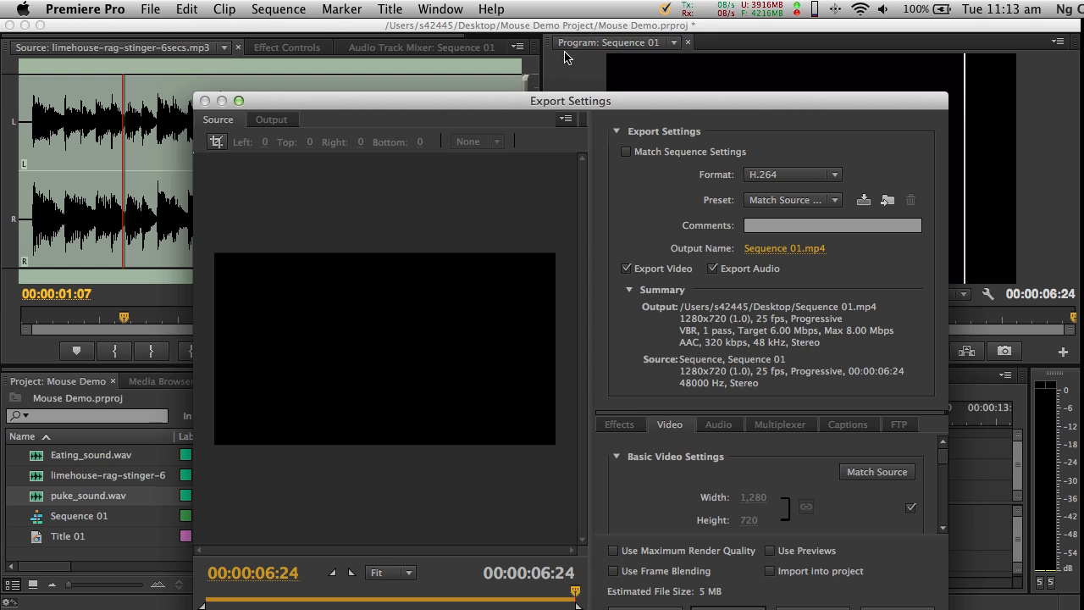
drag(571, 102, 532, 64)
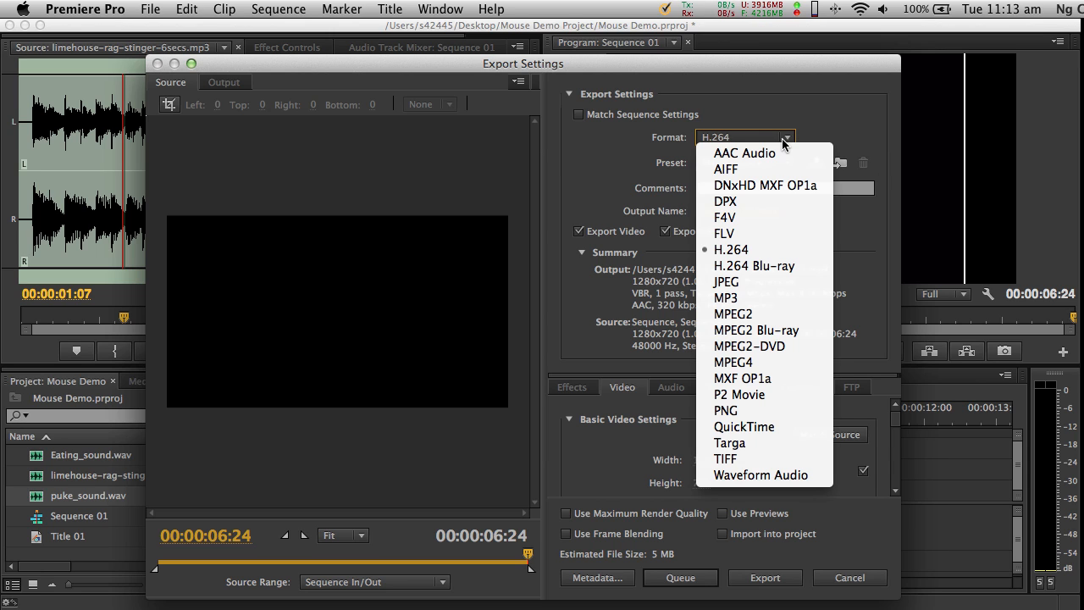
mouse_move(748, 251)
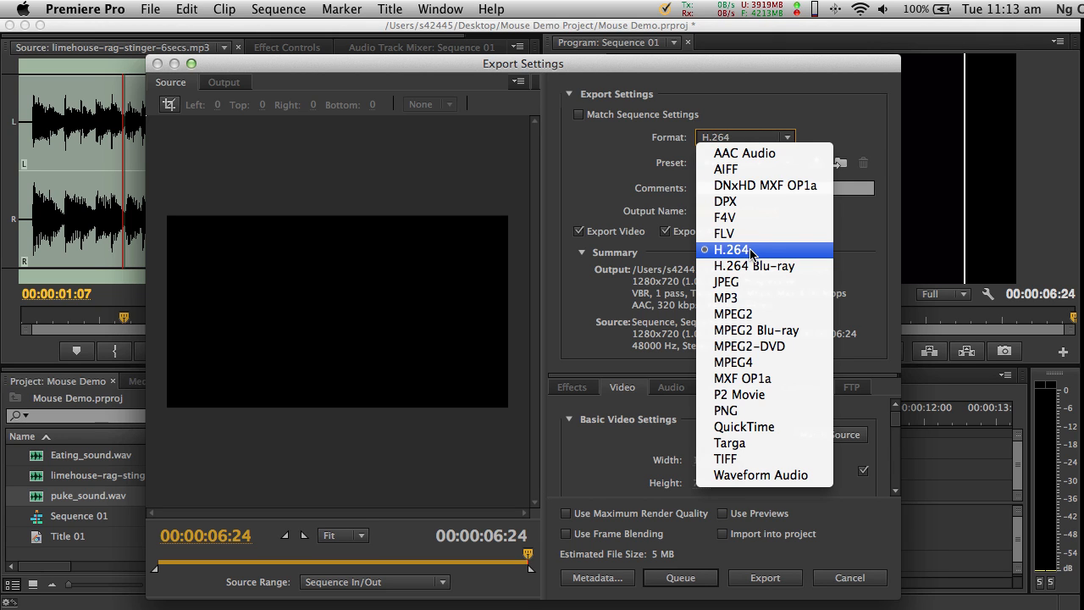
click(730, 249)
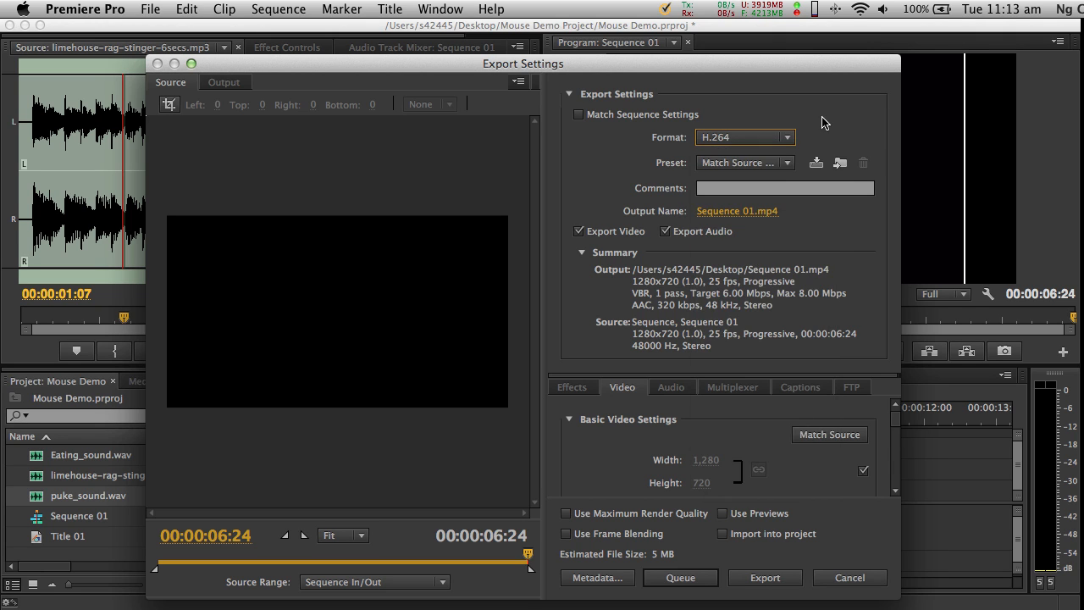
mouse_move(786, 166)
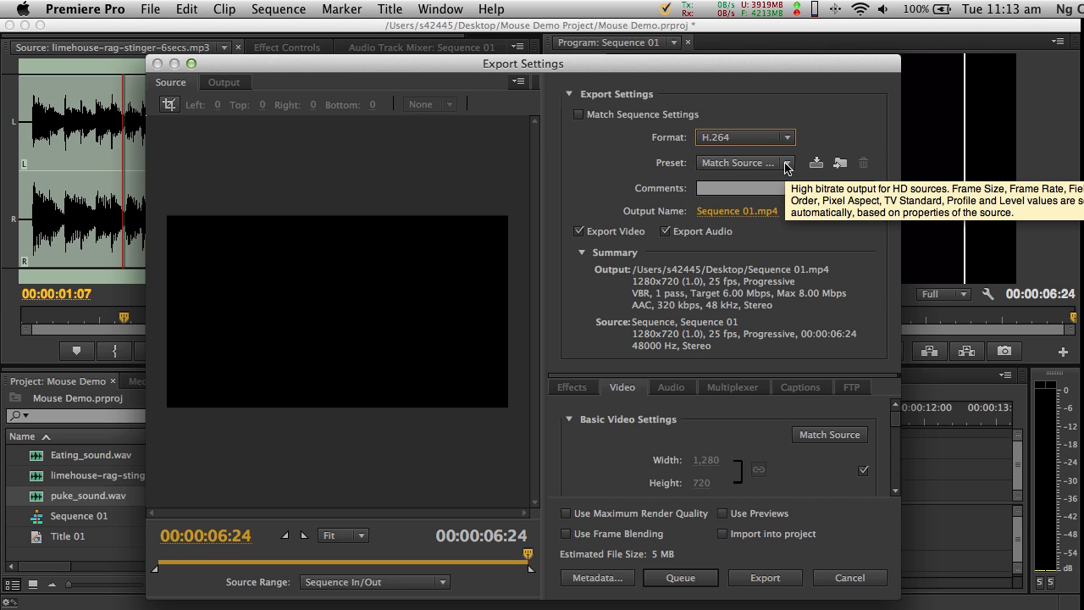
click(786, 163)
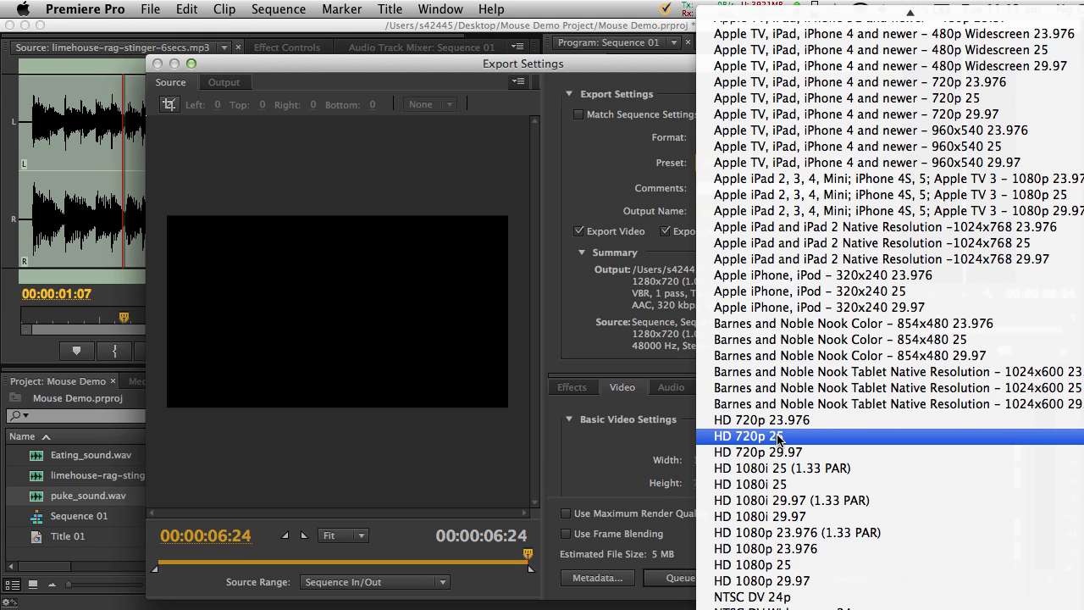
click(745, 435)
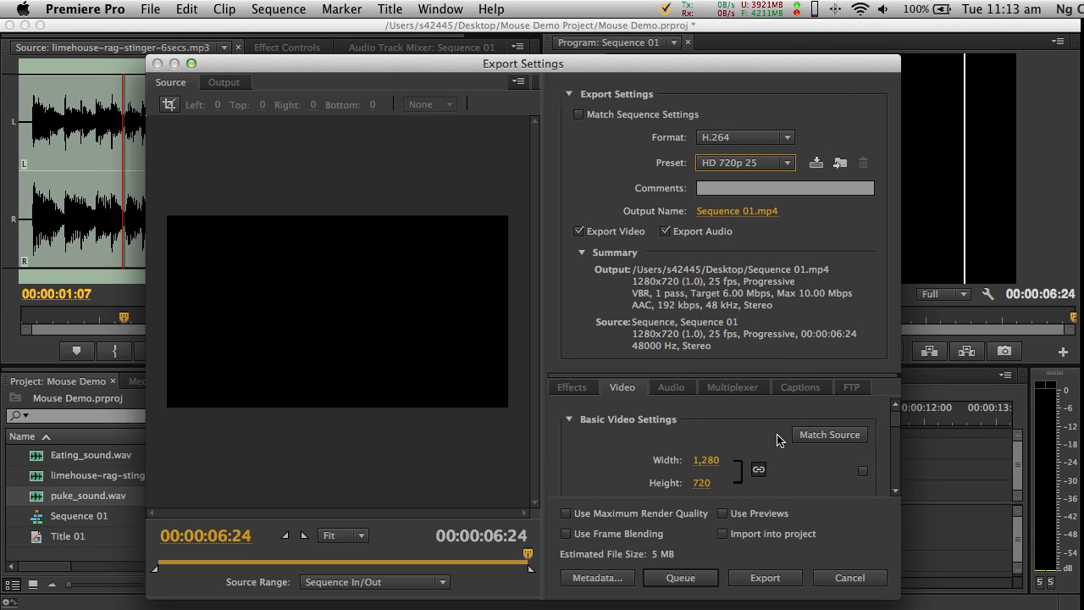
mouse_move(735, 210)
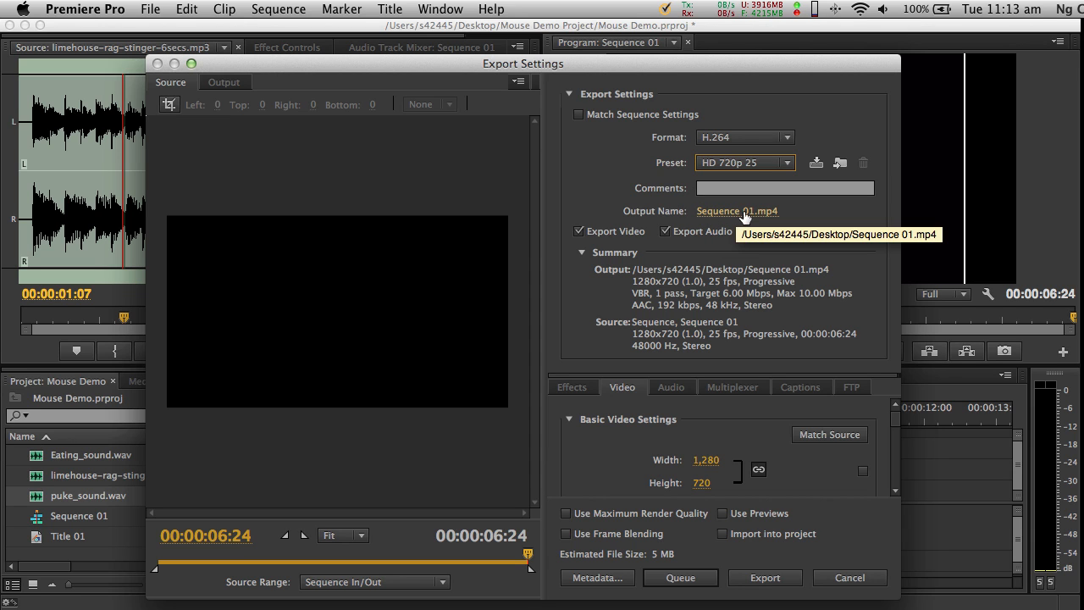
mouse_move(741, 217)
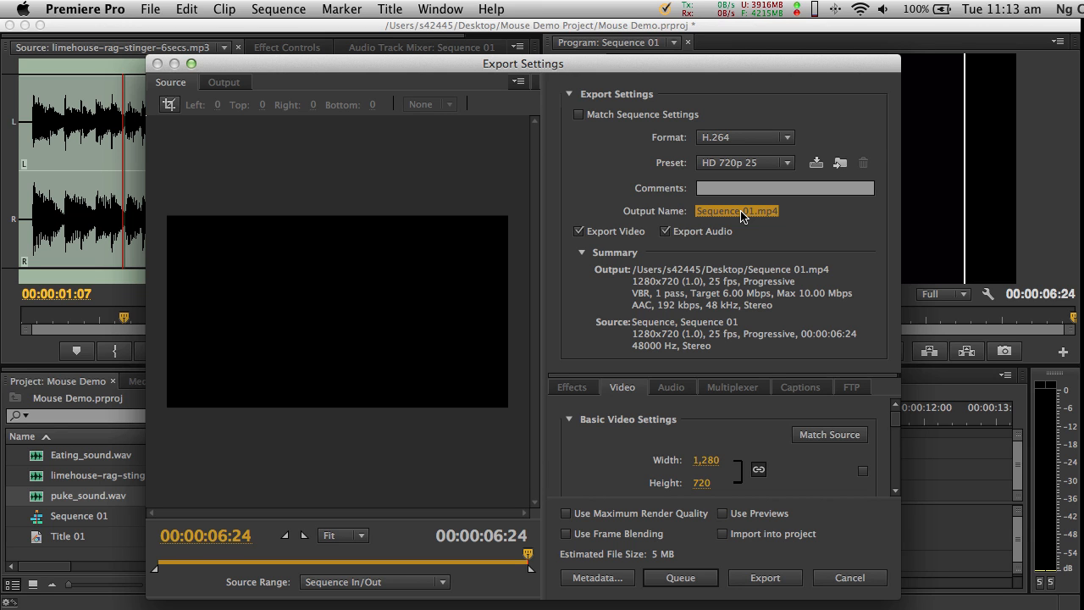
Step: Name the output Mouse Stop Motion Video.mp4 on the Desktop and start the export
click(735, 210)
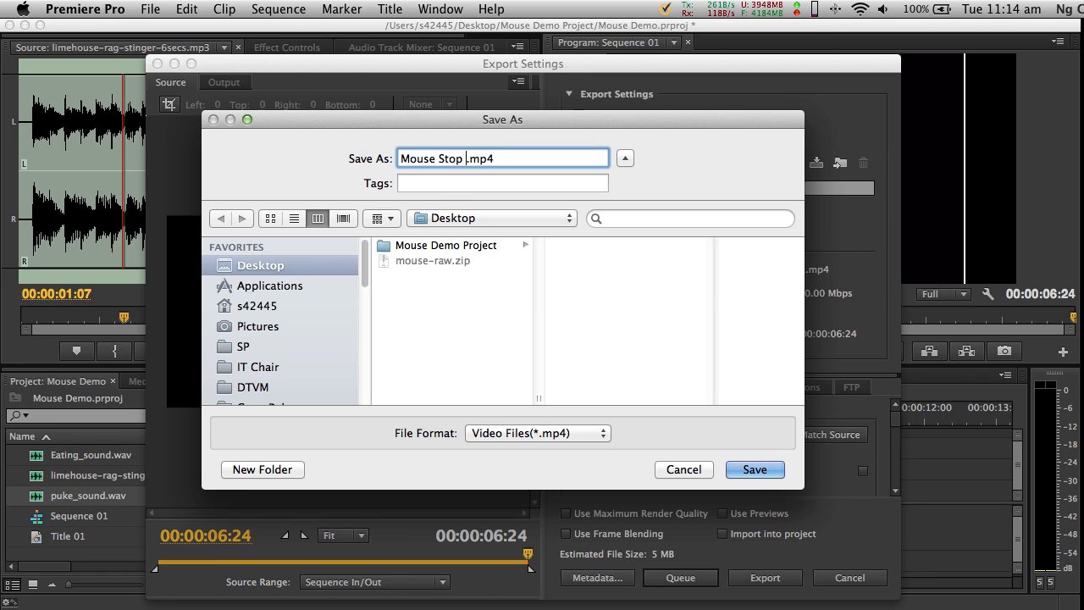
text(Motion Video)
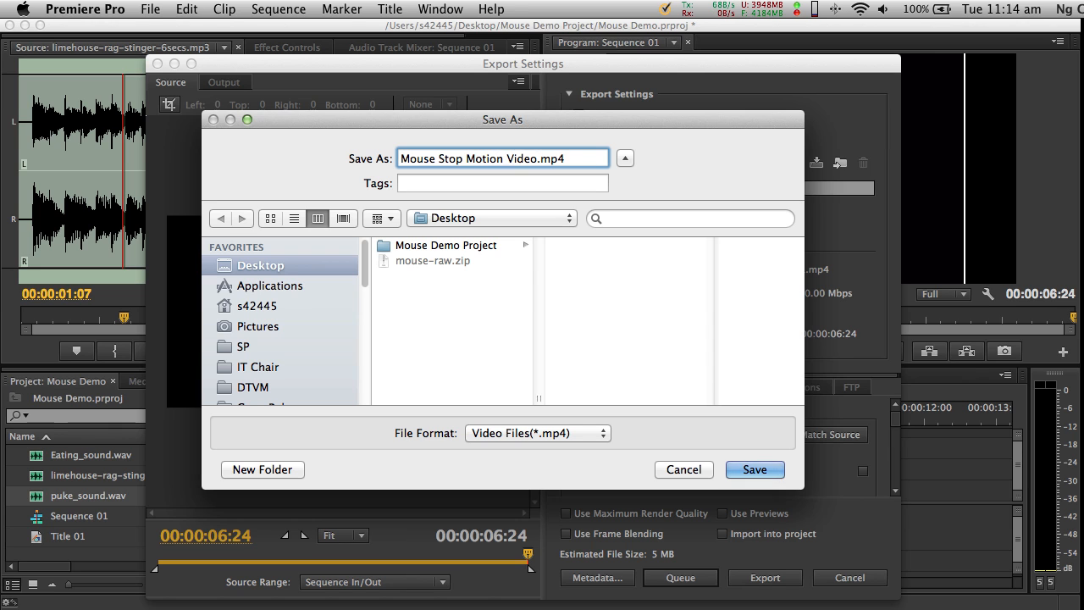
click(753, 470)
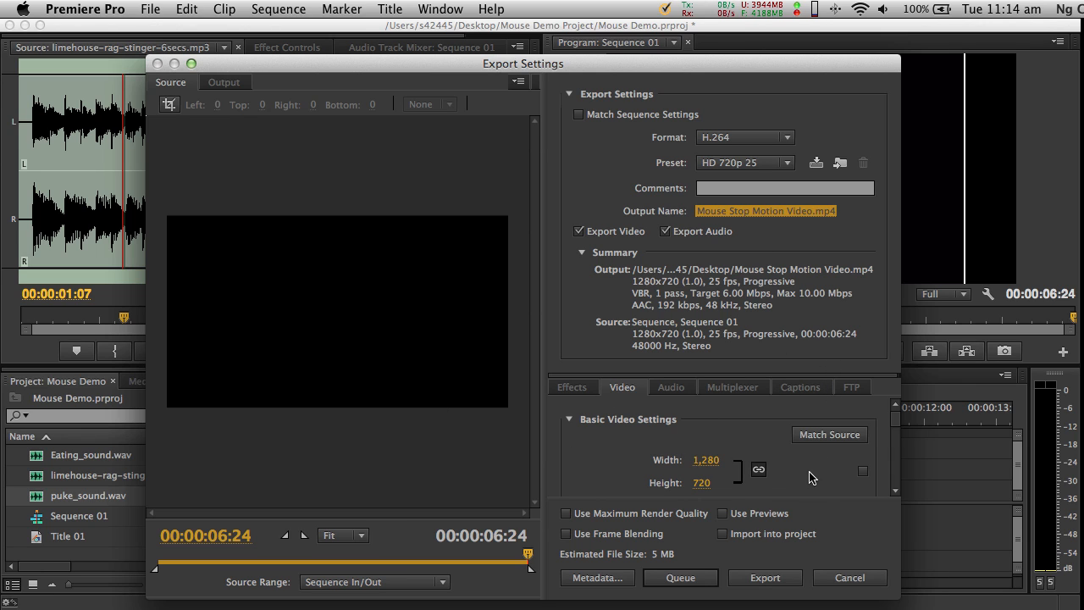
mouse_move(765, 576)
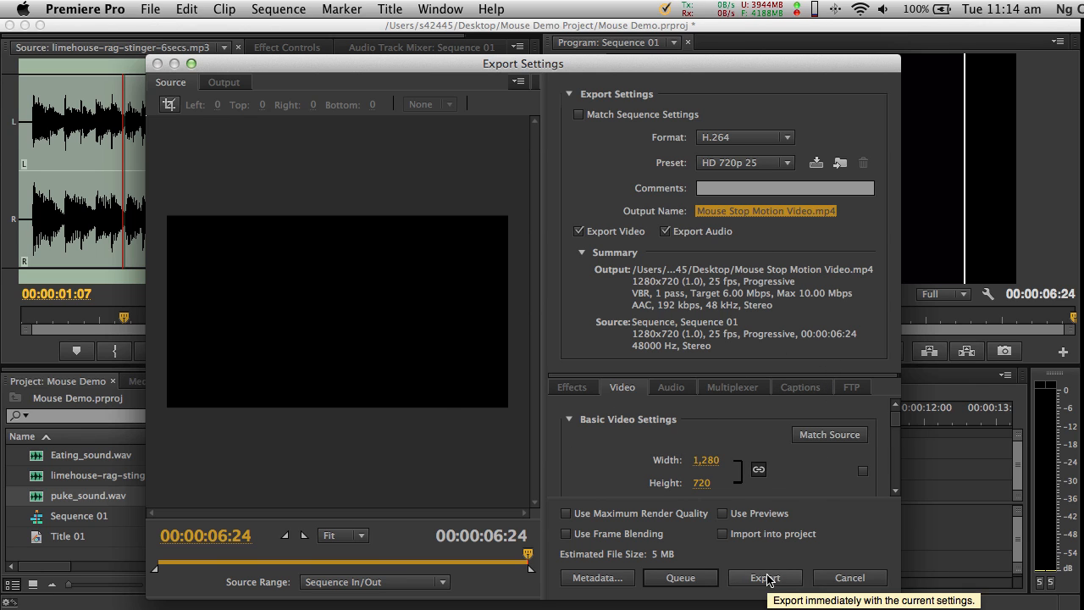
mouse_move(708, 346)
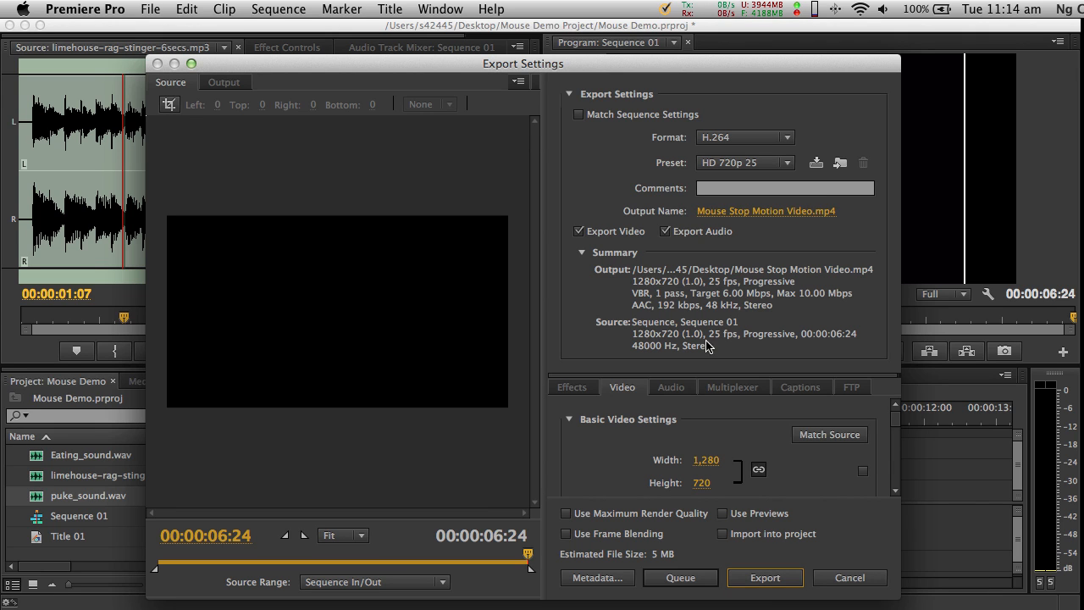
mouse_move(765, 576)
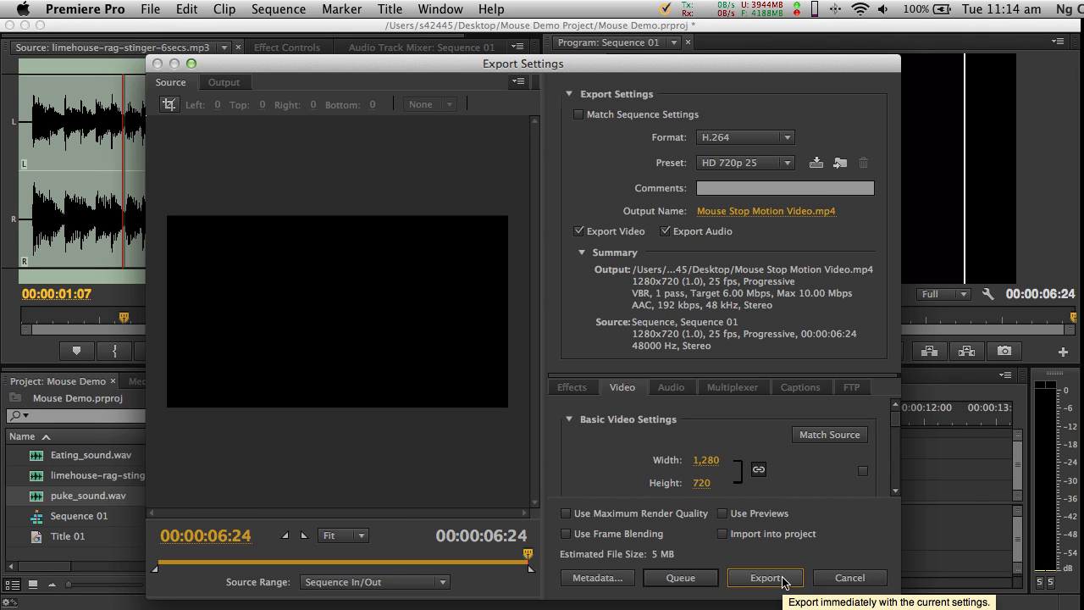
click(765, 577)
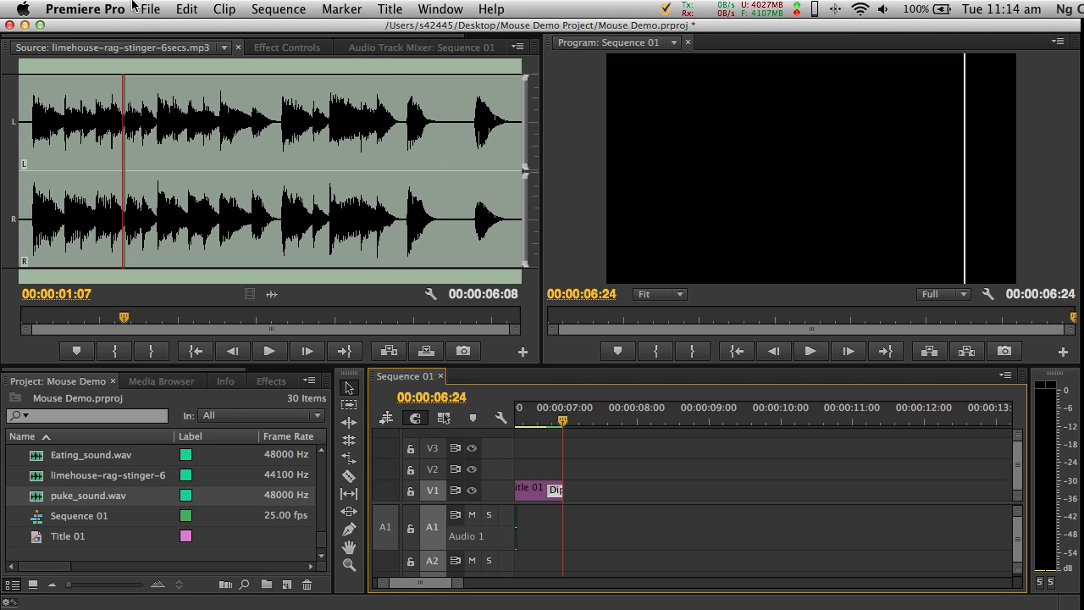
Step: Browse to the Desktop in Finder and select Mouse Stop Motion Video.mp4 for preview
click(149, 10)
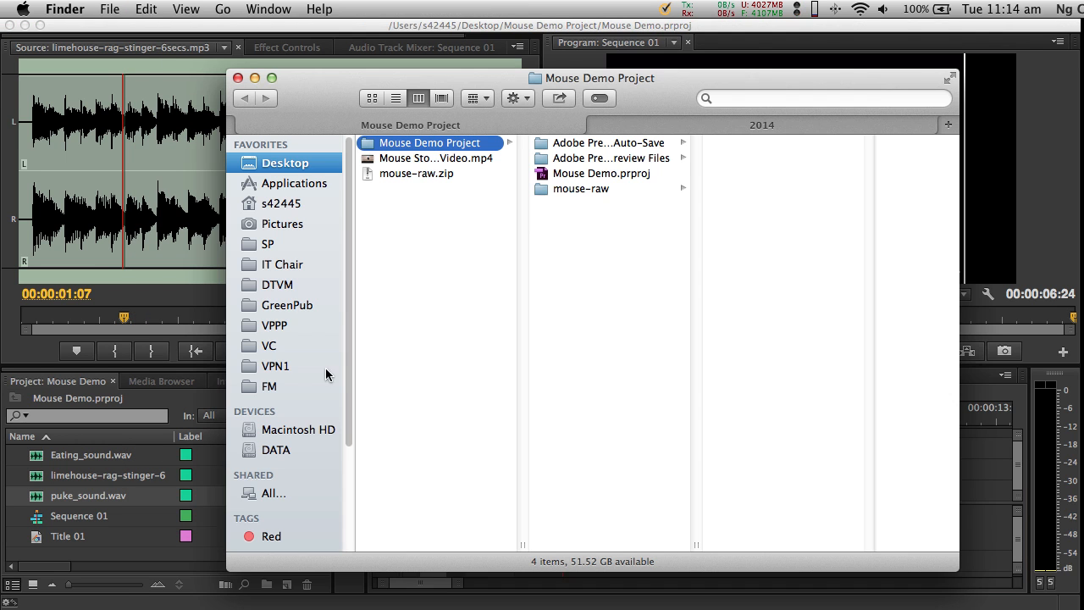
mouse_move(494, 161)
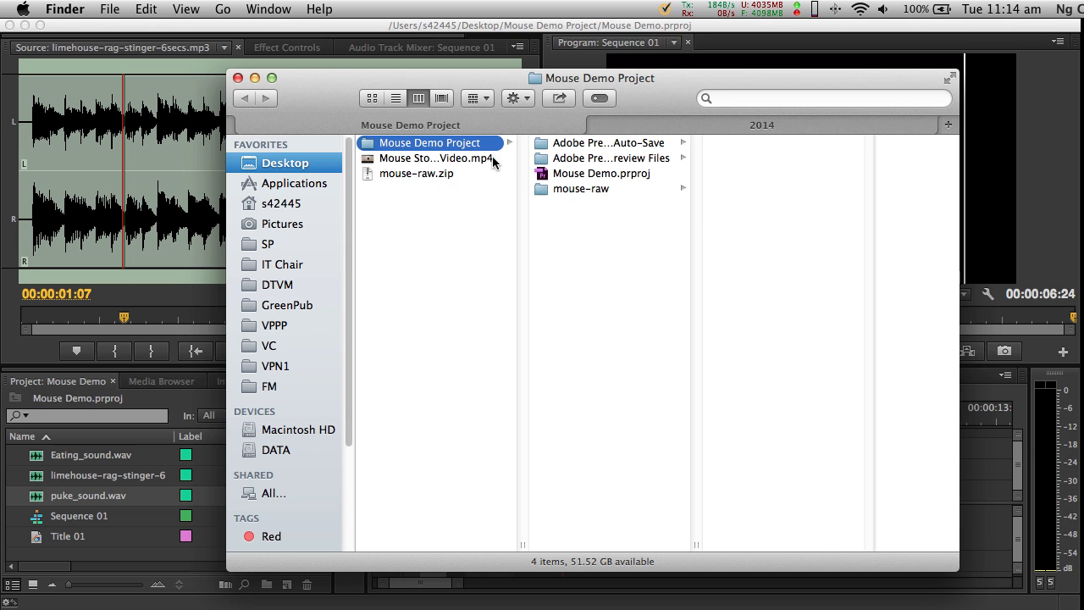
click(437, 157)
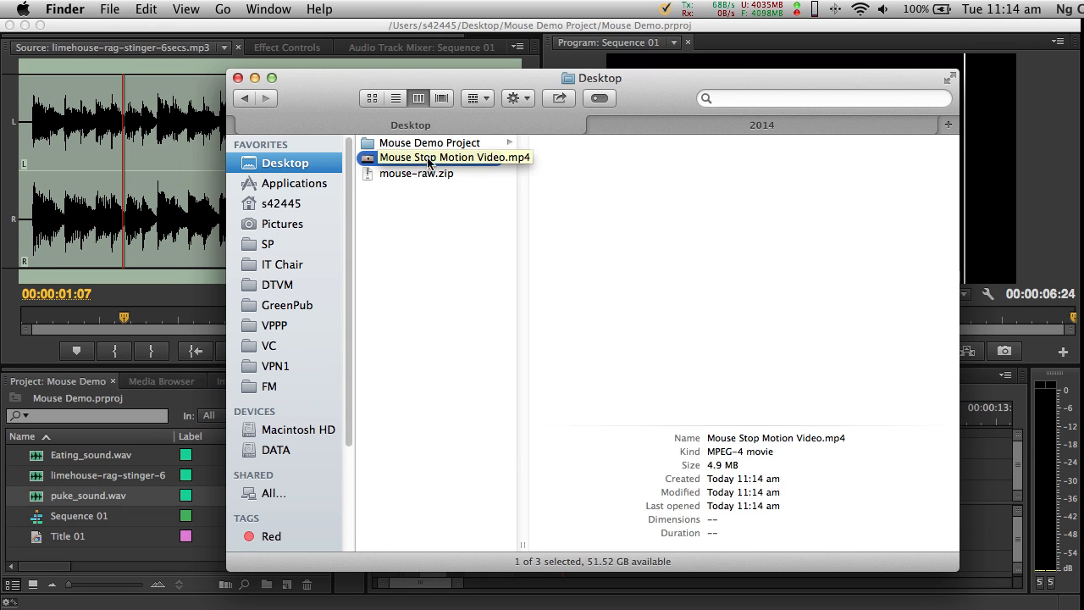
click(453, 158)
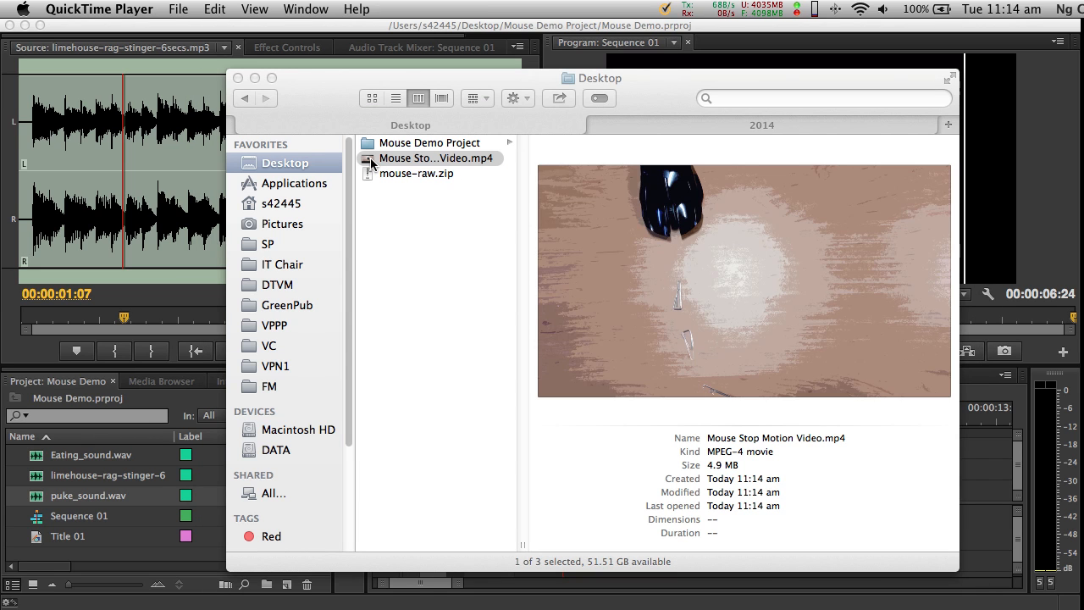
Step: Open Mouse Stop Motion Video.mp4 in QuickTime Player and play it
double_click(433, 157)
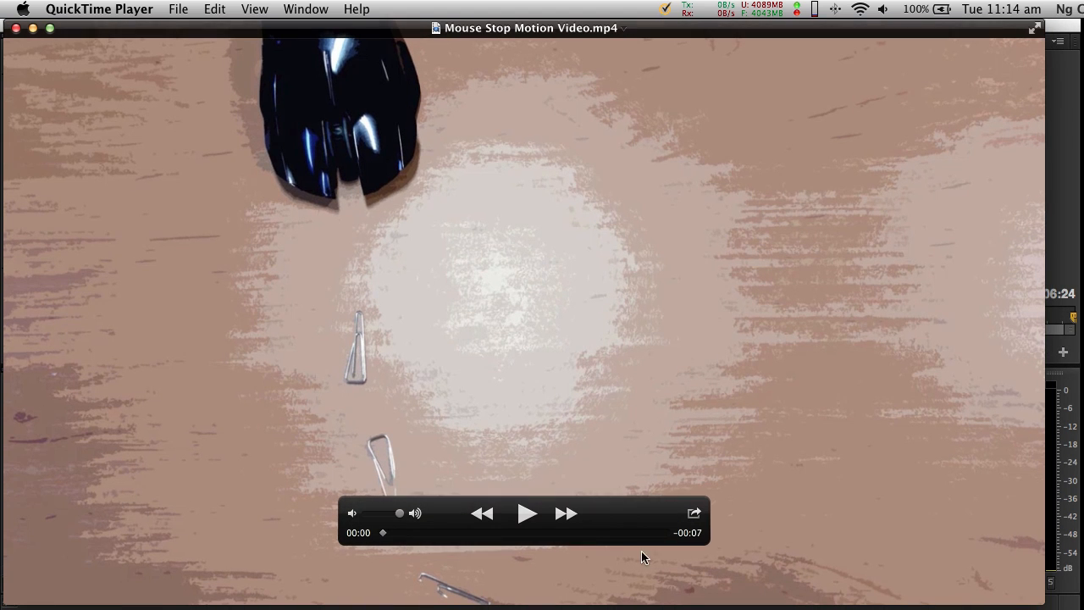
click(526, 512)
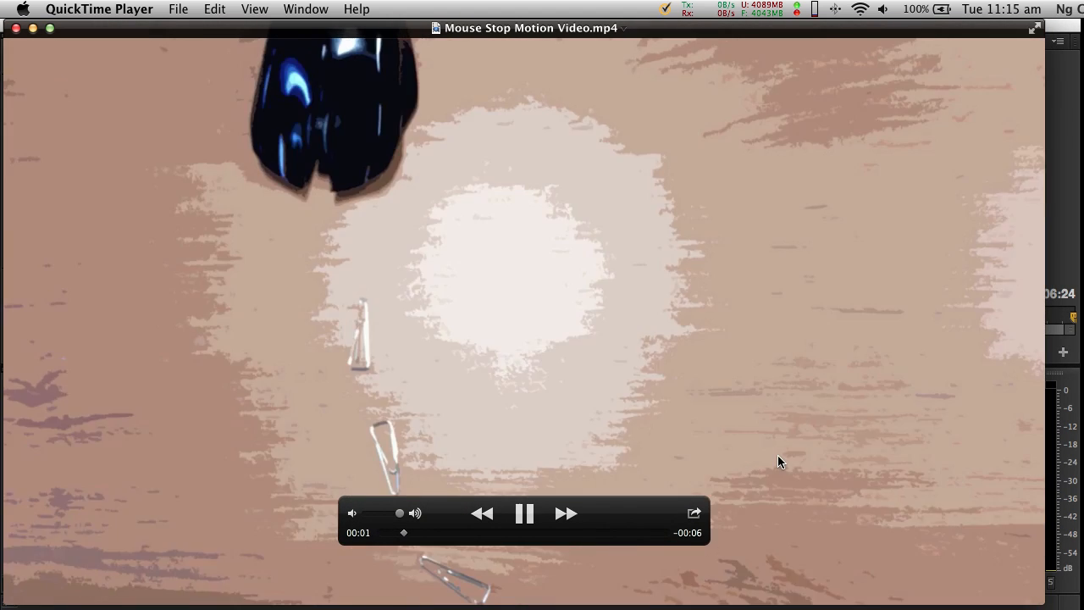